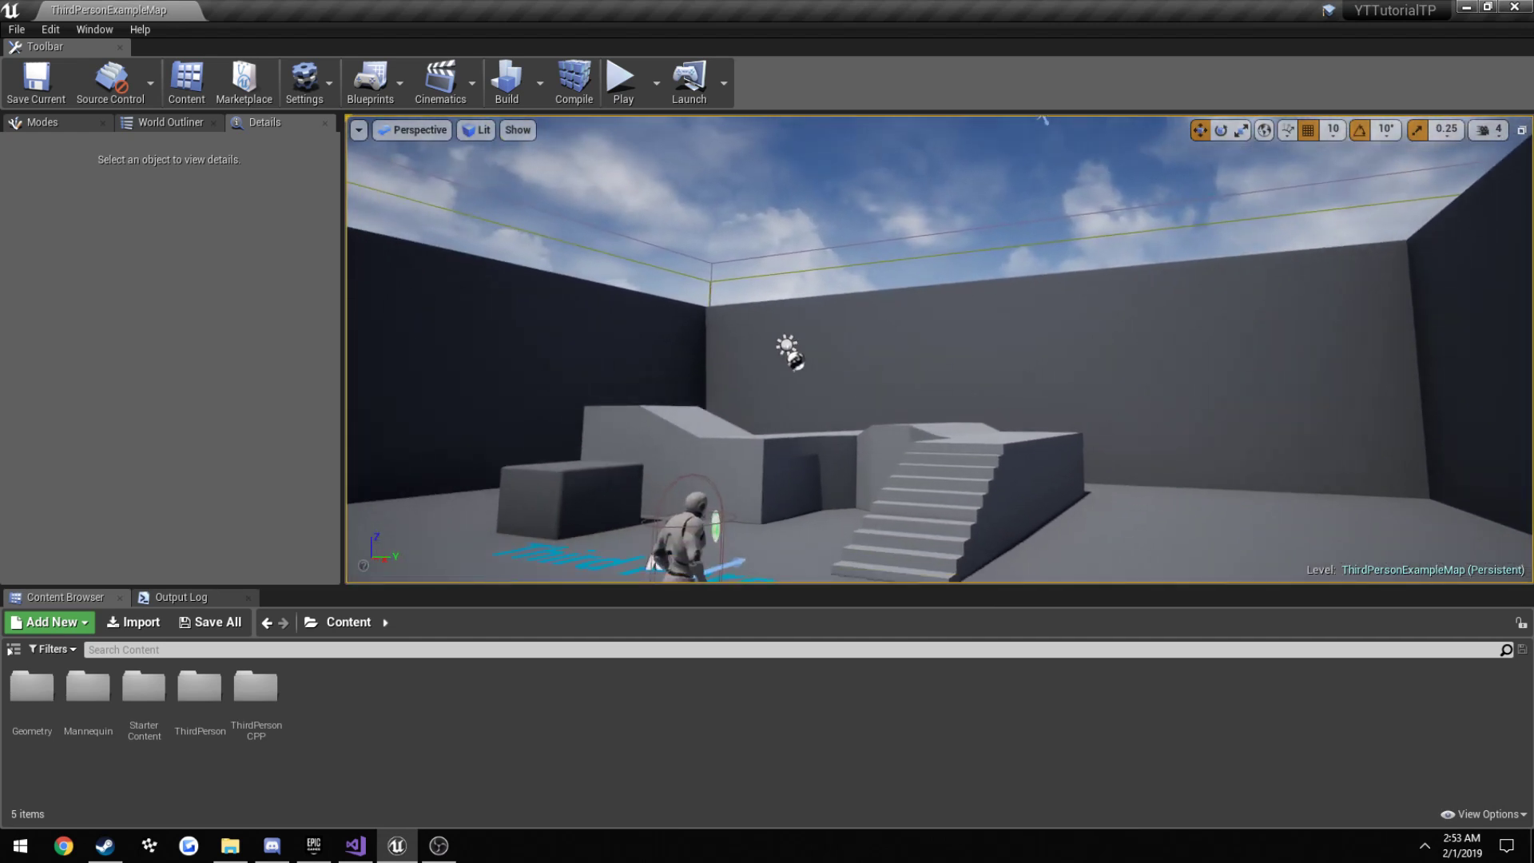
mouse_move(1203, 350)
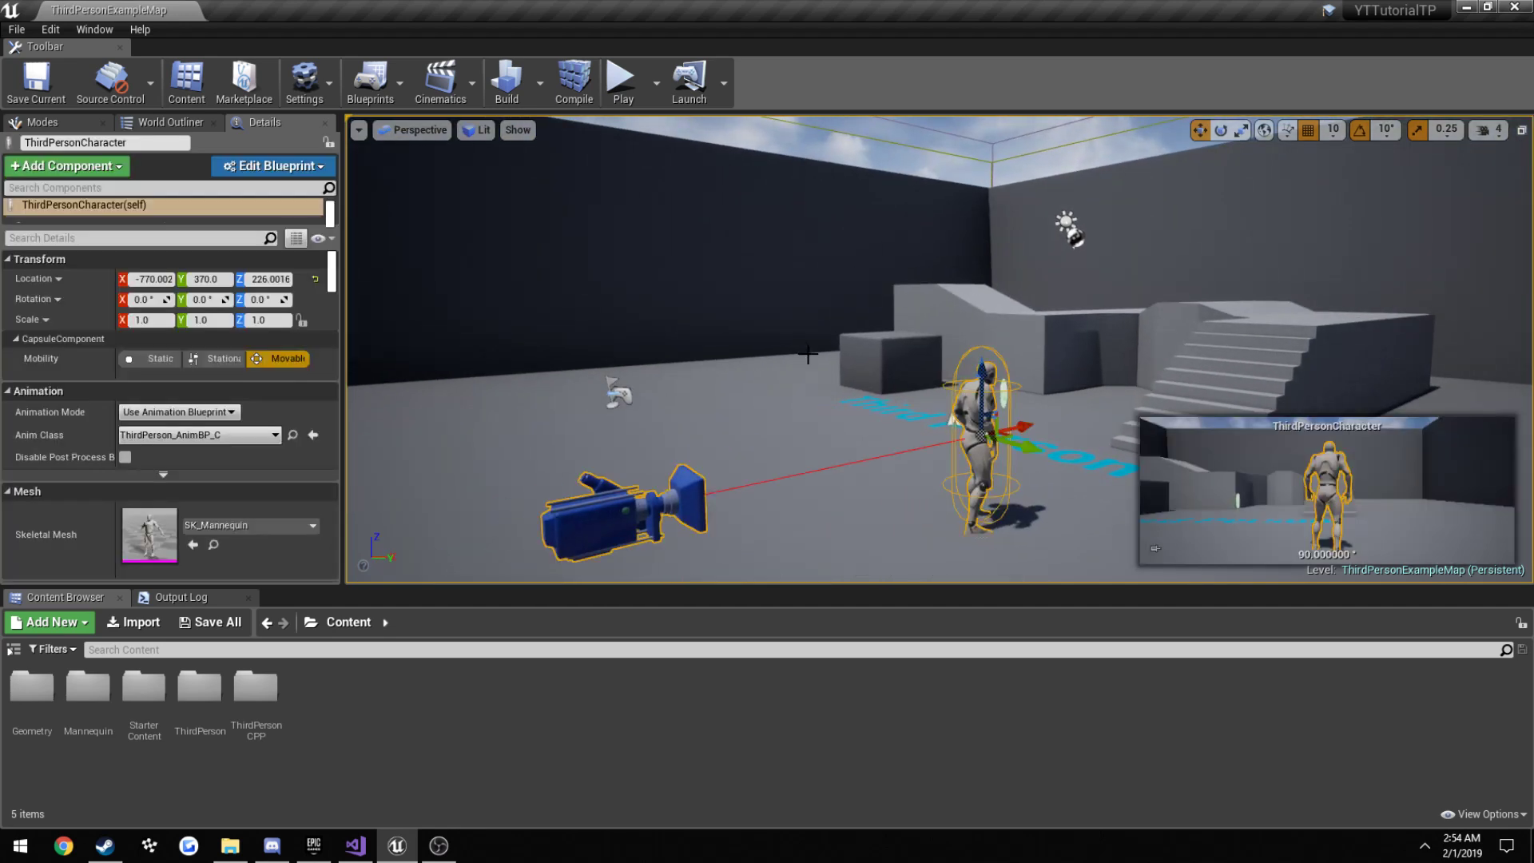
- Play-test the level, browse the Third Person template, then reopen the YTTutorialTP project
left_click(623, 81)
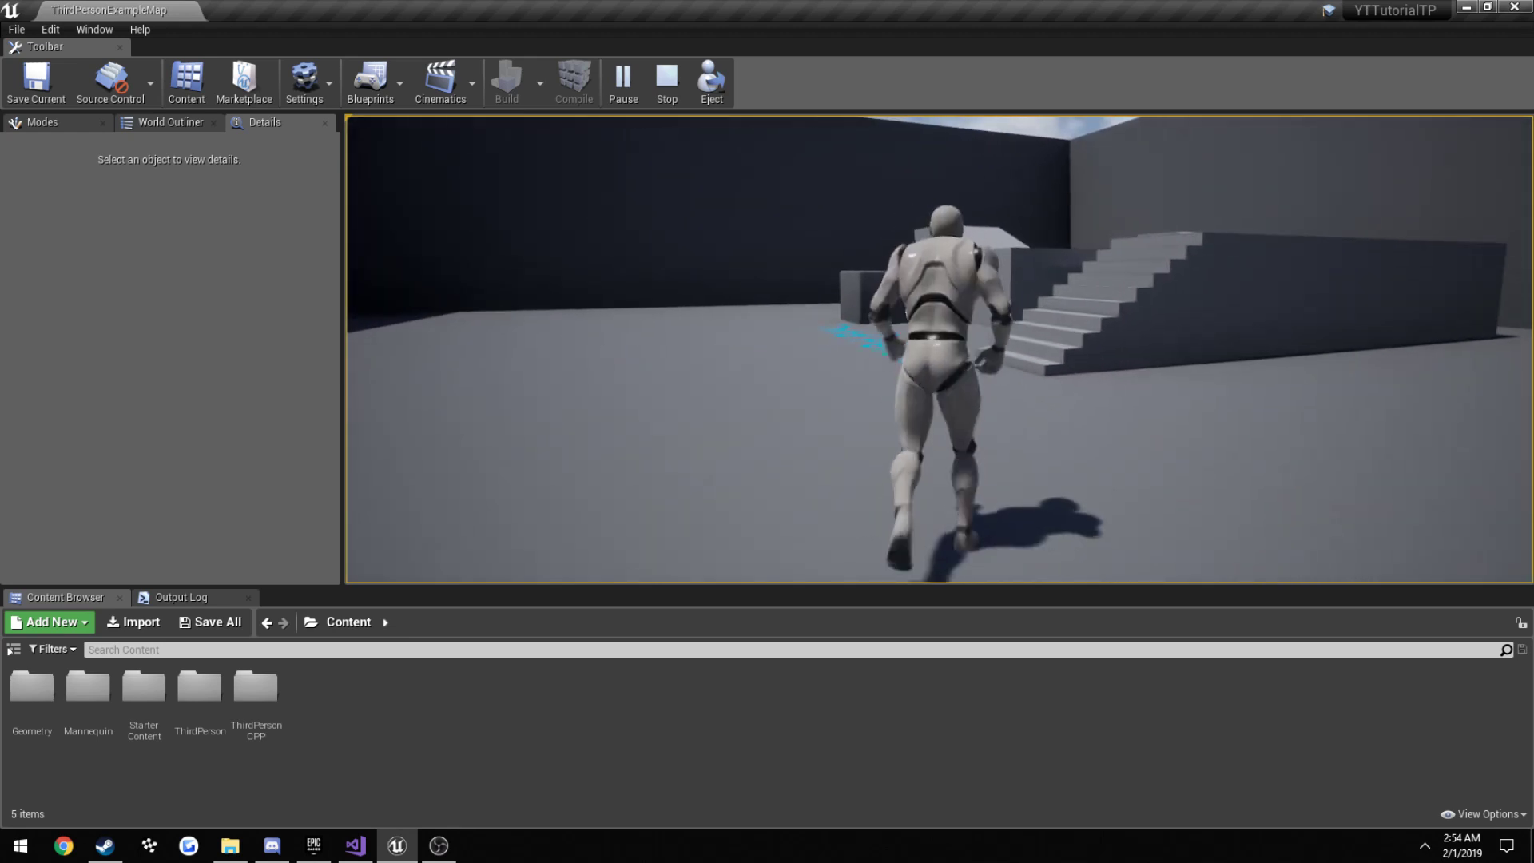
left_click(667, 80)
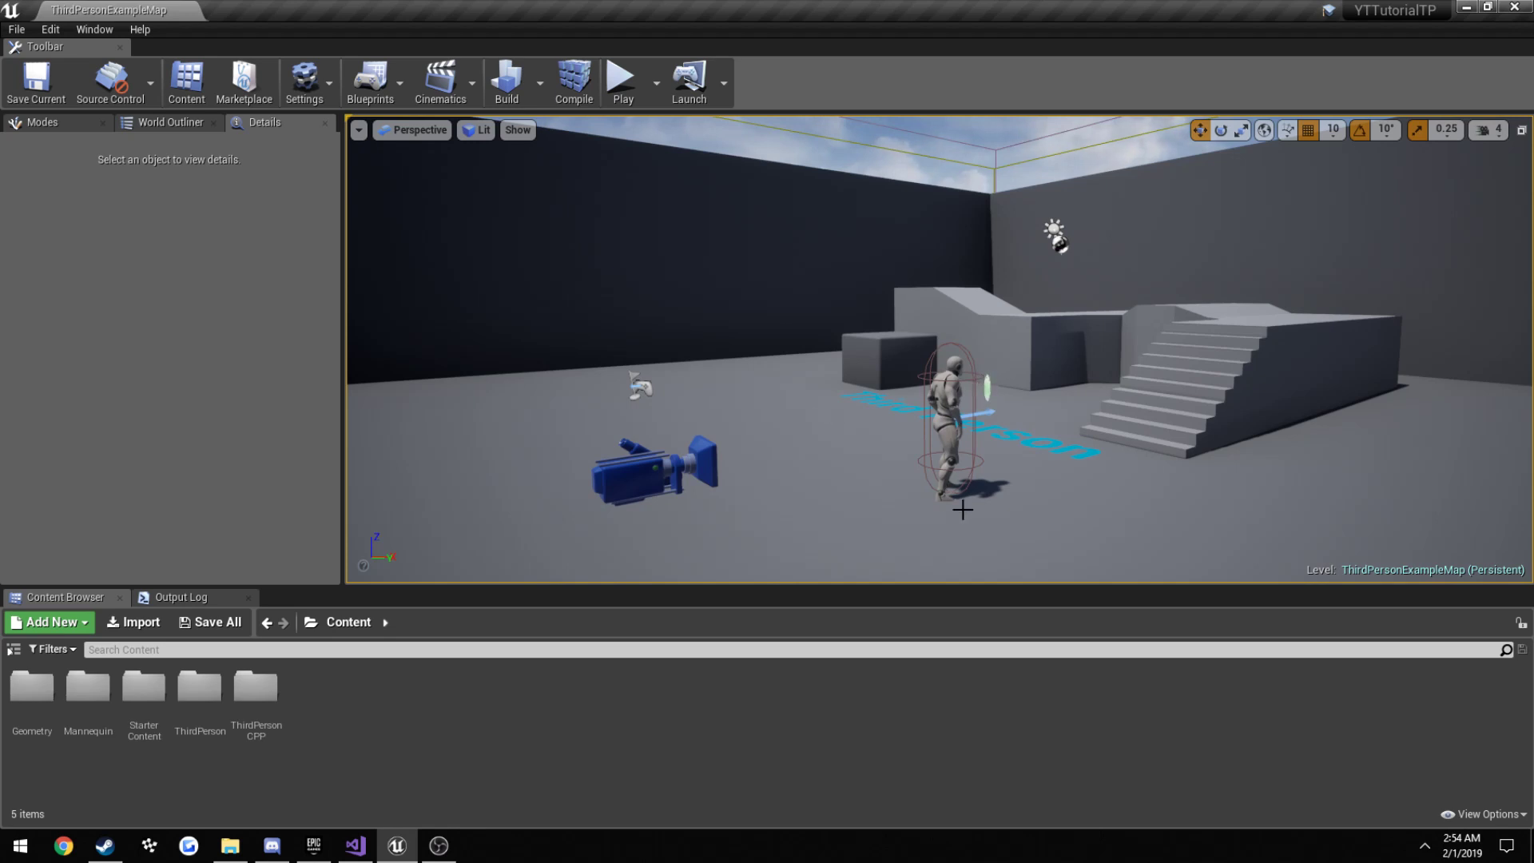
mouse_move(549, 727)
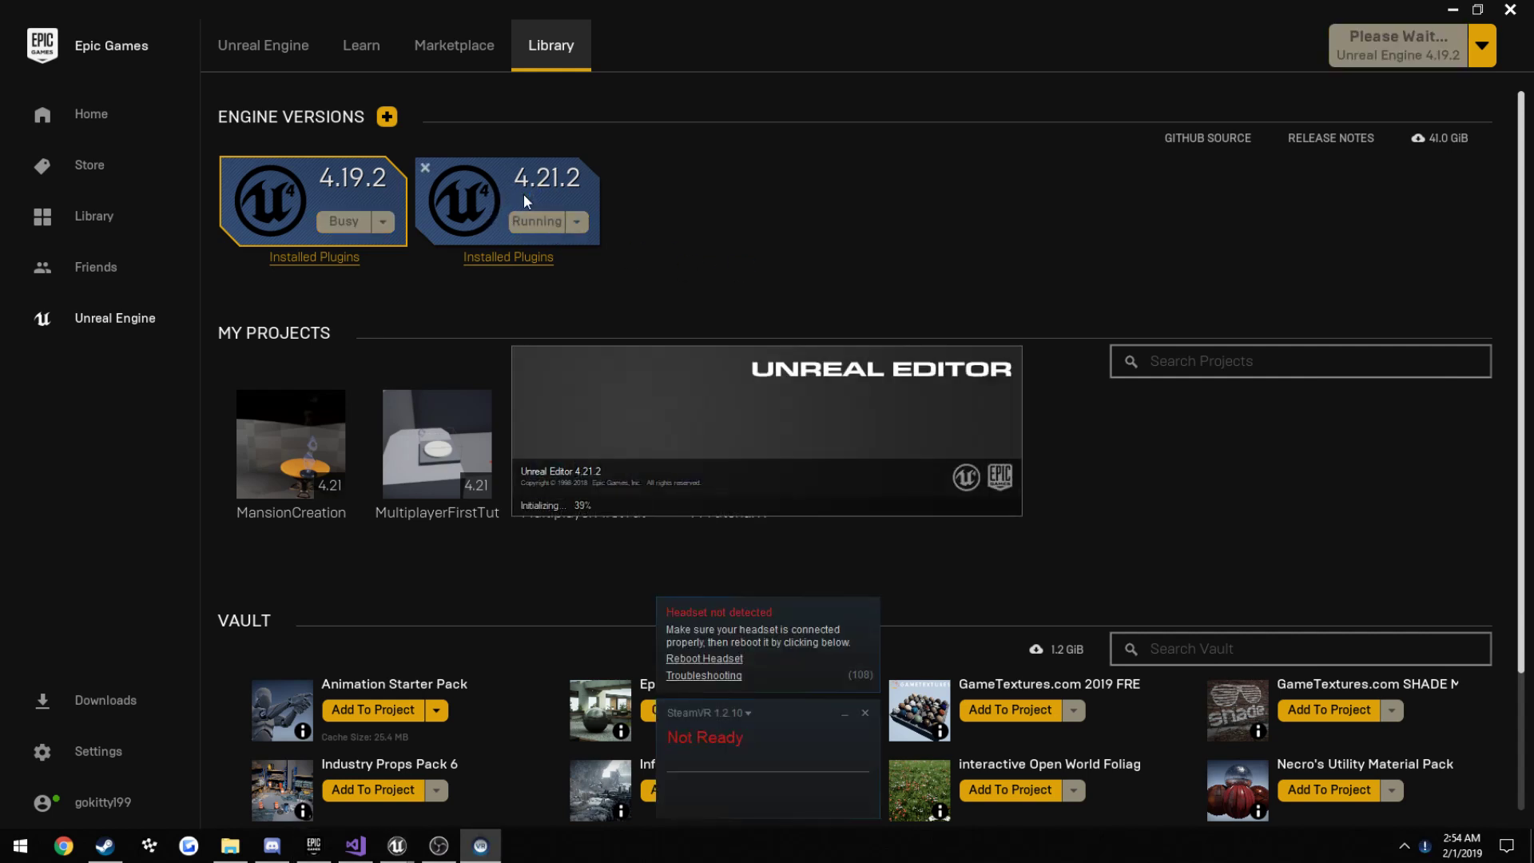
mouse_move(724, 325)
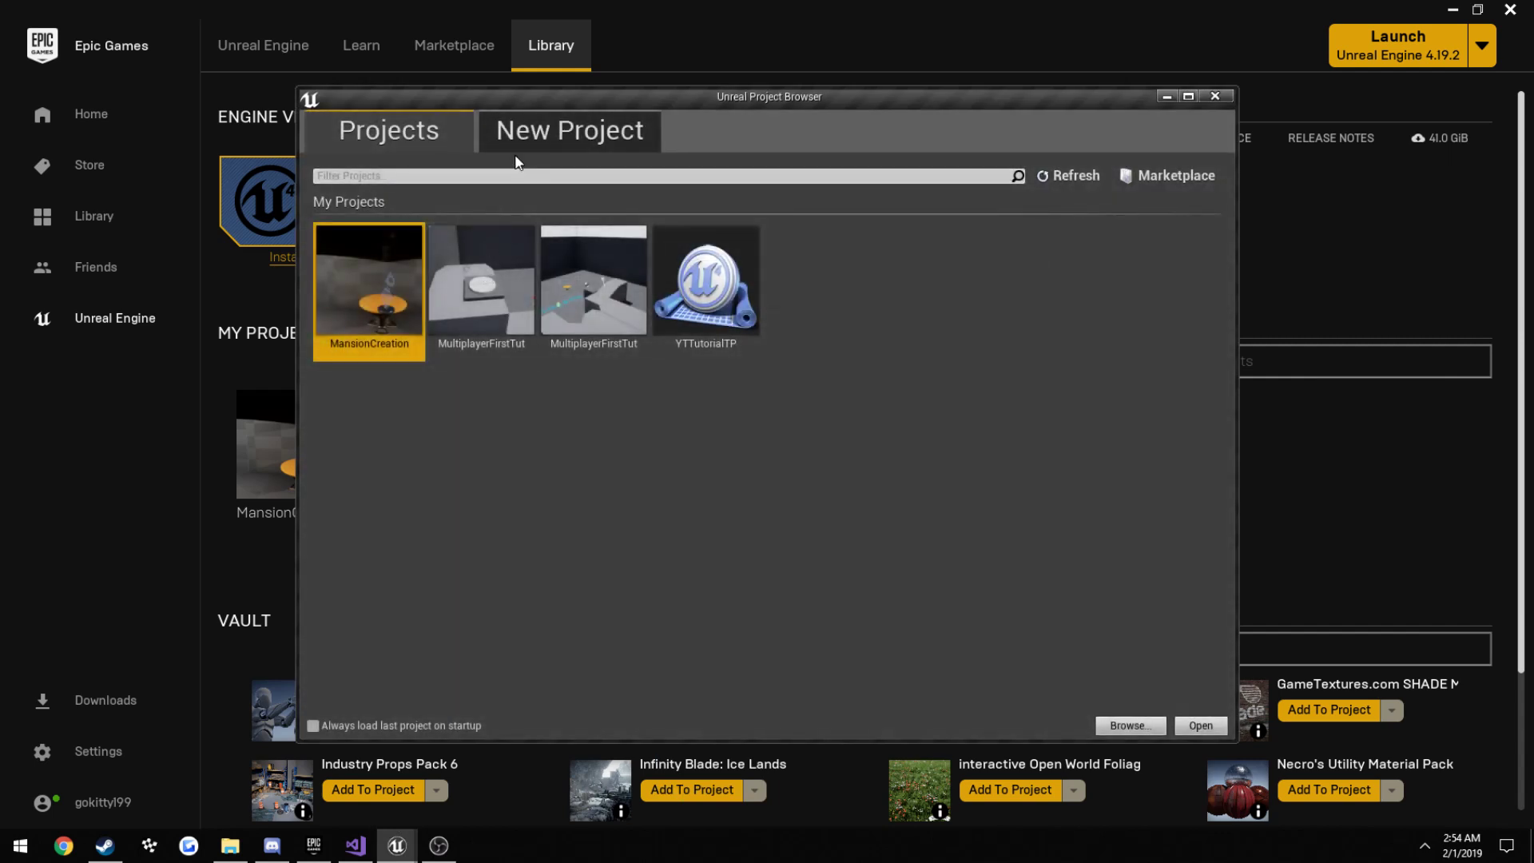
left_click(568, 130)
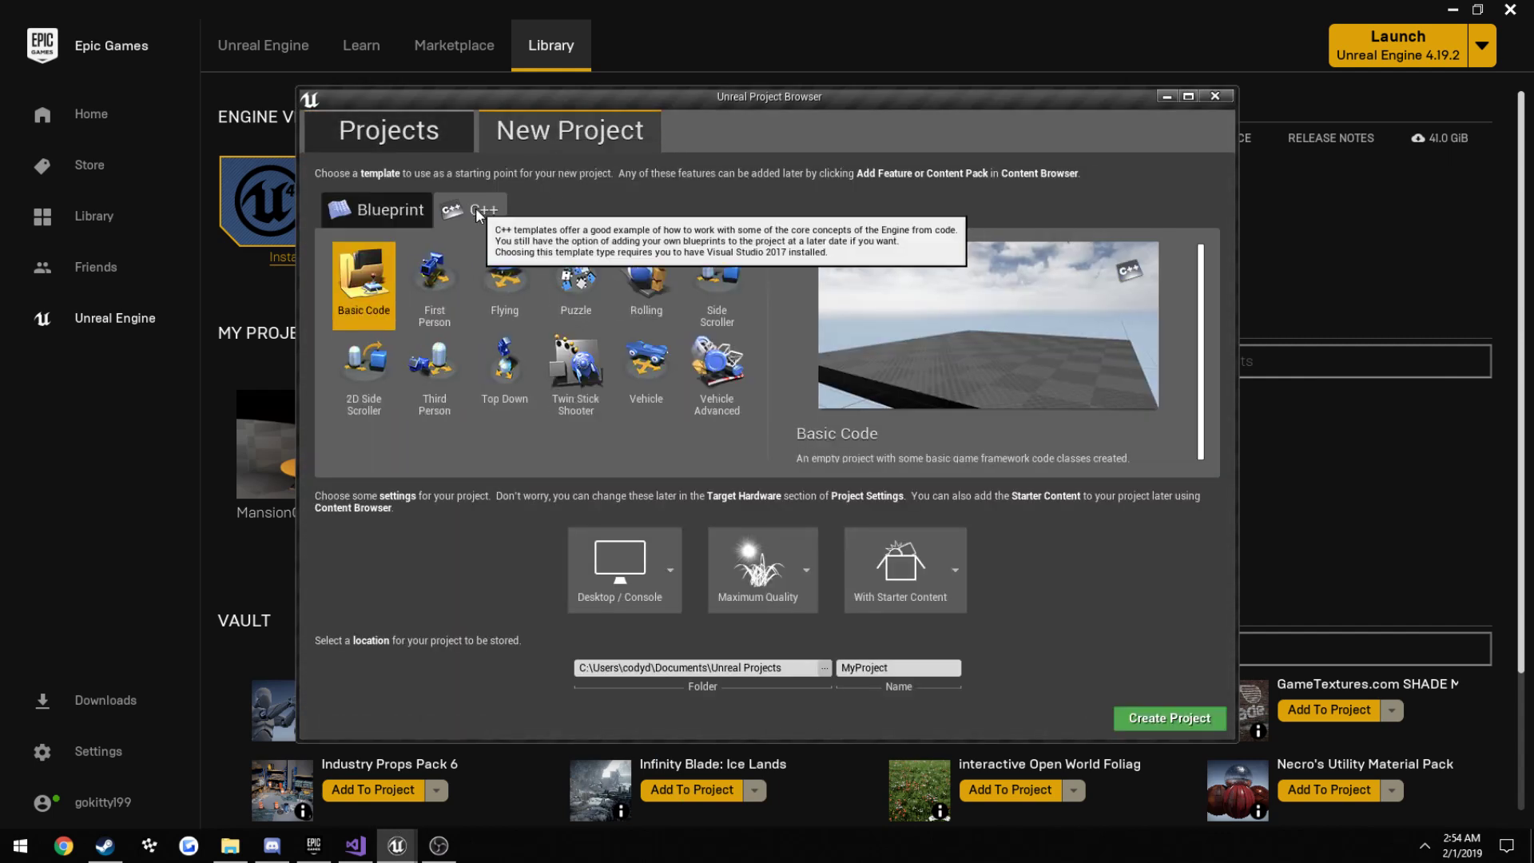
left_click(434, 370)
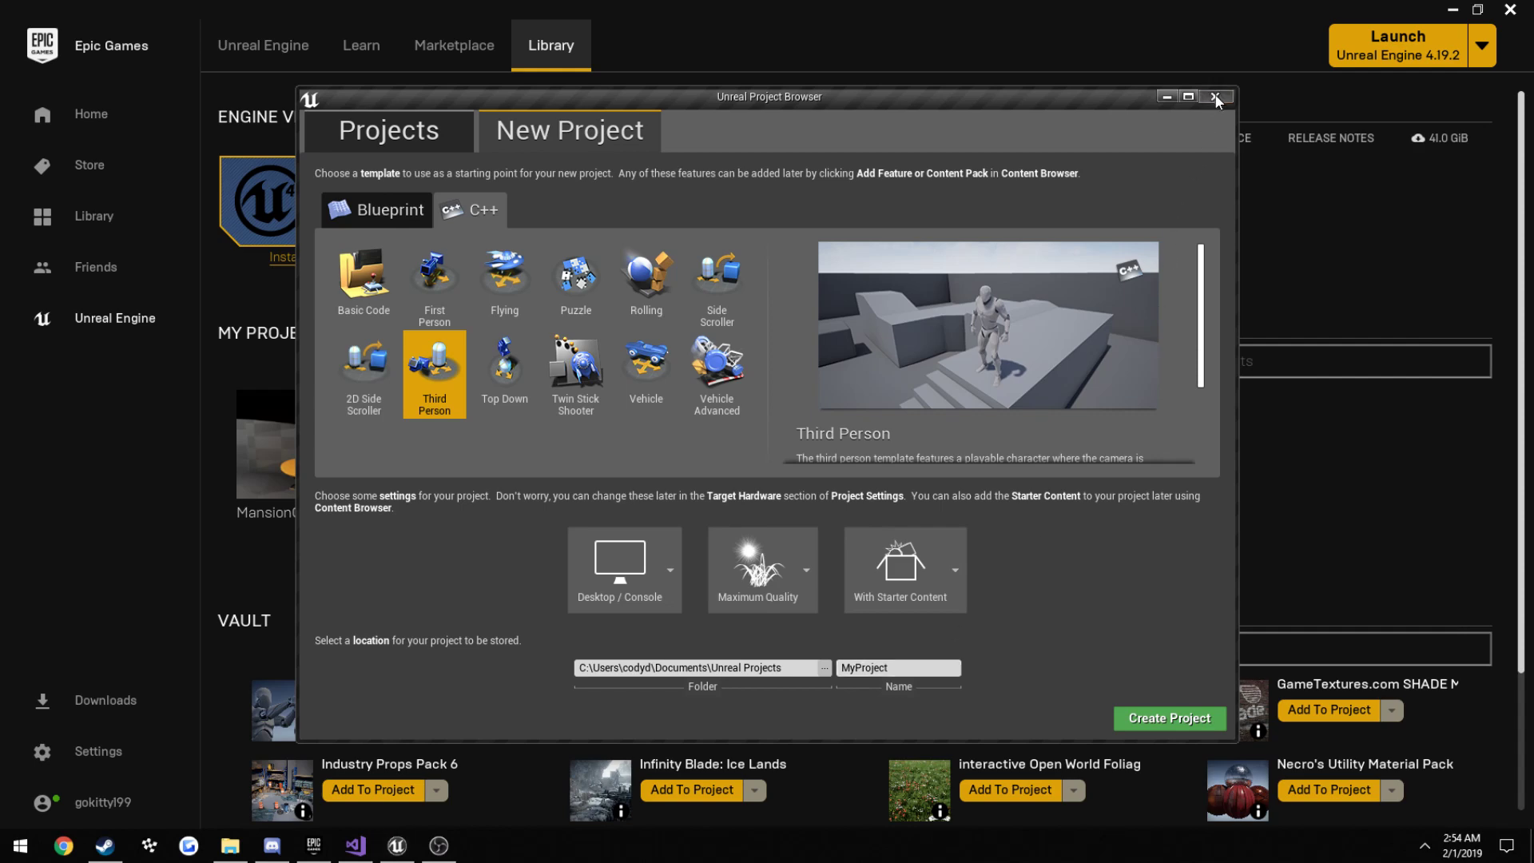
left_click(1218, 97)
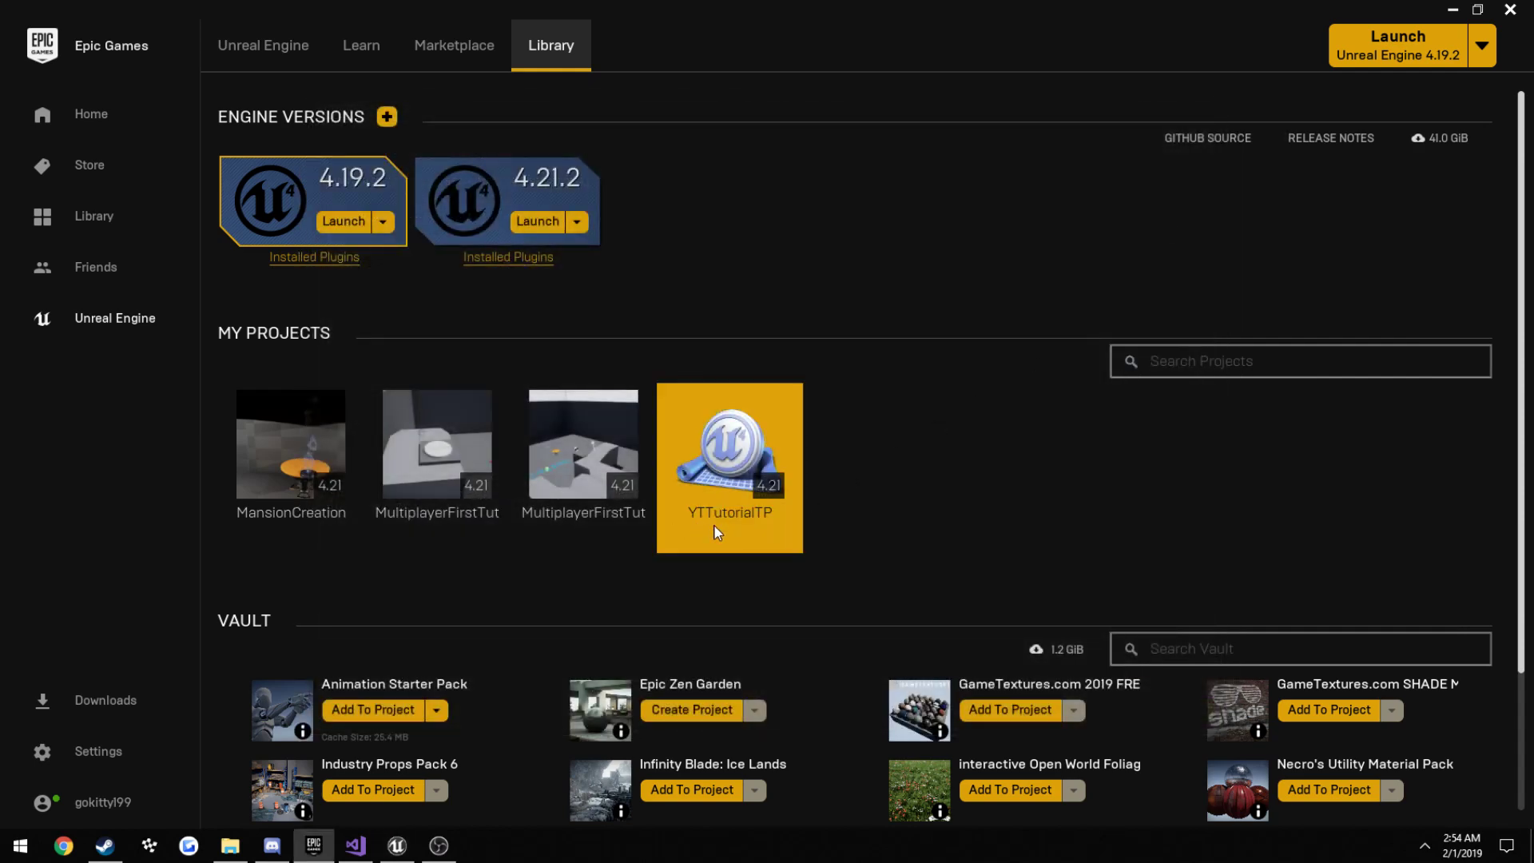
mouse_move(588, 655)
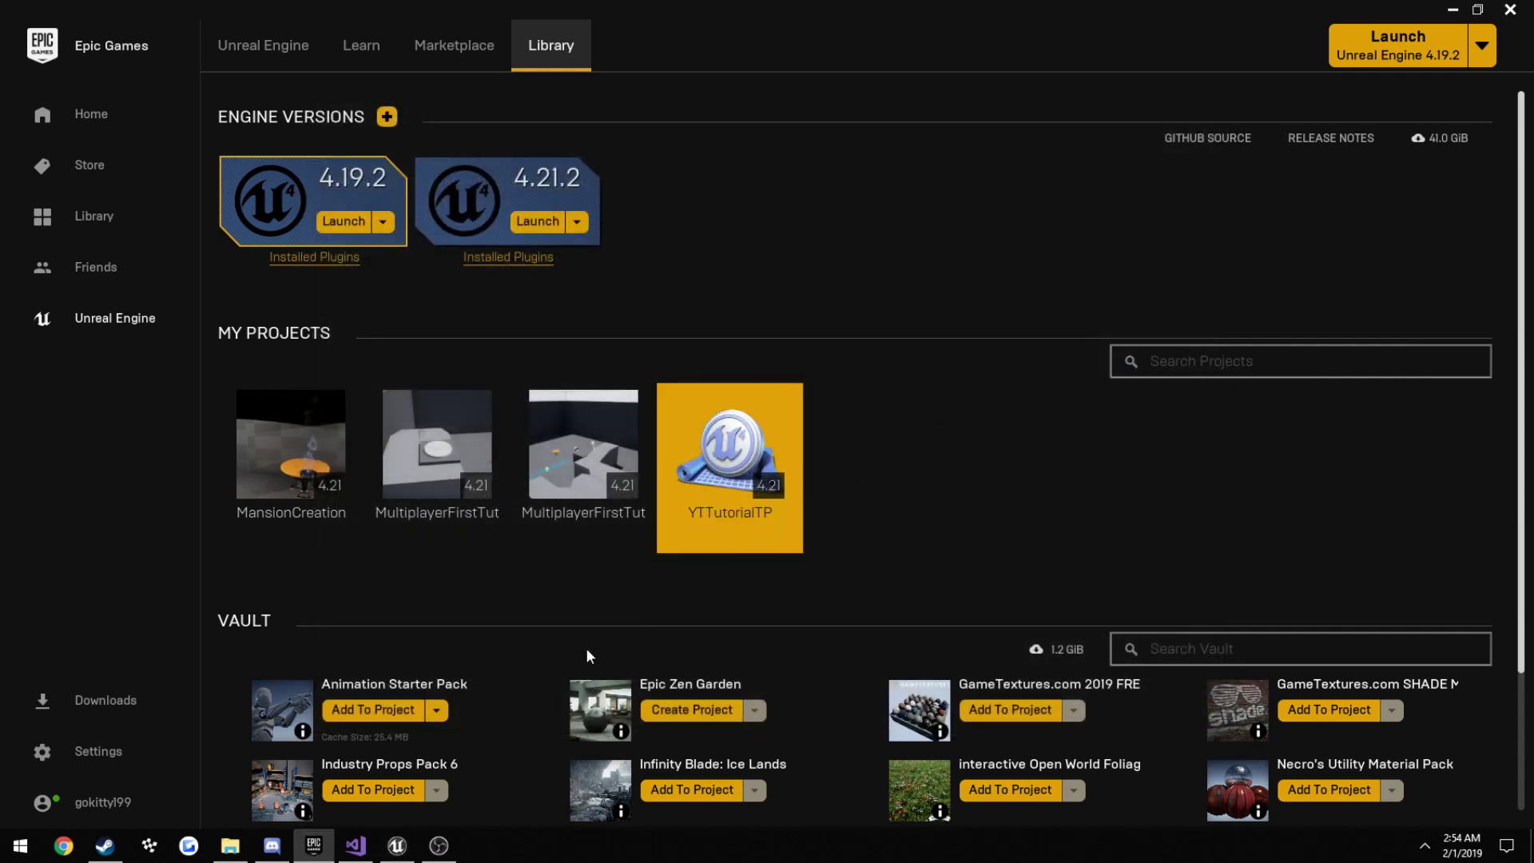
double_click(728, 467)
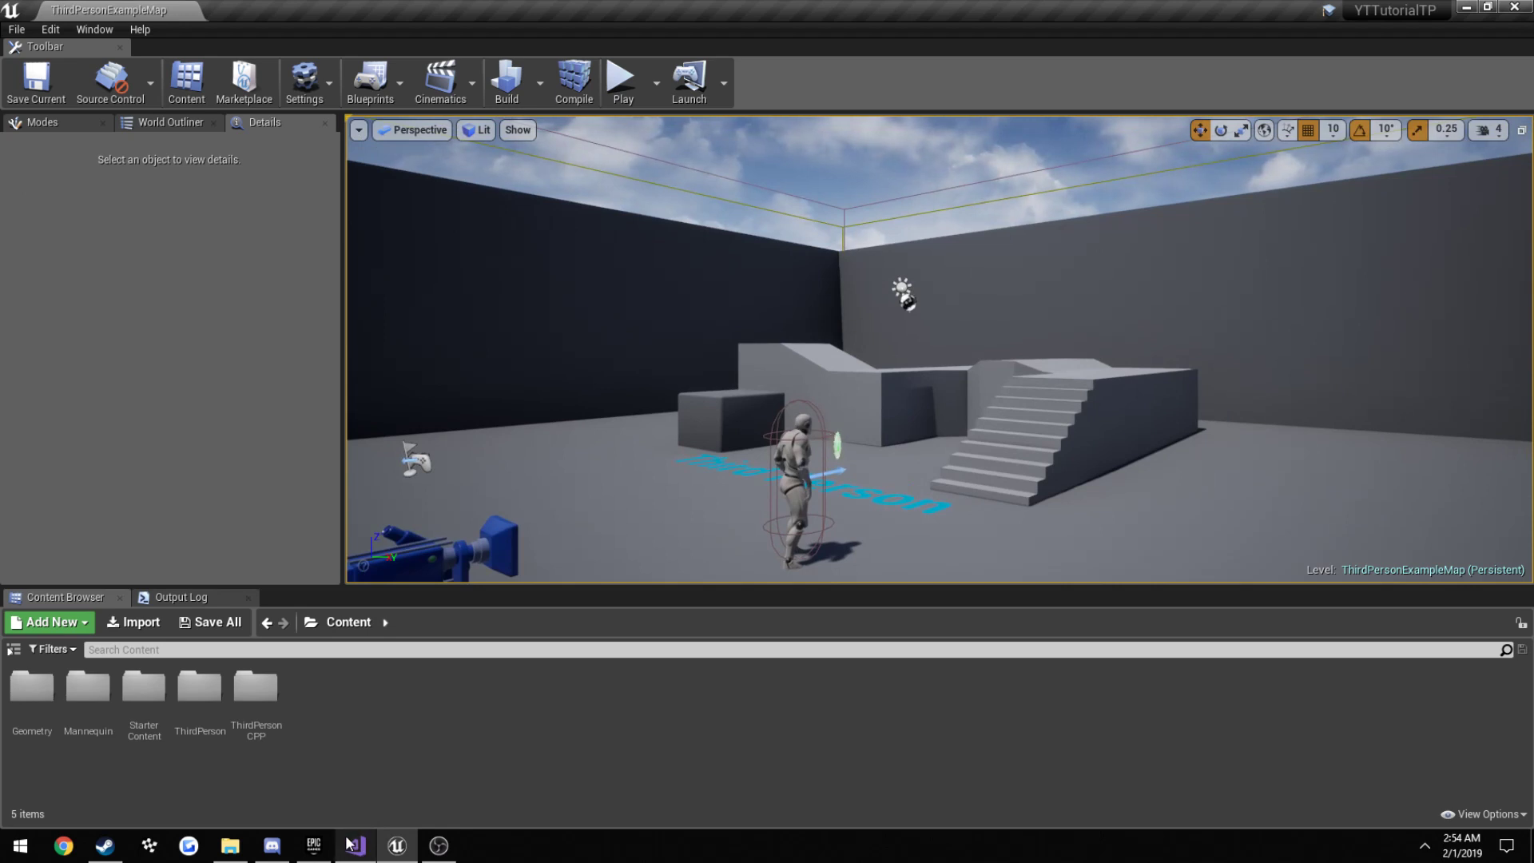
left_click(354, 845)
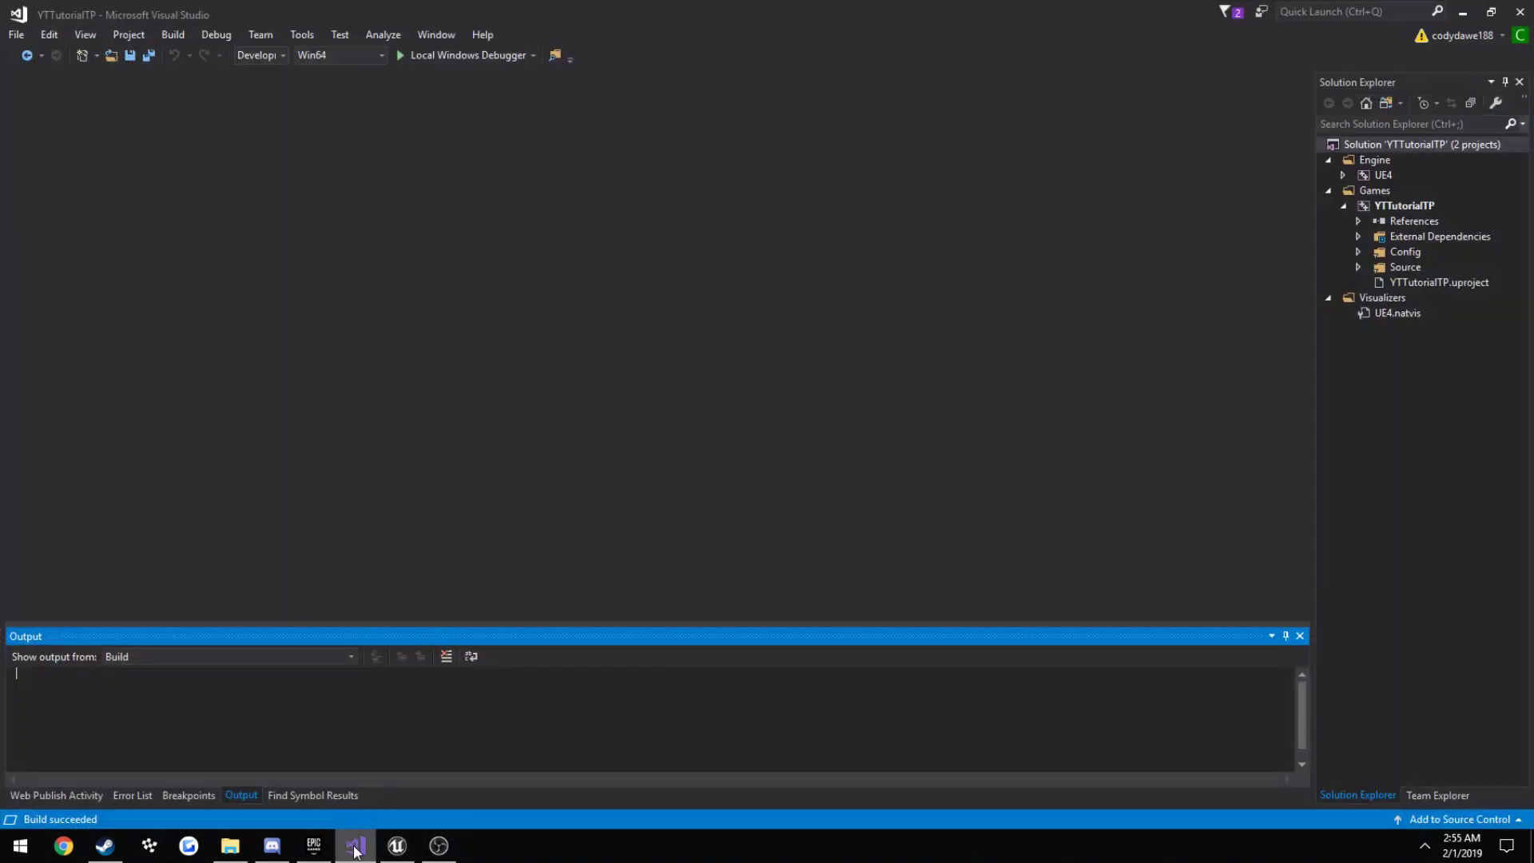
left_click(16, 29)
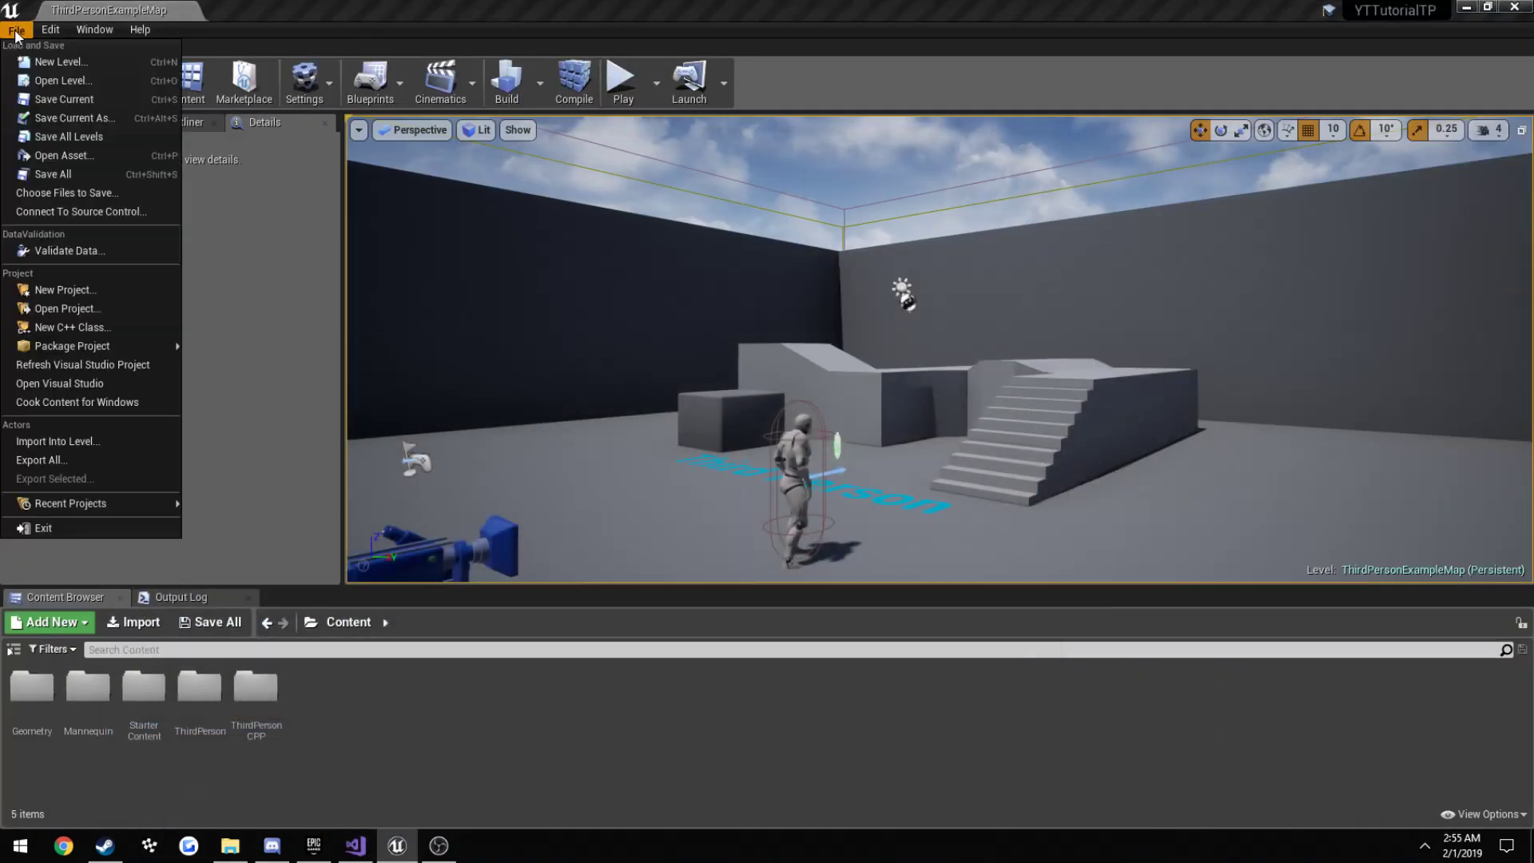
mouse_move(58, 383)
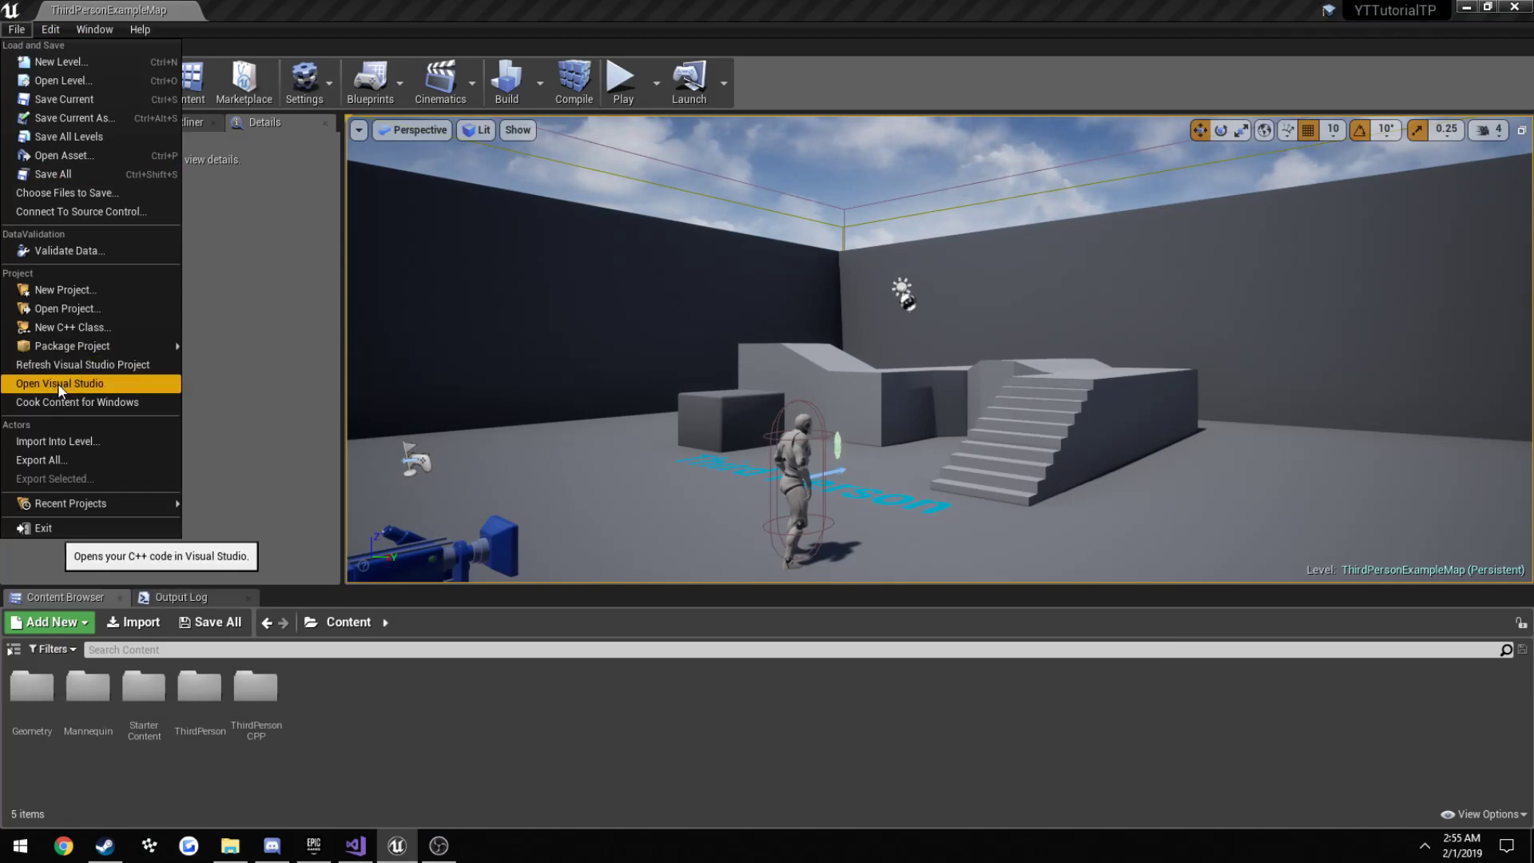
mouse_move(476, 796)
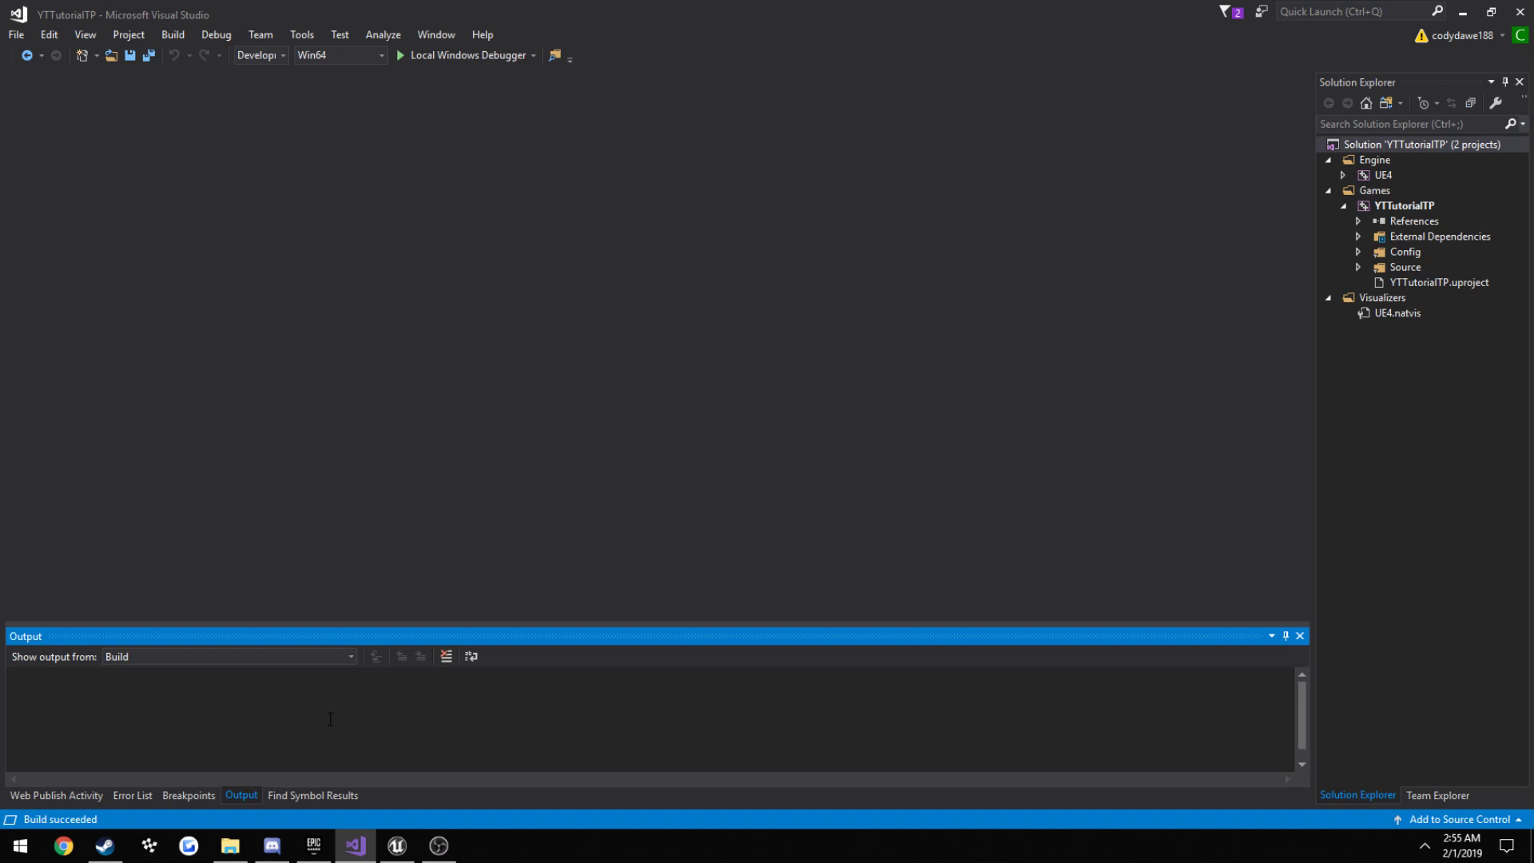
mouse_move(314, 796)
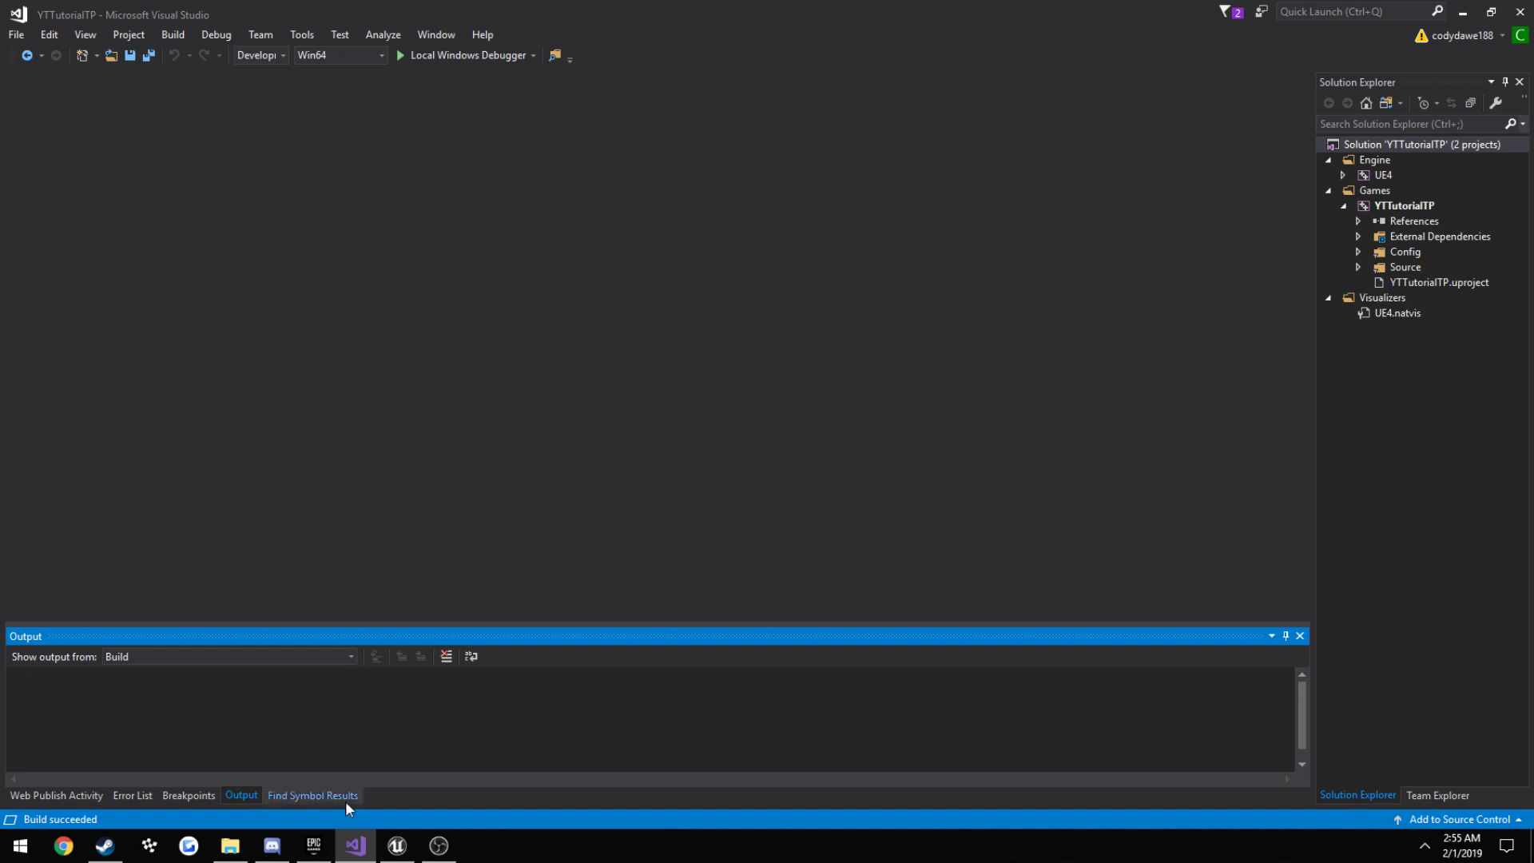
left_click(396, 846)
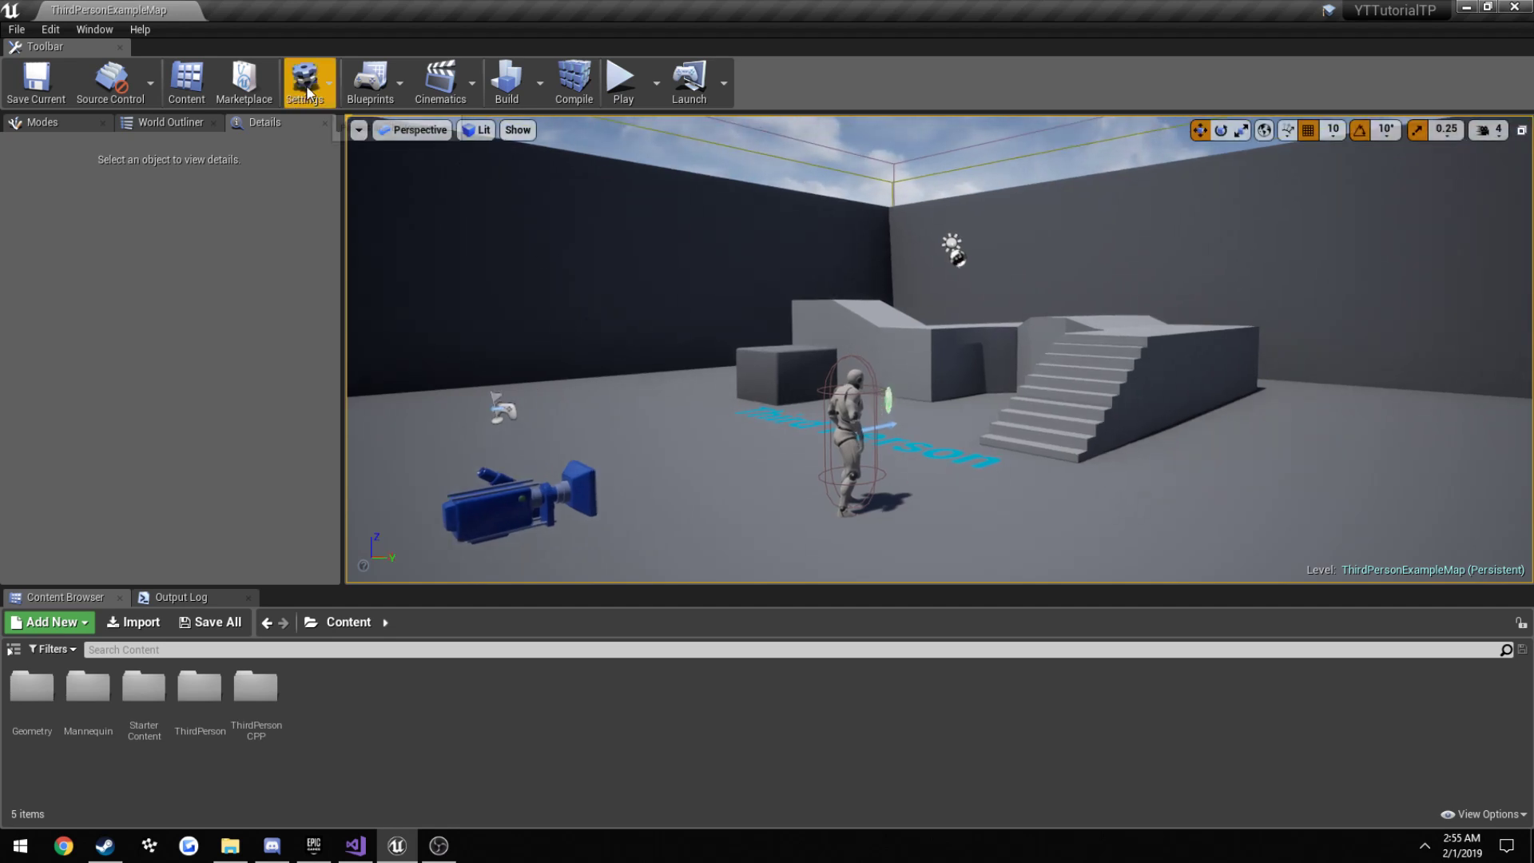
- Search built-in plugins for 'vr' and disable the Oculus VR and SteamVR plugins
left_click(307, 82)
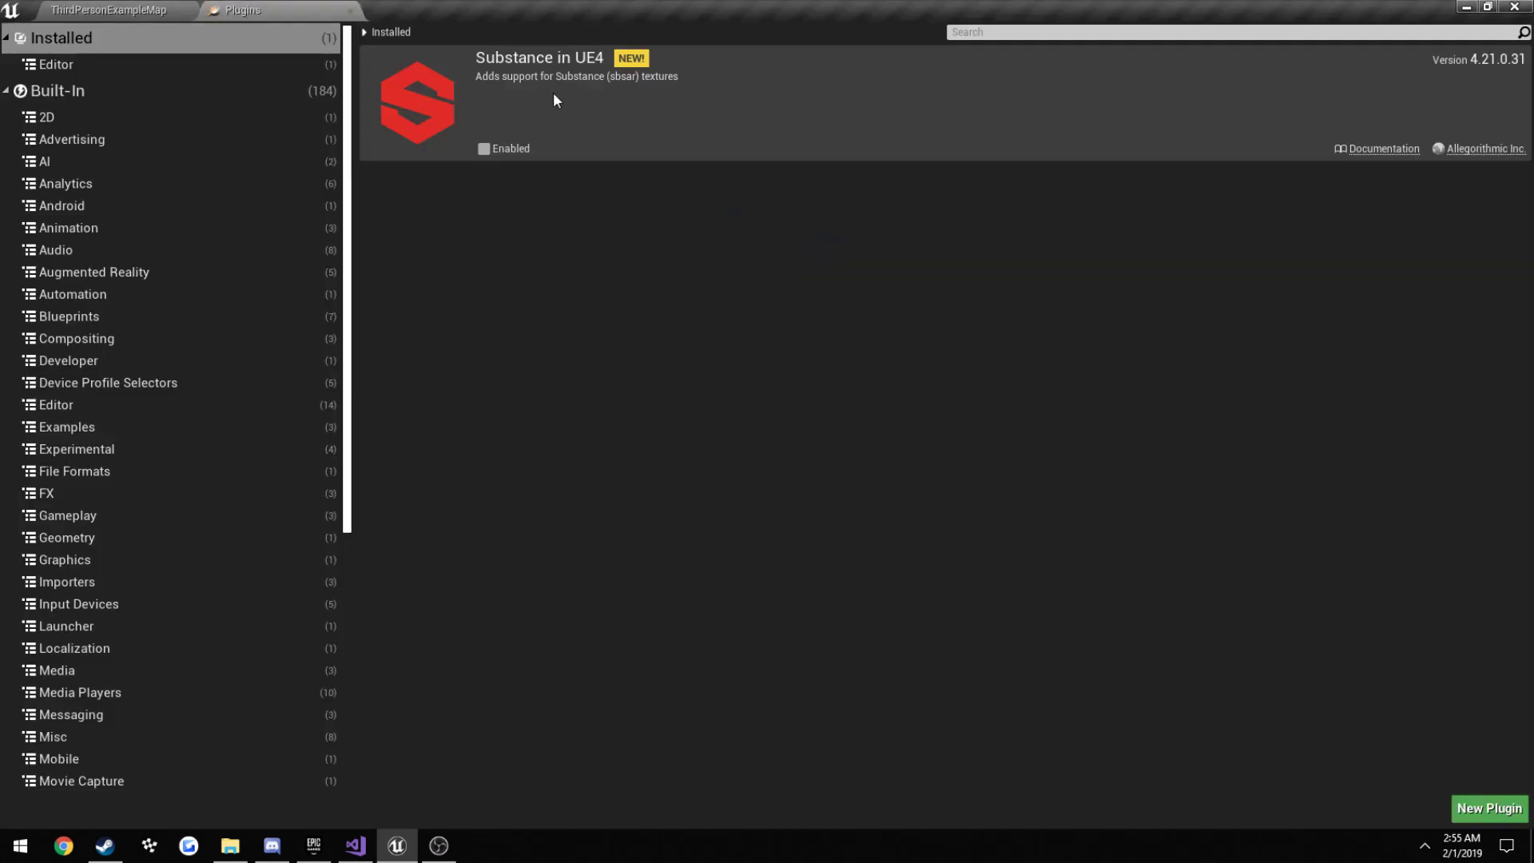
left_click(57, 90)
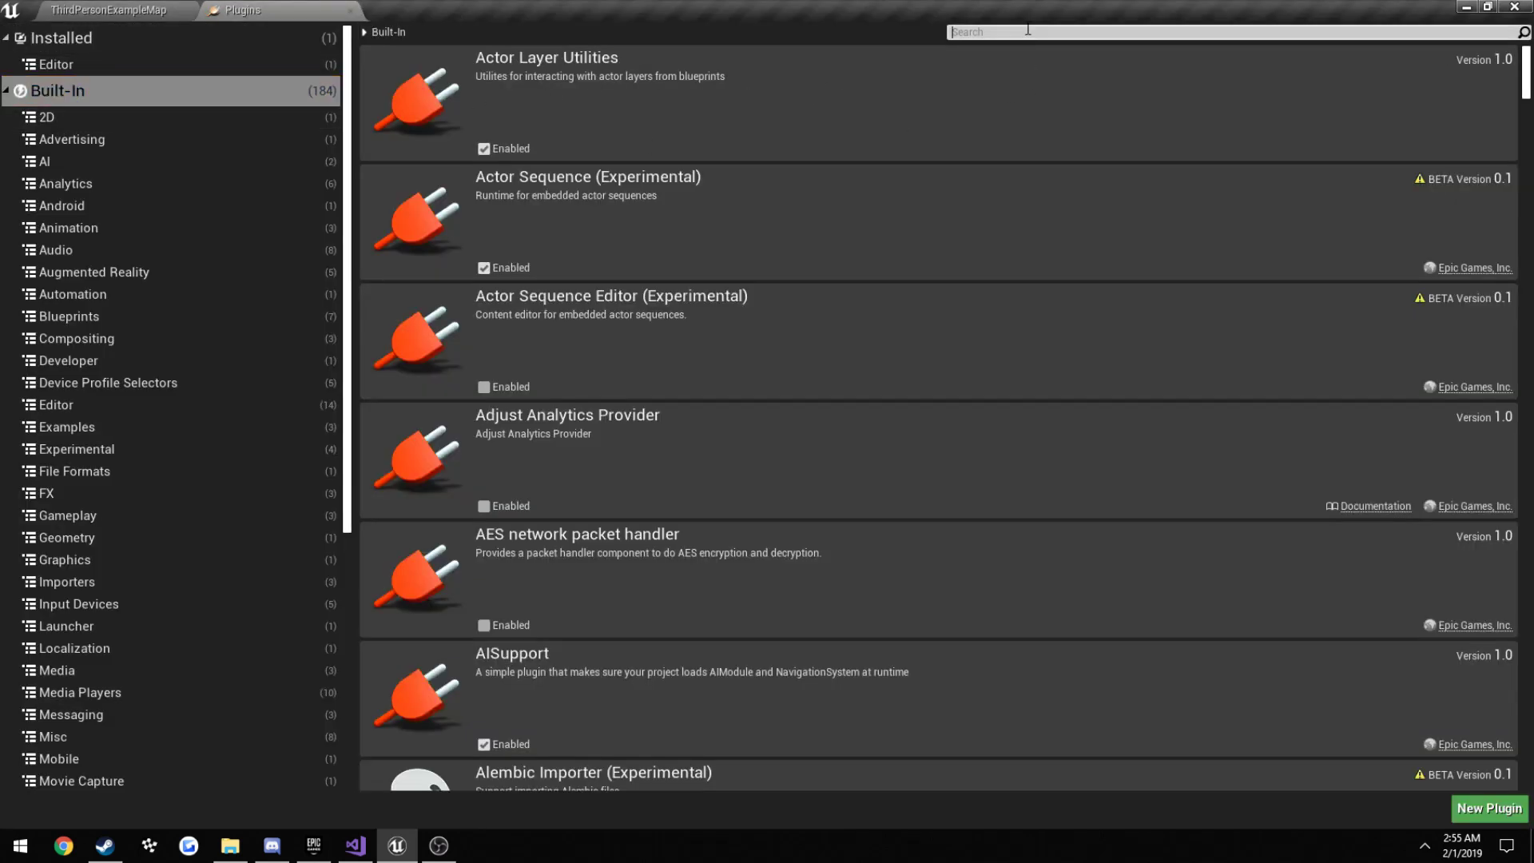
type("vr")
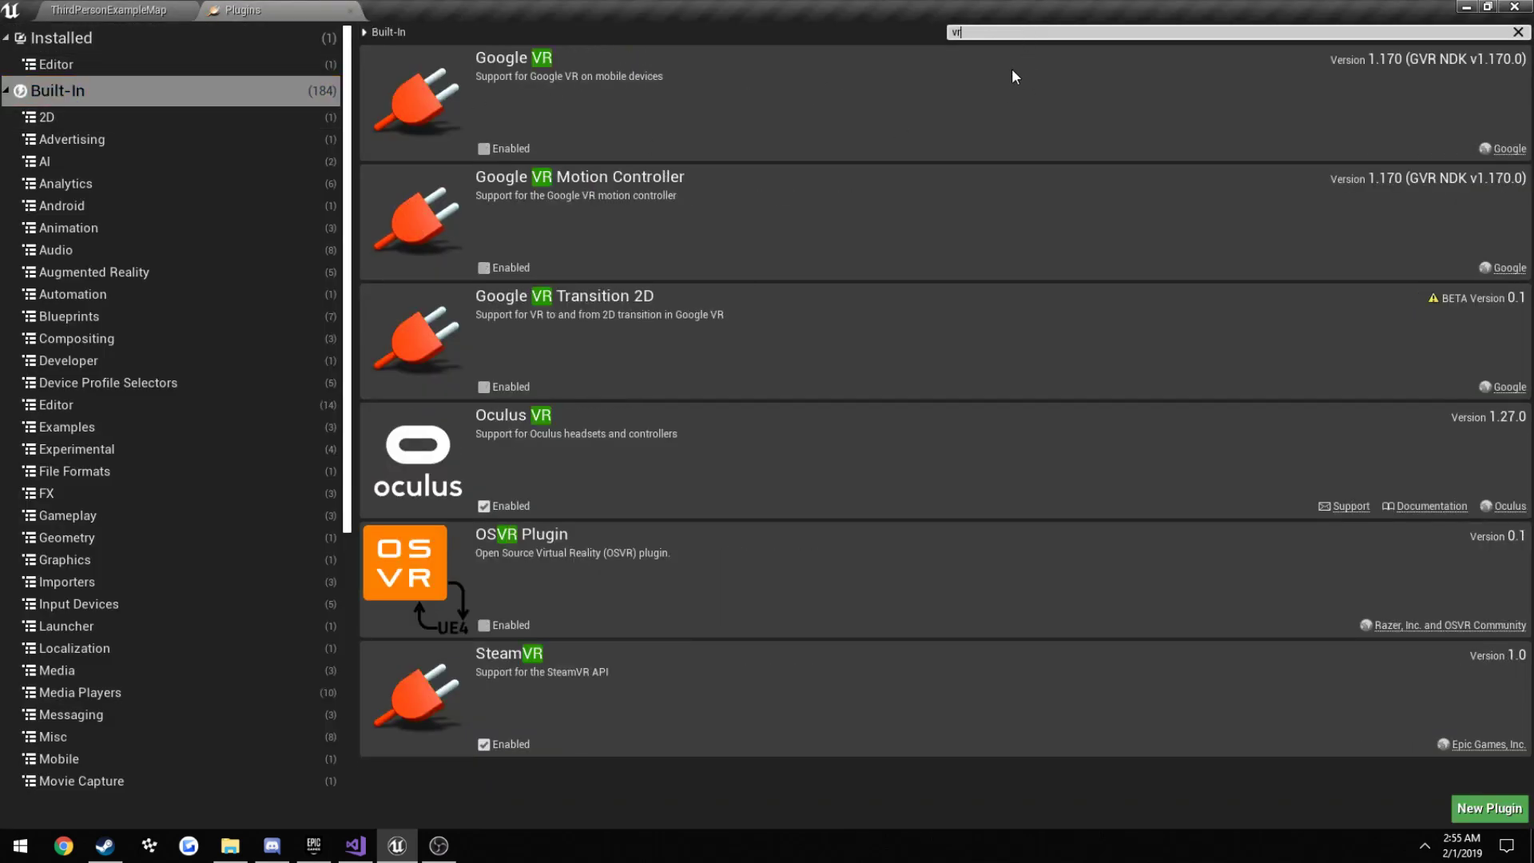
left_click(481, 744)
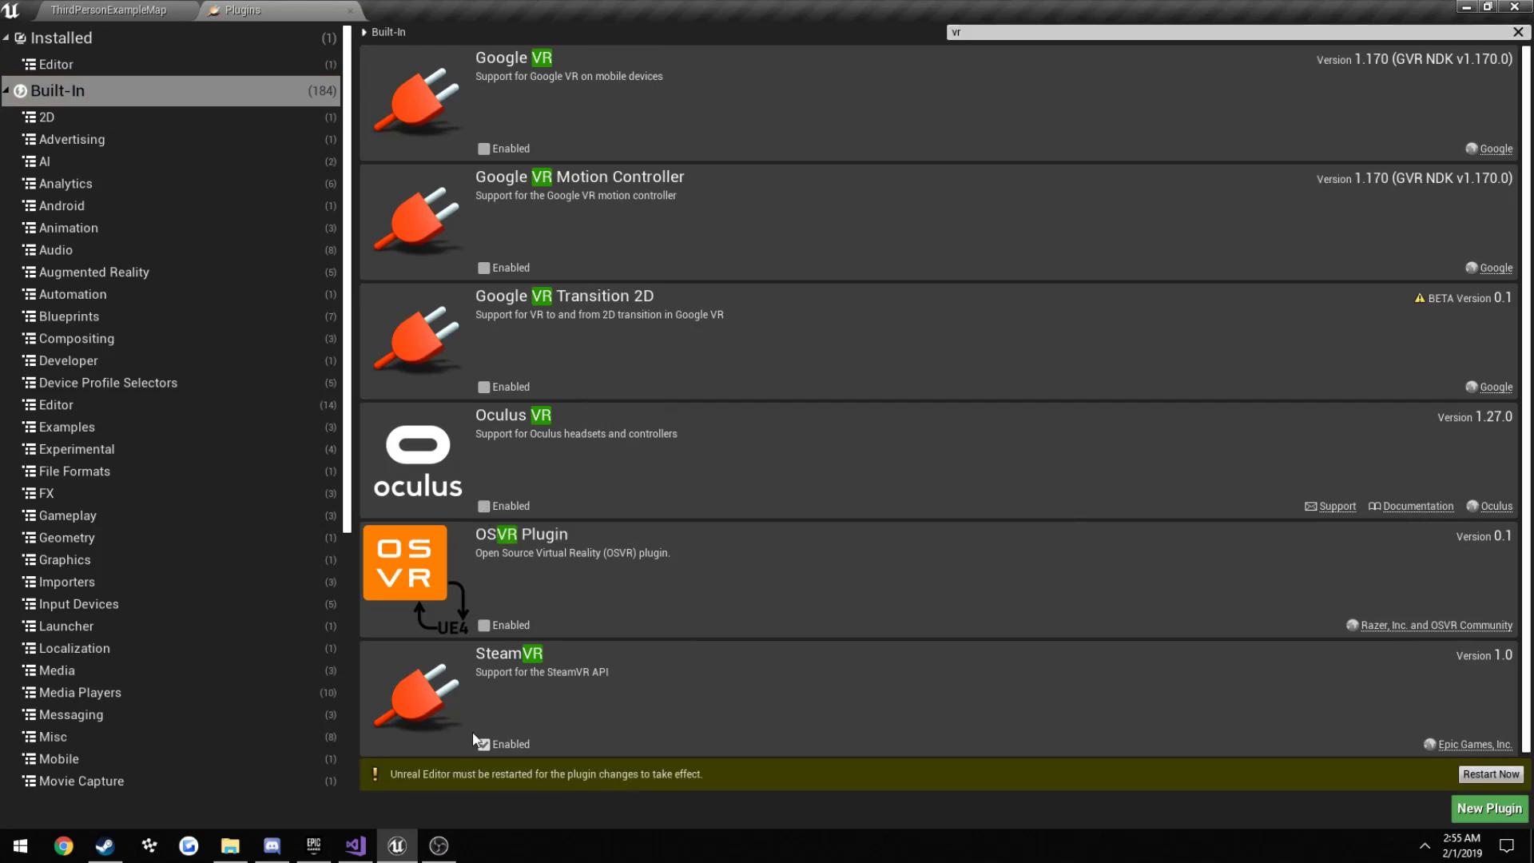
left_click(481, 744)
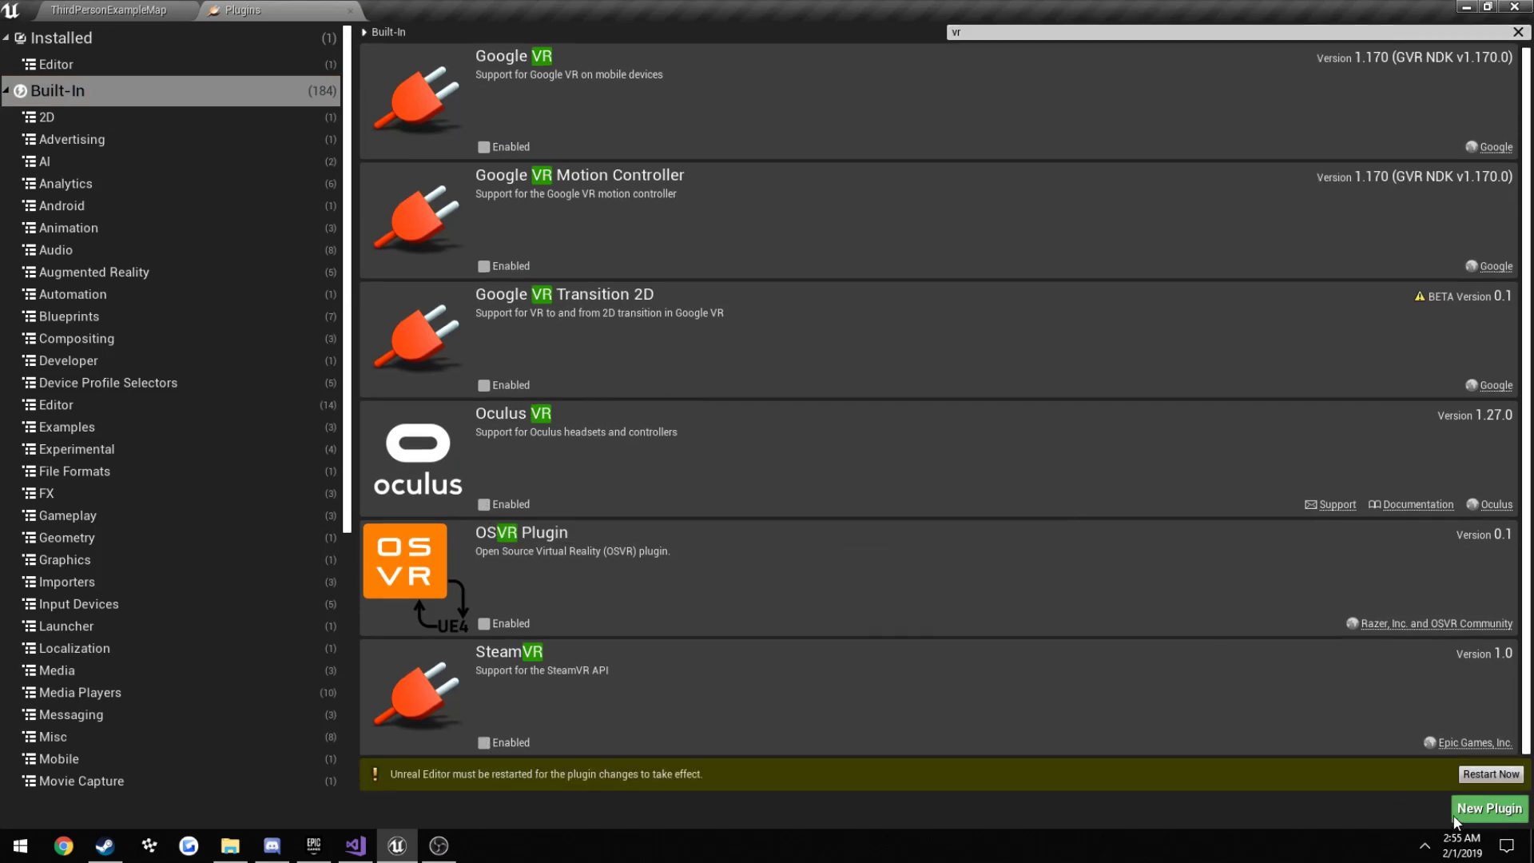
mouse_move(536, 87)
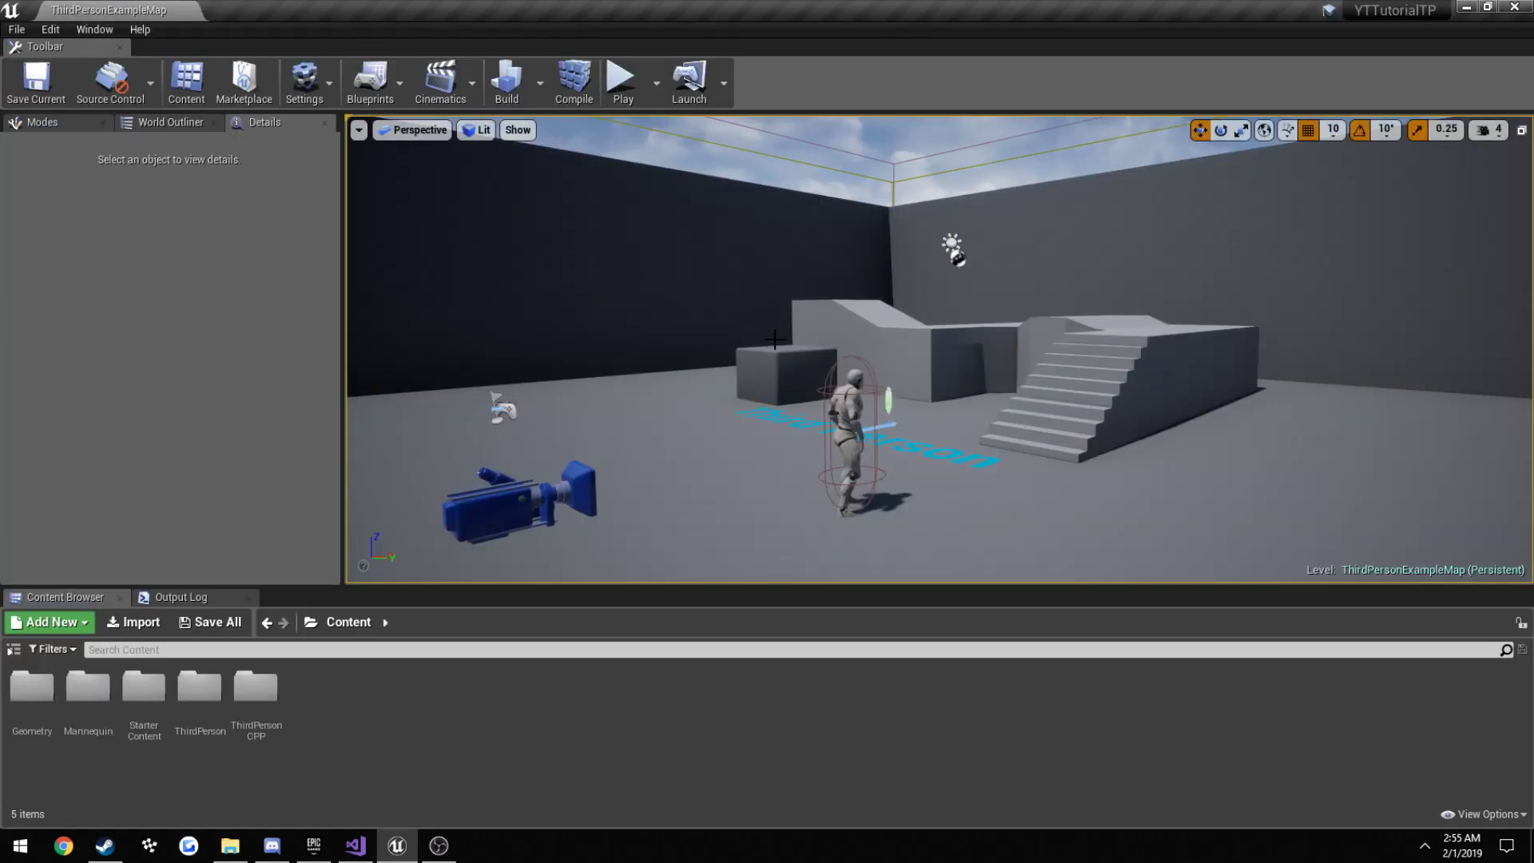
- Expand Source > YTTutorialTP in Visual Studio and open YTTutorialTPCharacter.h and YTTutorialTPCharacter.cpp
left_click(850, 441)
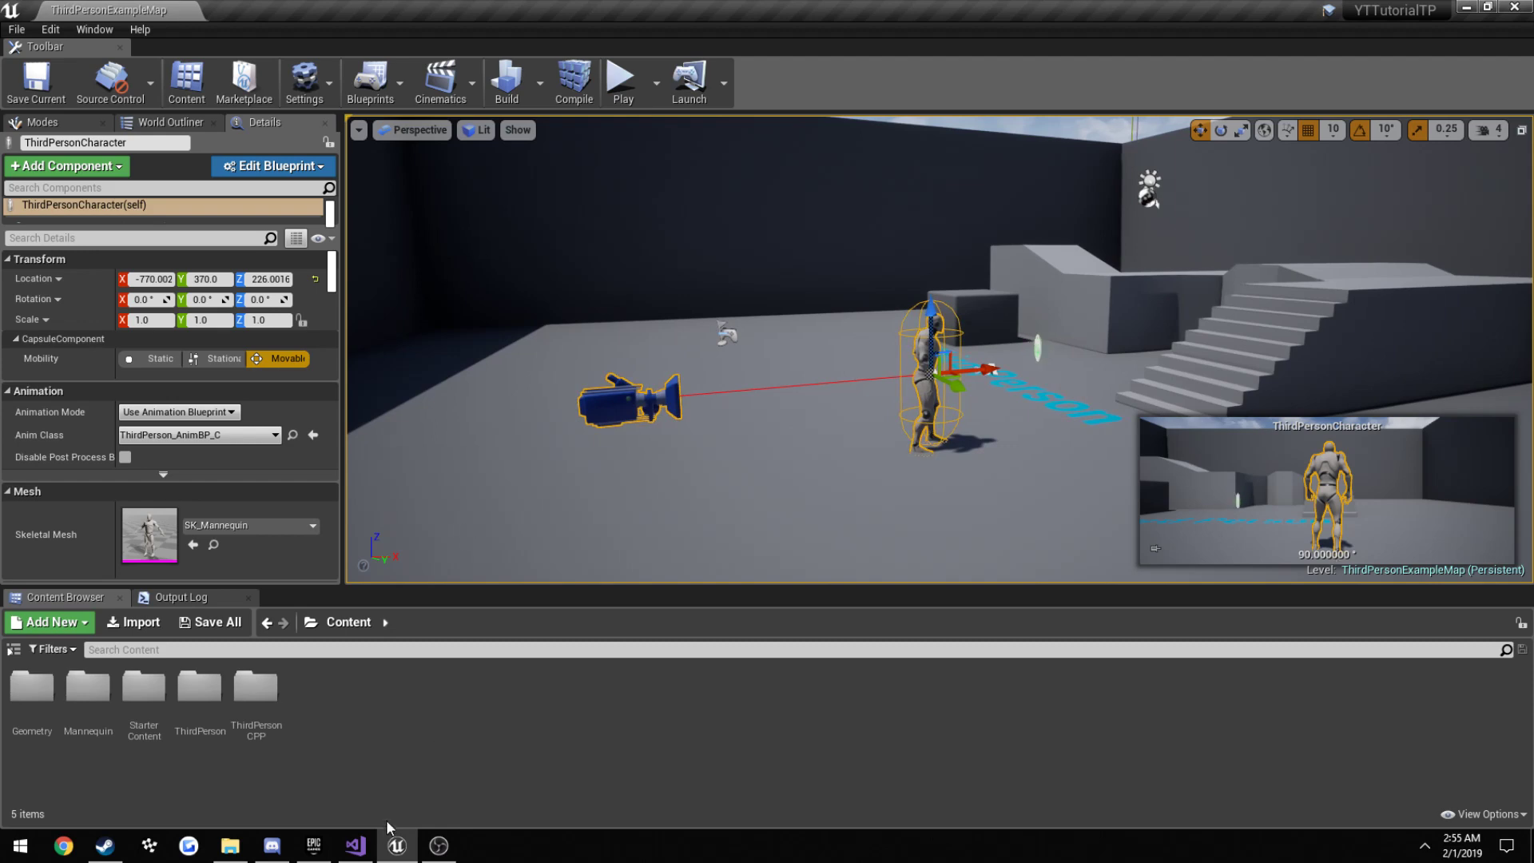
left_click(353, 845)
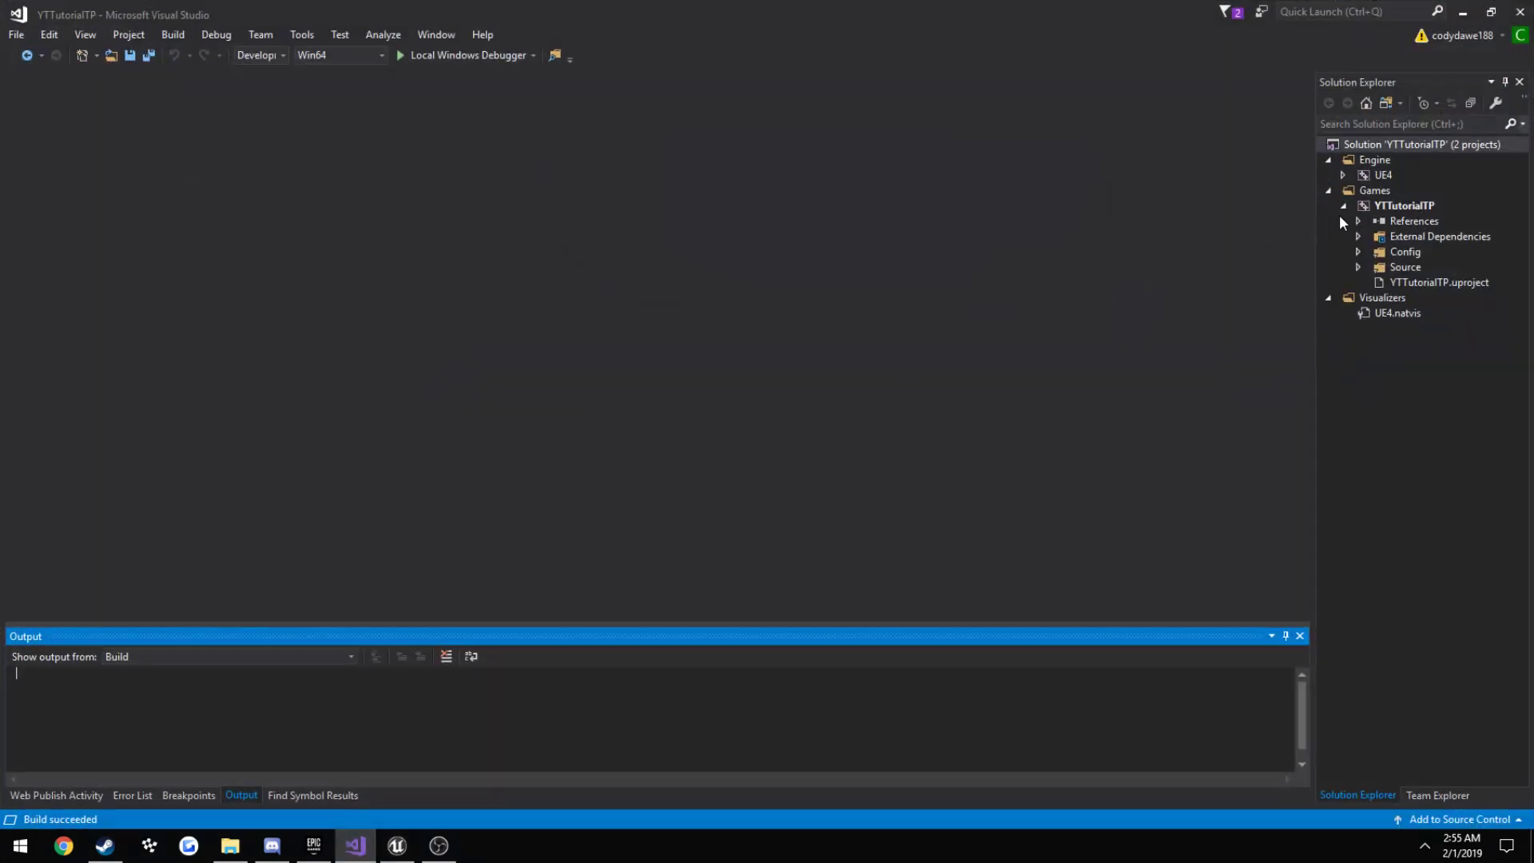
left_click(1359, 266)
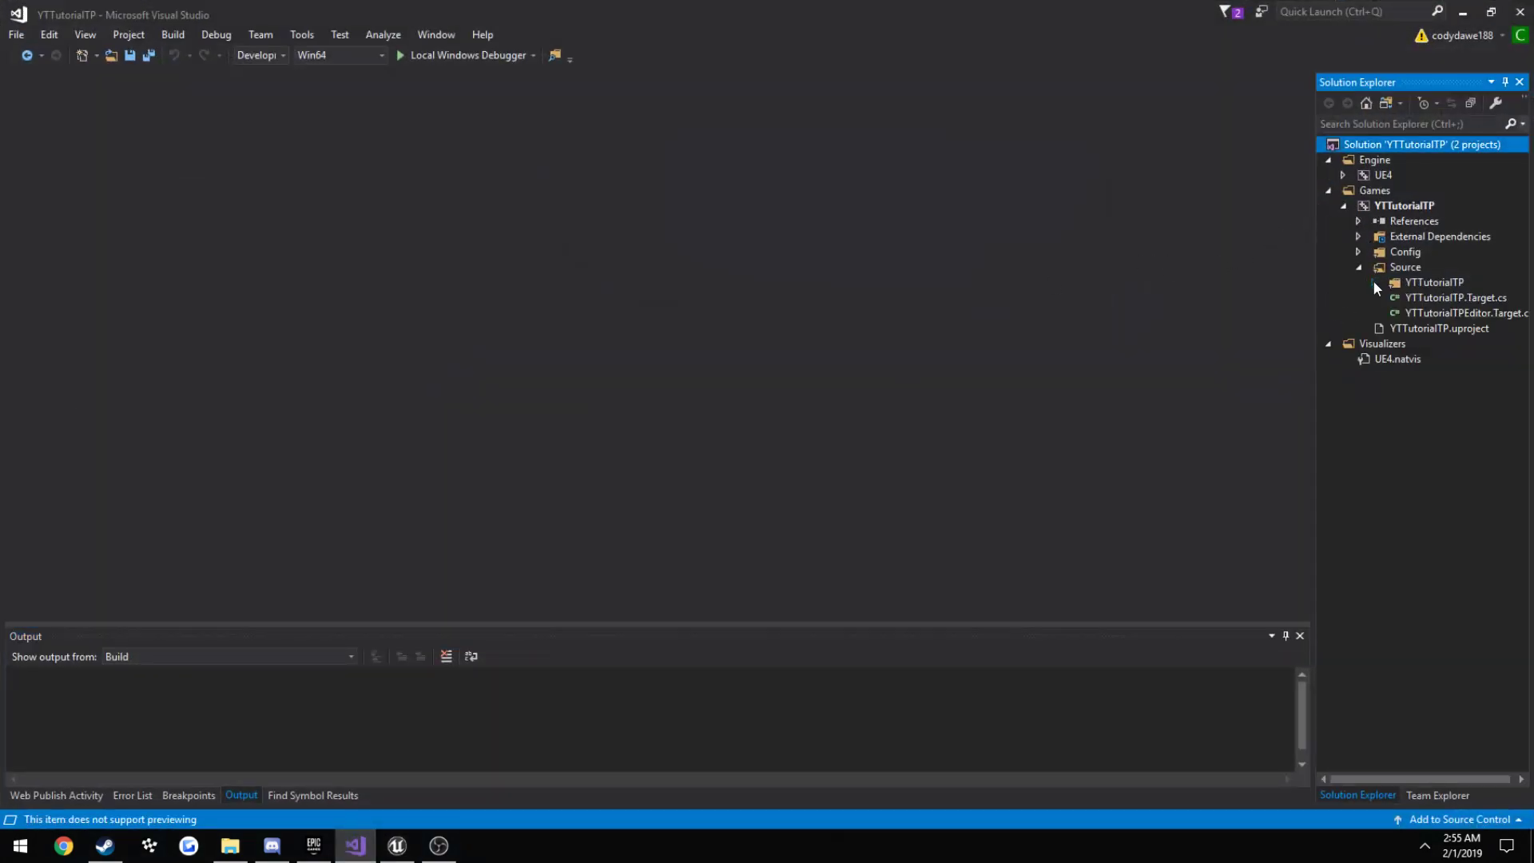
left_click(1374, 282)
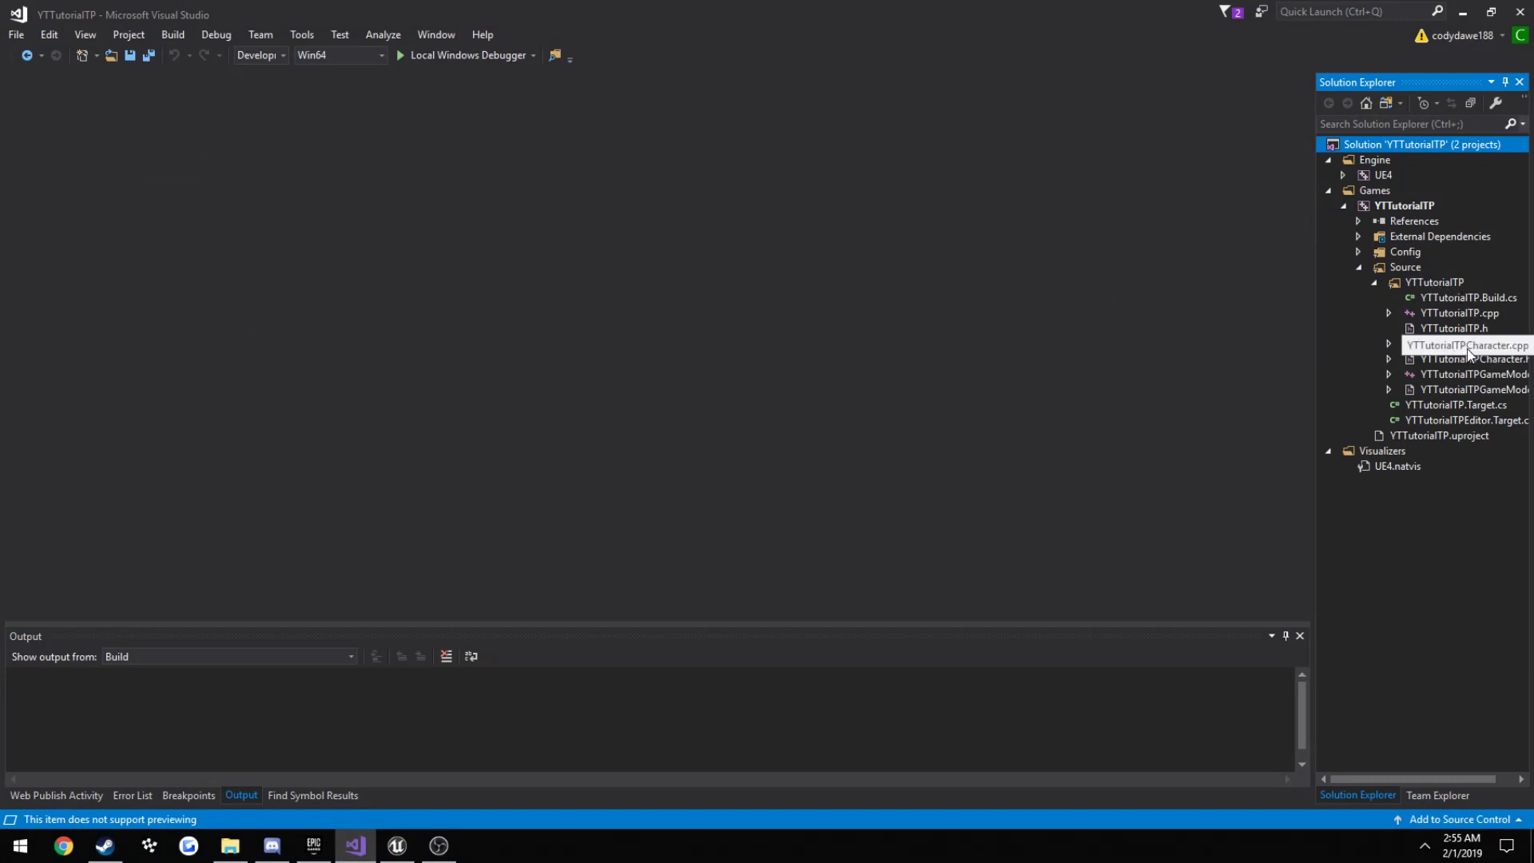
left_click(1468, 360)
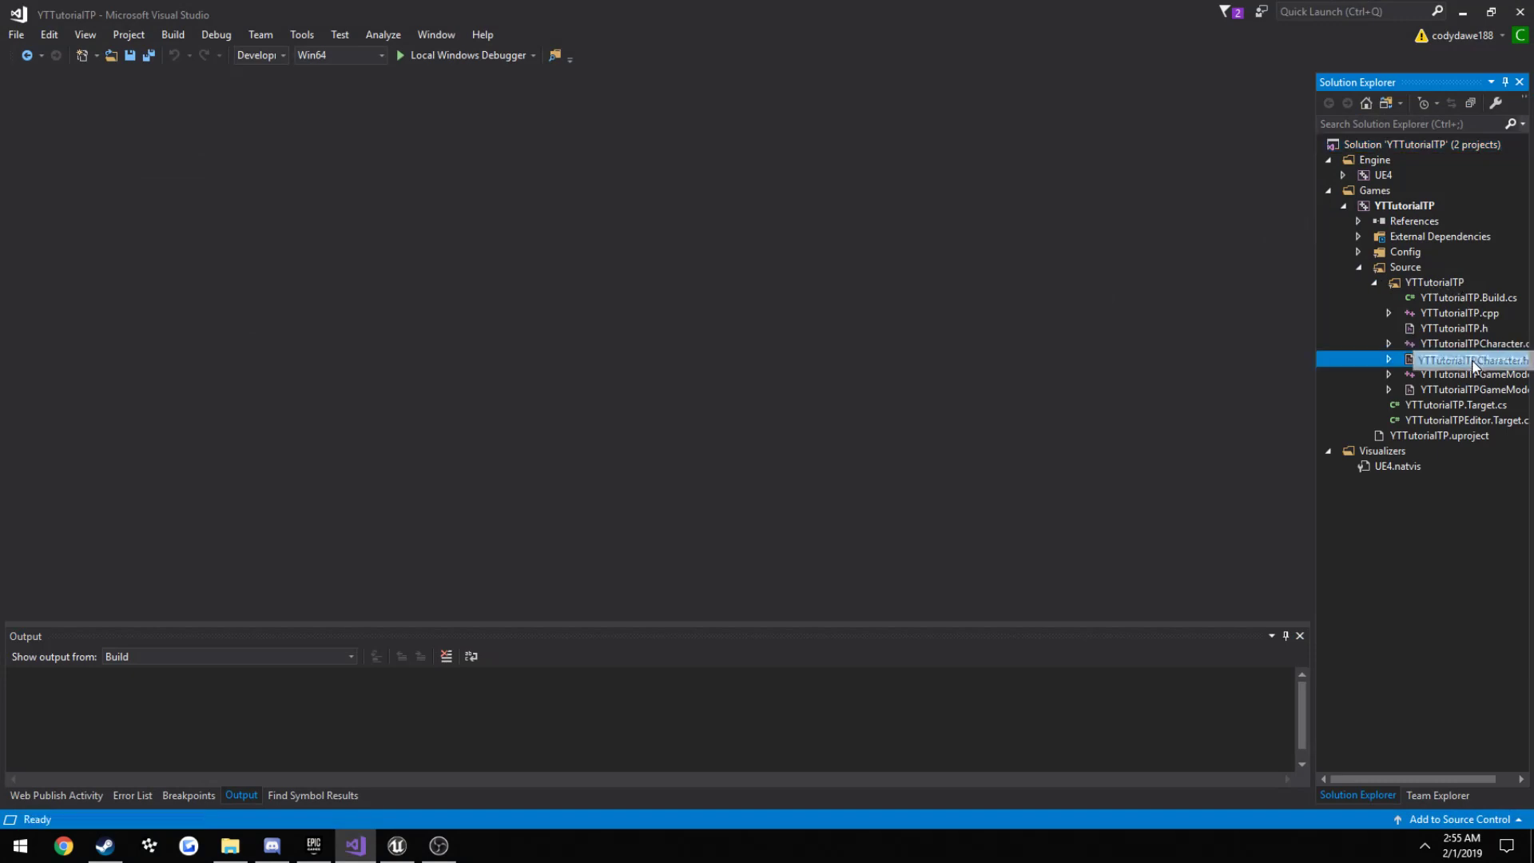
double_click(1472, 360)
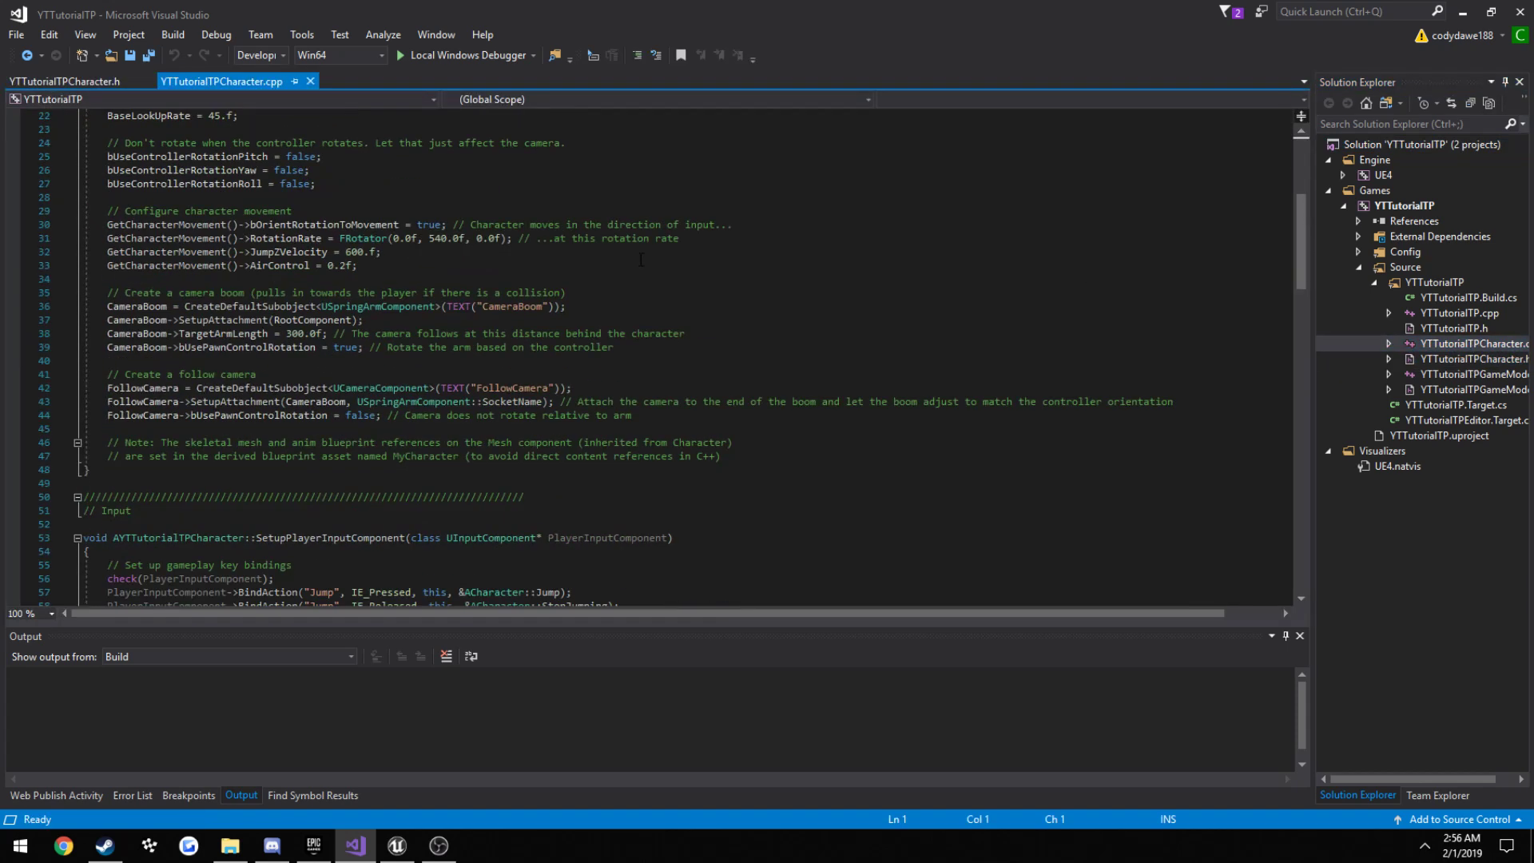
scroll("down", 3)
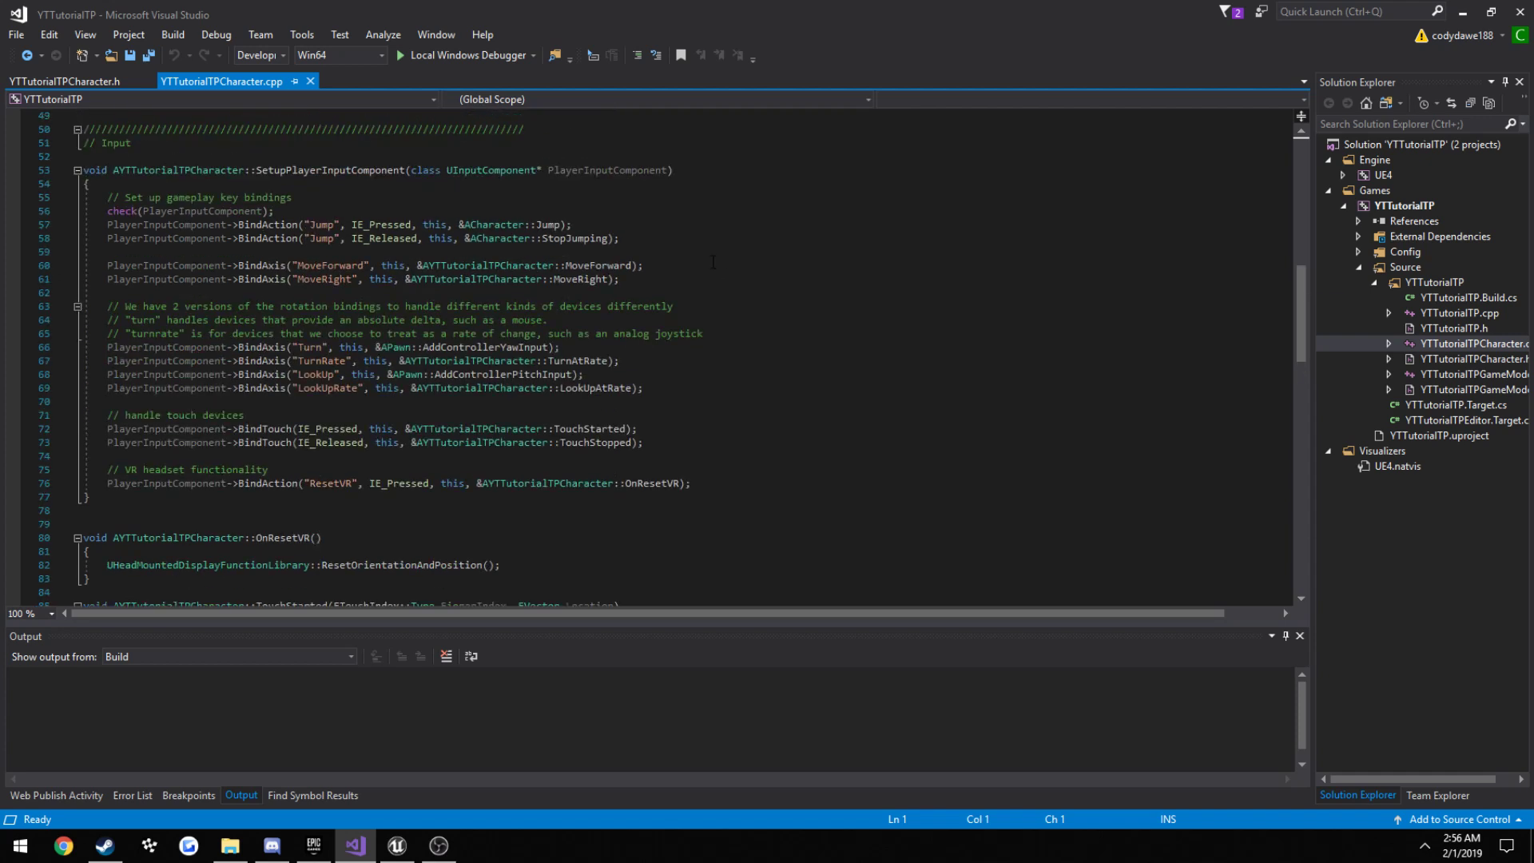
scroll("up", 3)
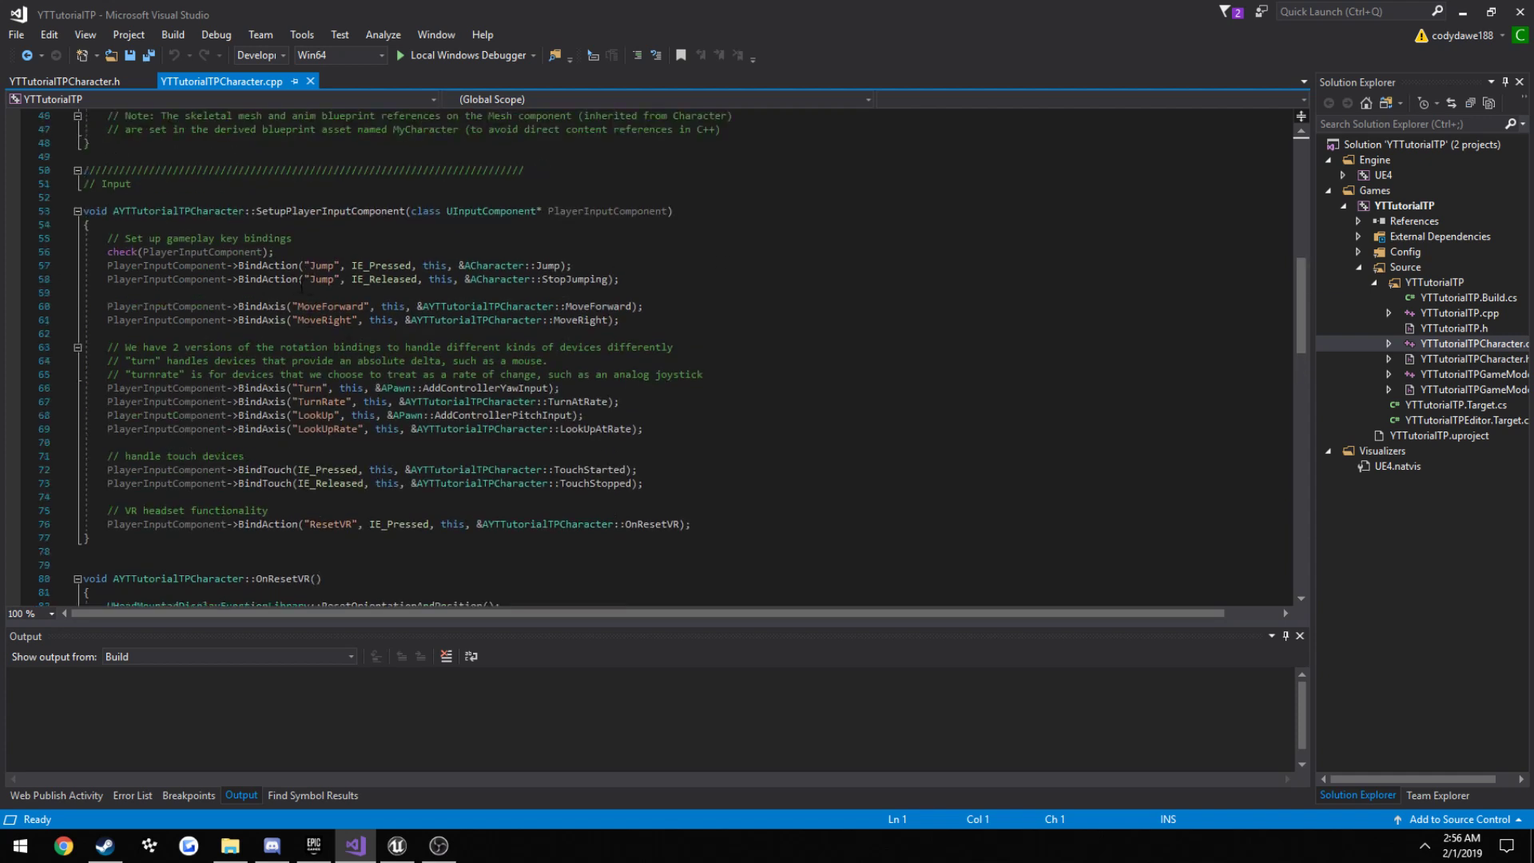
double_click(321, 265)
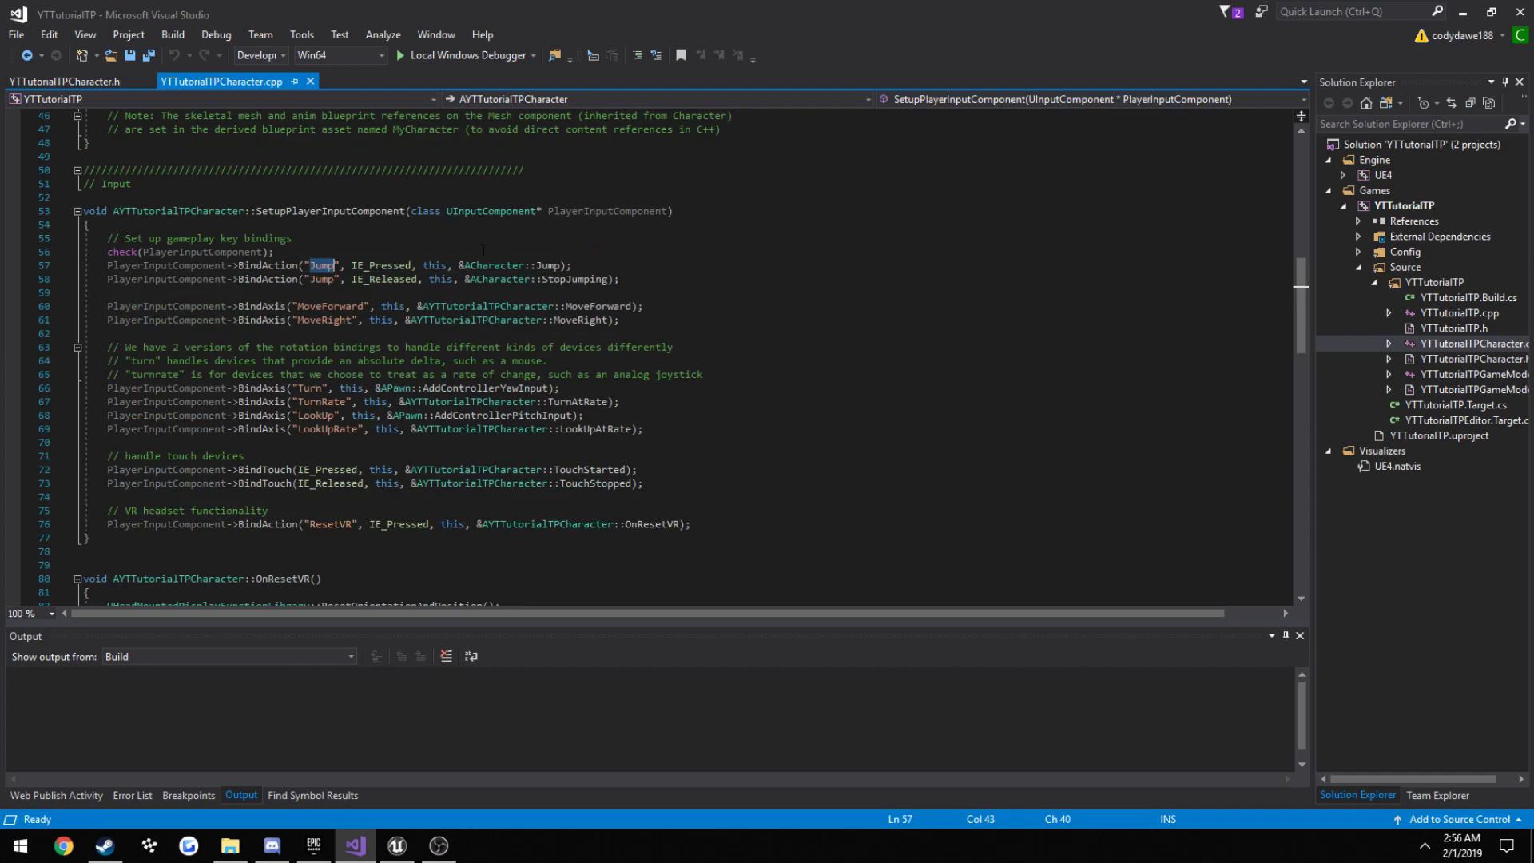
double_click(548, 265)
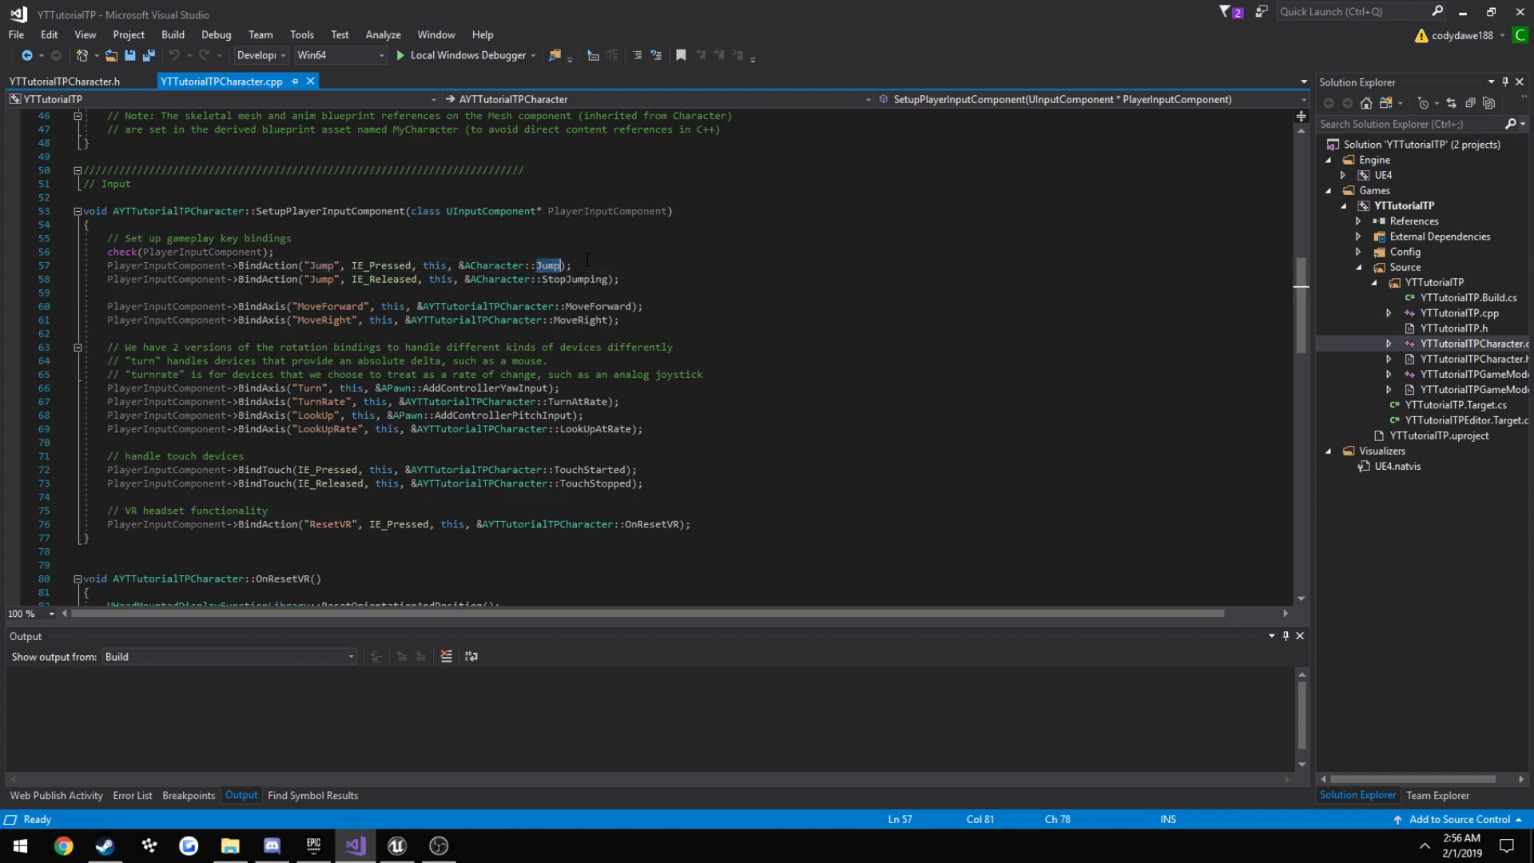
scroll("down", 3)
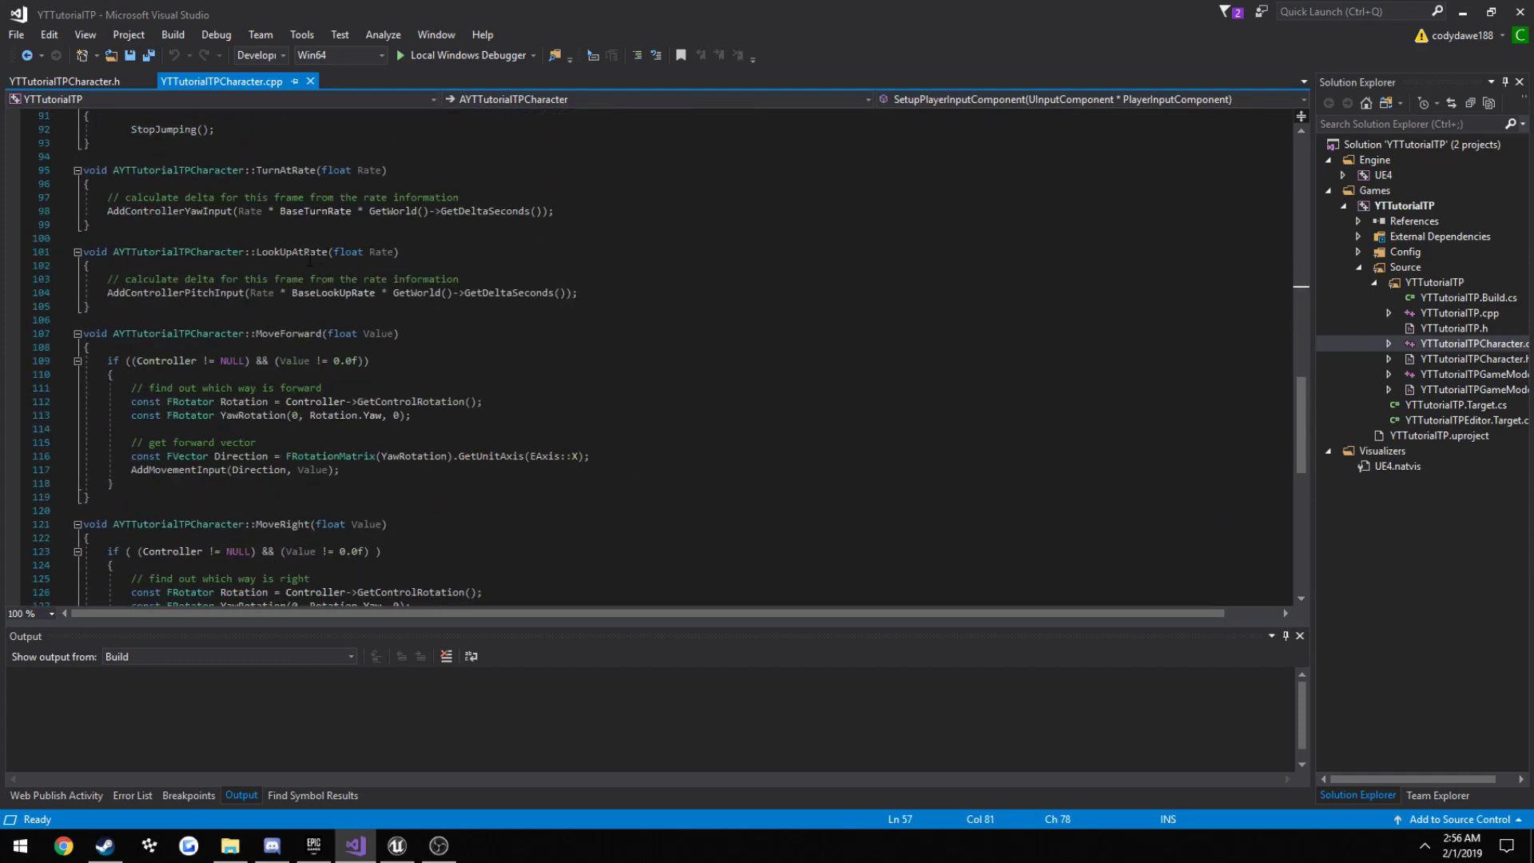
scroll("up", 3)
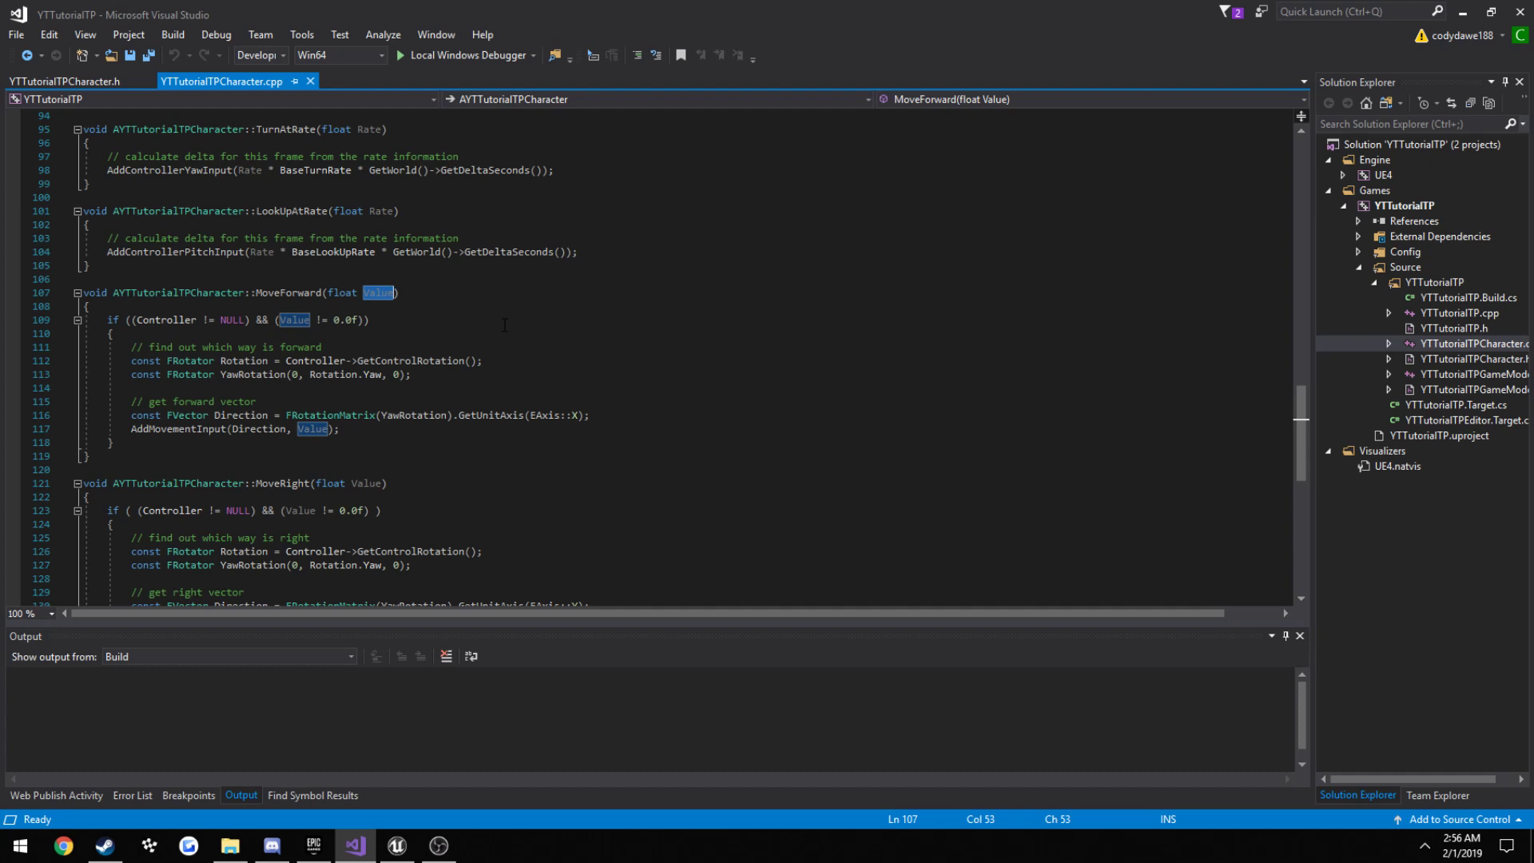
left_click(137, 388)
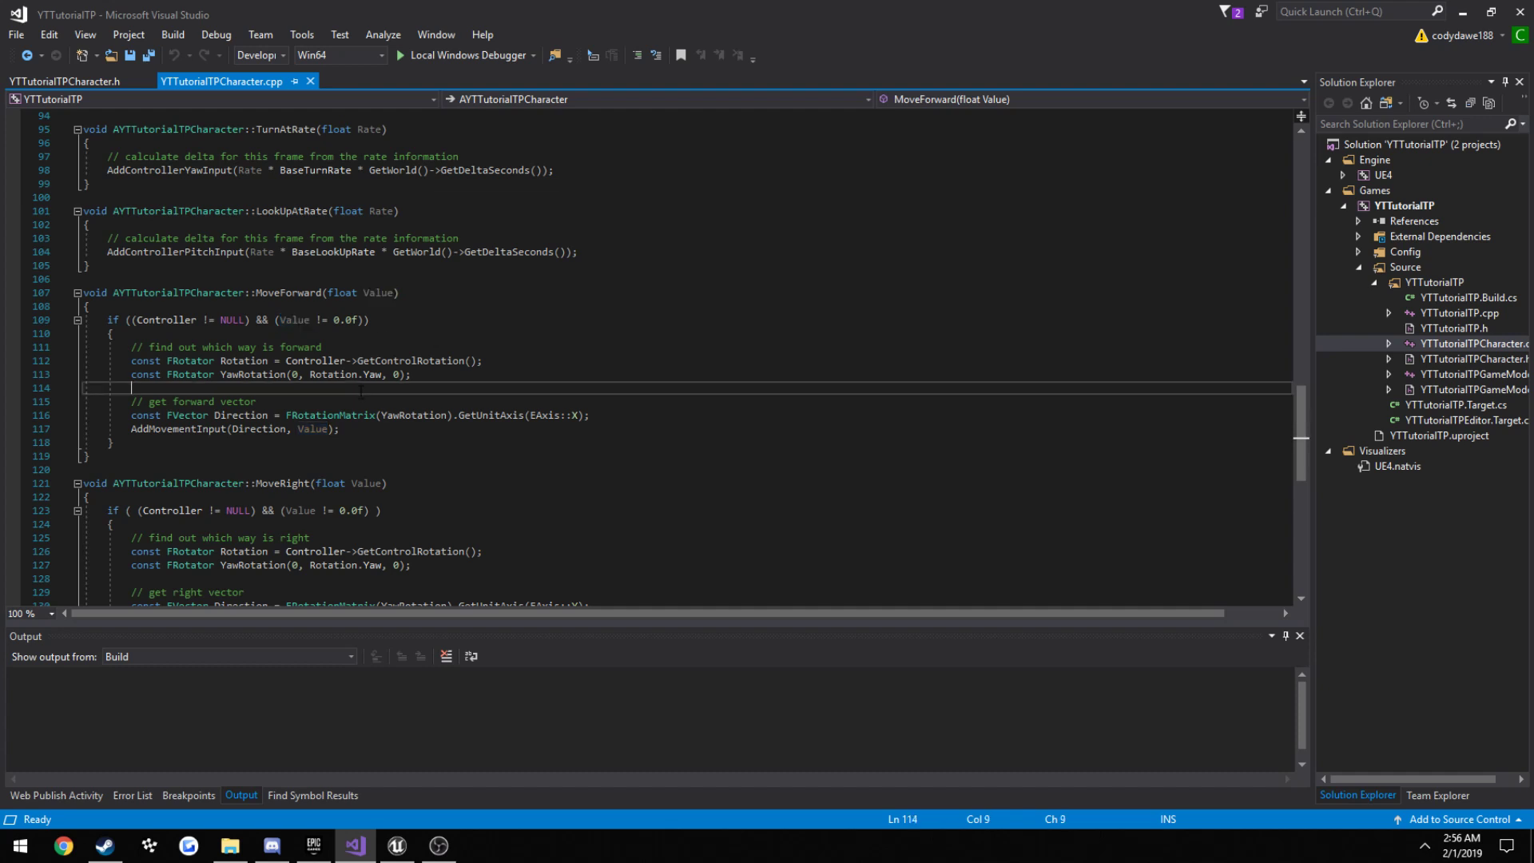
scroll("up", 3)
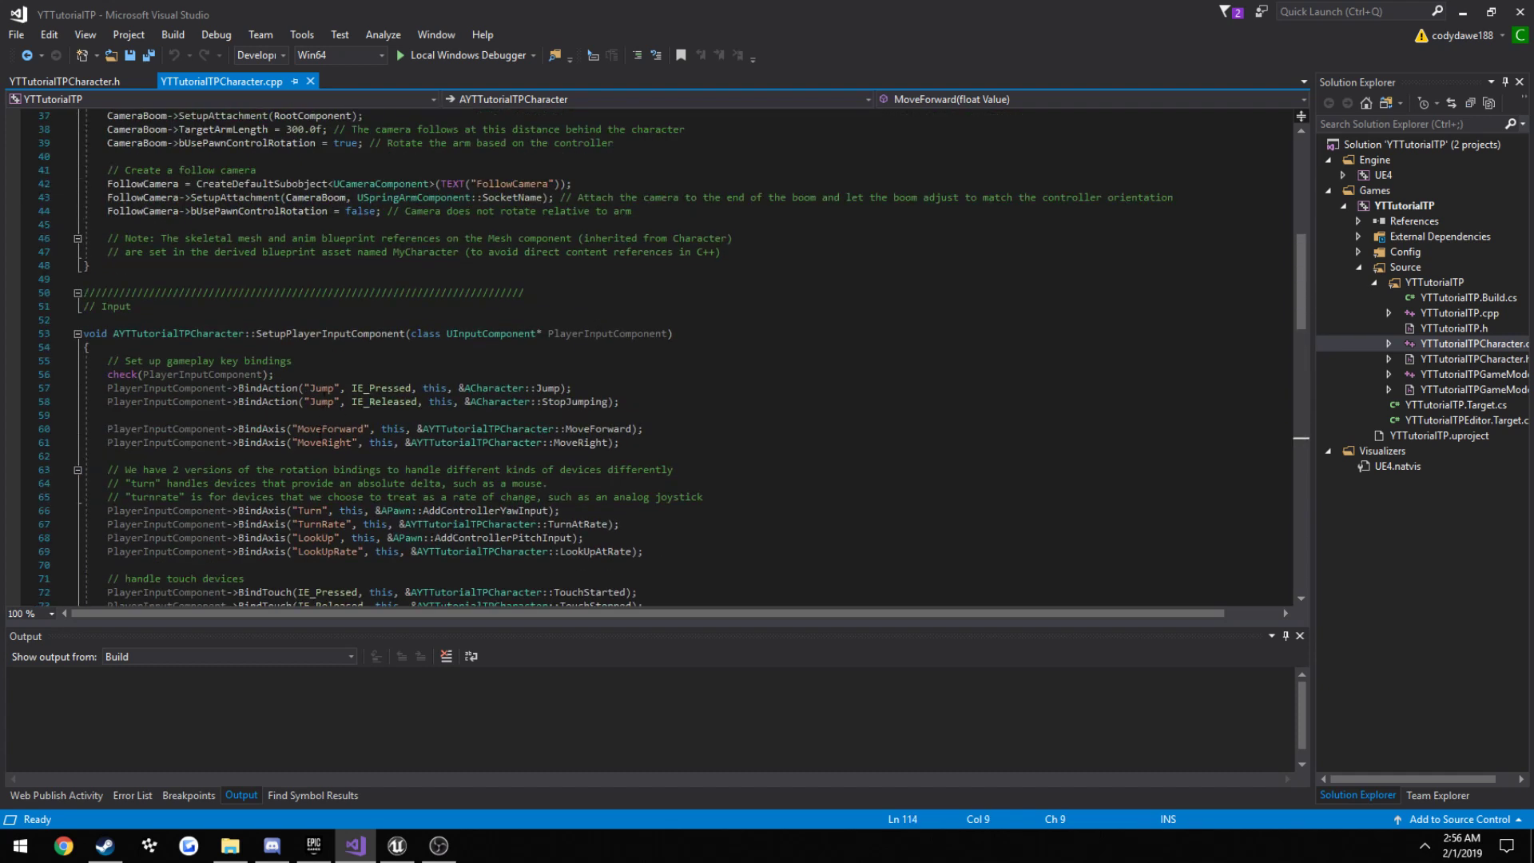
double_click(321, 388)
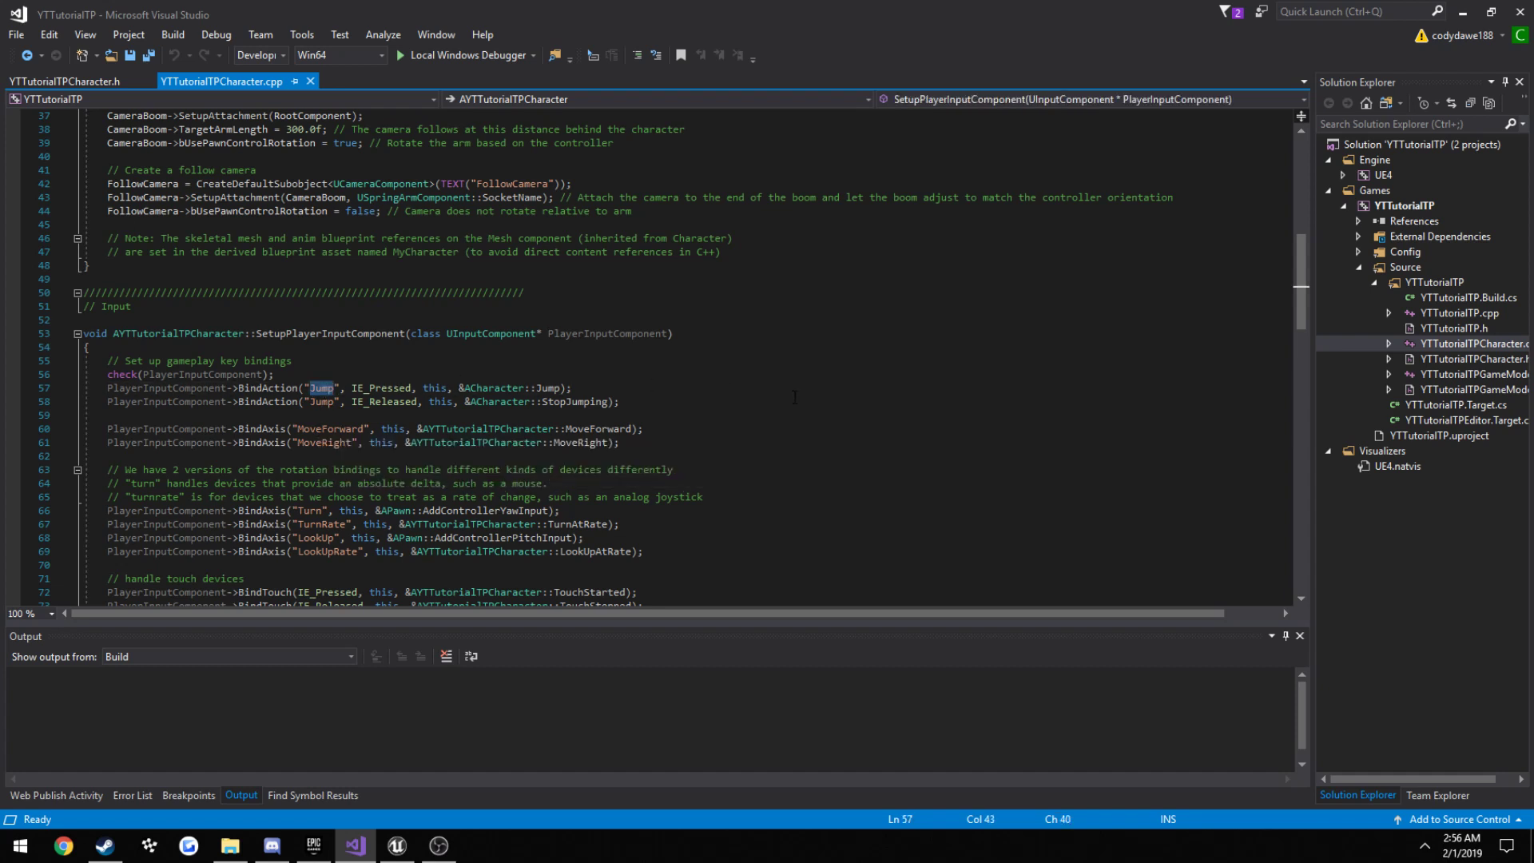
double_click(266, 387)
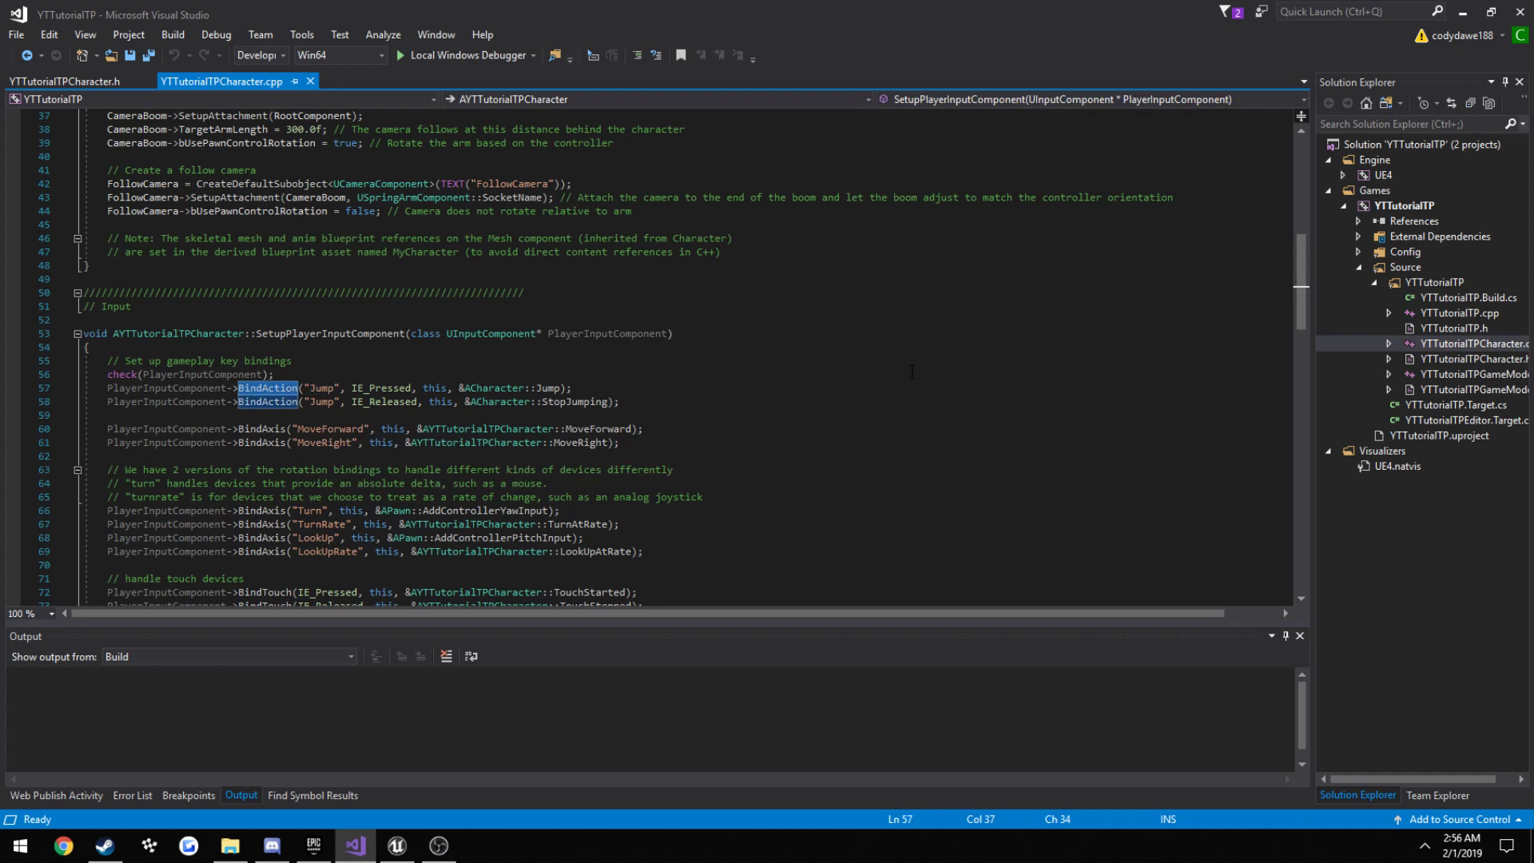
left_click(262, 428)
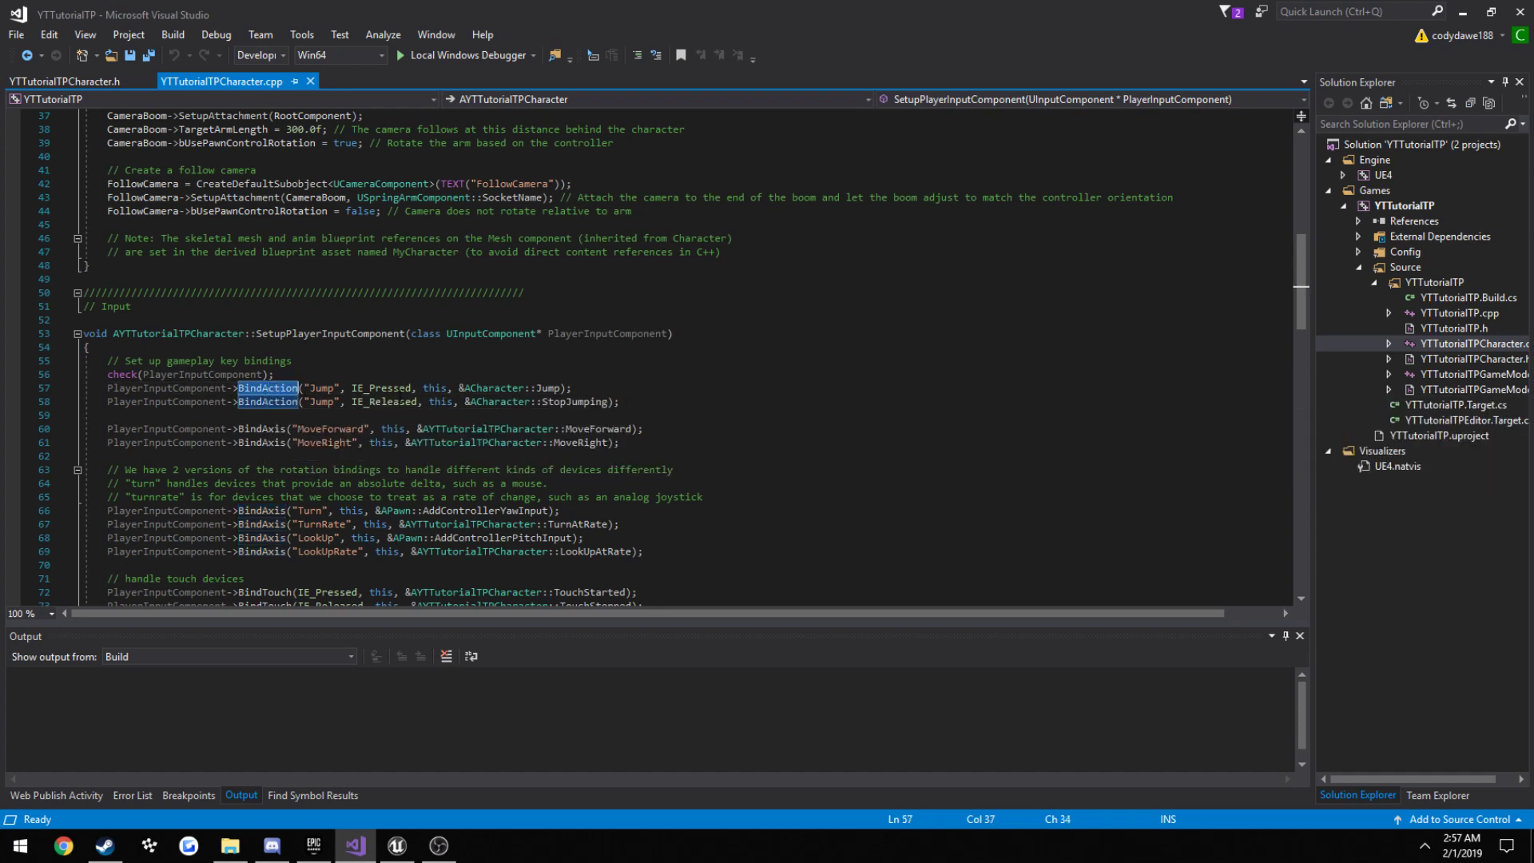
double_click(384, 402)
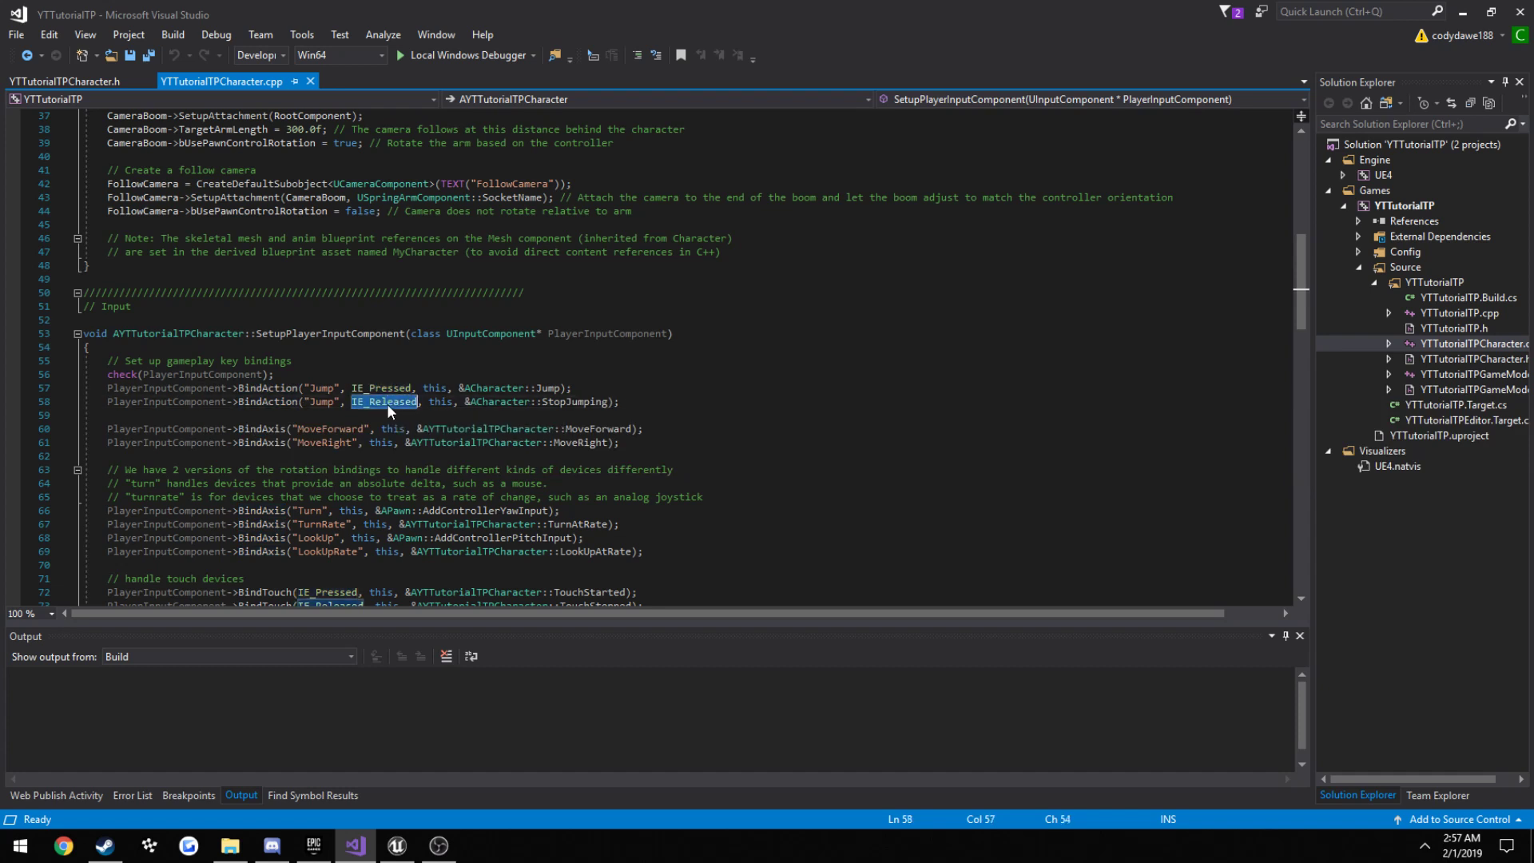
mouse_move(790, 387)
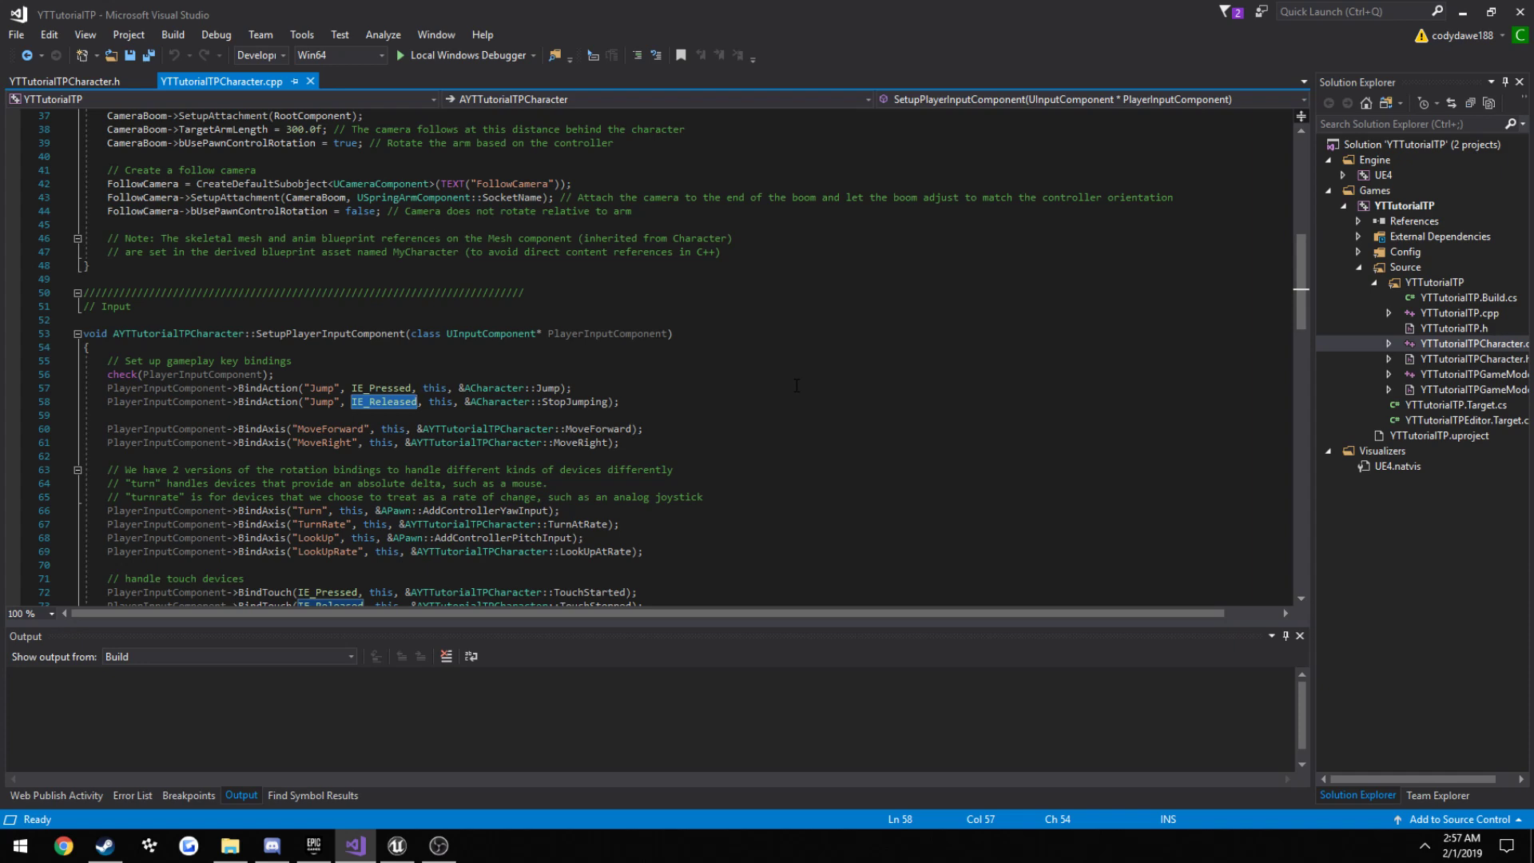
scroll("down", 3)
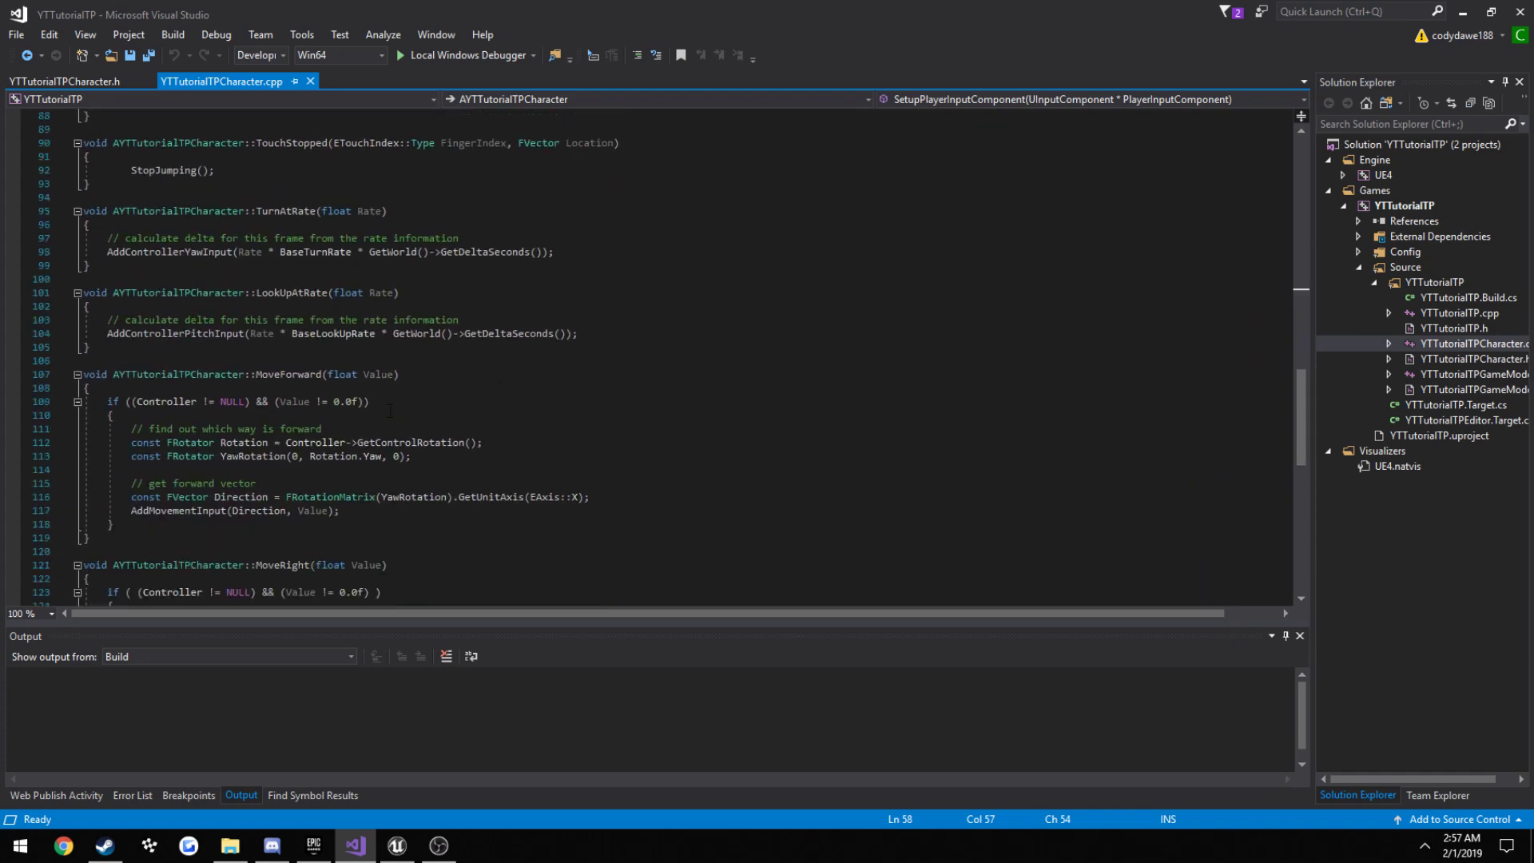
double_click(288, 334)
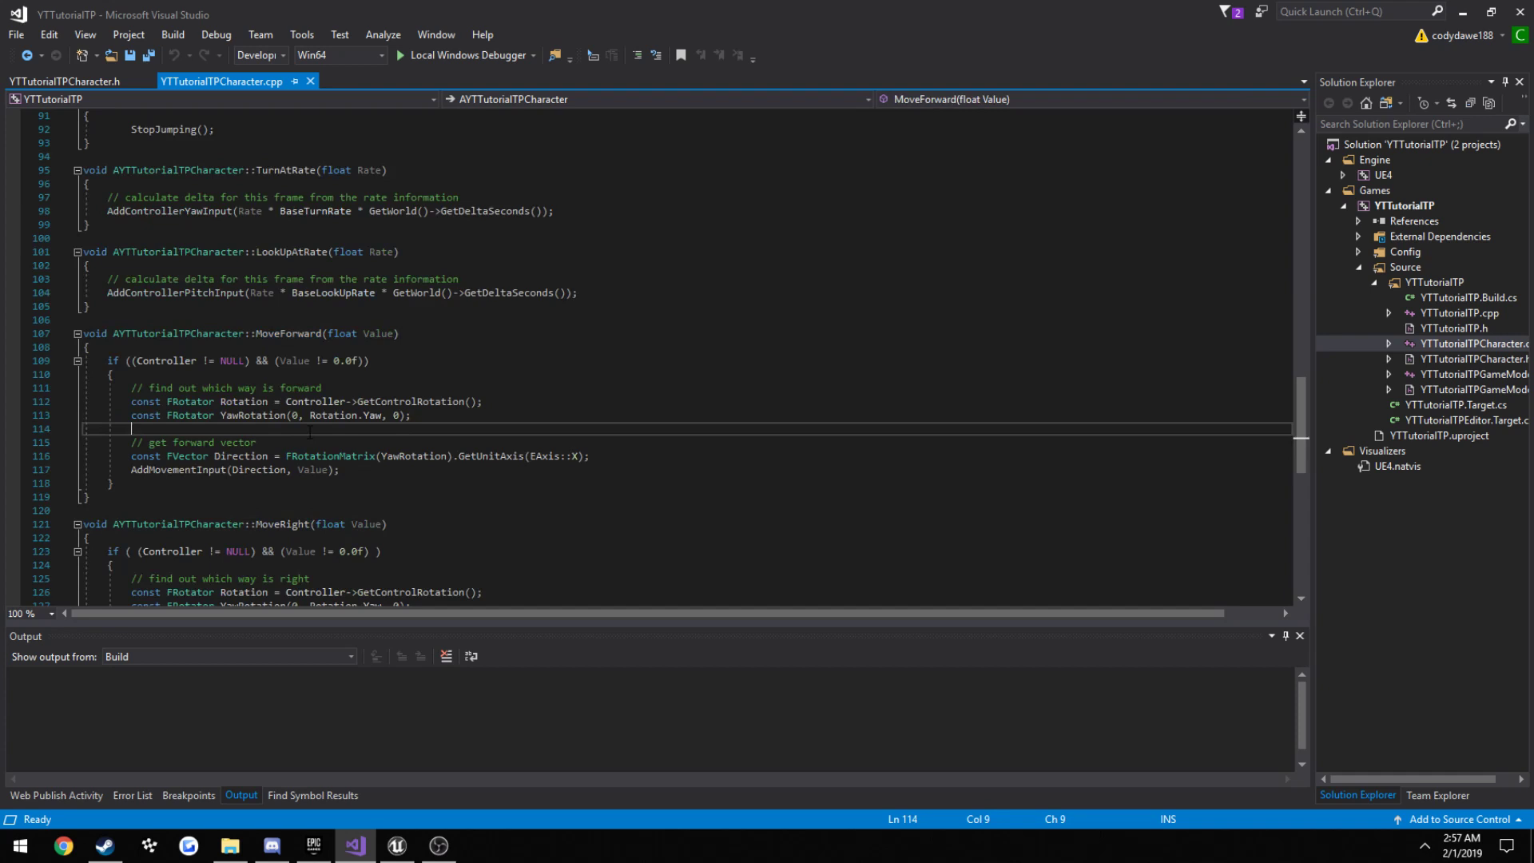
double_click(312, 470)
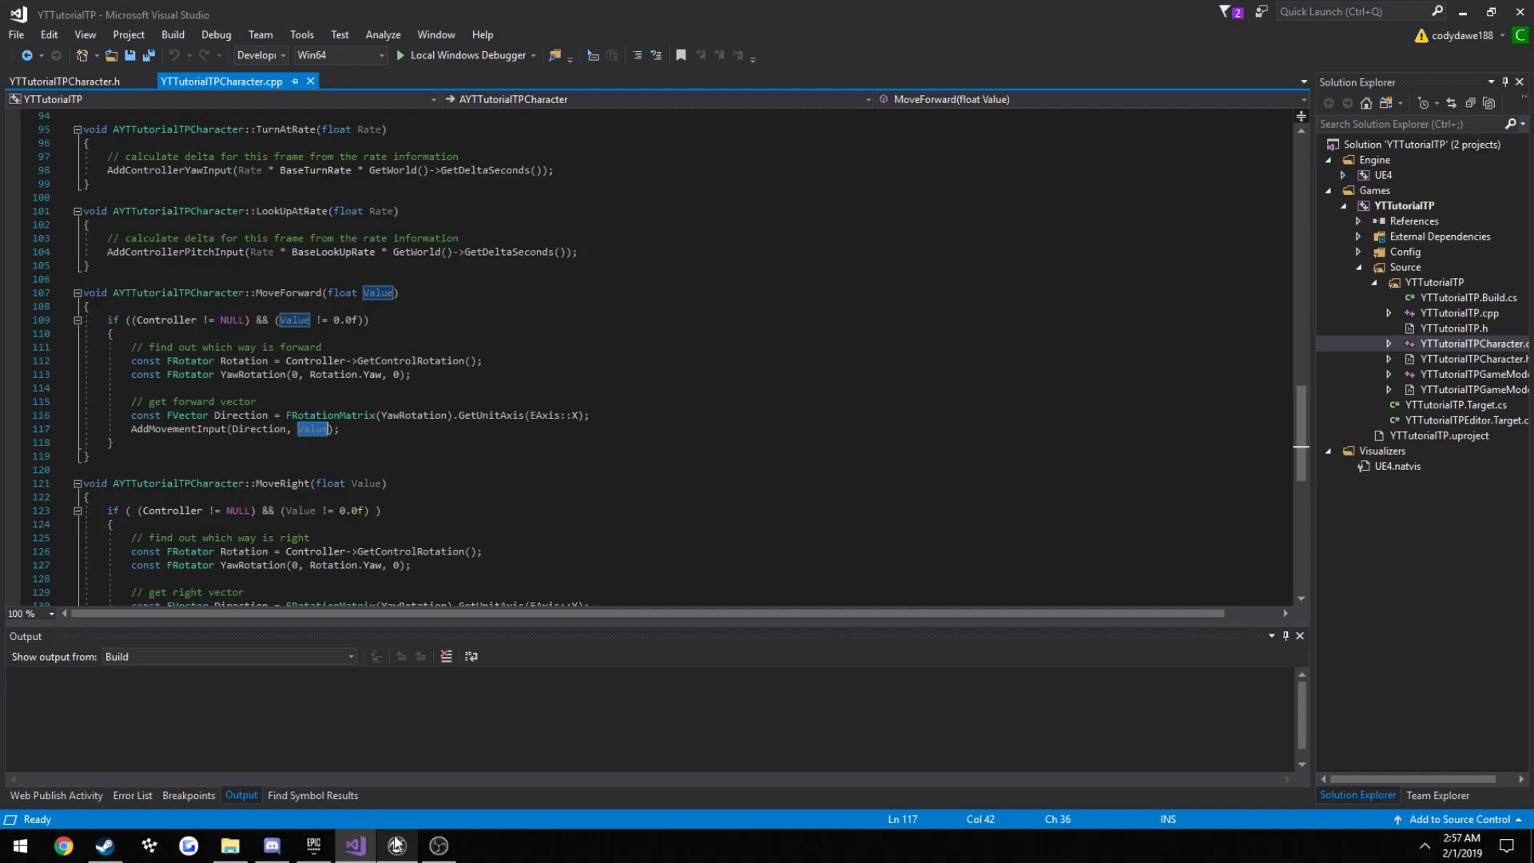
- Open the ThirdPersonCharacter blueprint and filter its details by 'walk' to show Max Walk Speed 600
left_click(395, 853)
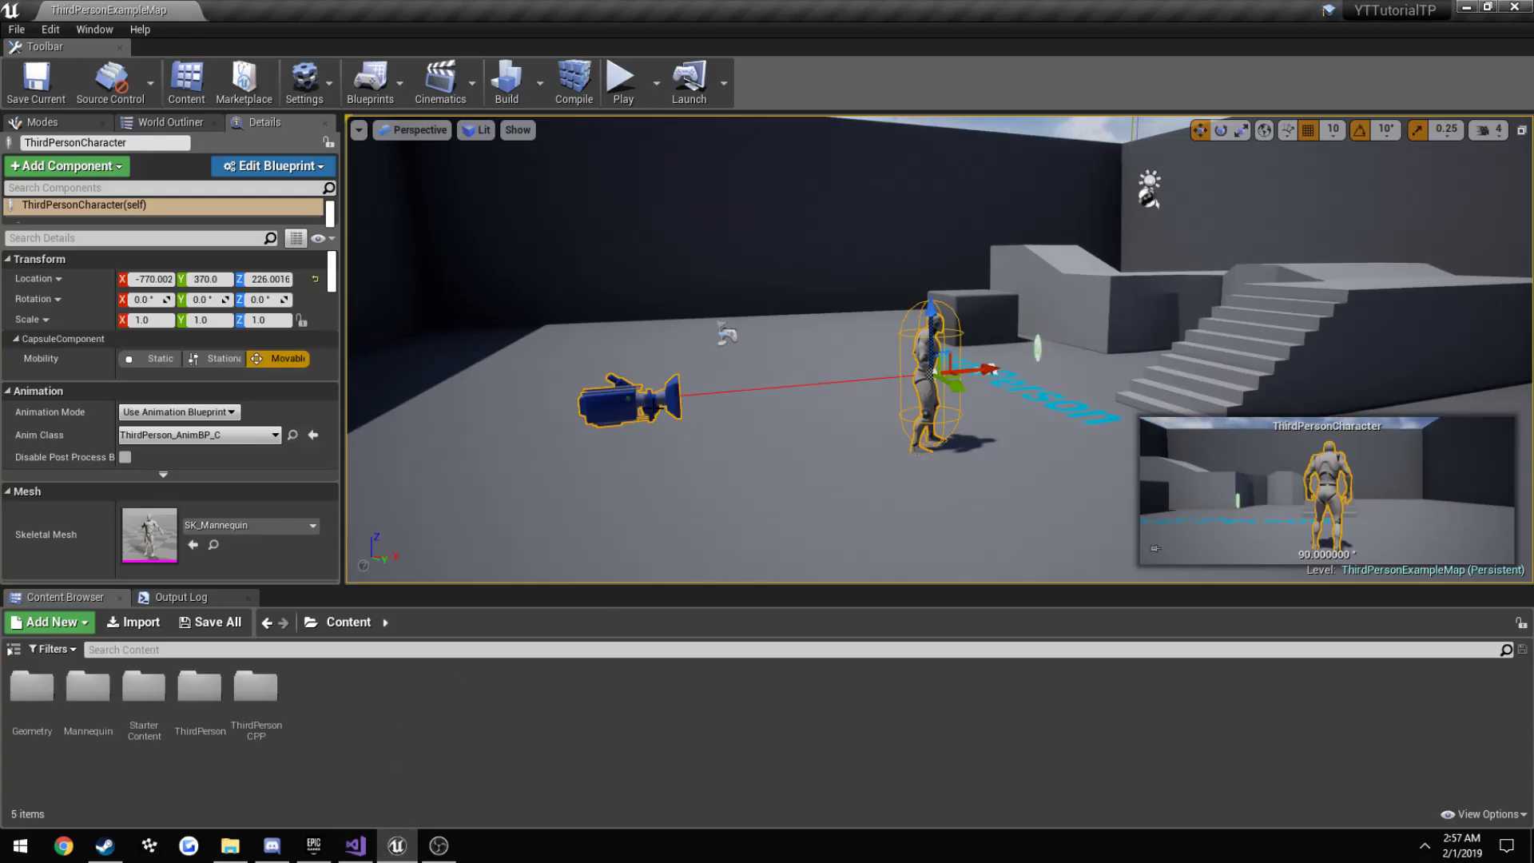
mouse_move(13, 649)
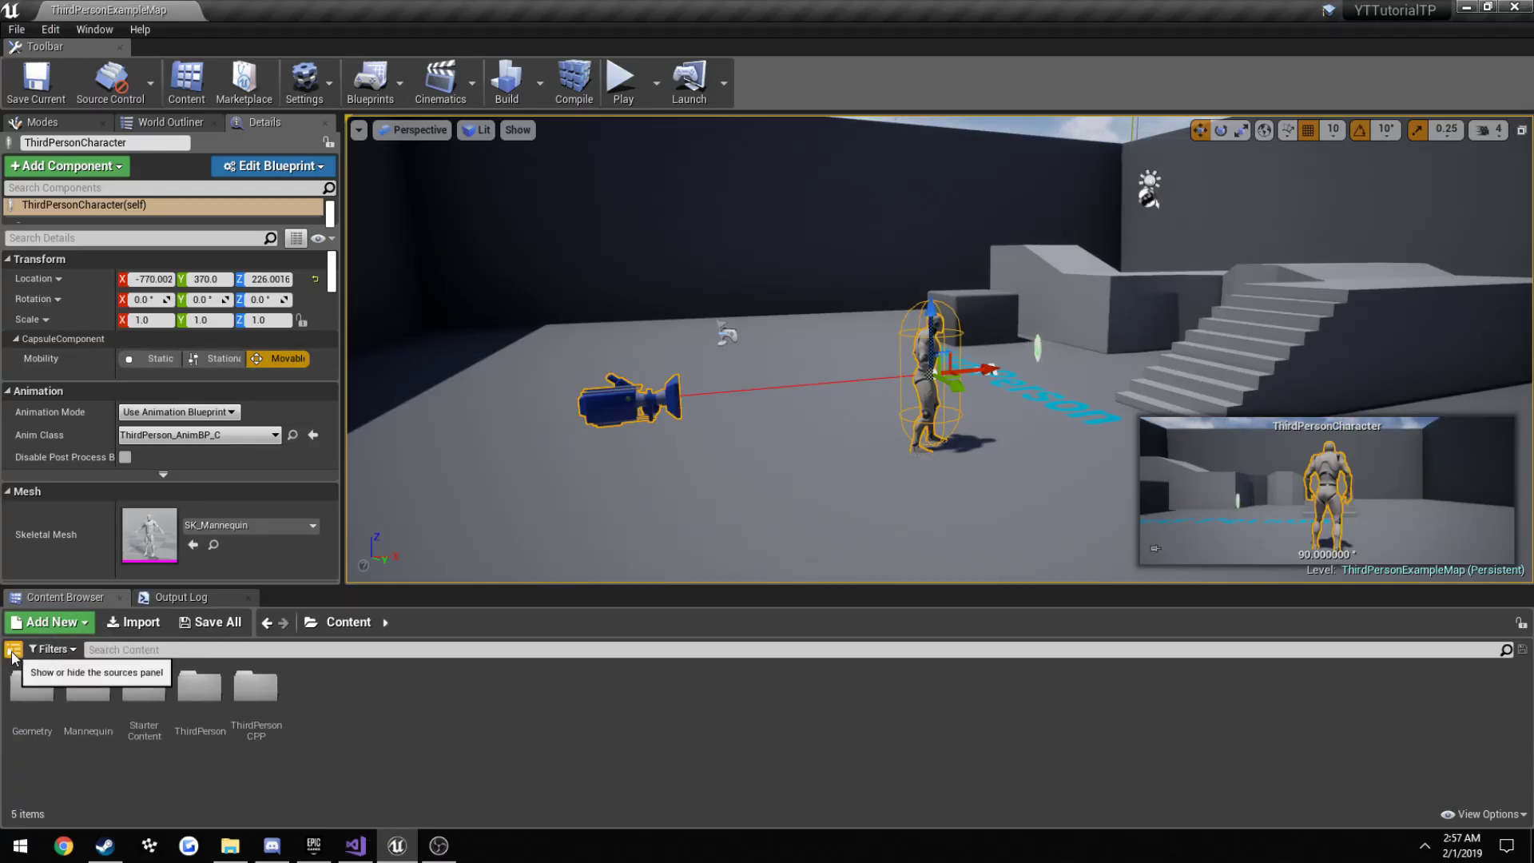
left_click(13, 649)
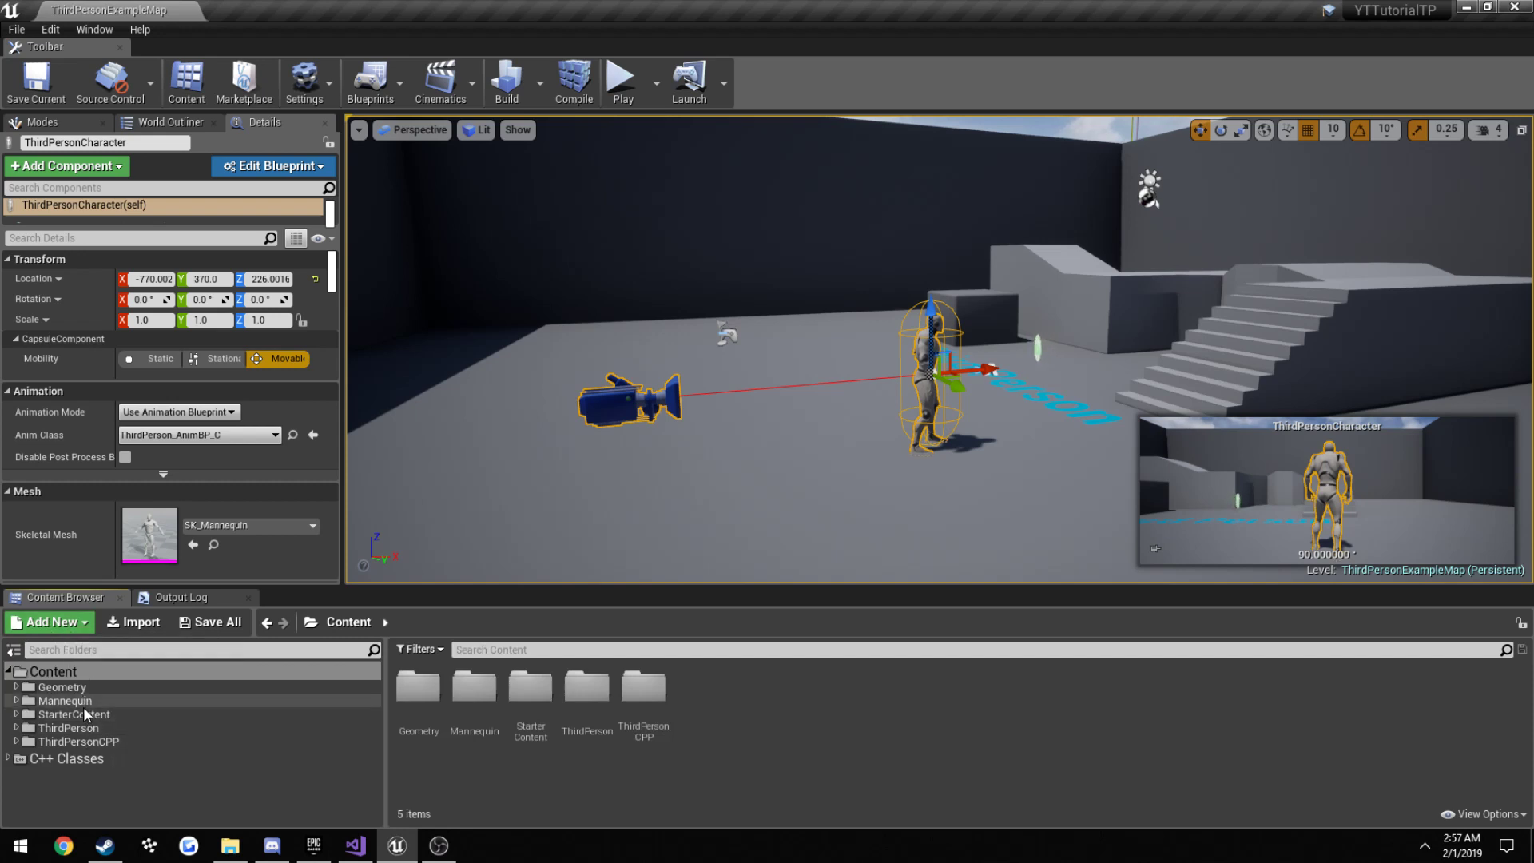
left_click(65, 701)
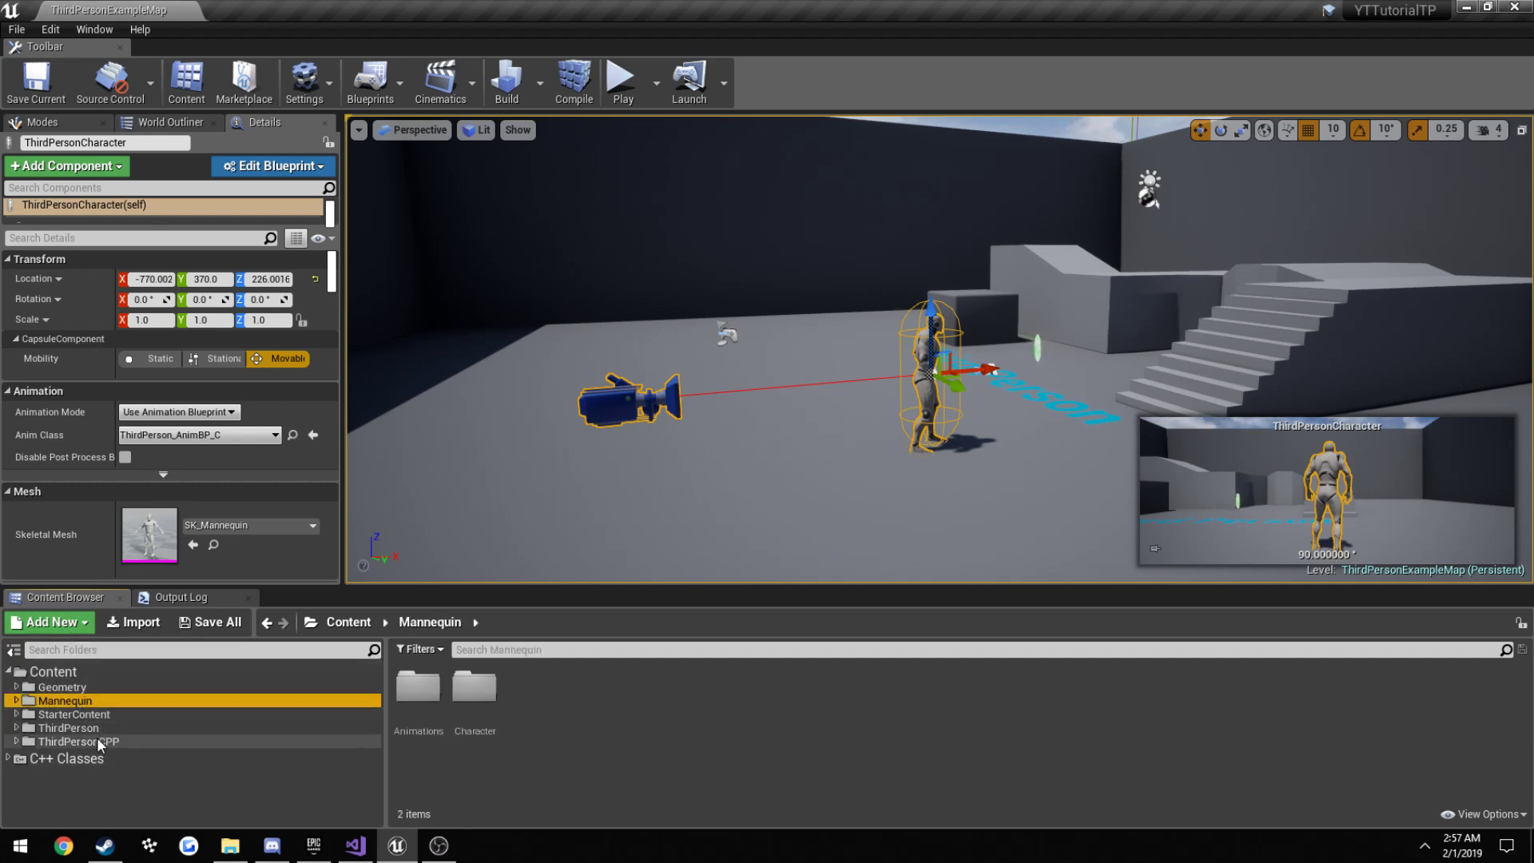
left_click(79, 741)
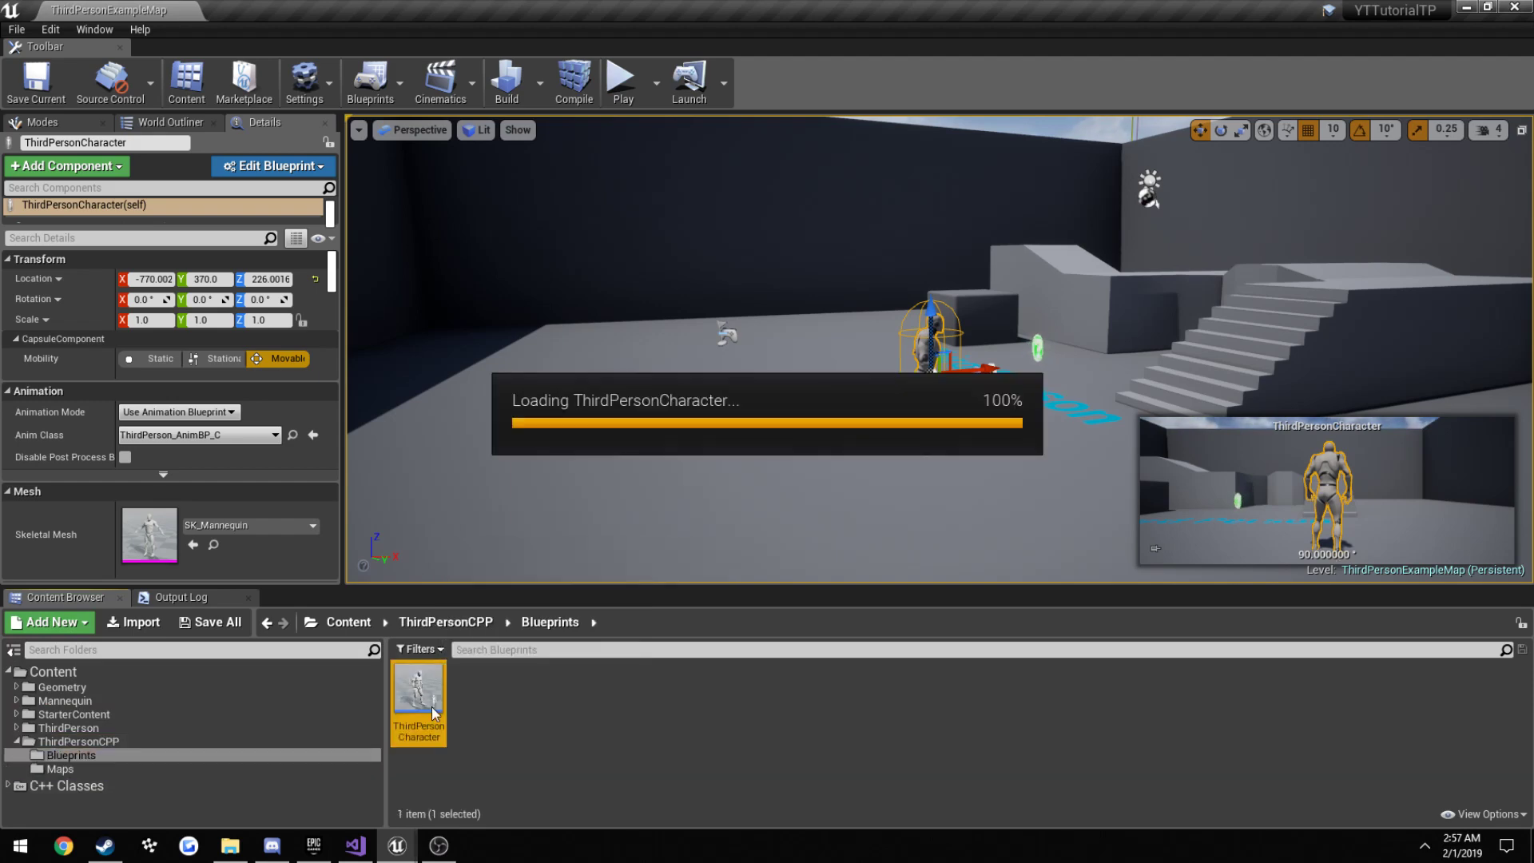
double_click(417, 692)
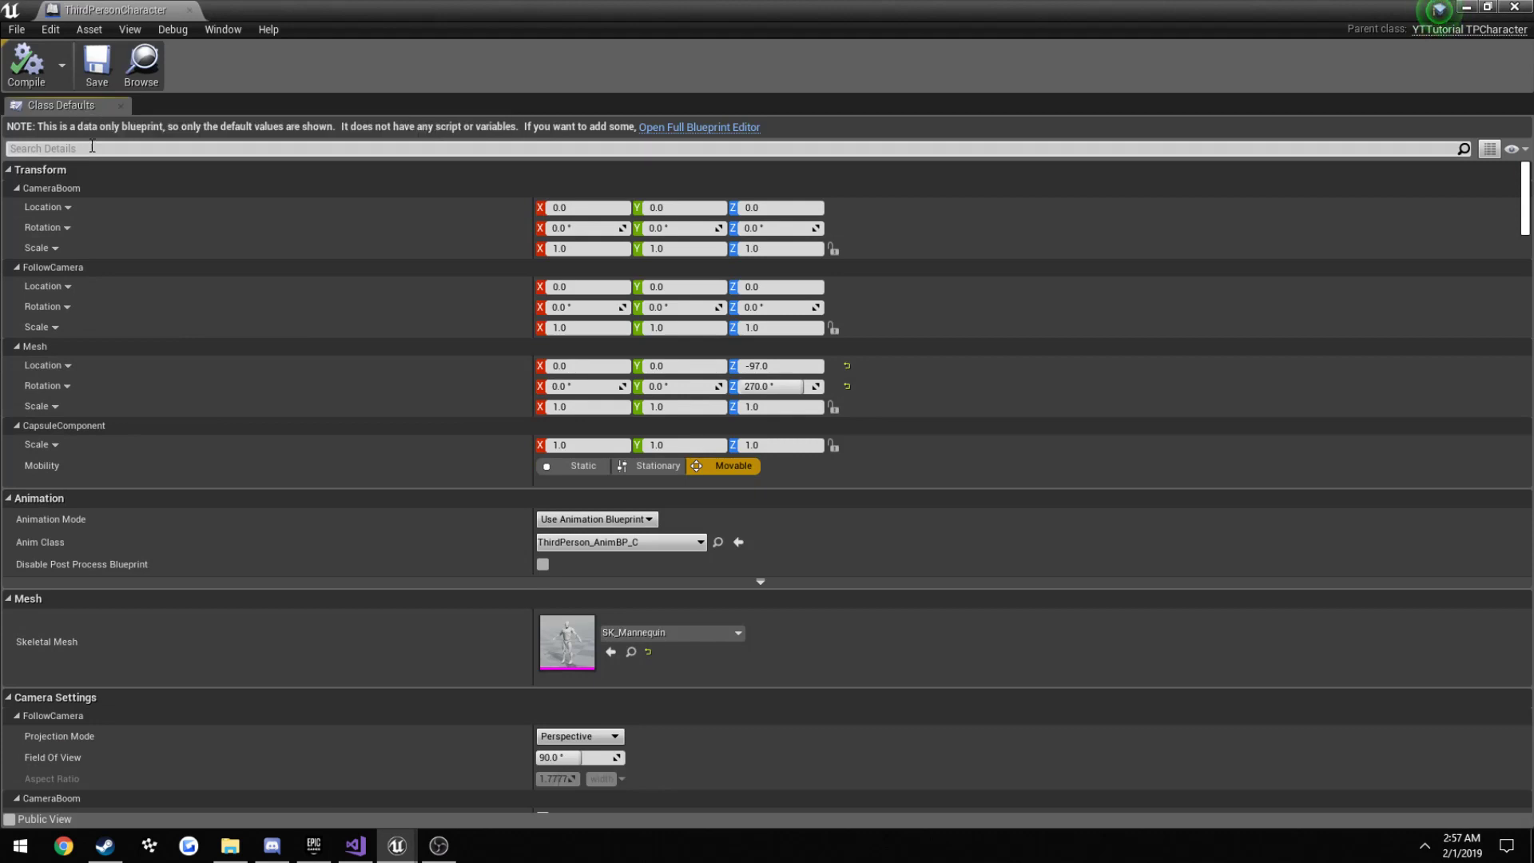
type("walk")
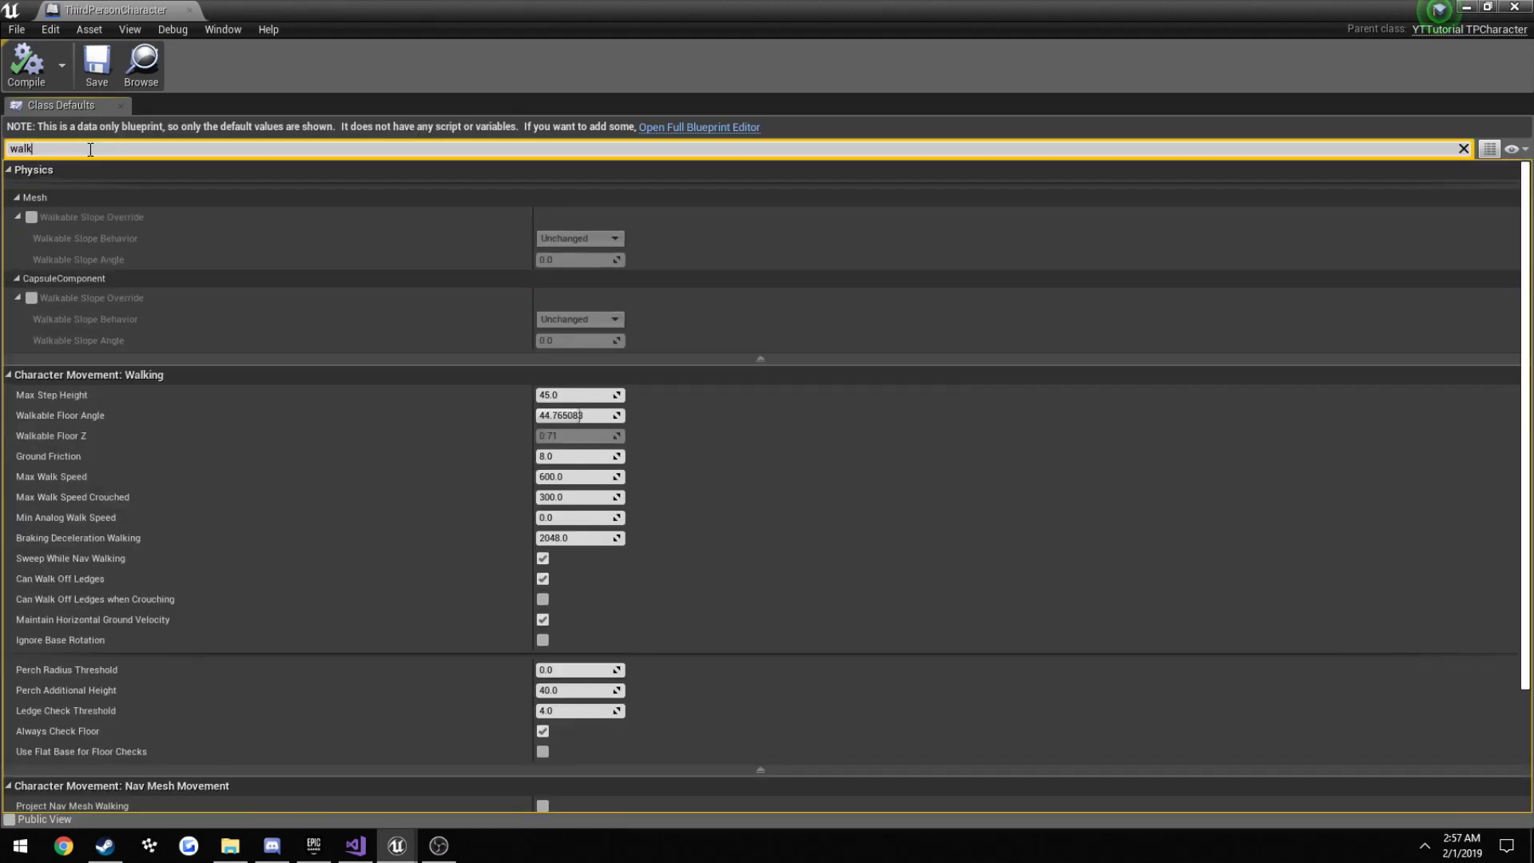
mouse_move(92, 483)
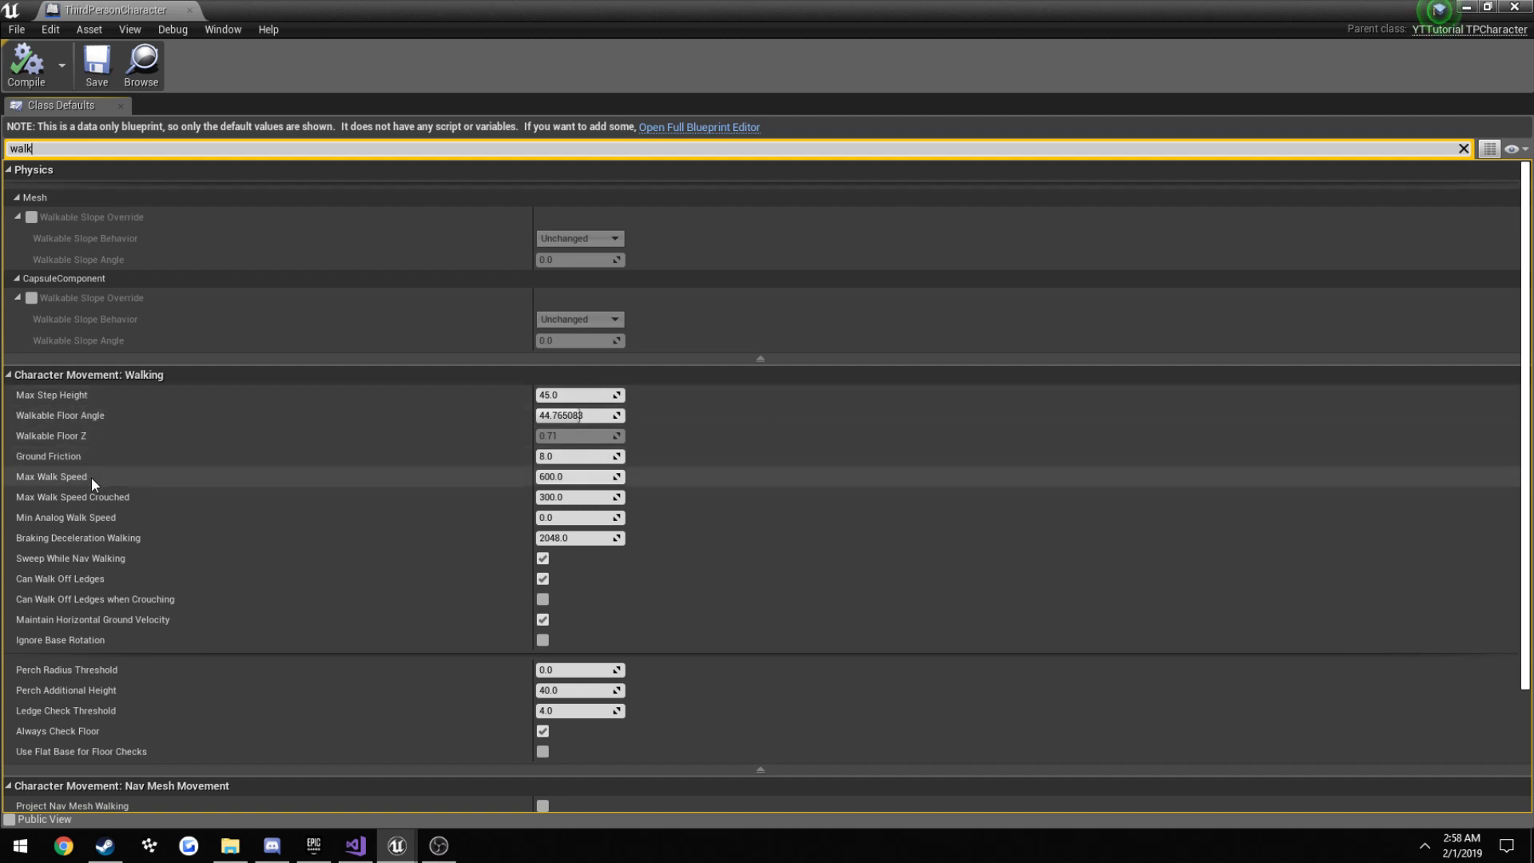
mouse_move(51, 476)
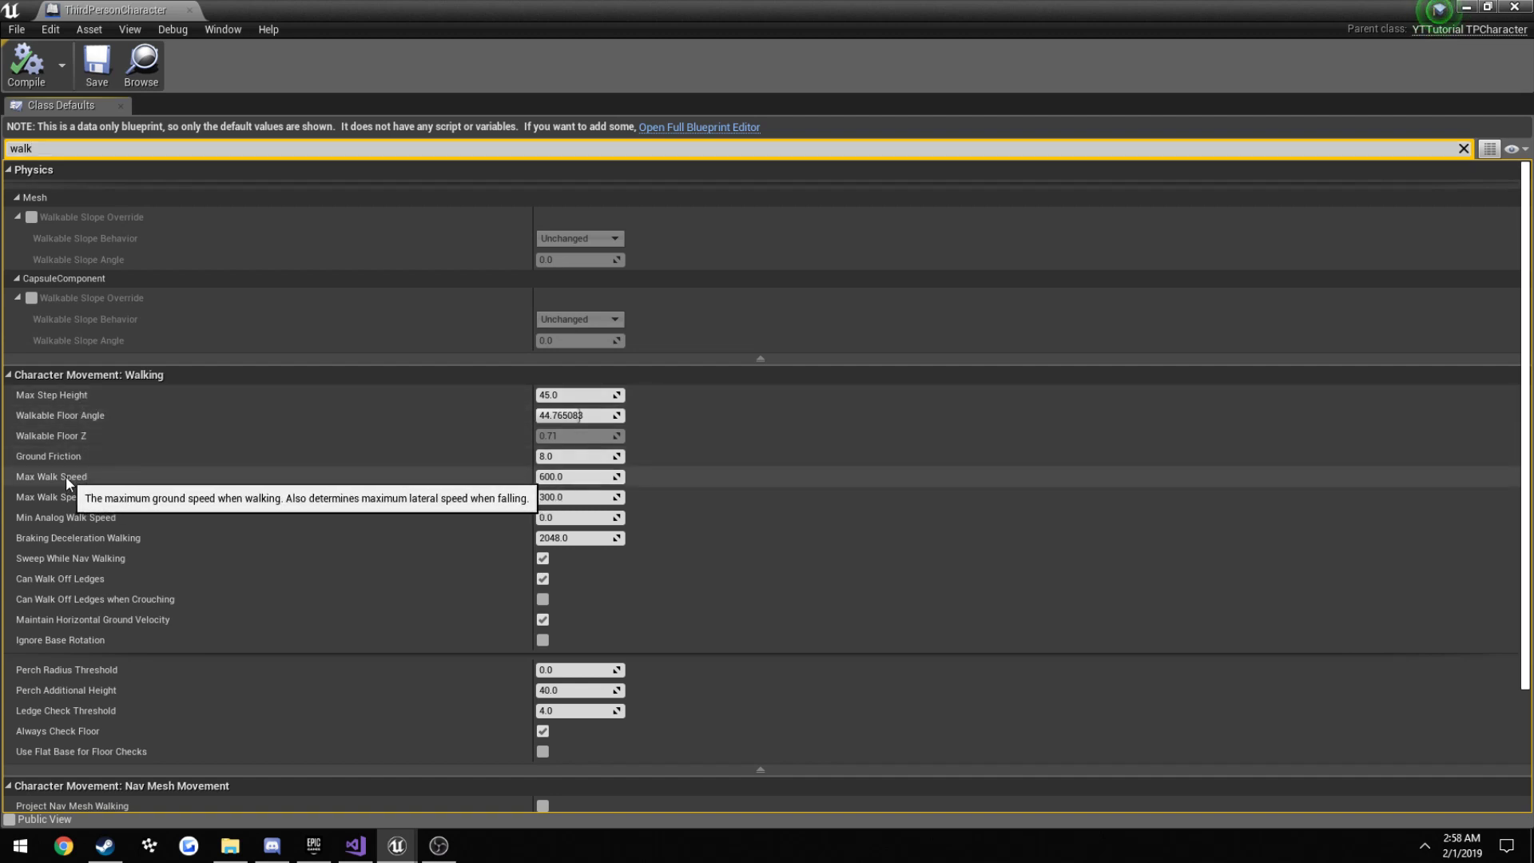
mouse_move(557, 478)
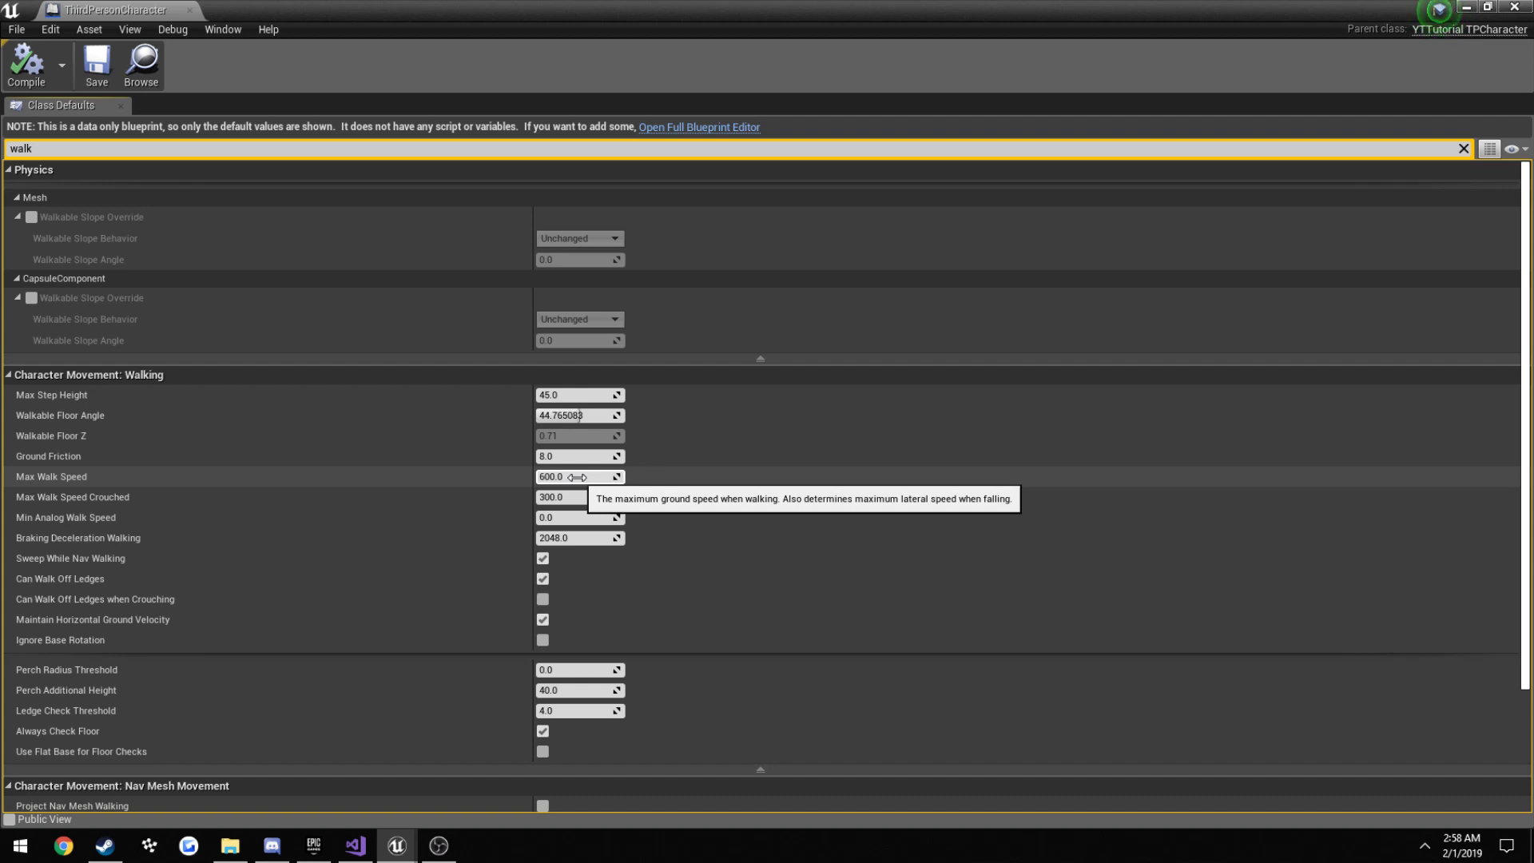
mouse_move(338, 284)
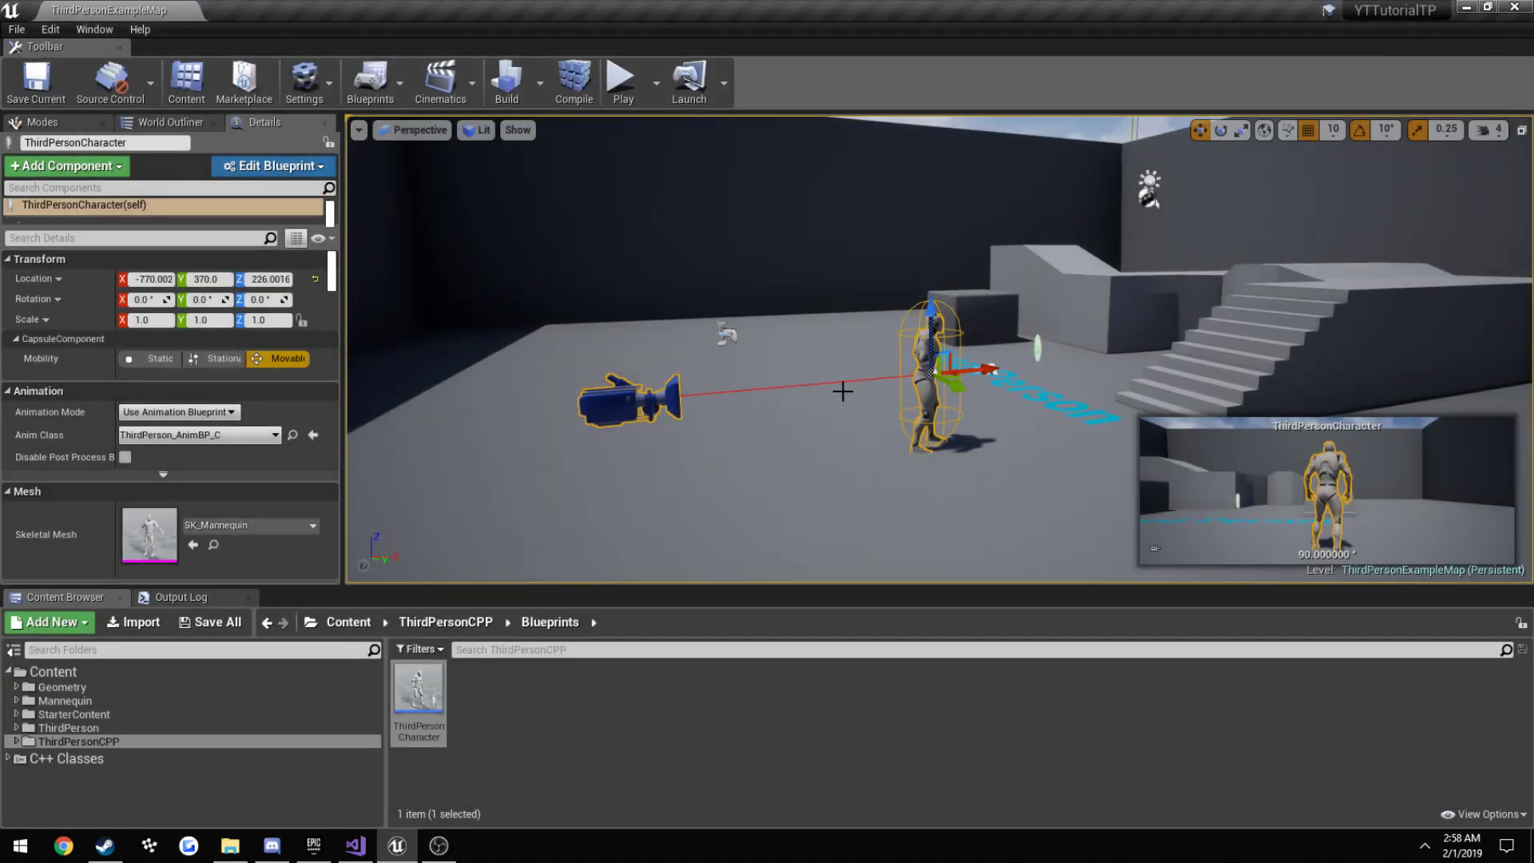
mouse_move(61, 701)
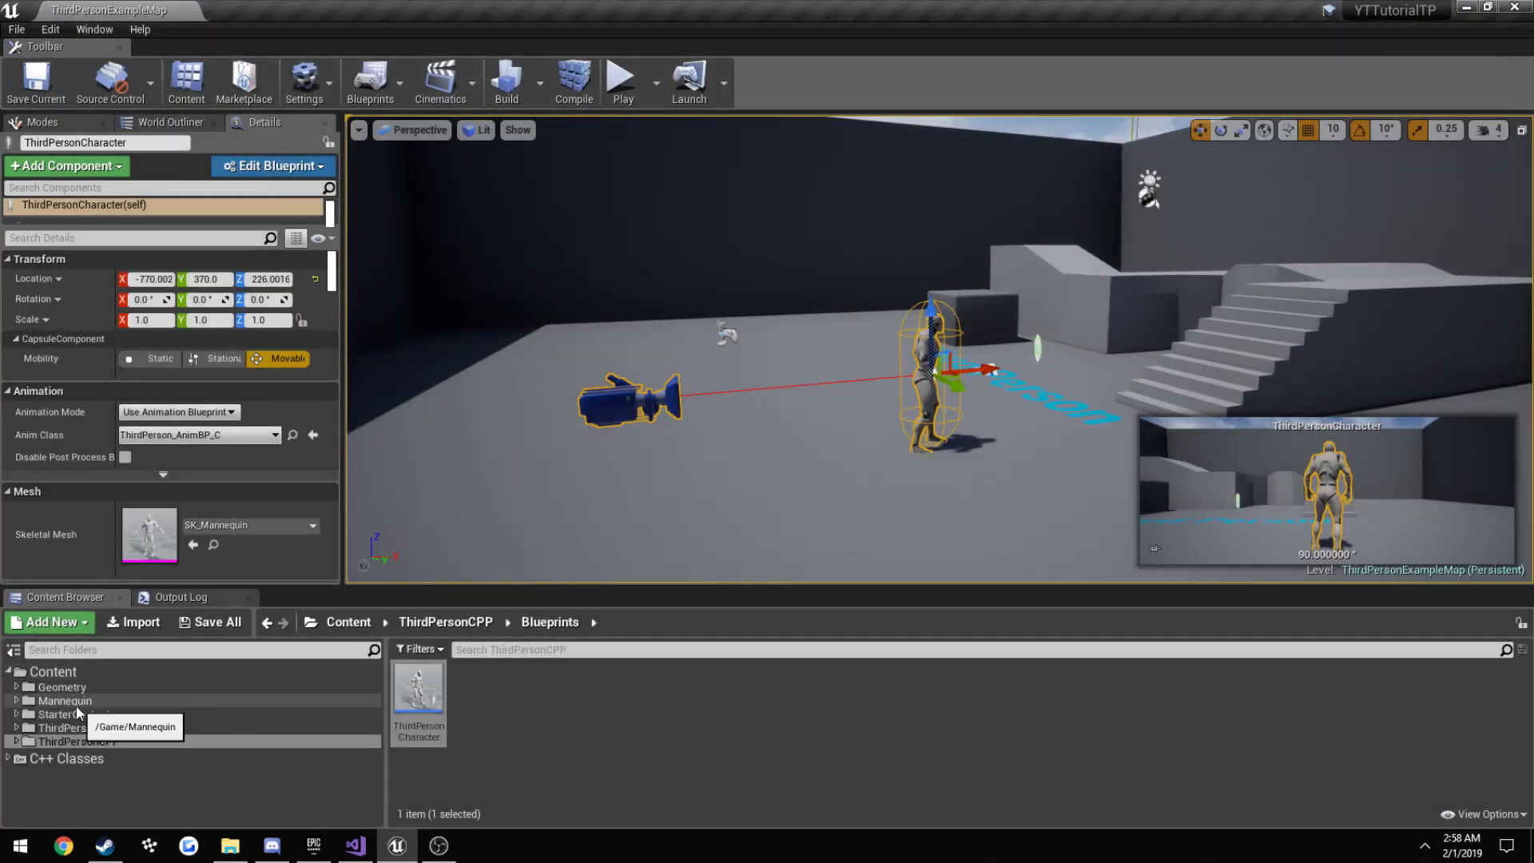
left_click(73, 713)
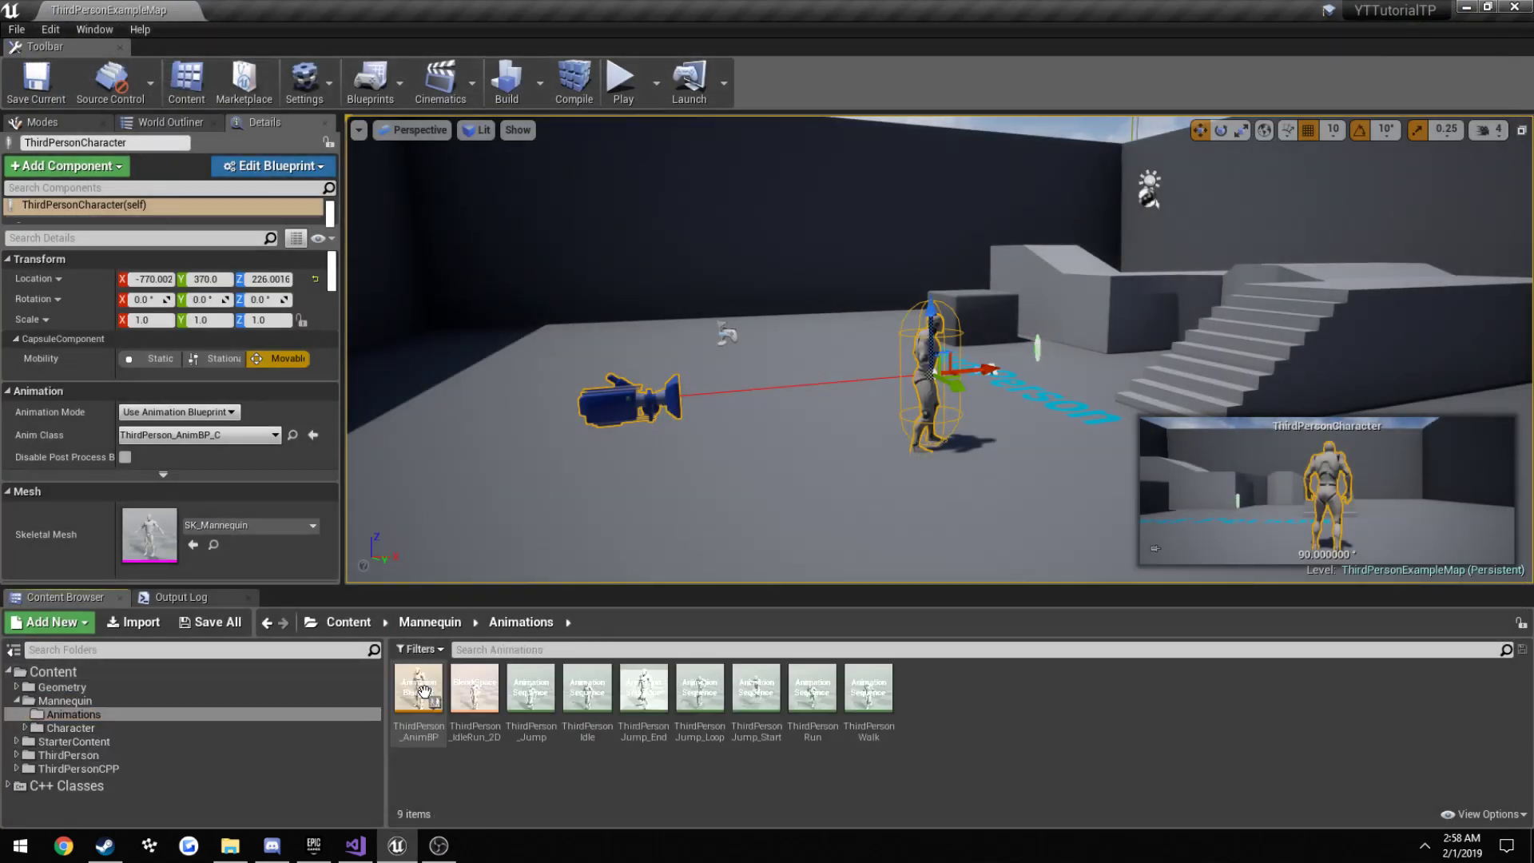
left_click(473, 685)
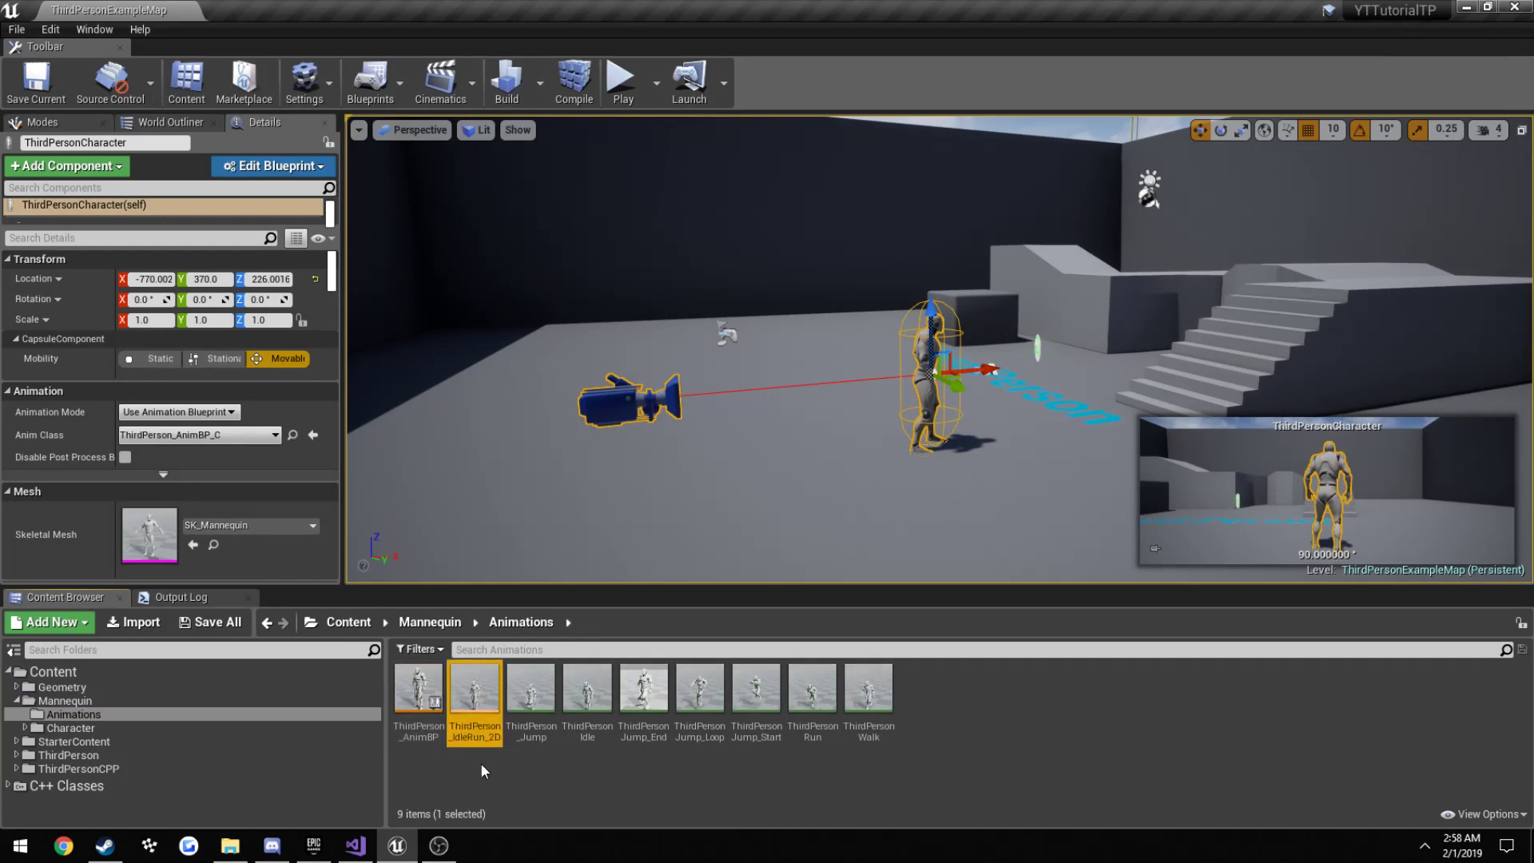
double_click(474, 684)
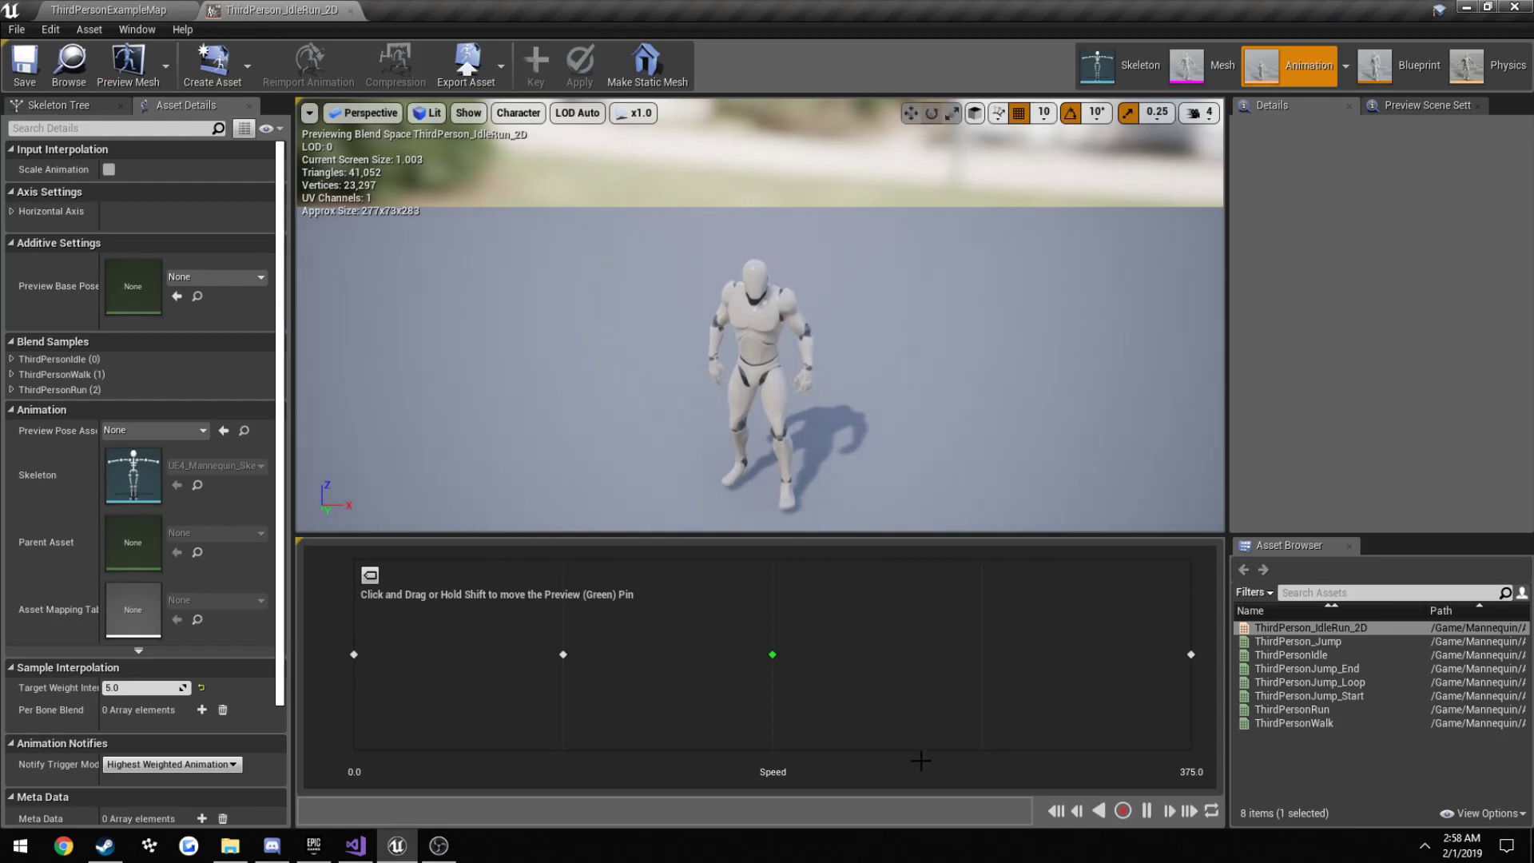
mouse_move(1190, 654)
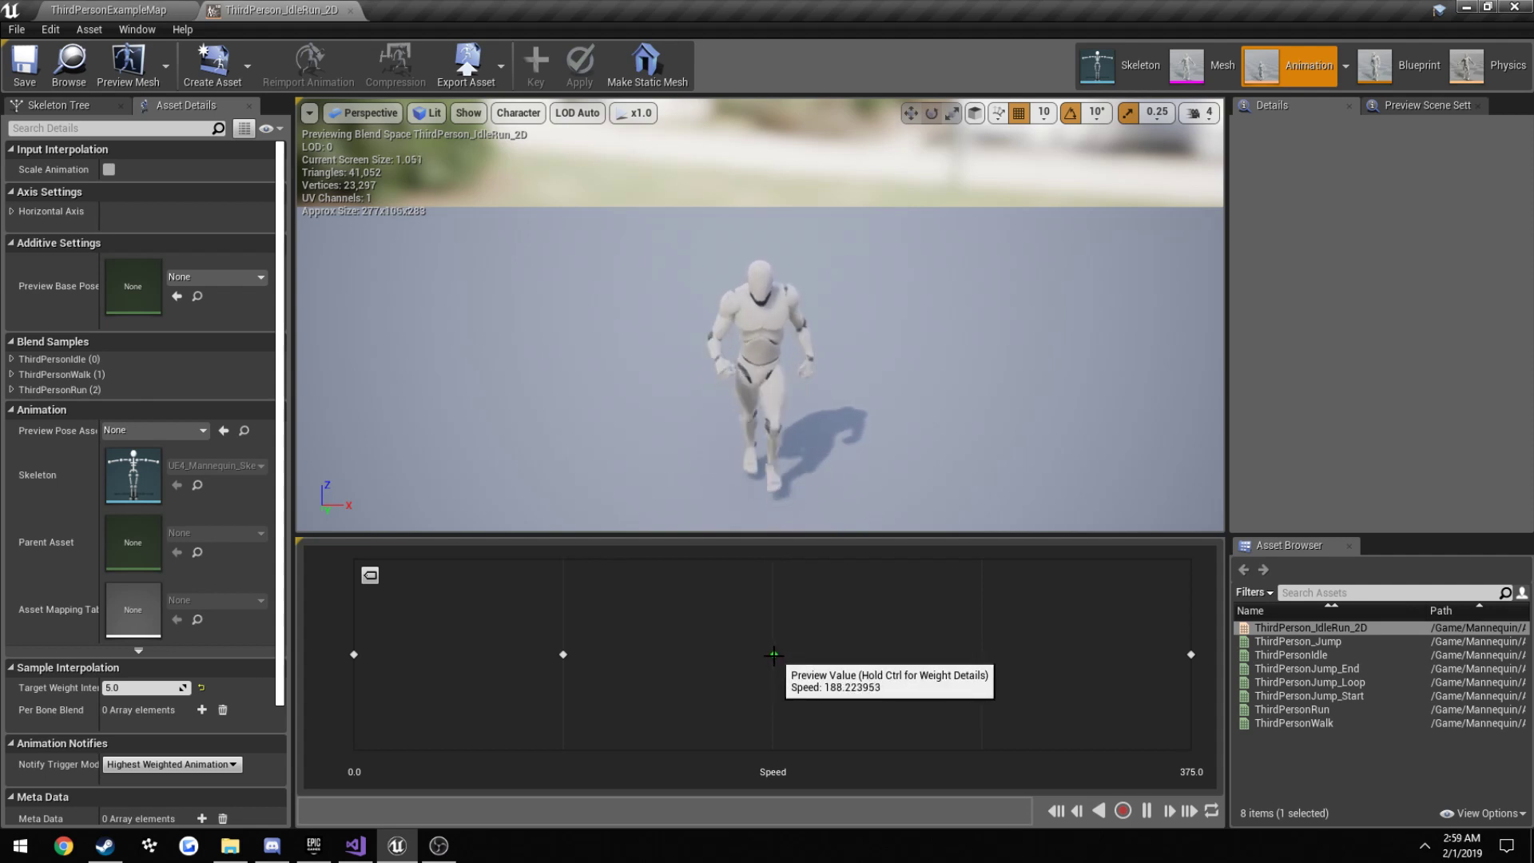
left_click(773, 653)
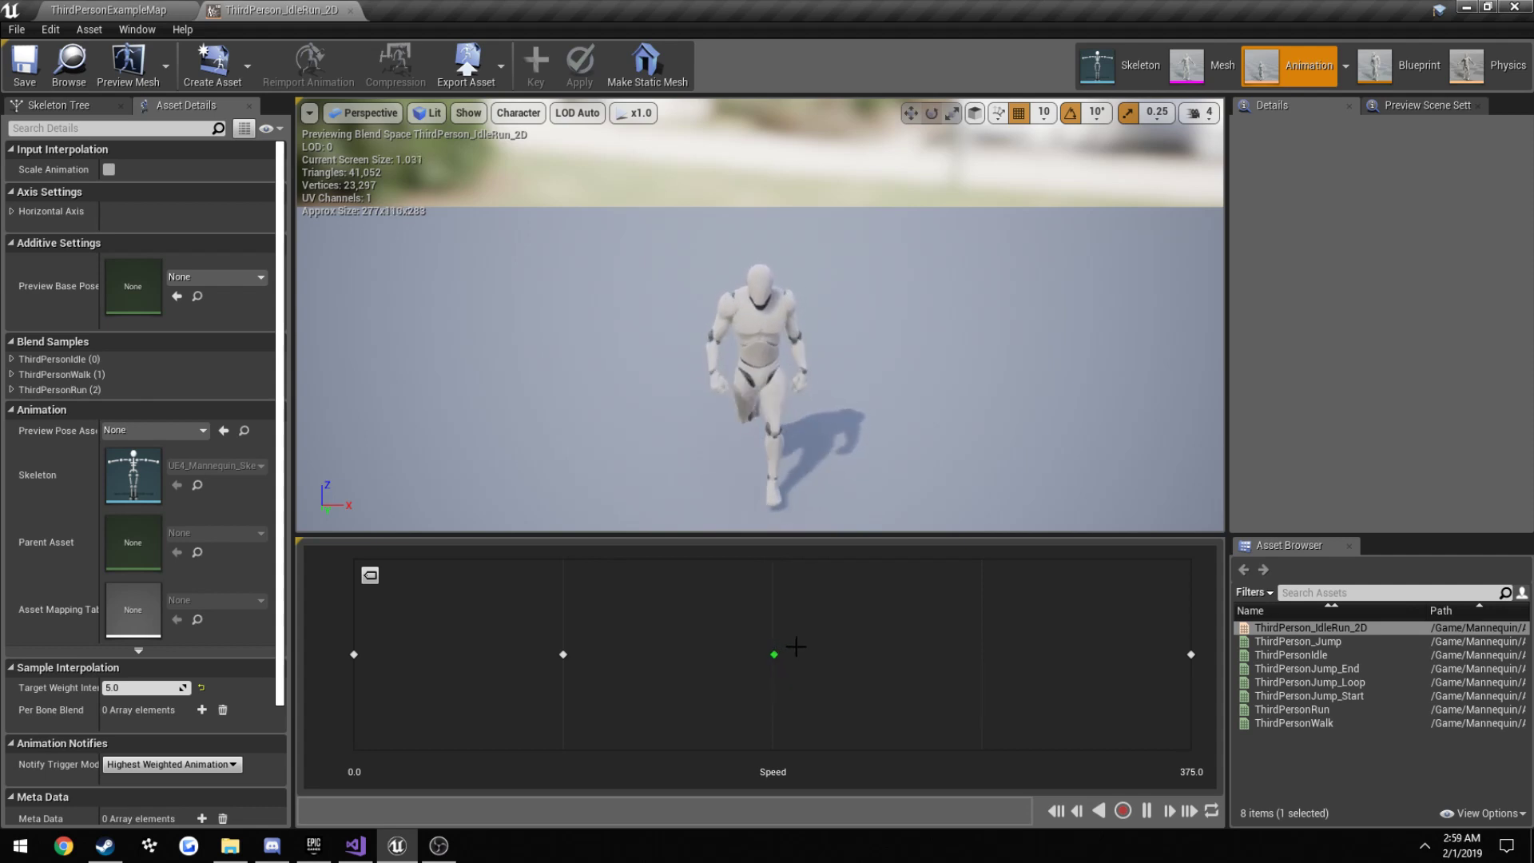
mouse_move(773, 653)
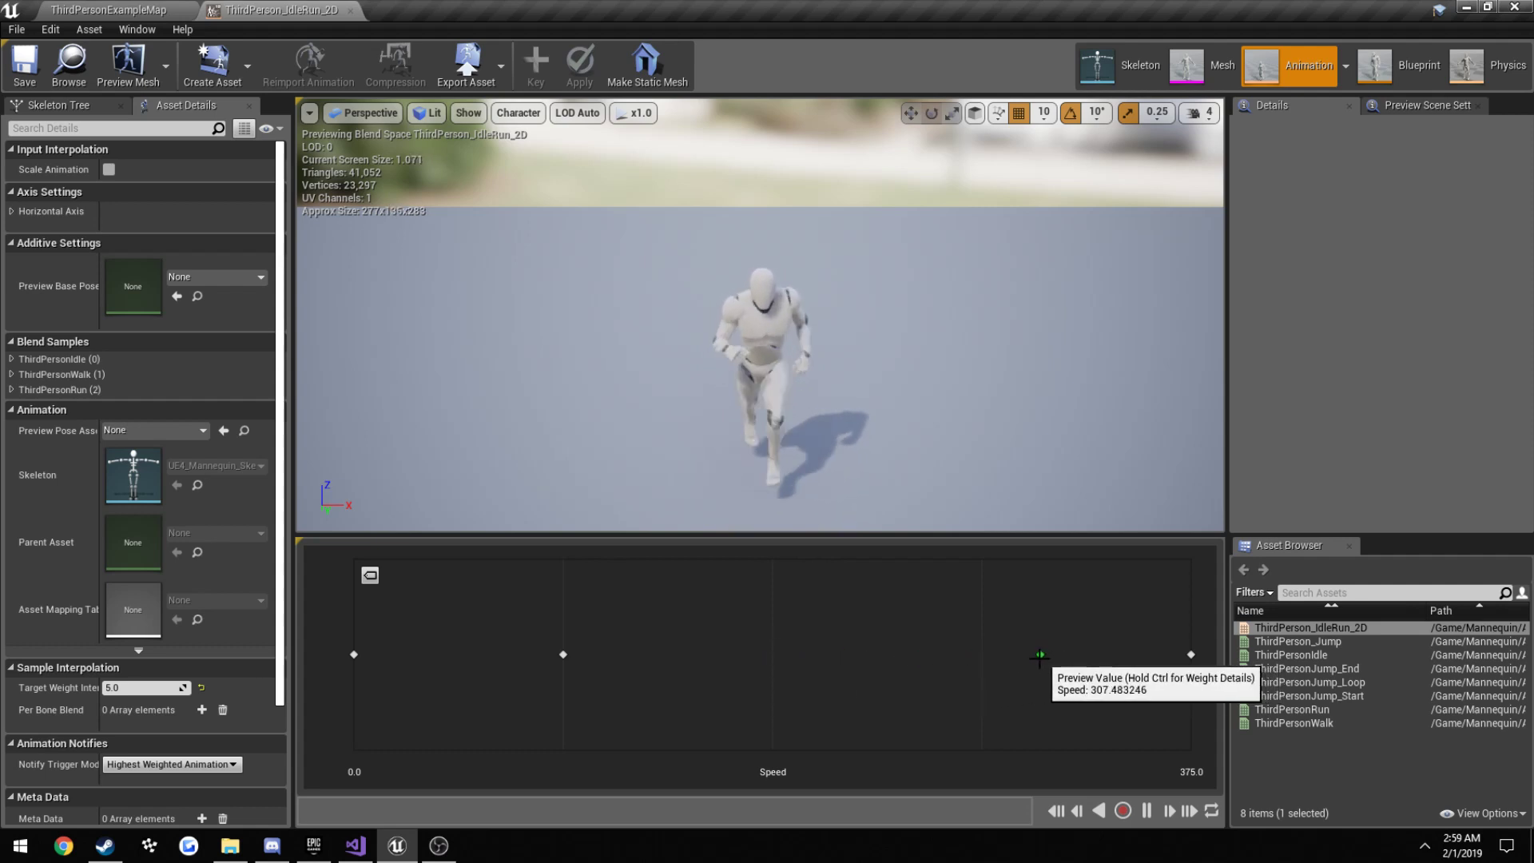
mouse_move(783, 377)
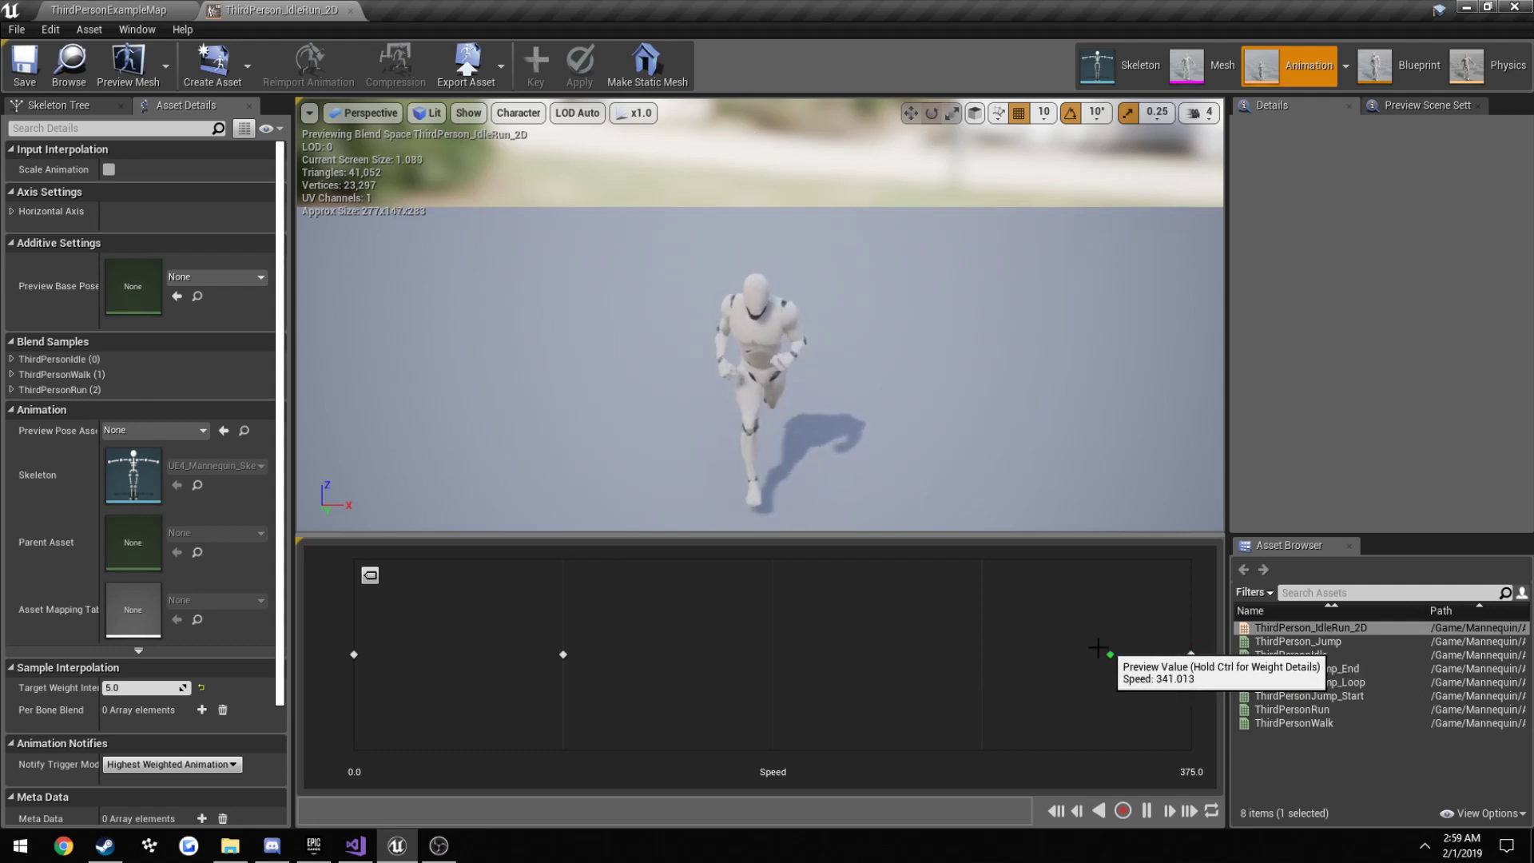
mouse_move(1052, 646)
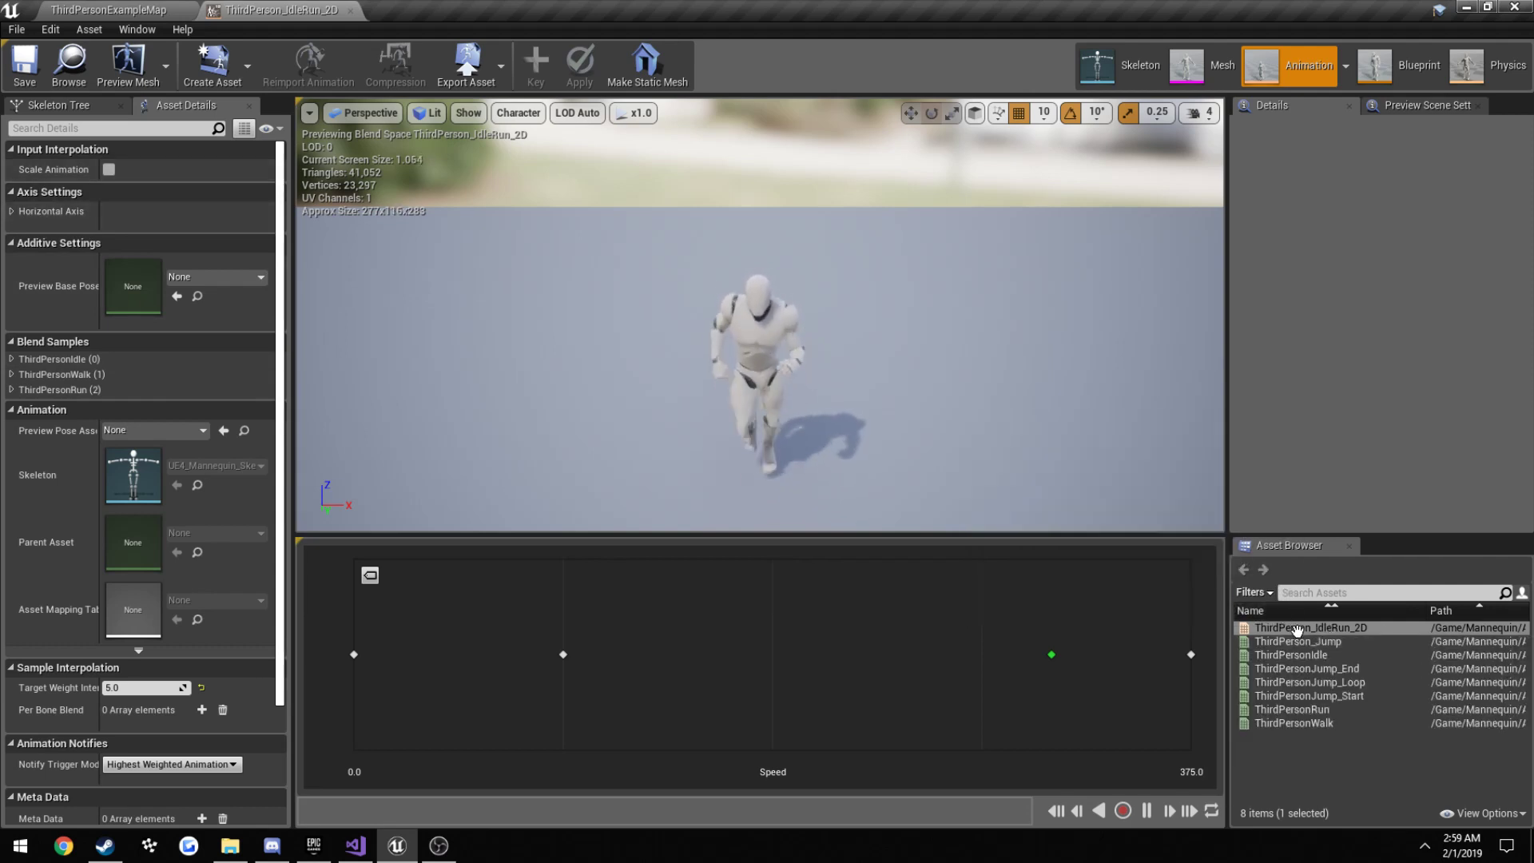
mouse_move(1311, 628)
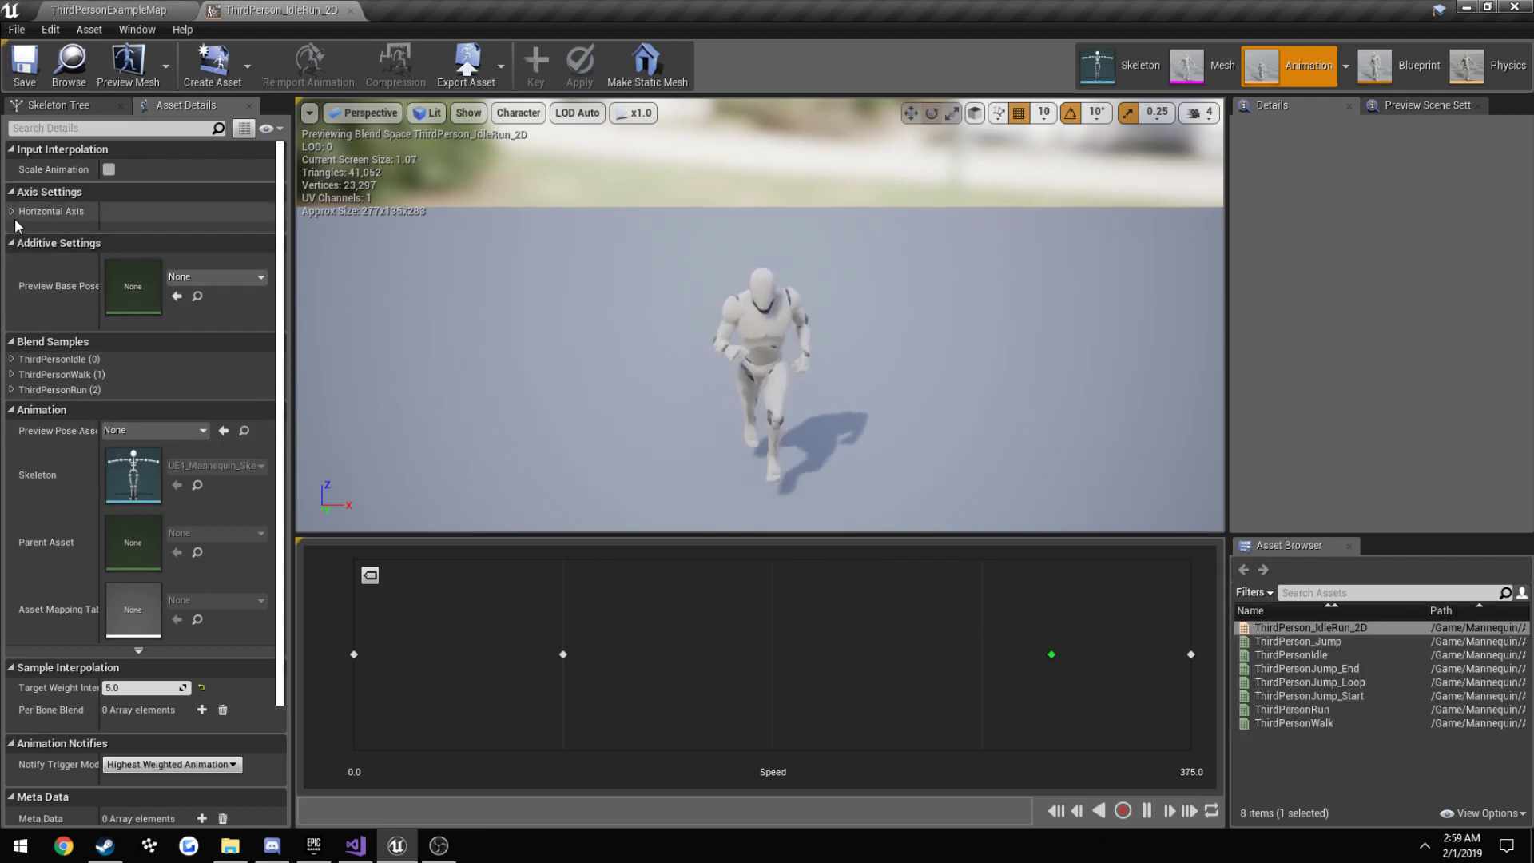
- Set the IdleRun blend space's Horizontal Axis maximum to 600, then return to Visual Studio
left_click(9, 211)
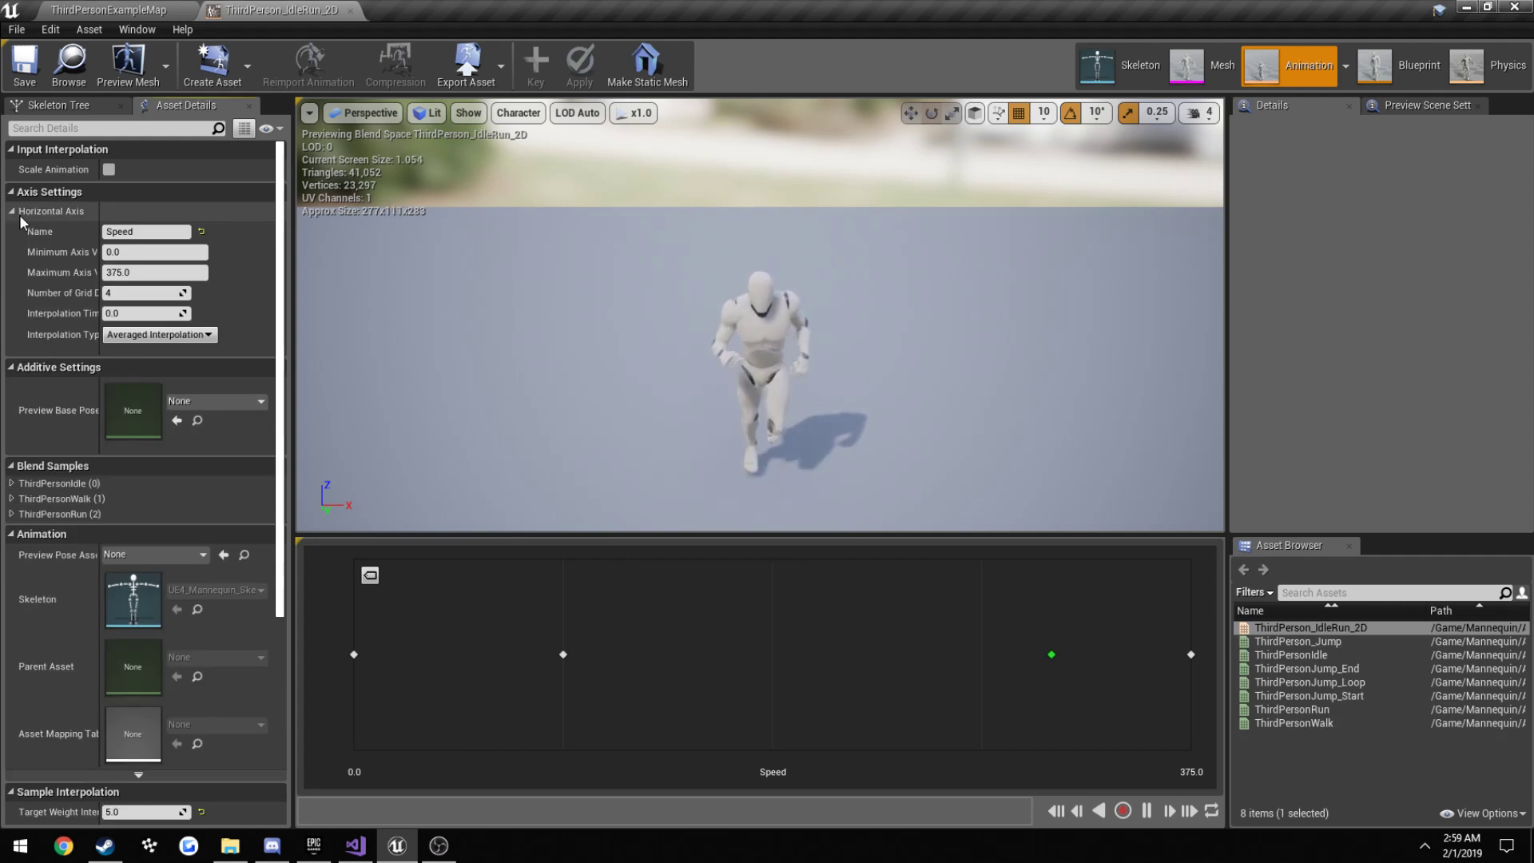
mouse_move(58, 272)
type("600")
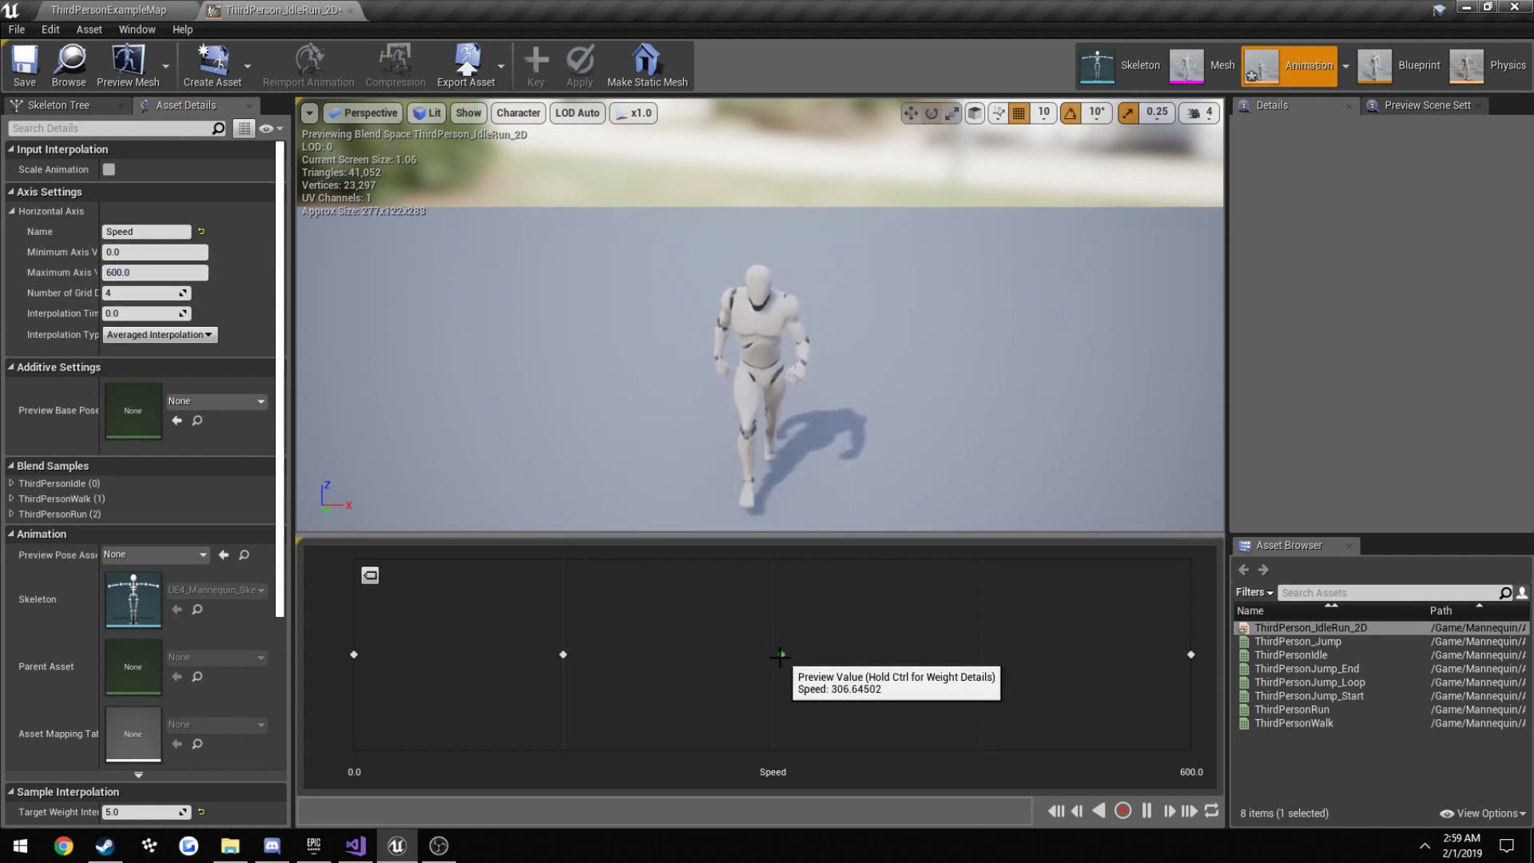
mouse_move(772, 654)
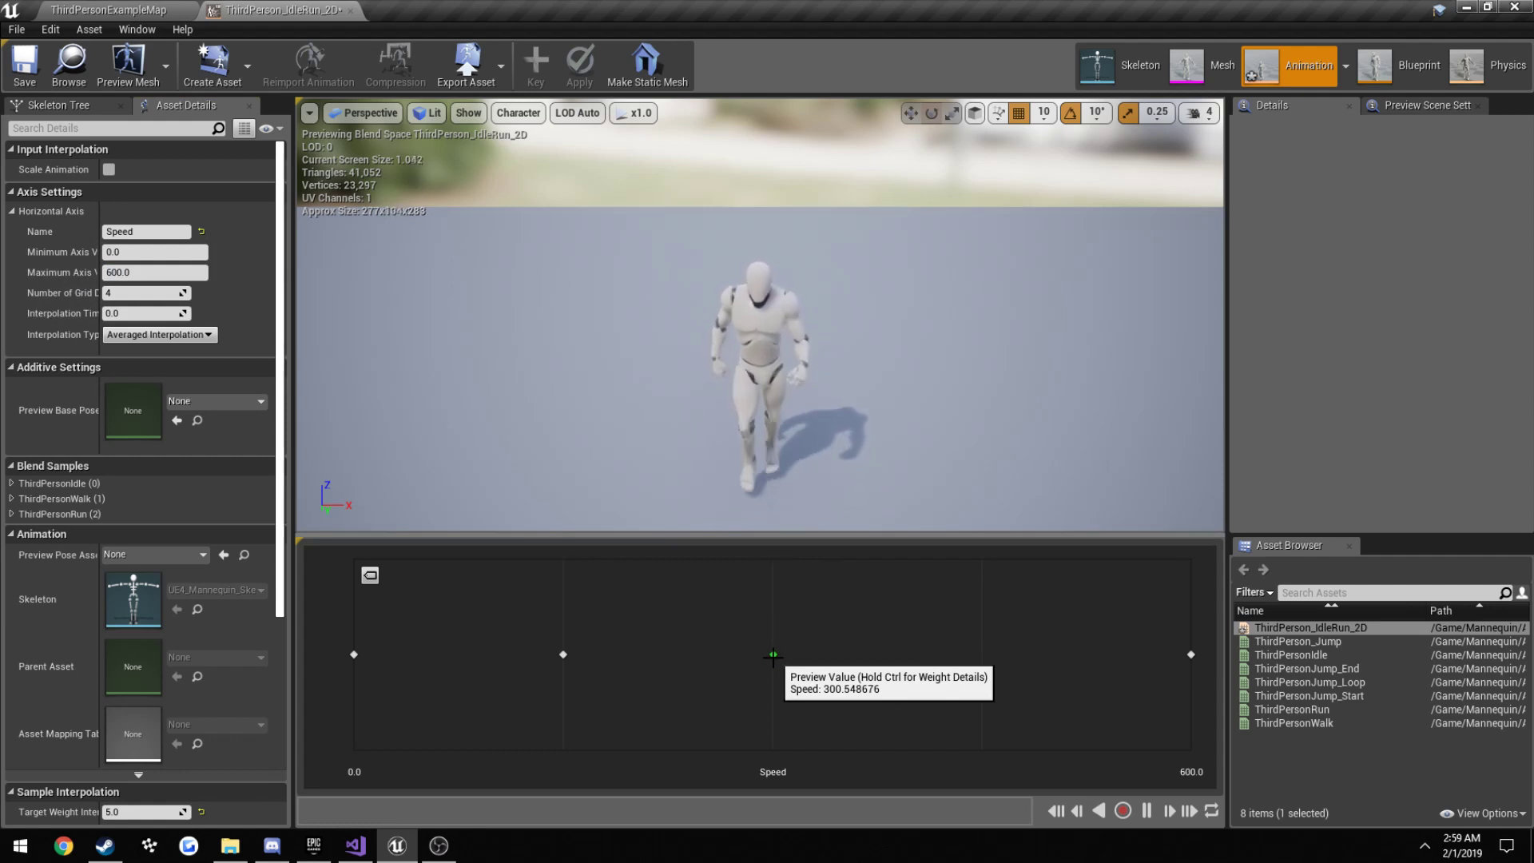
mouse_move(562, 654)
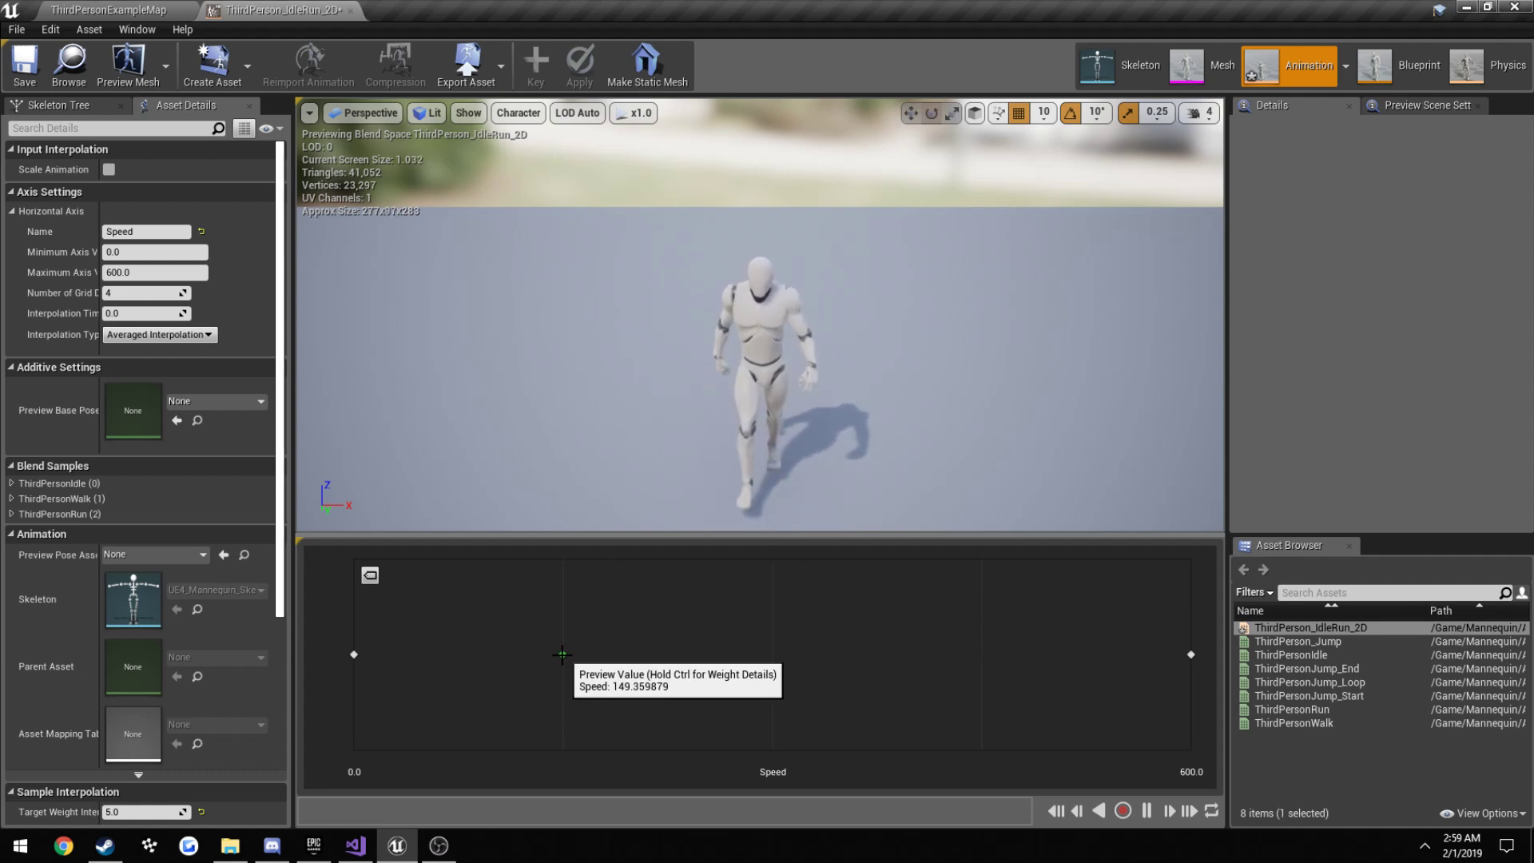
mouse_move(741, 650)
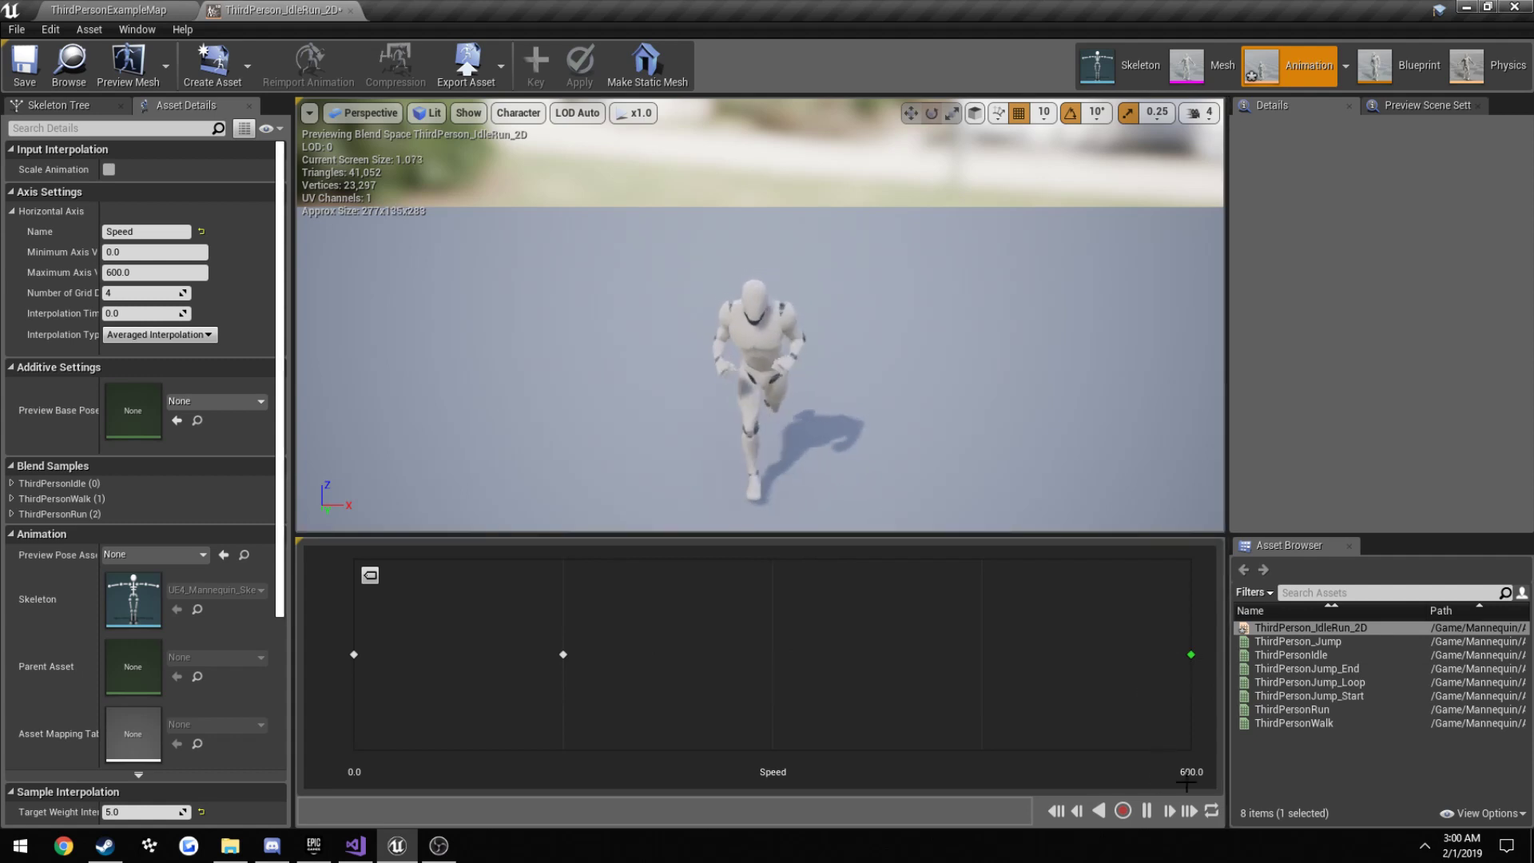
mouse_move(25, 66)
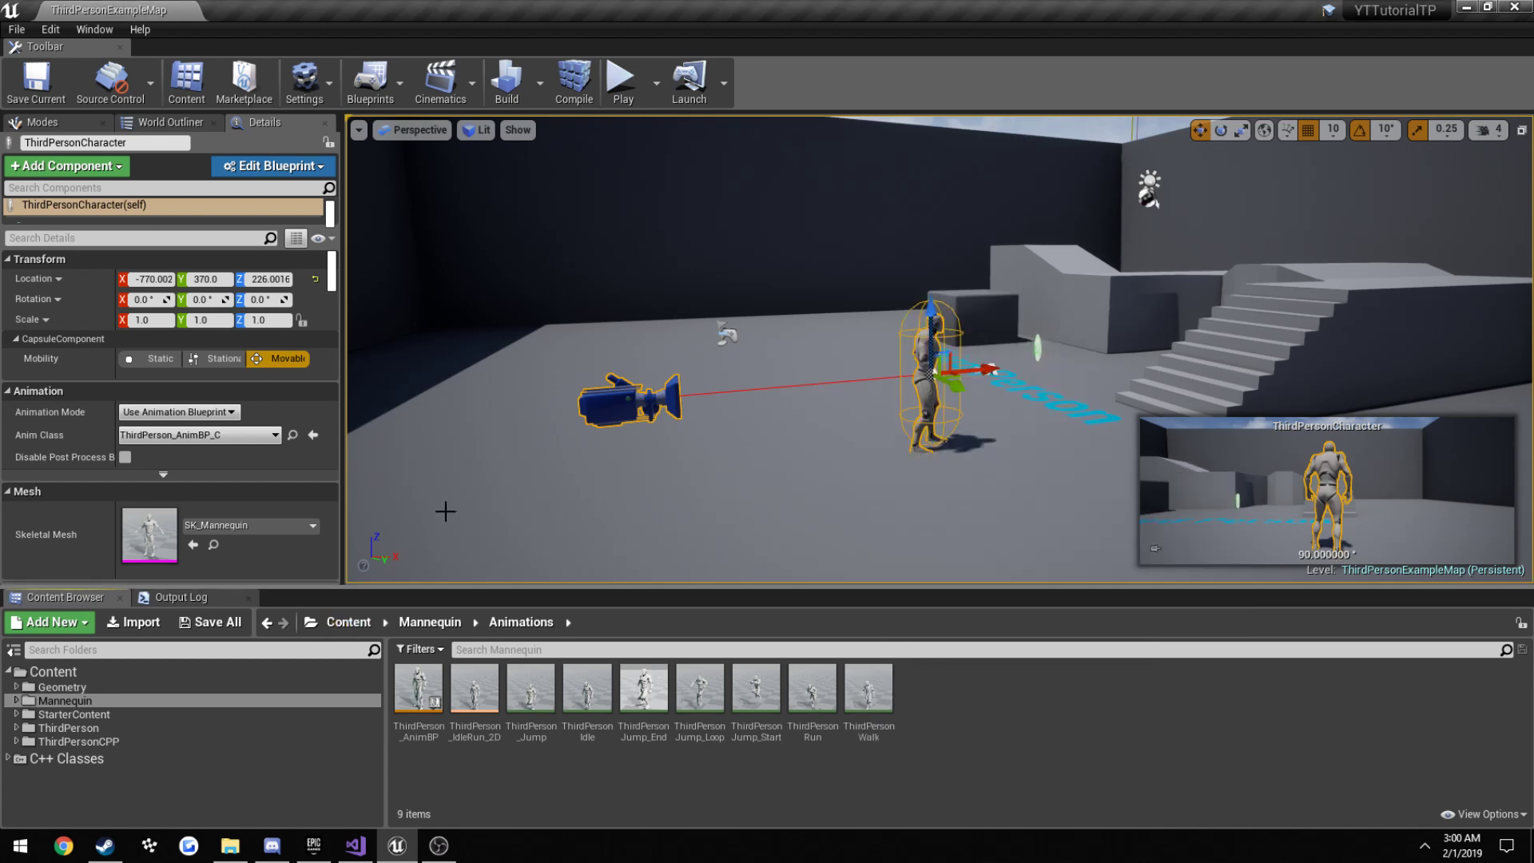
mouse_move(357, 845)
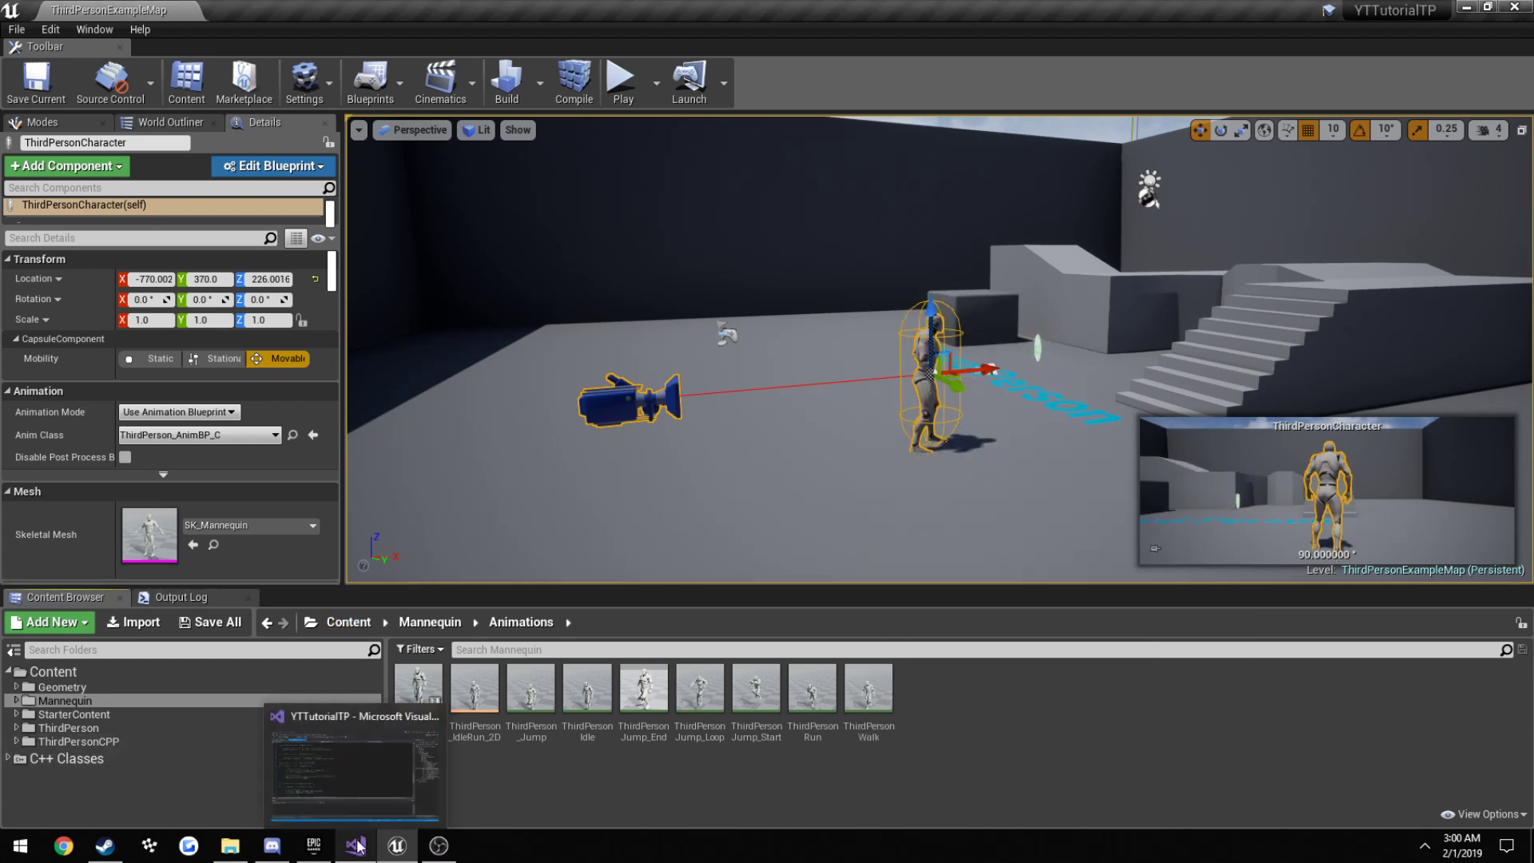
left_click(355, 845)
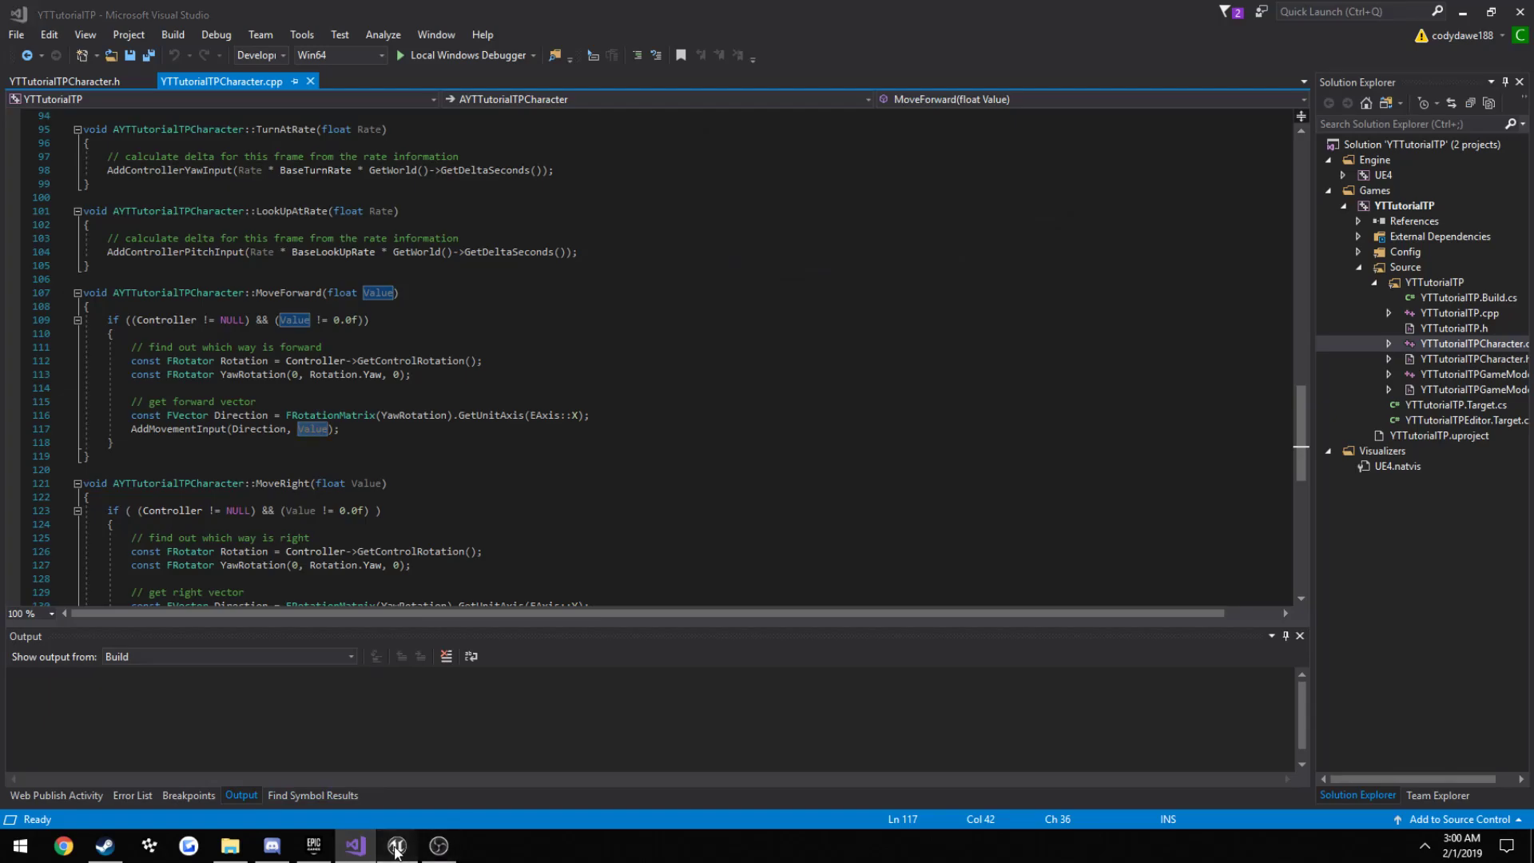
- Back in the Unreal editor, open Settings > Project Settings
left_click(396, 845)
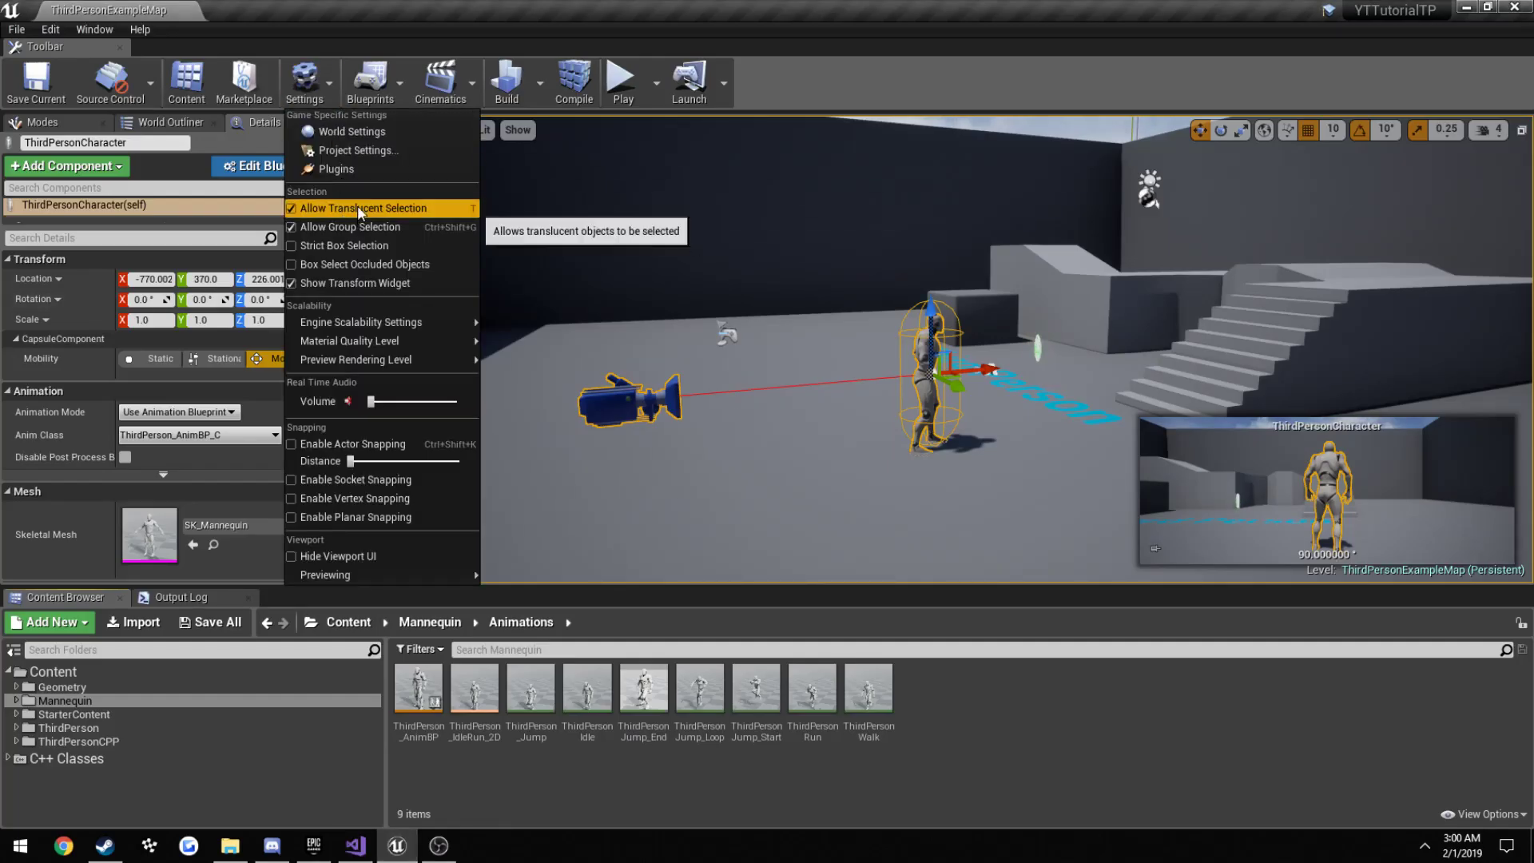
left_click(358, 149)
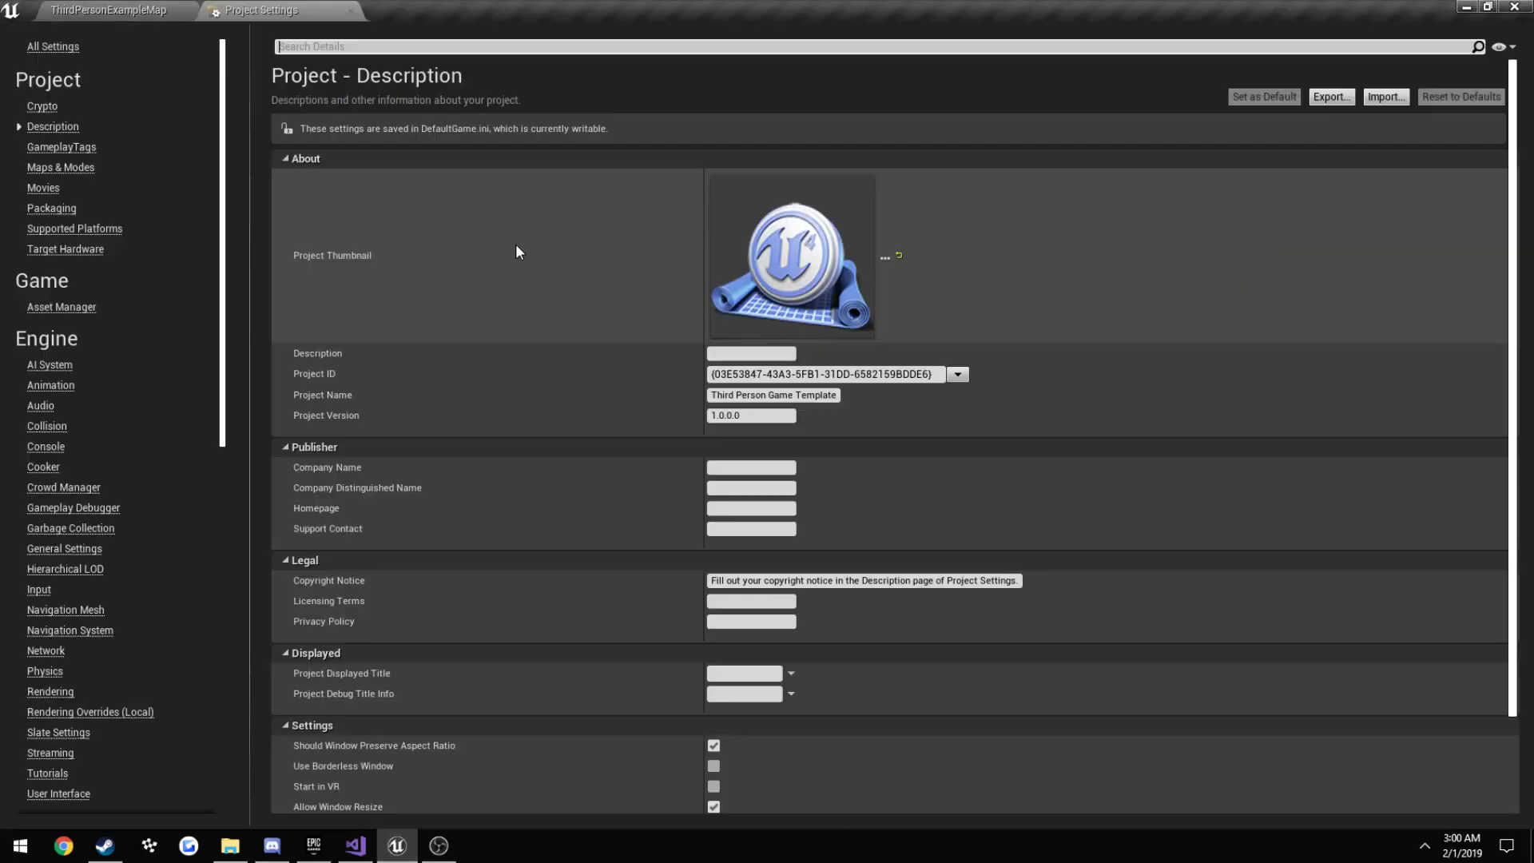
left_click(108, 11)
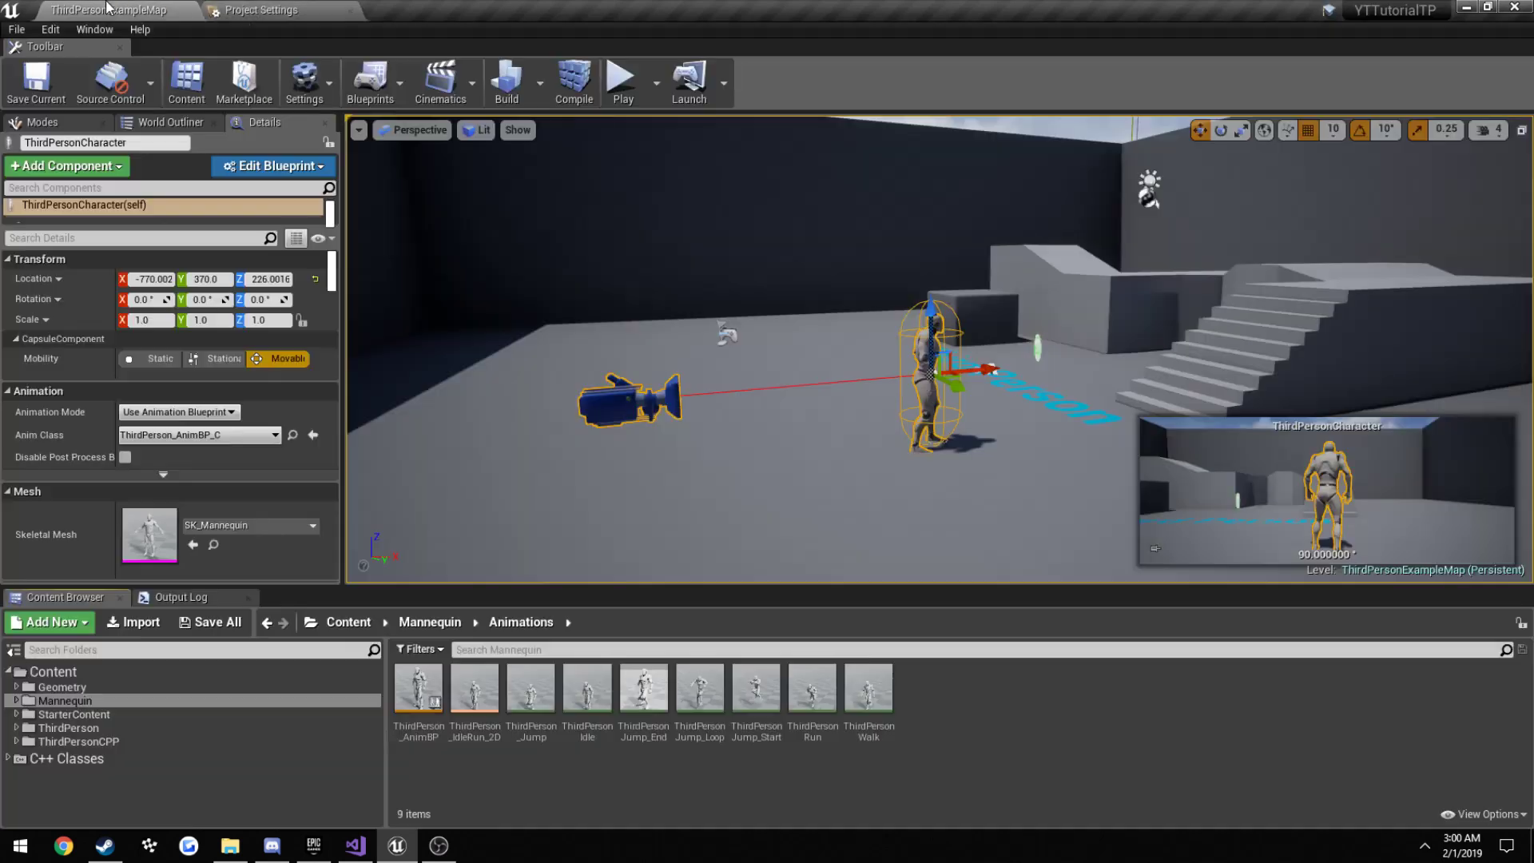
left_click(304, 82)
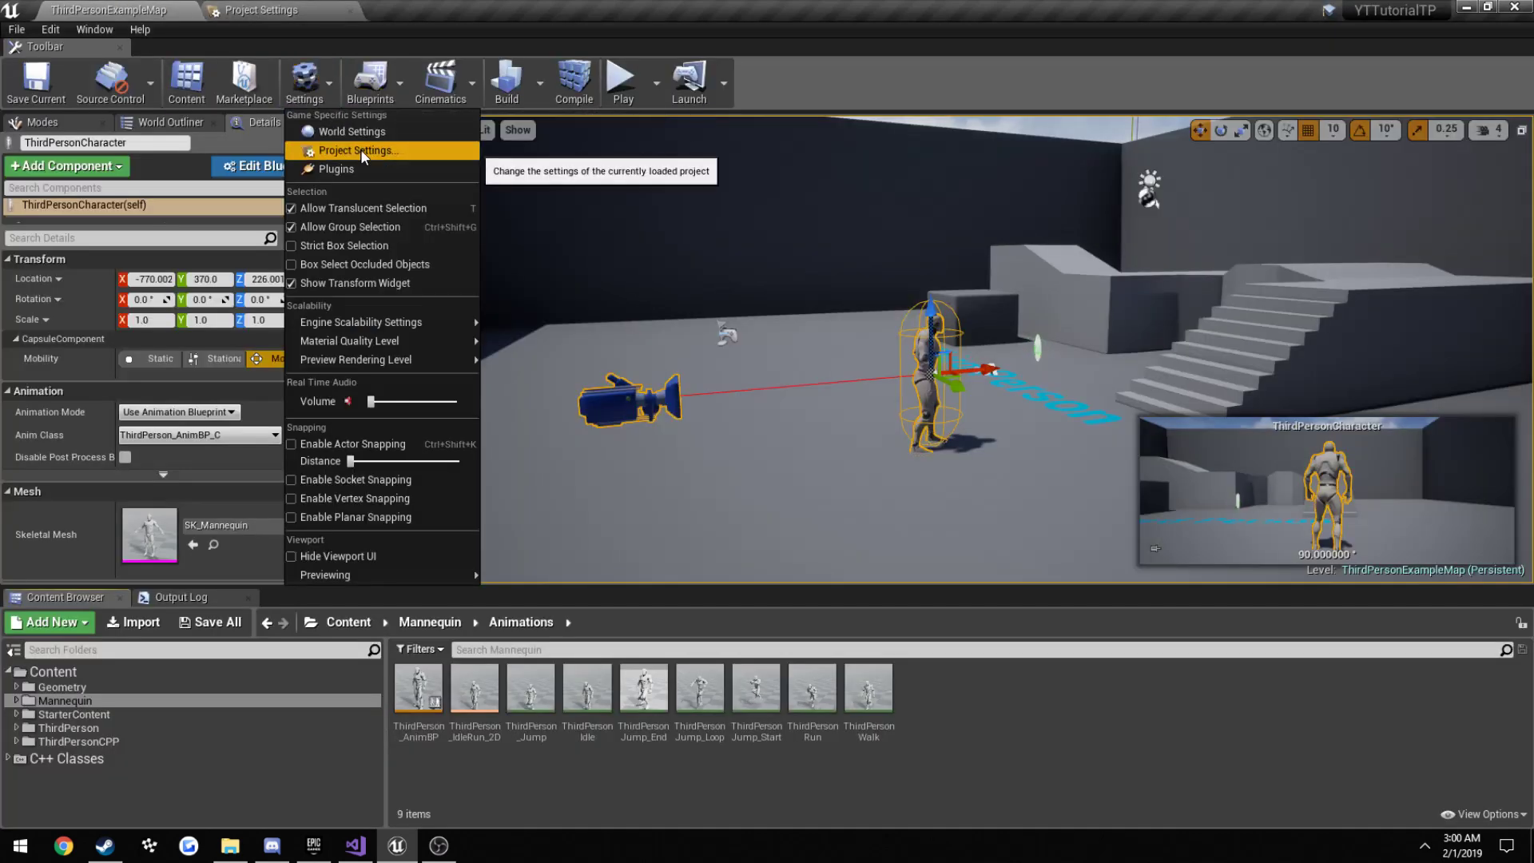
left_click(358, 151)
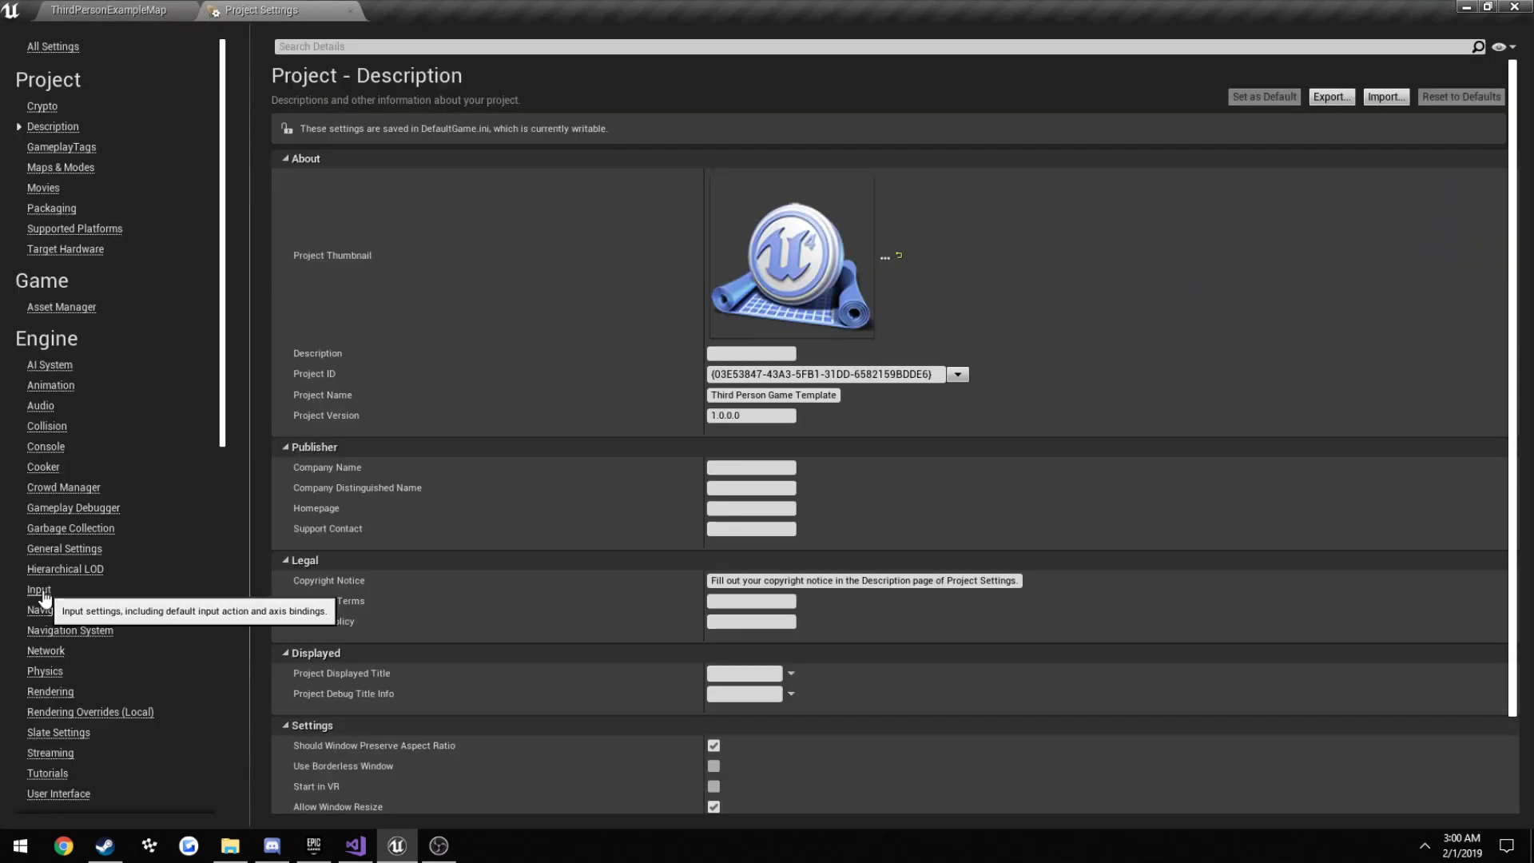
- Under Engine > Input, add a 'Sprint' action mapping bound to Left Shift
left_click(39, 589)
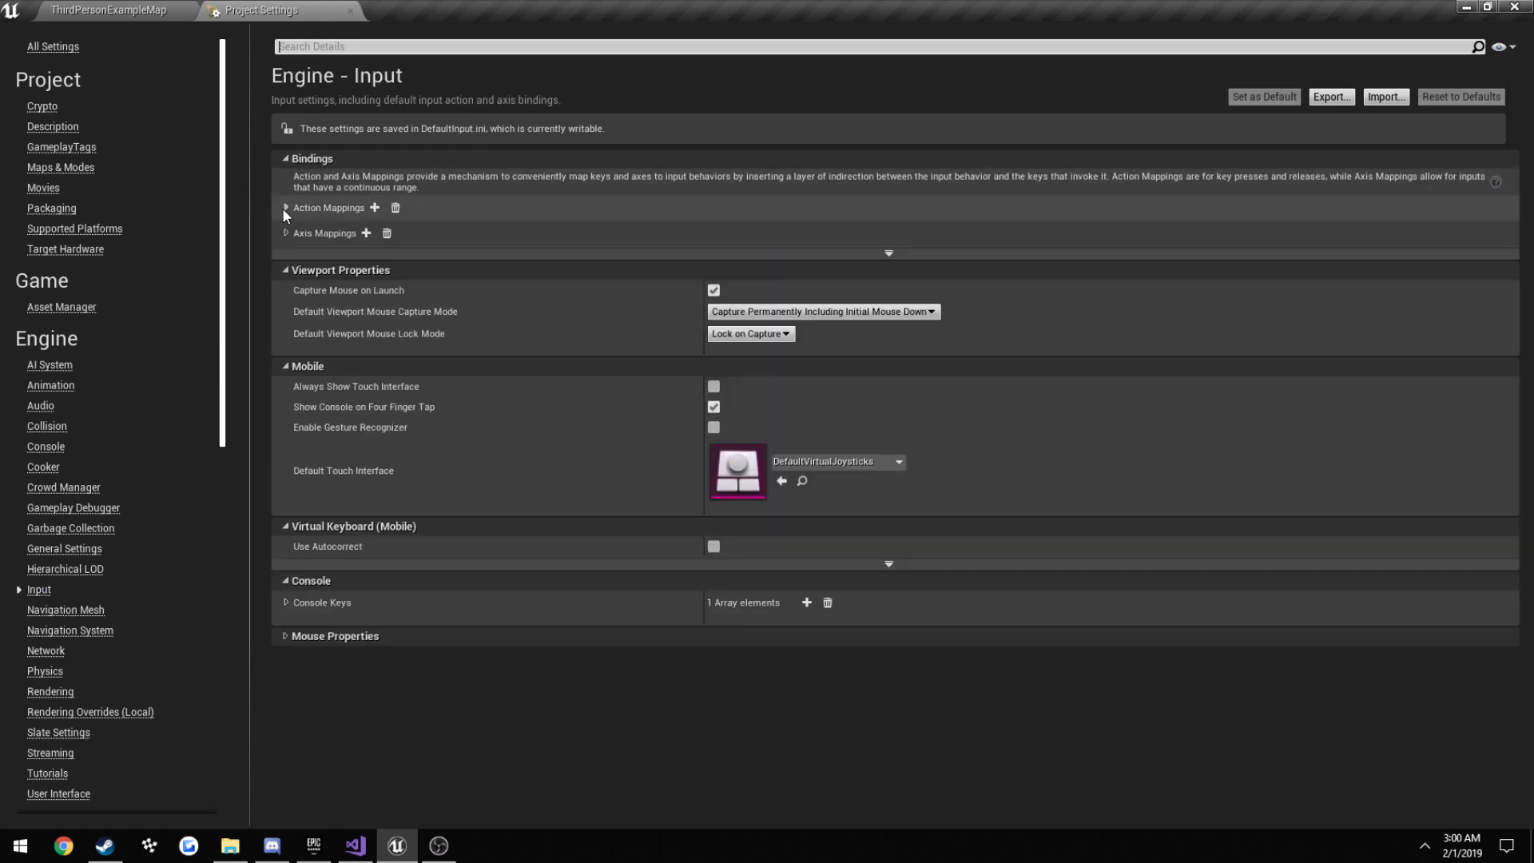
left_click(284, 206)
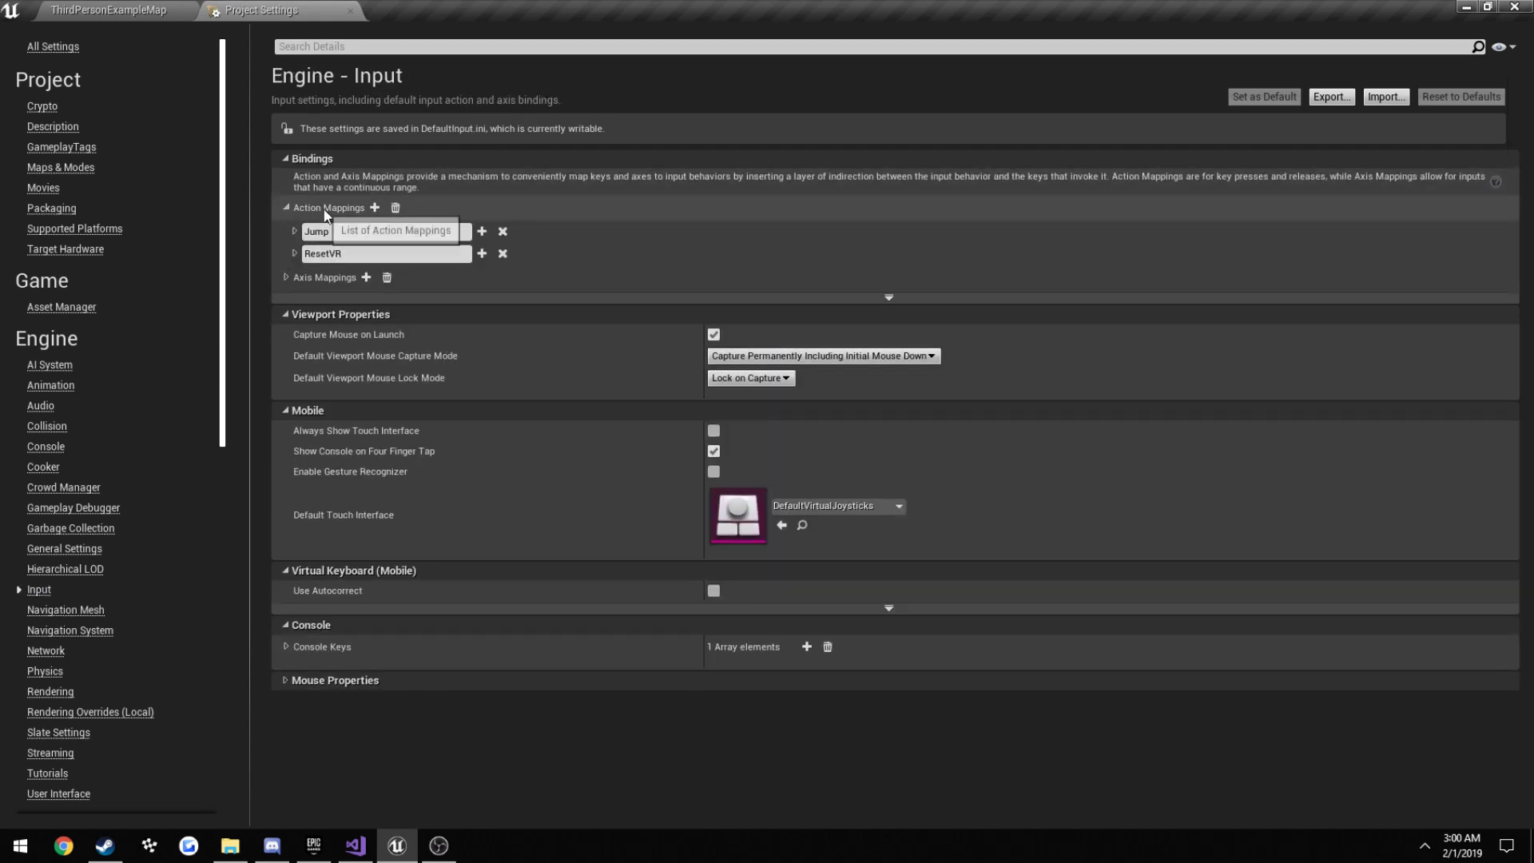
mouse_move(375, 208)
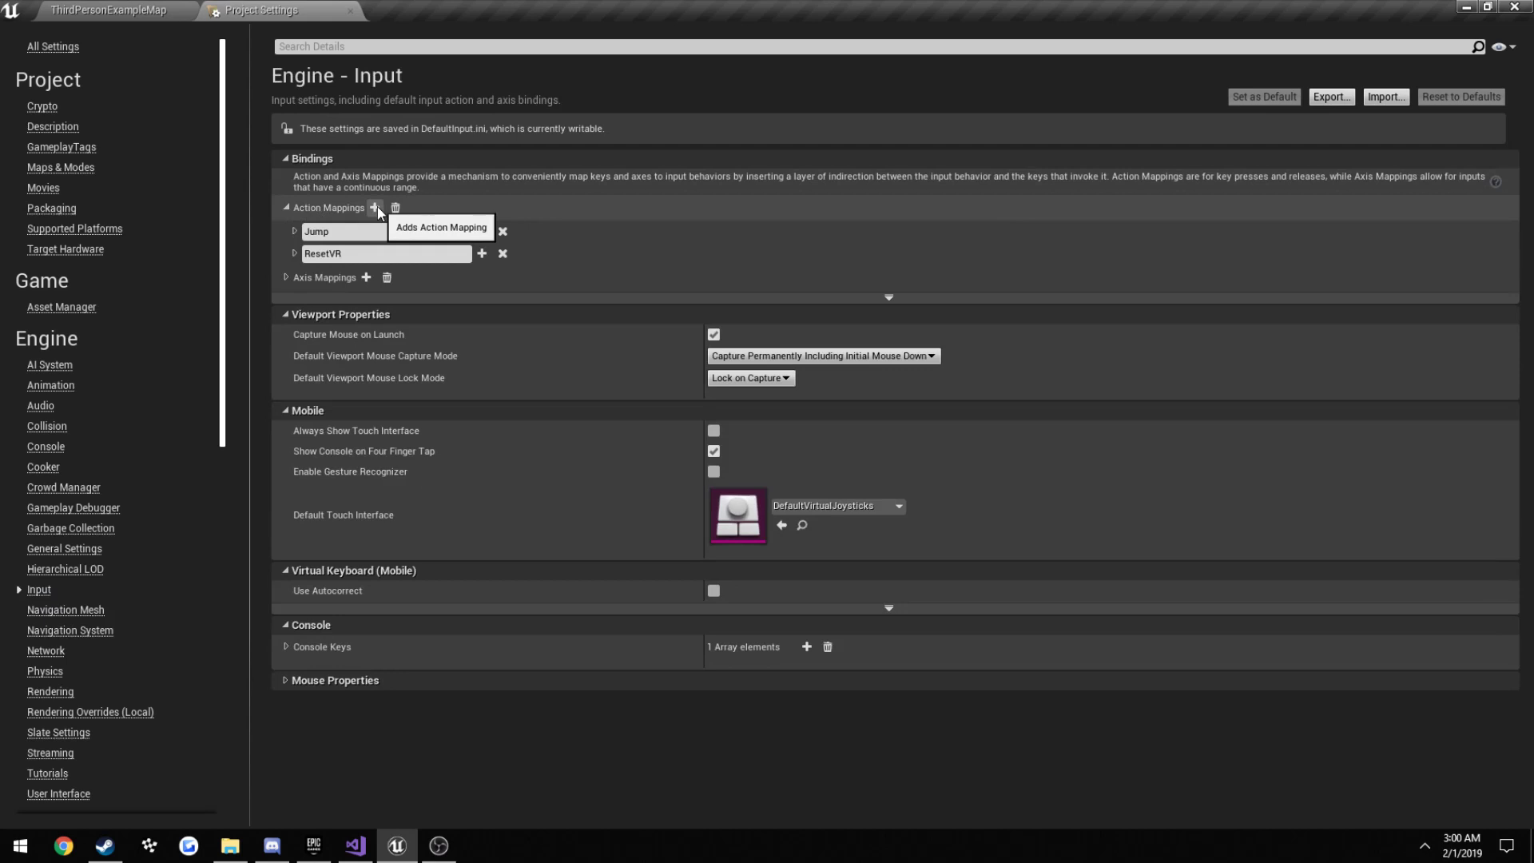
left_click(375, 207)
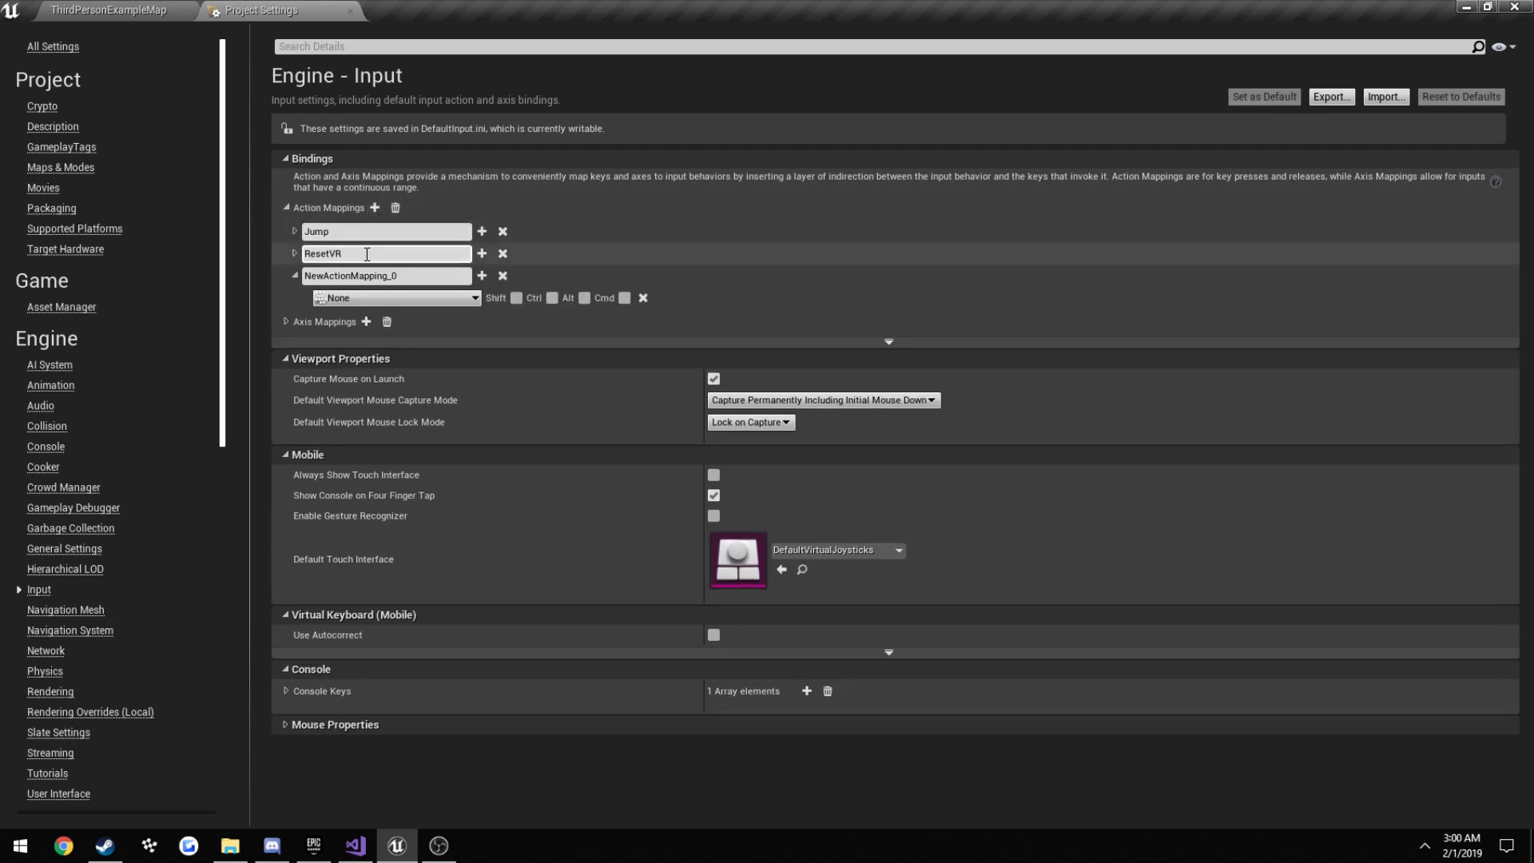
mouse_move(375, 208)
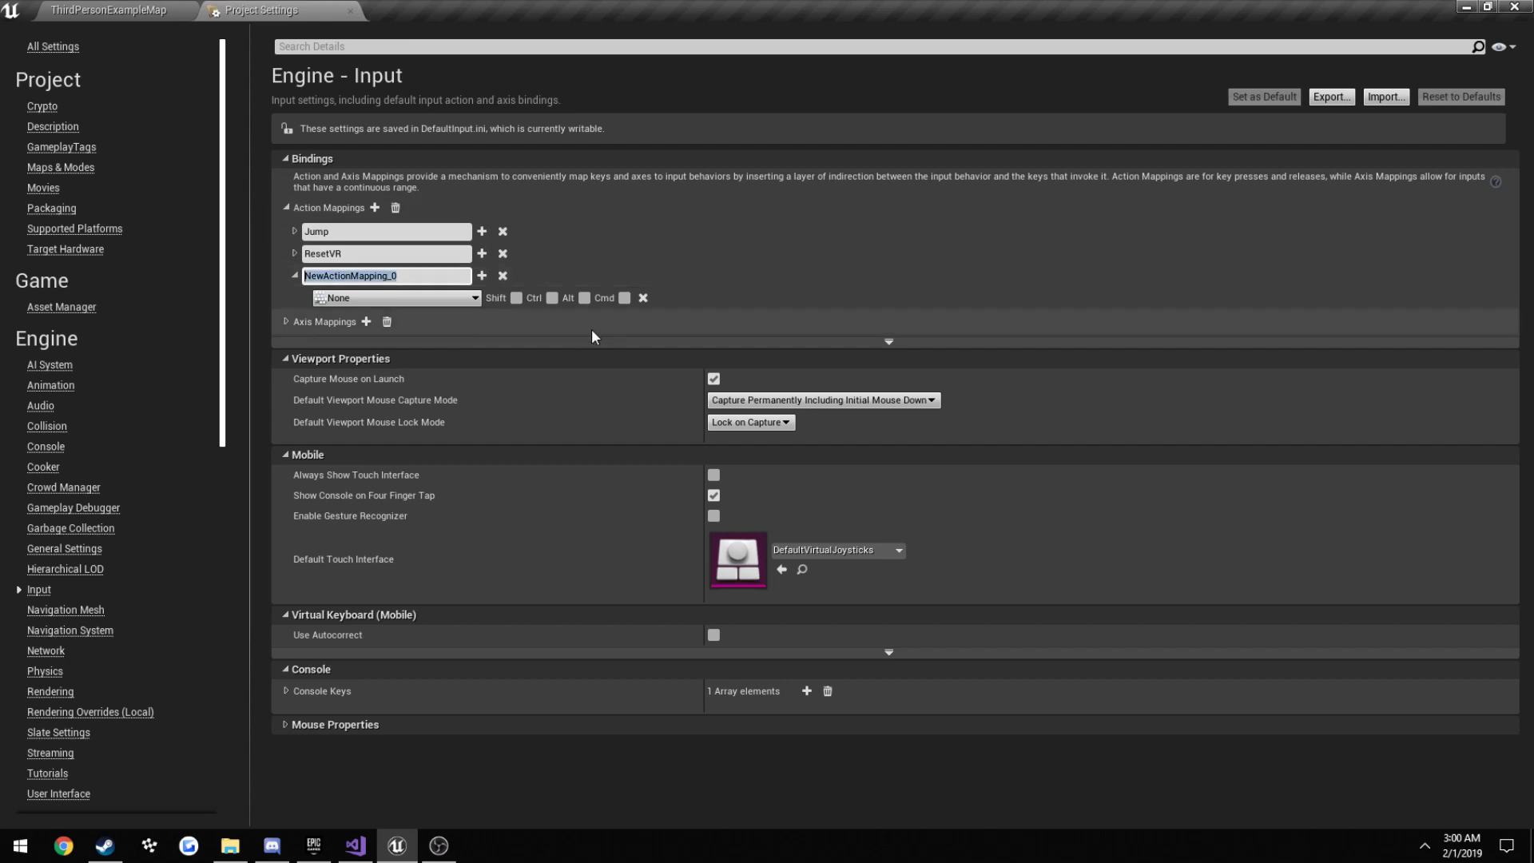
type("Sprint")
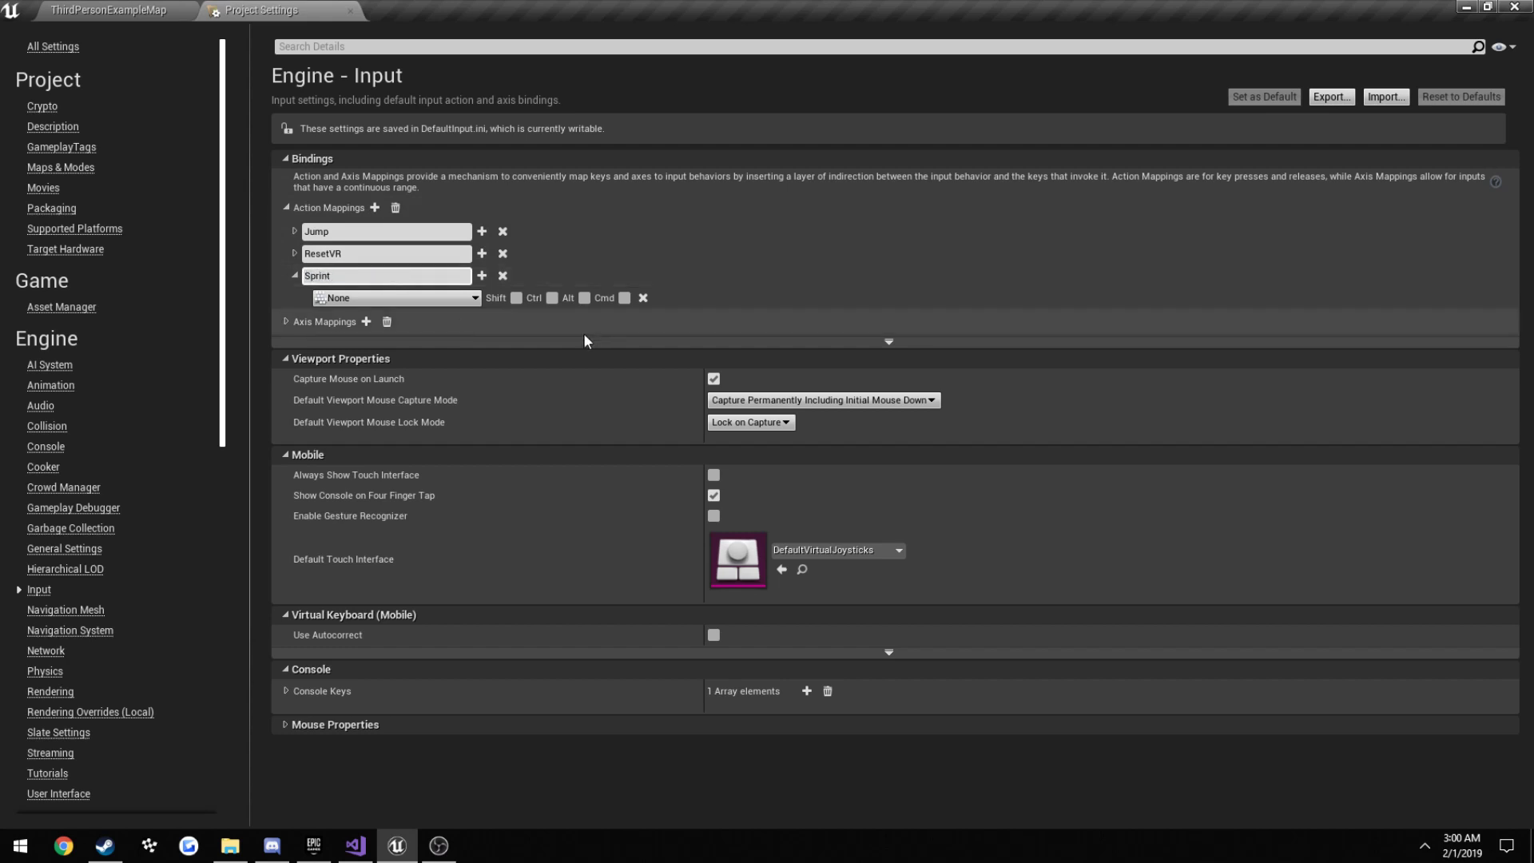
left_click(396, 297)
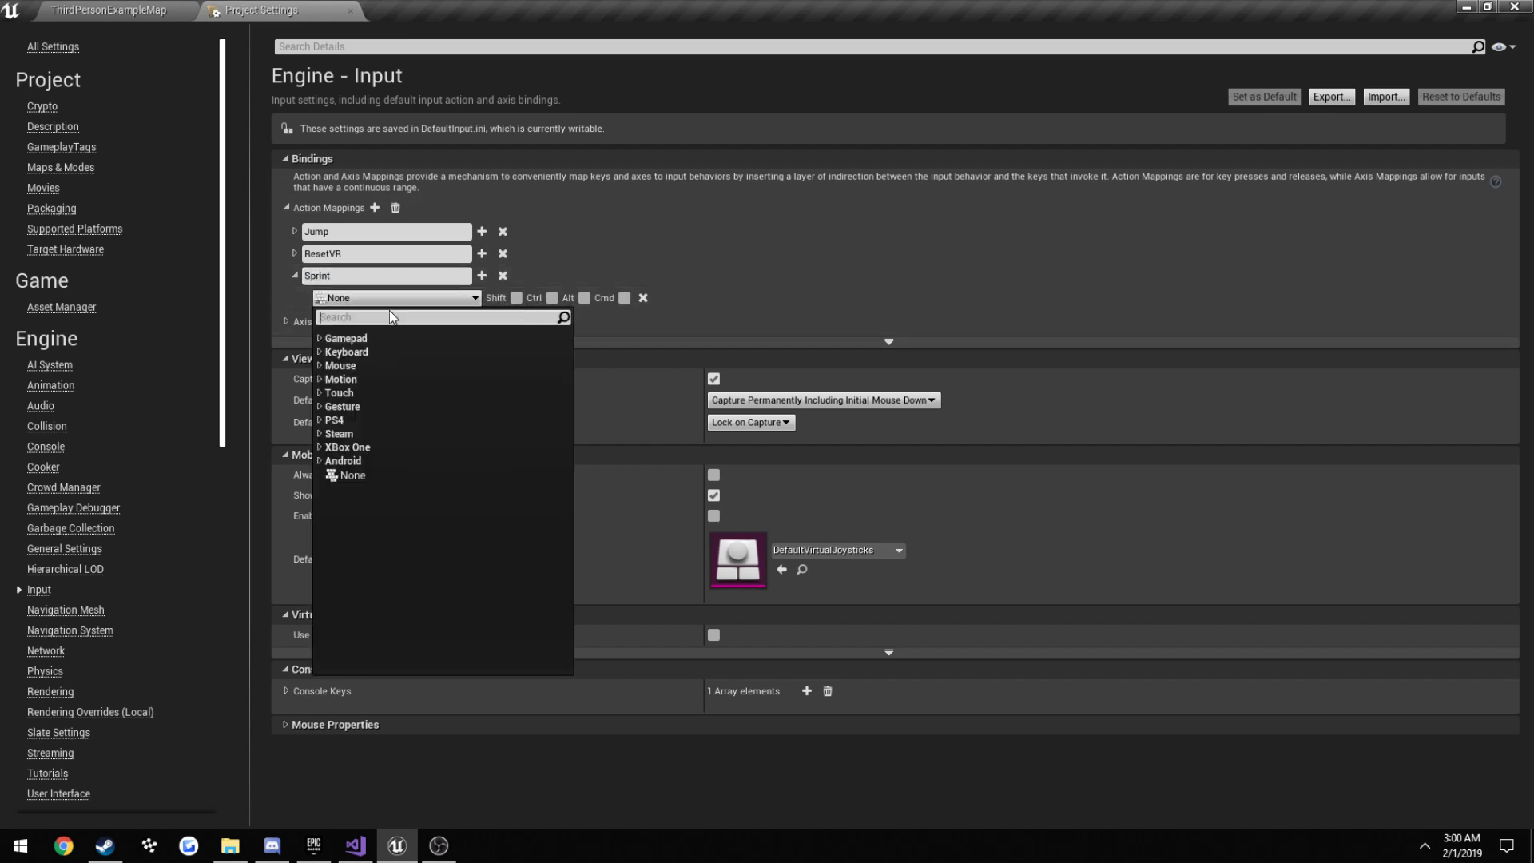
type("shift")
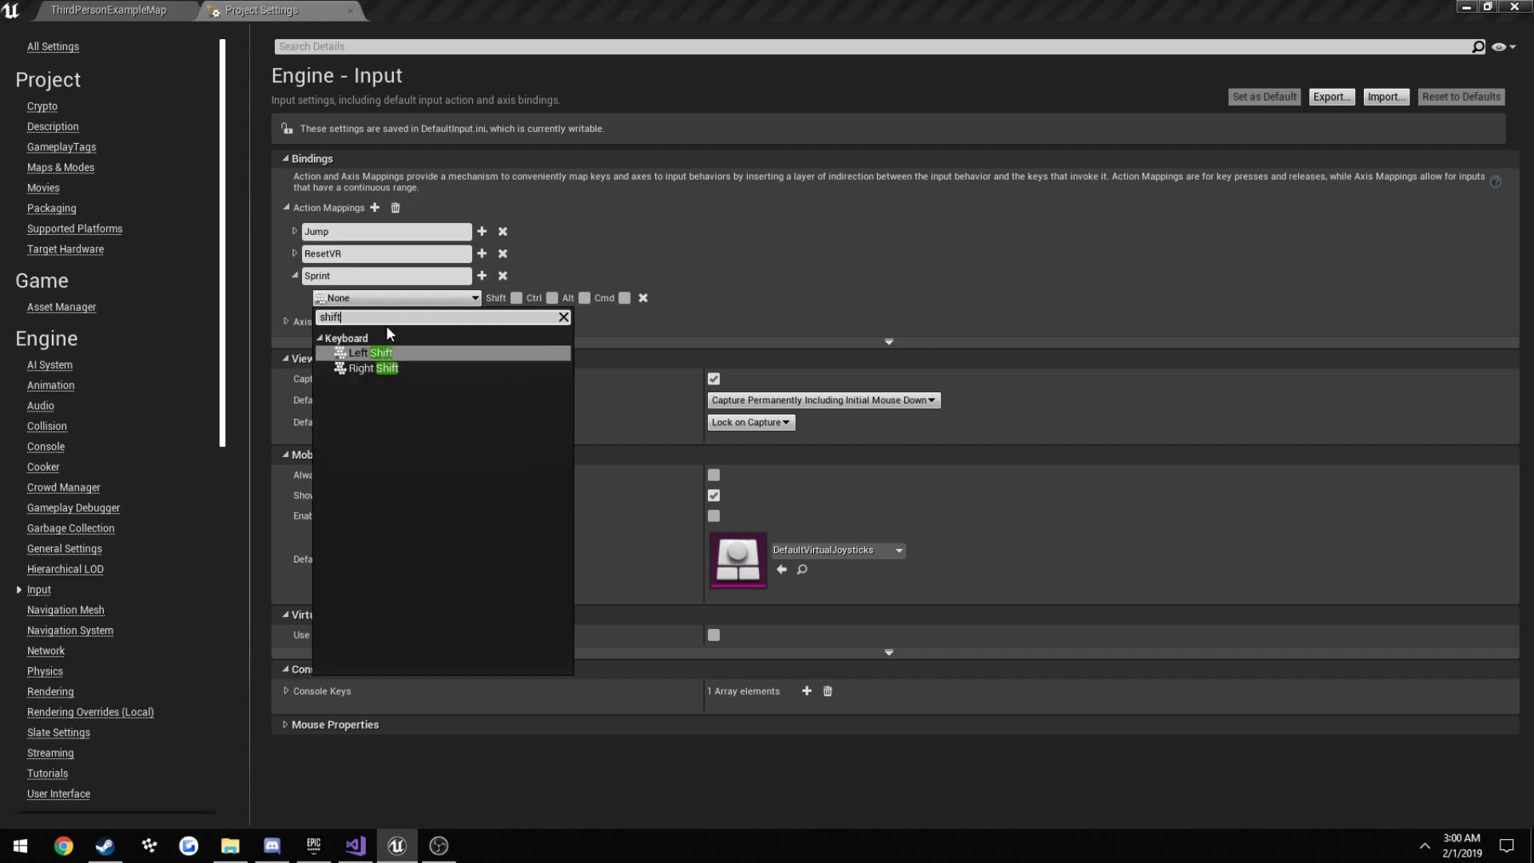
left_click(370, 352)
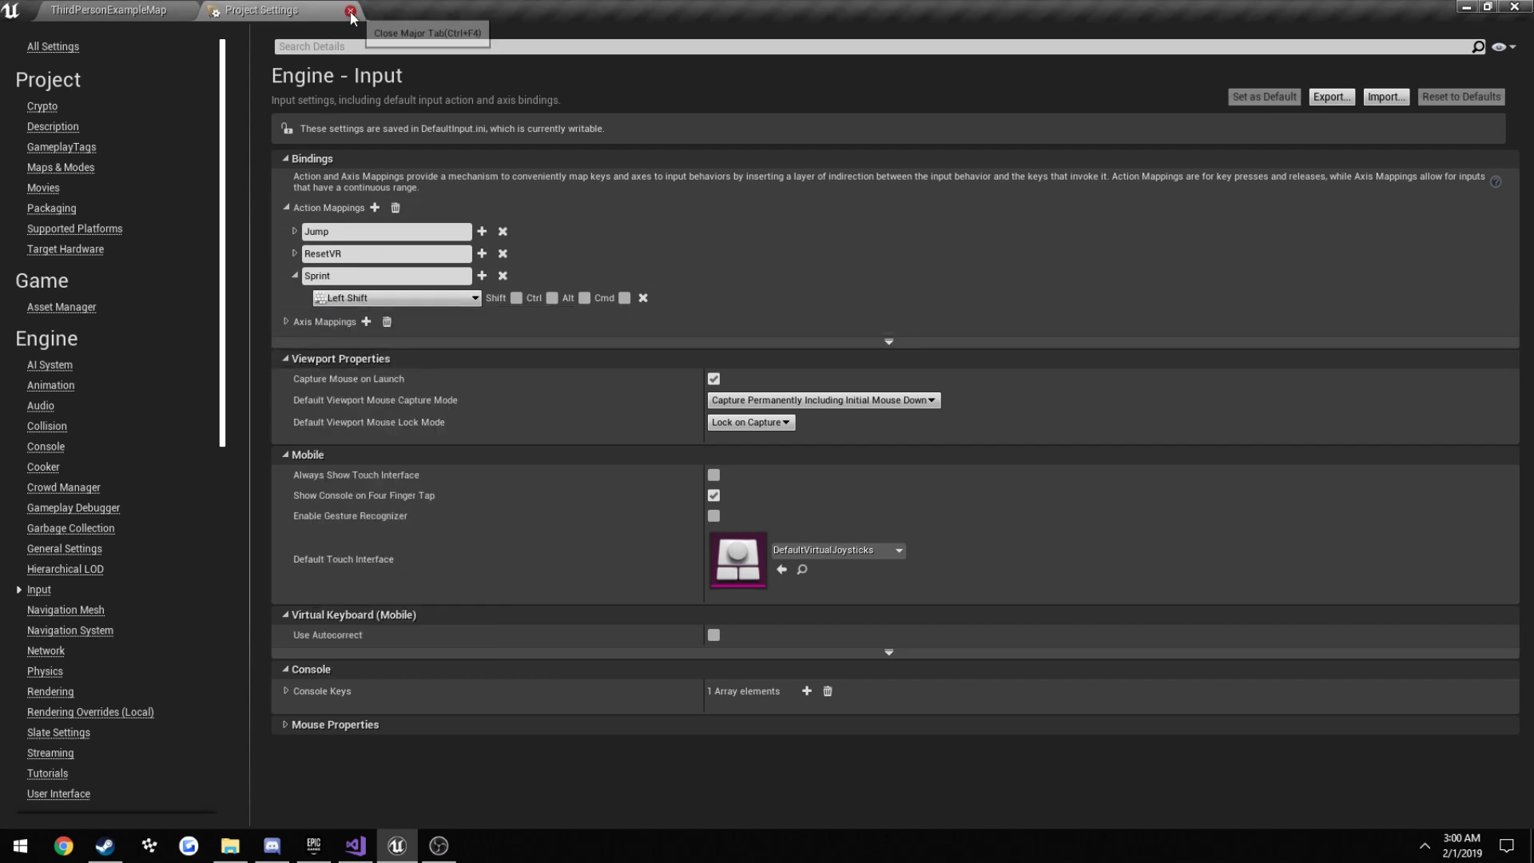
left_click(350, 10)
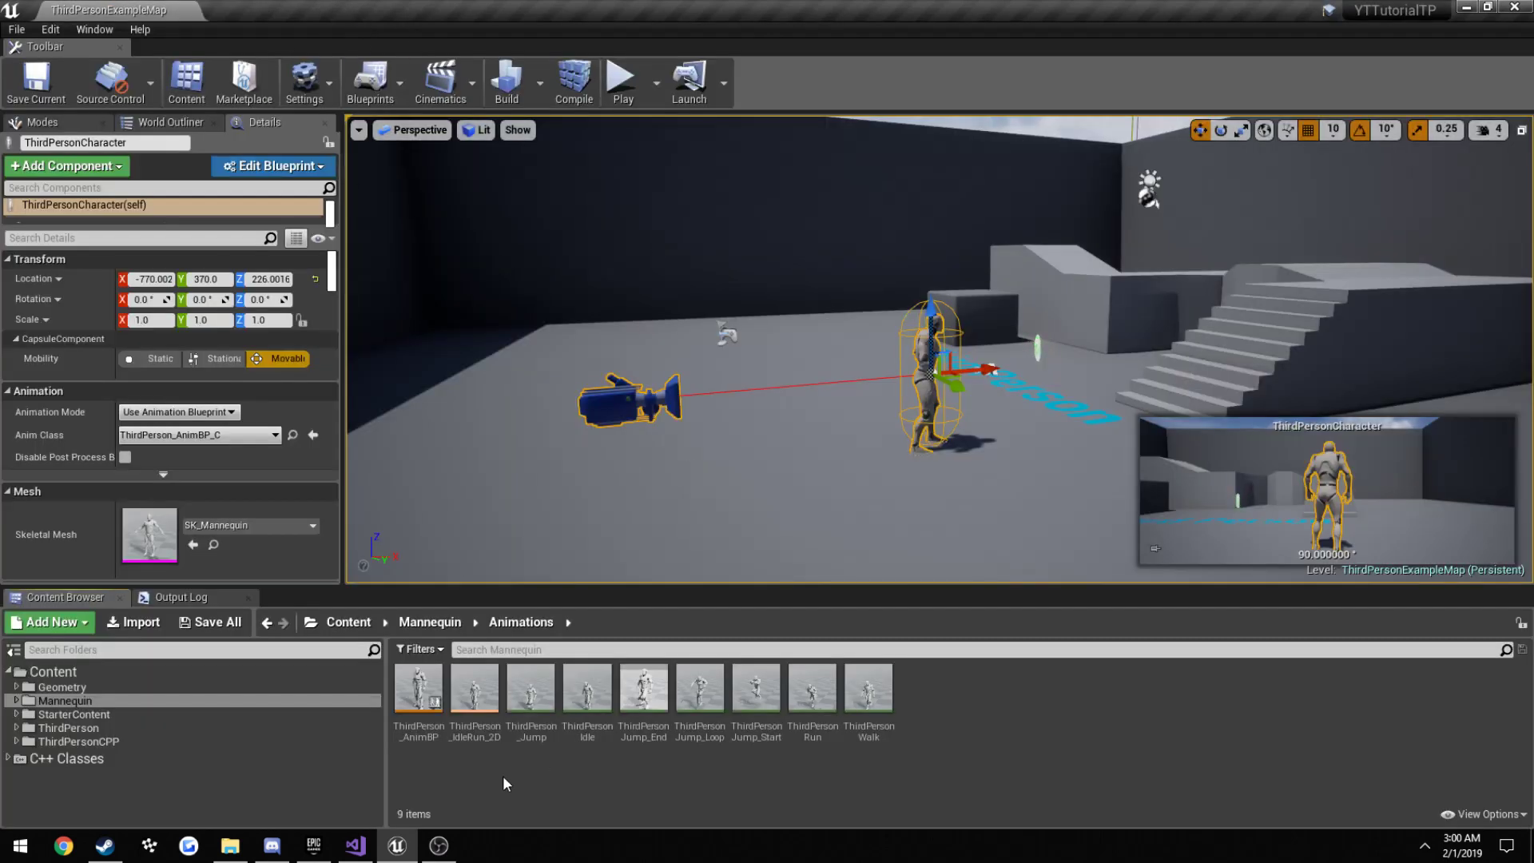
- Duplicate the Jump BindAction lines and rename the action to "Sprint" in both
left_click(353, 846)
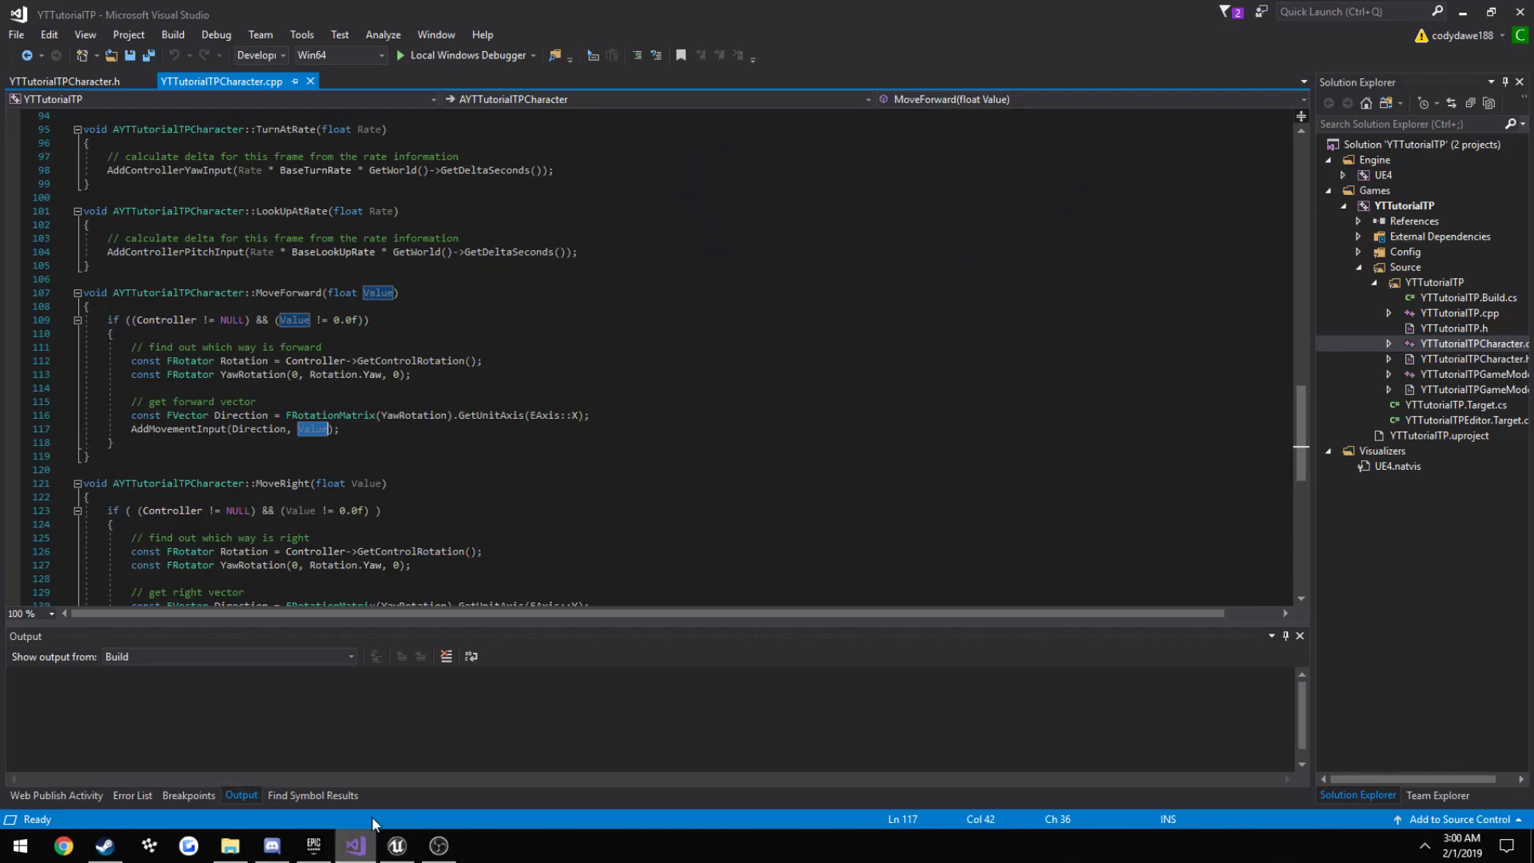
scroll("up", 3)
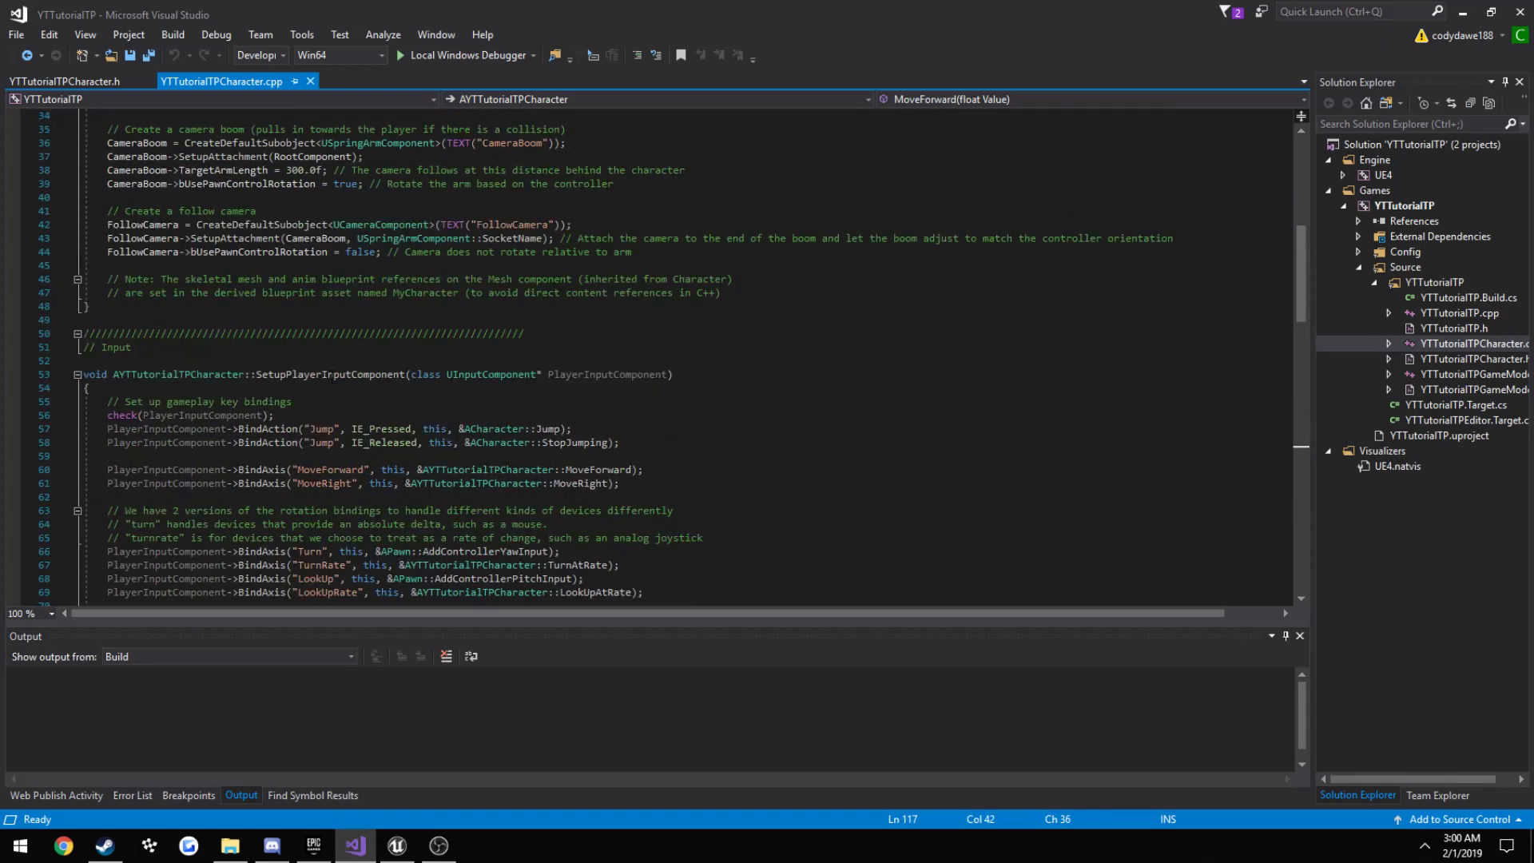
double_click(329, 374)
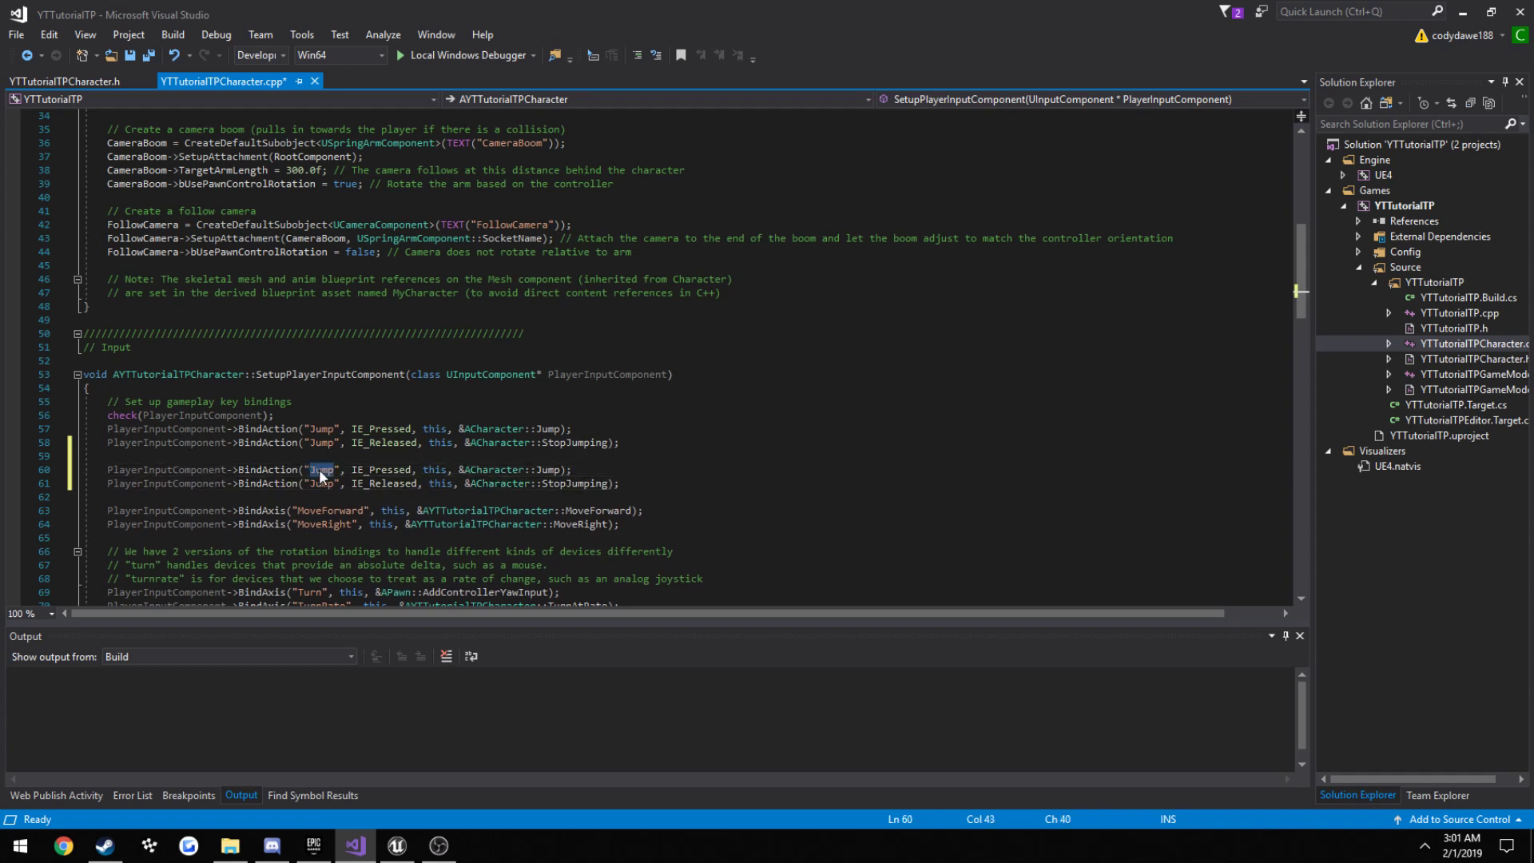
type("Sprint")
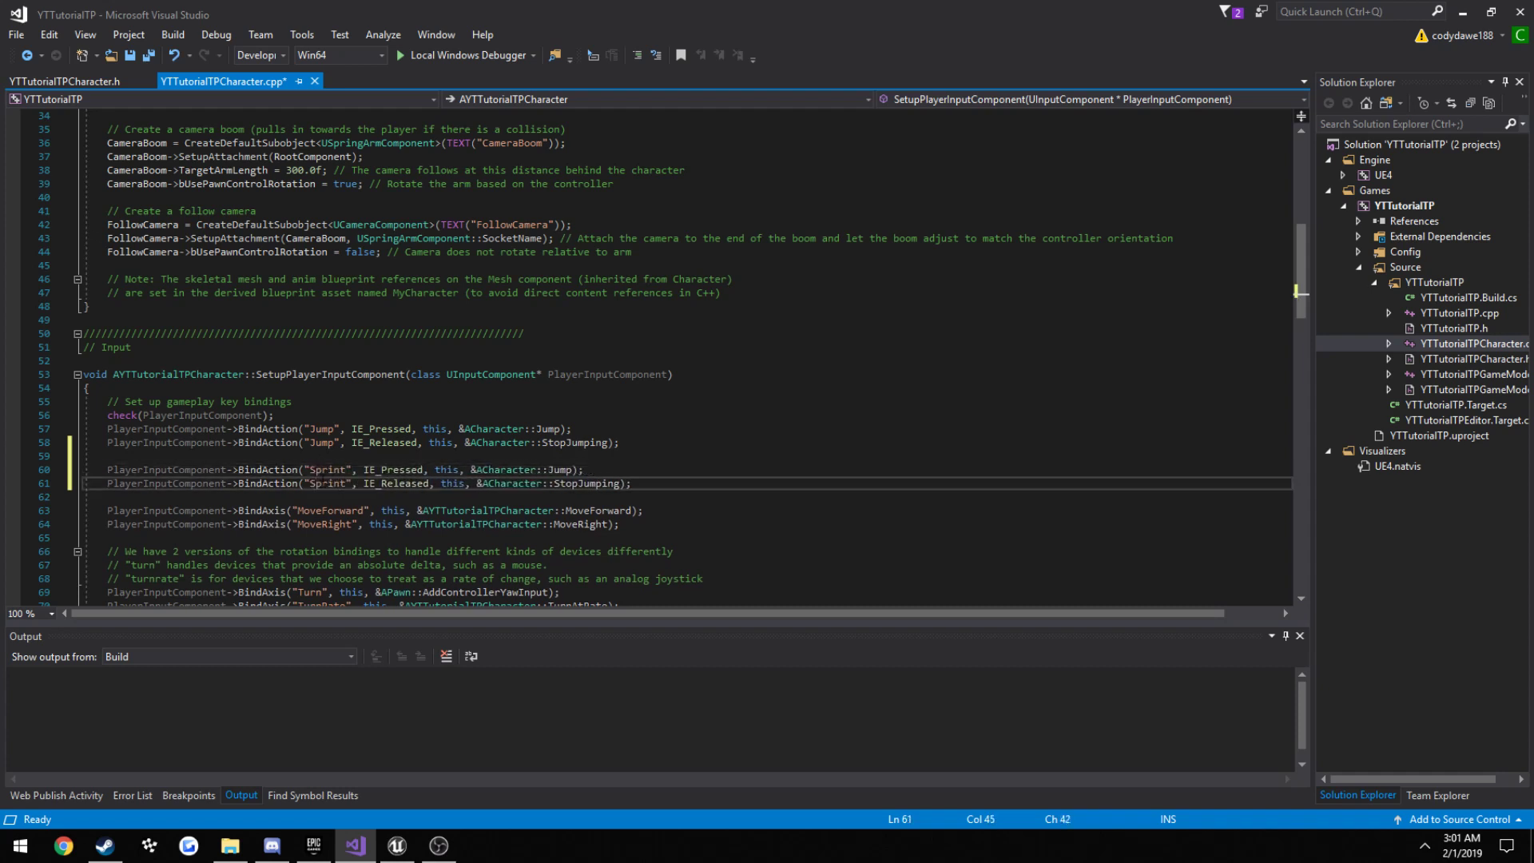
- Build YTTutorialTP in Visual Studio, then stop the running play session in Unreal
left_click(173, 34)
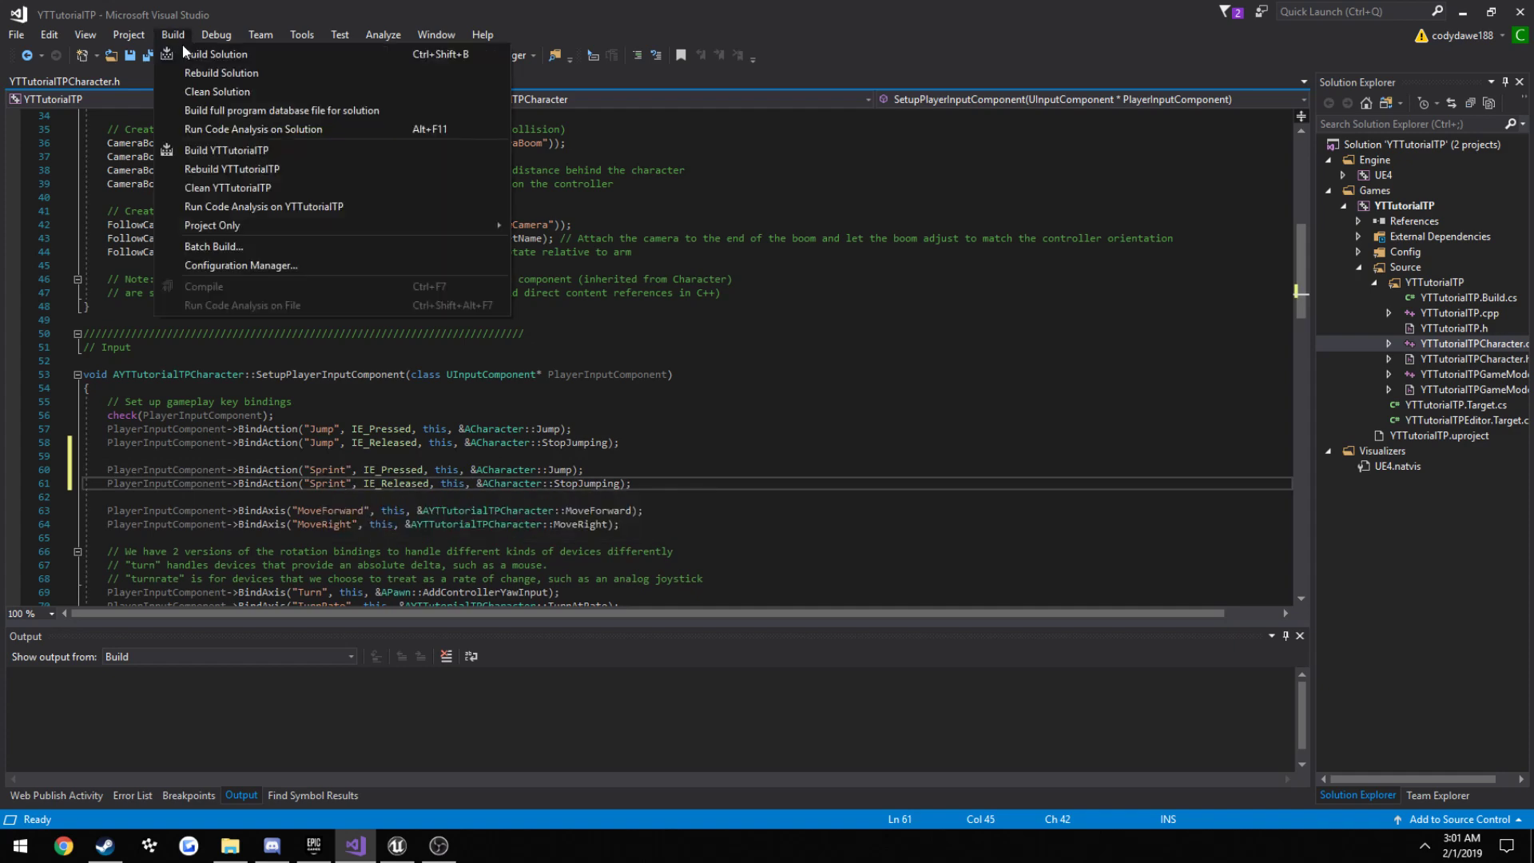
left_click(213, 54)
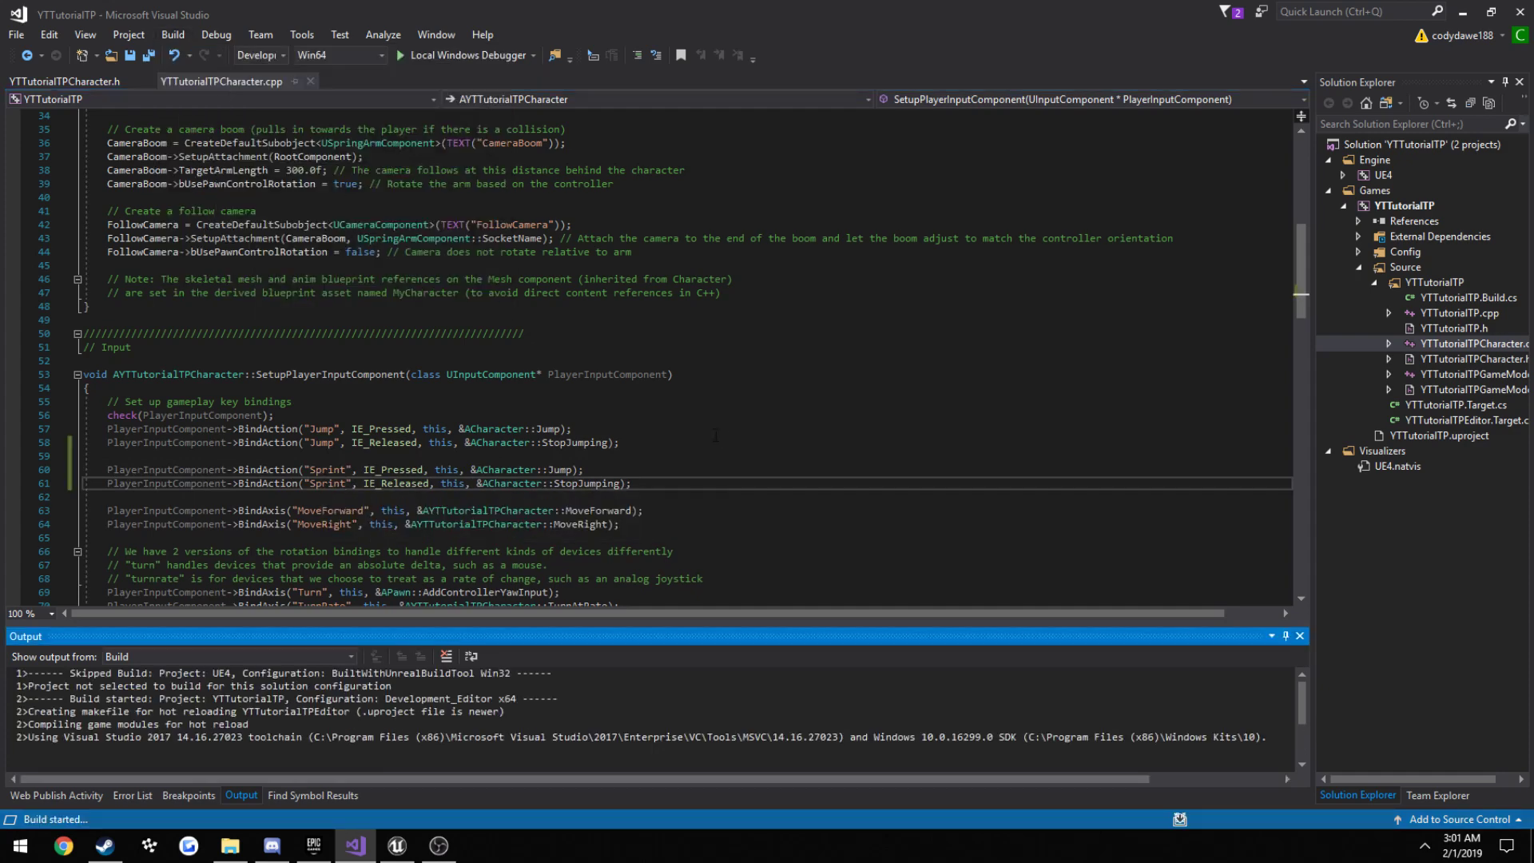
scroll("down", 3)
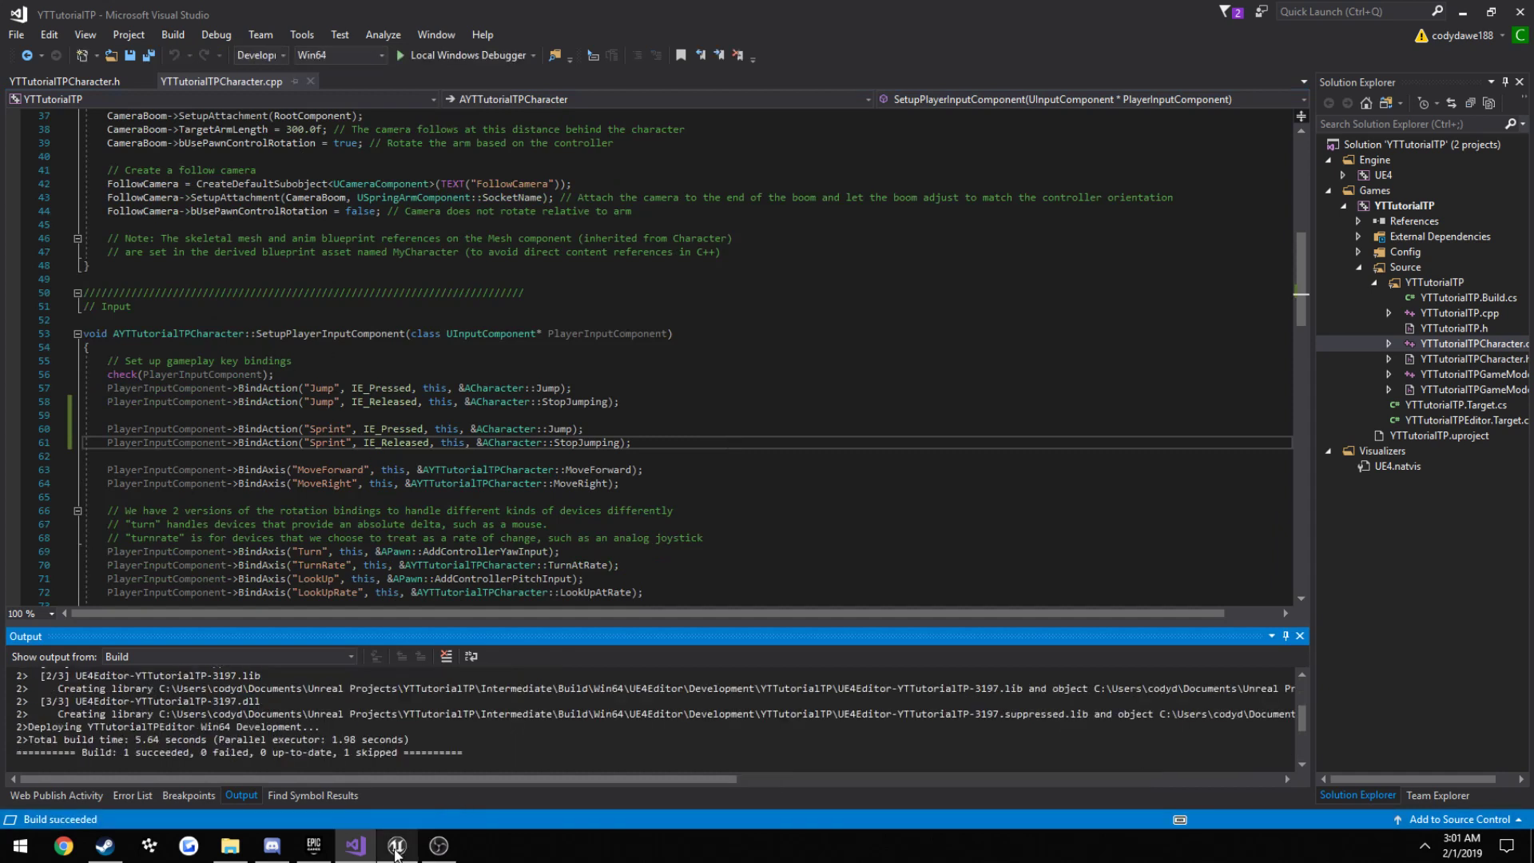
left_click(396, 845)
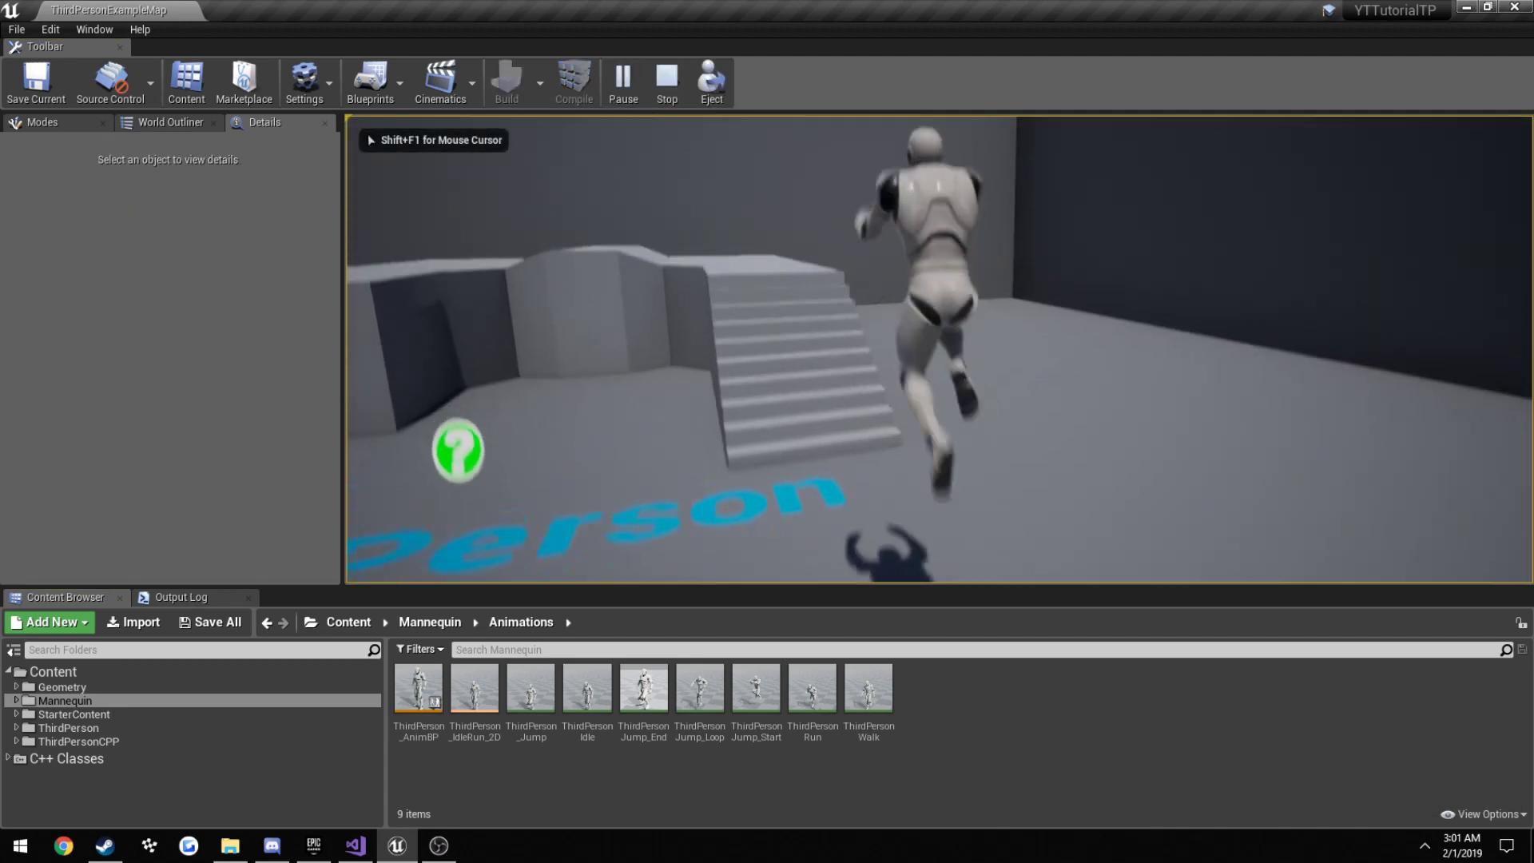
left_click(667, 82)
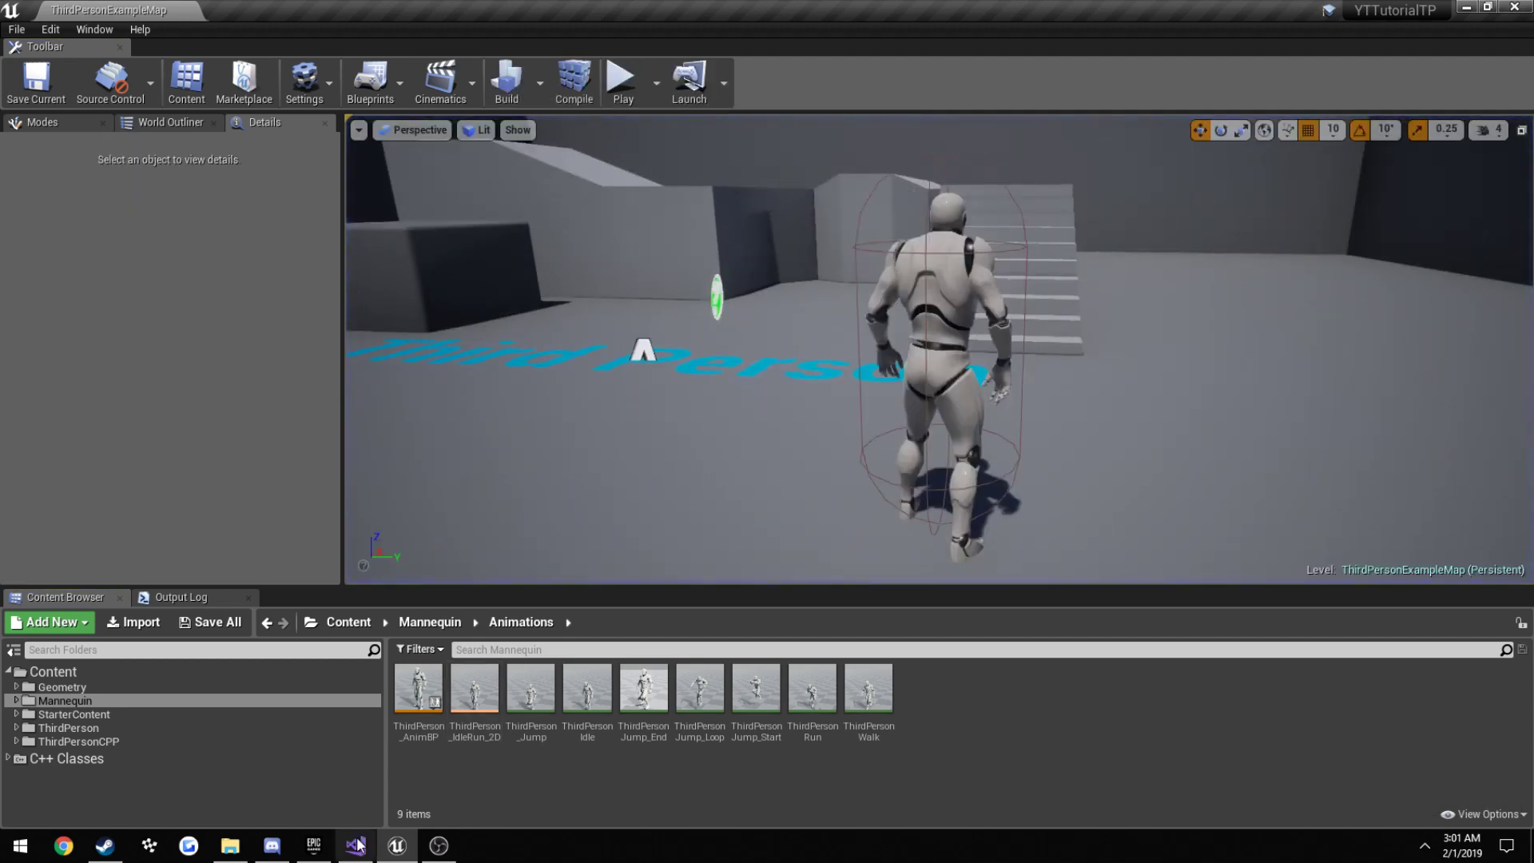
- Below MoveRight in YTTutorialTPCharacter.h, declare SprintStart(), SprintStop() and bool bIsSprinting = false
left_click(354, 845)
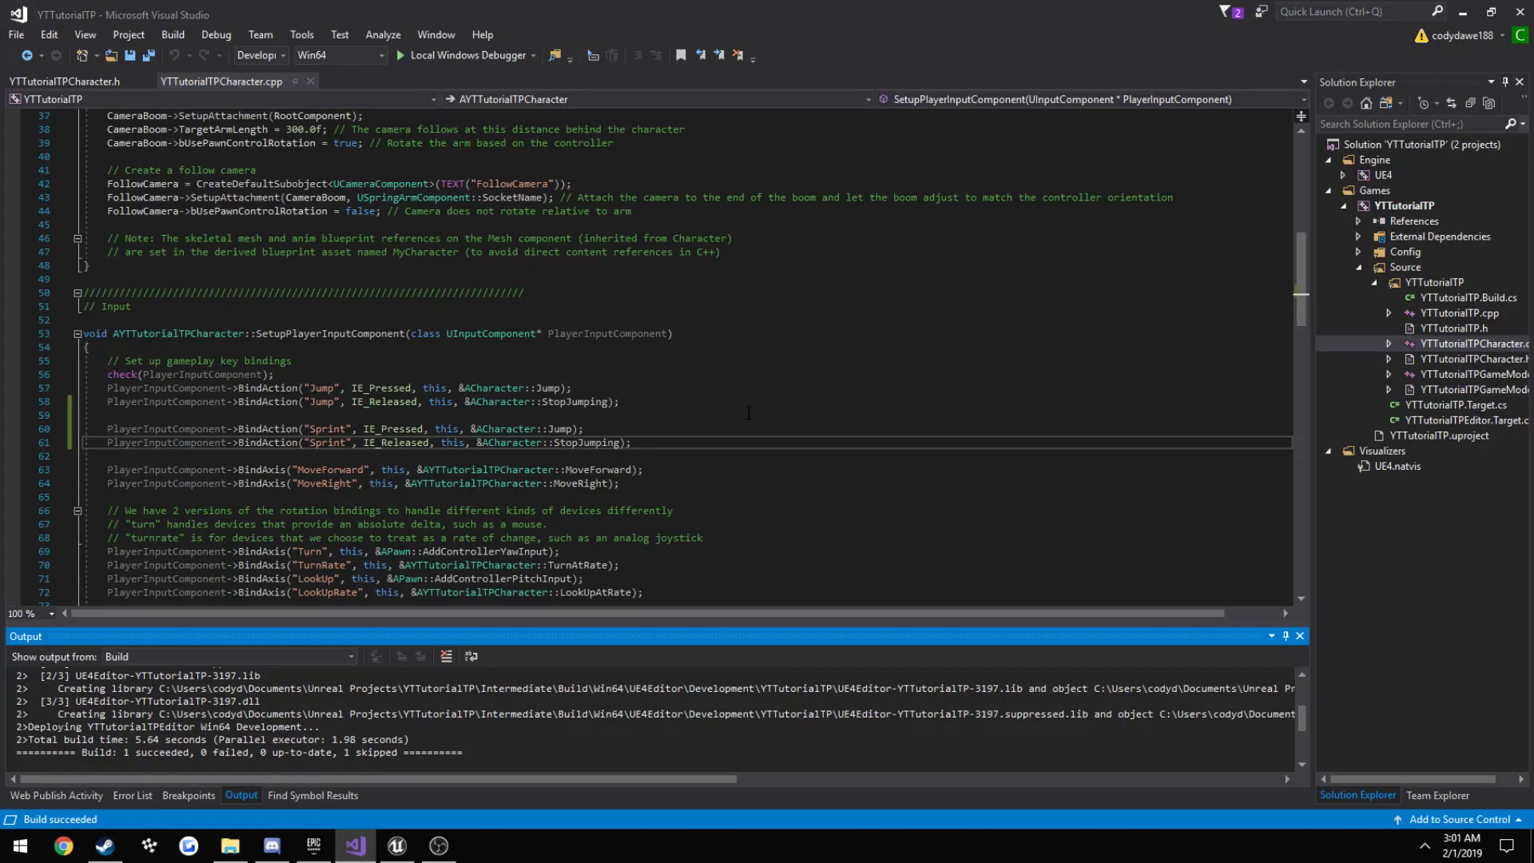
left_click(66, 80)
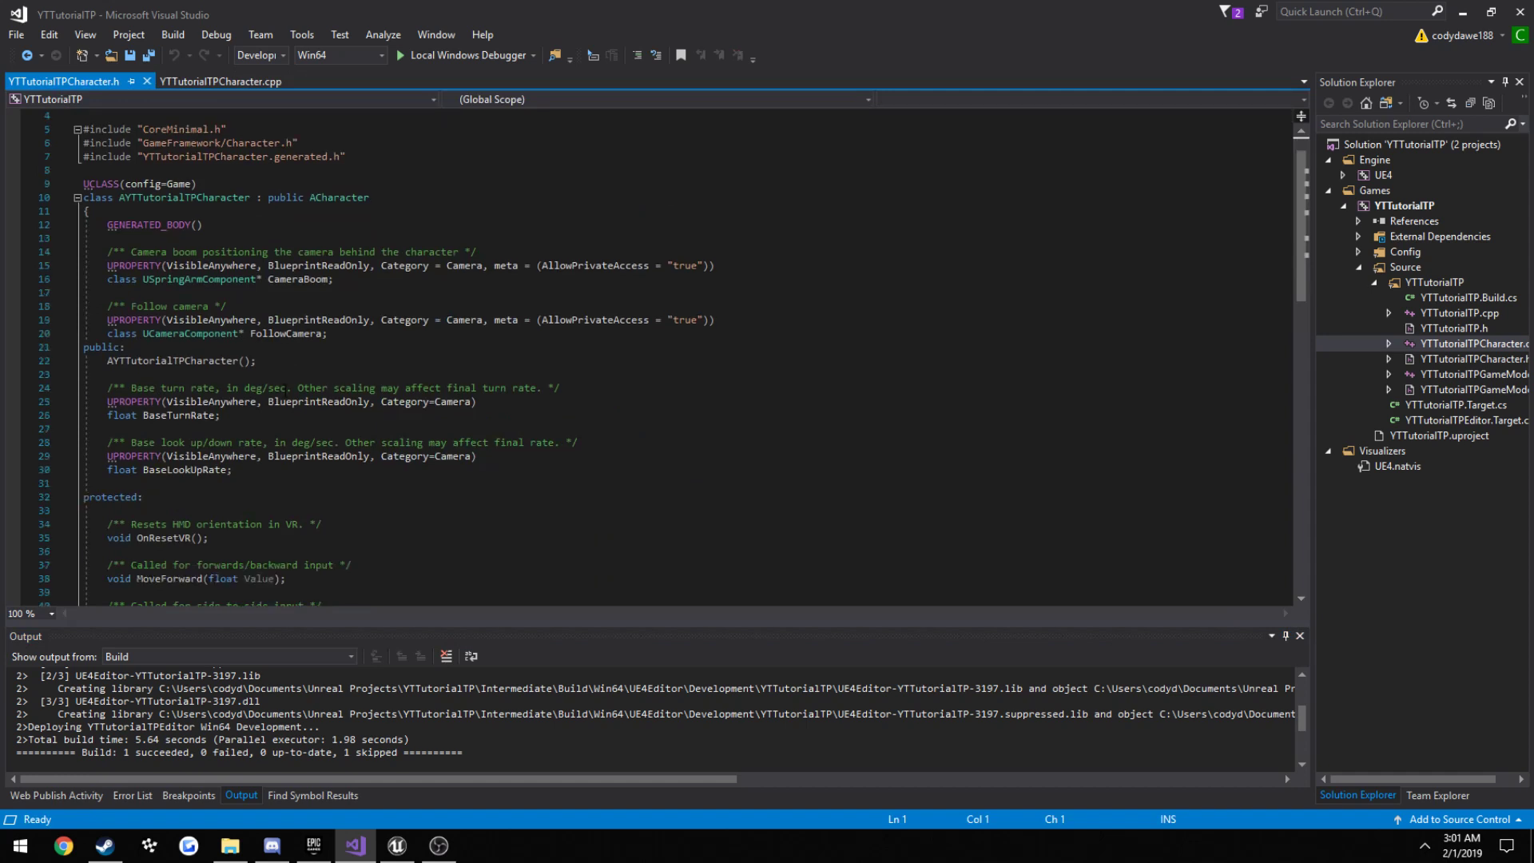
scroll("down", 3)
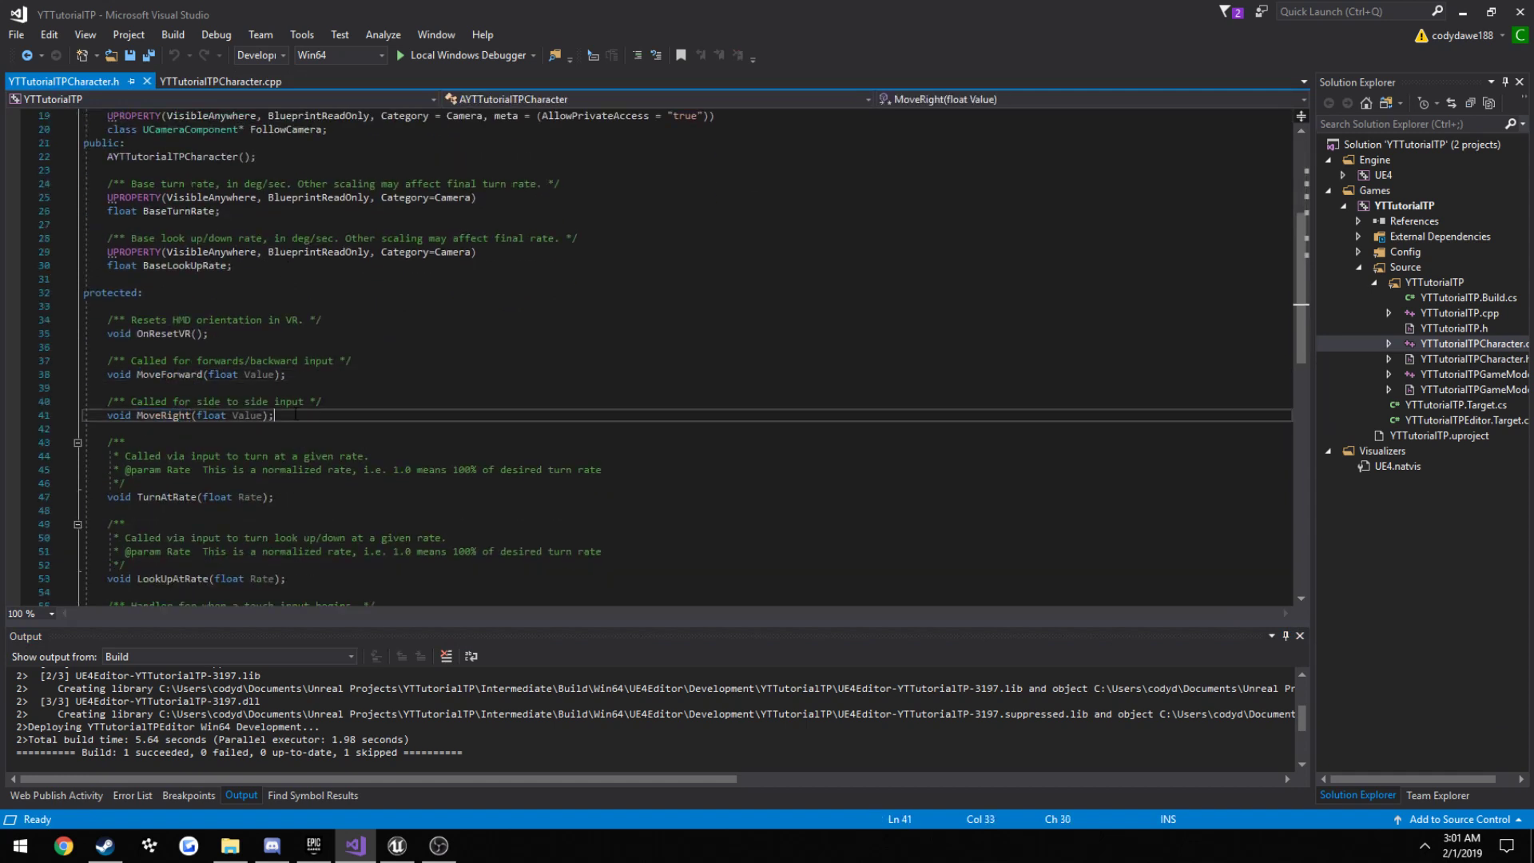
key("Enter")
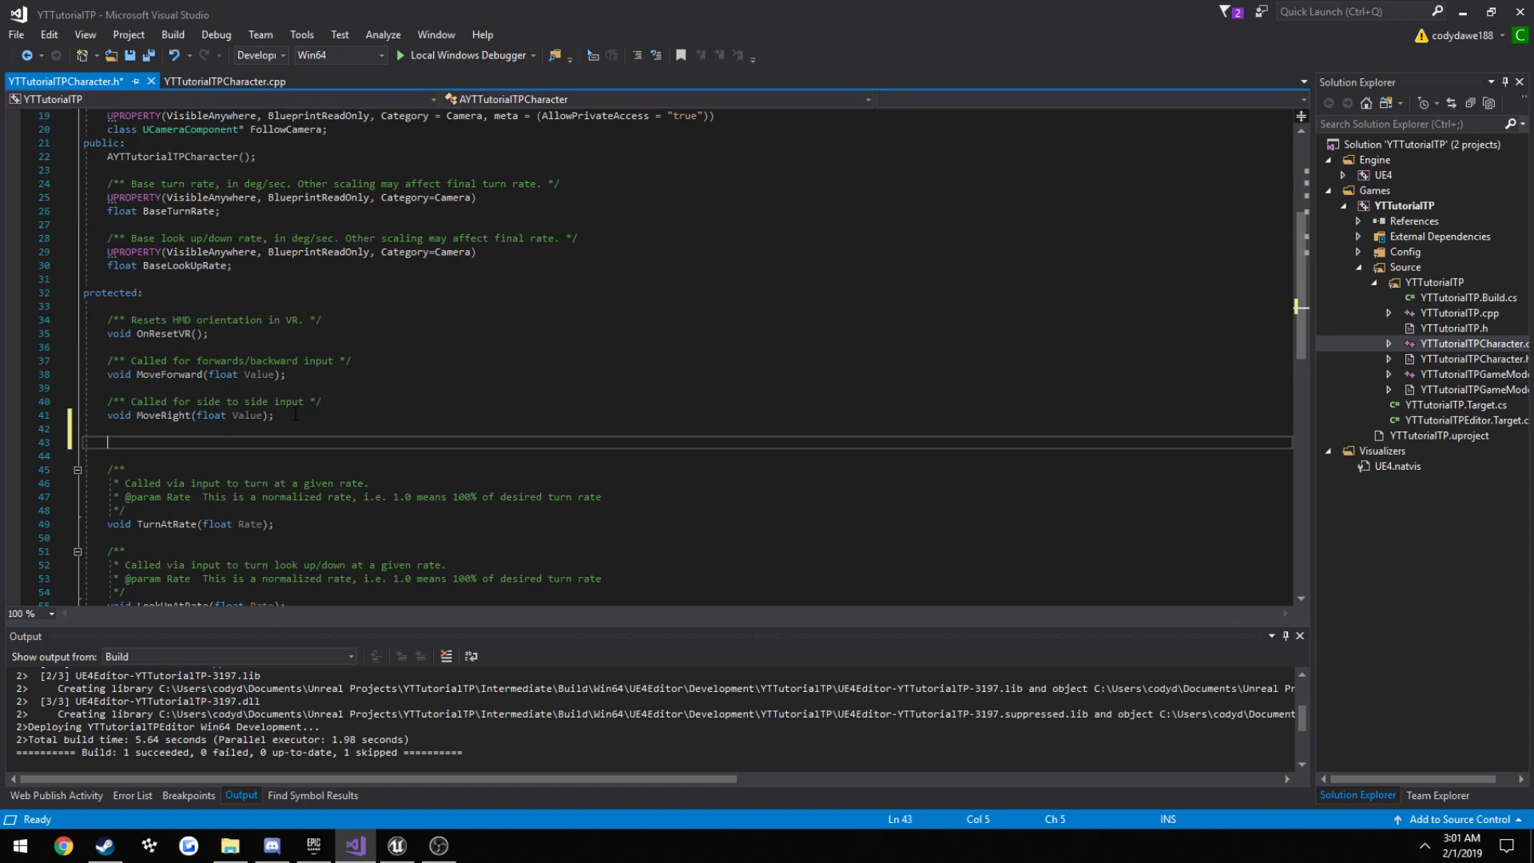
type("void Sprin")
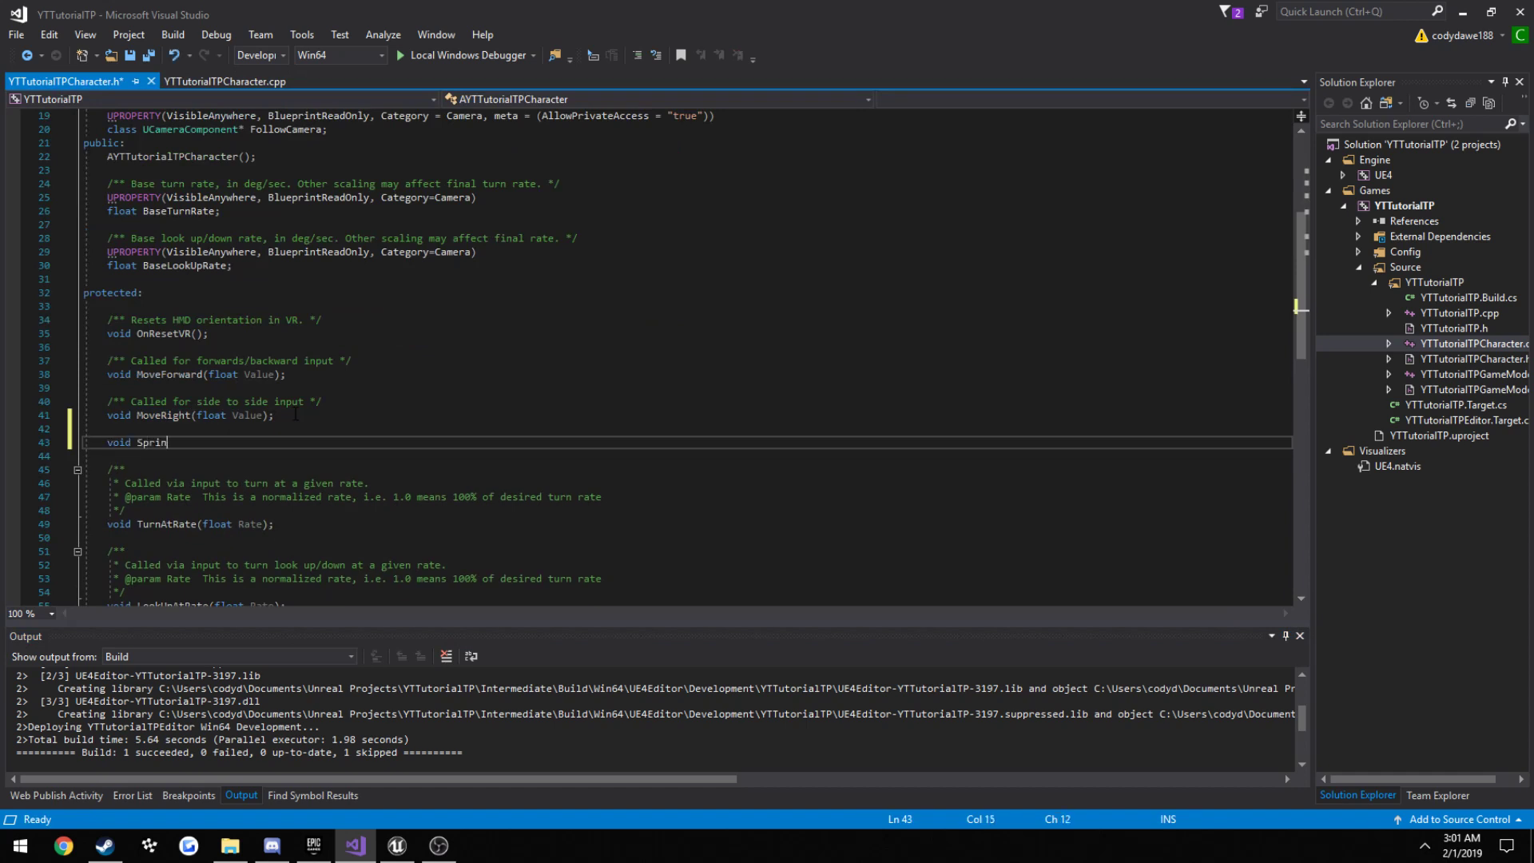
type("tStart();")
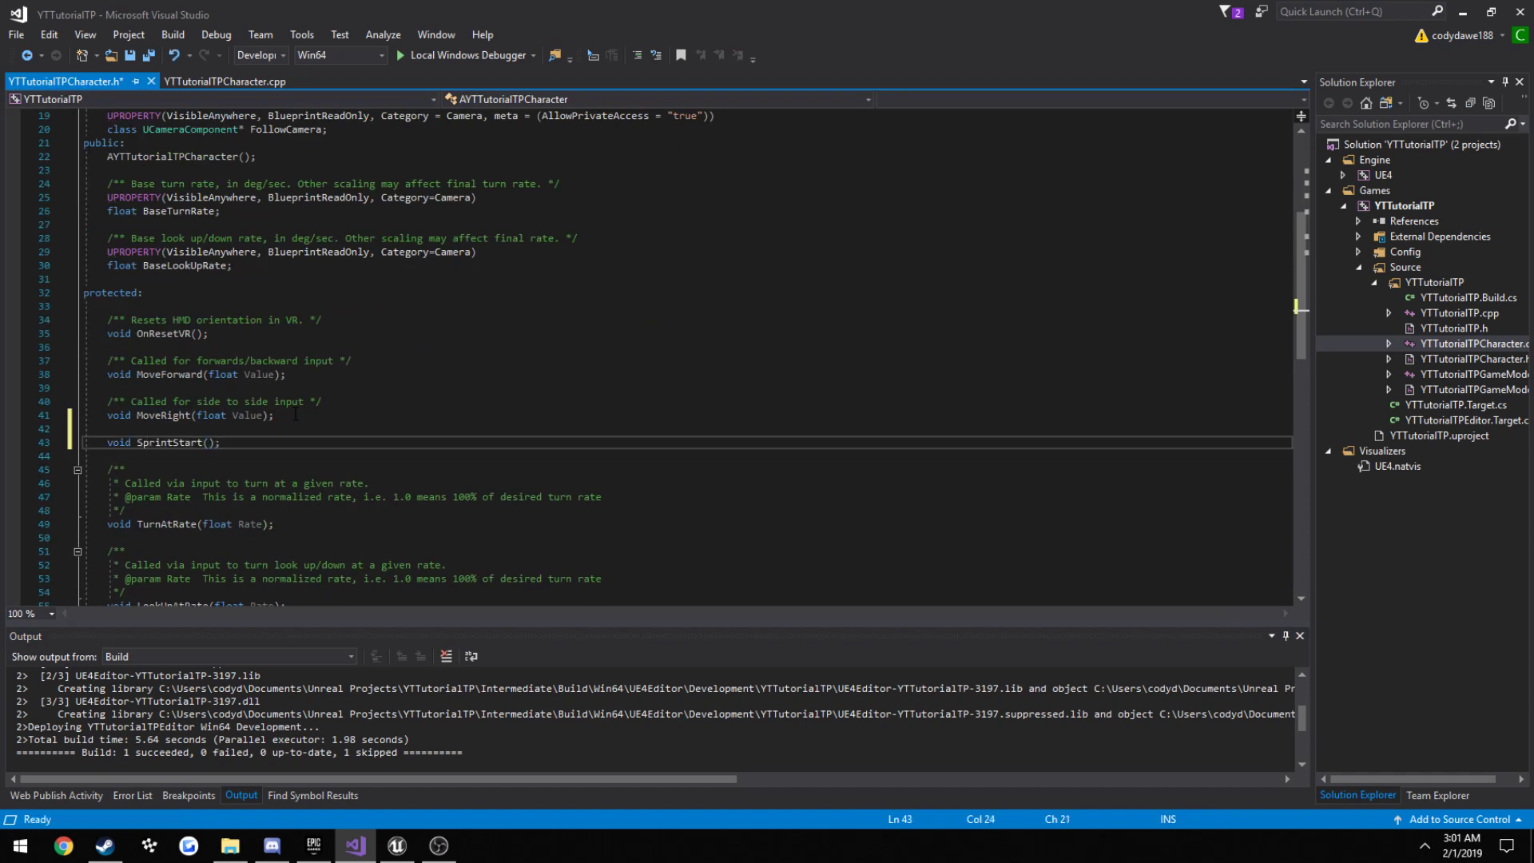
type("void Sprint")
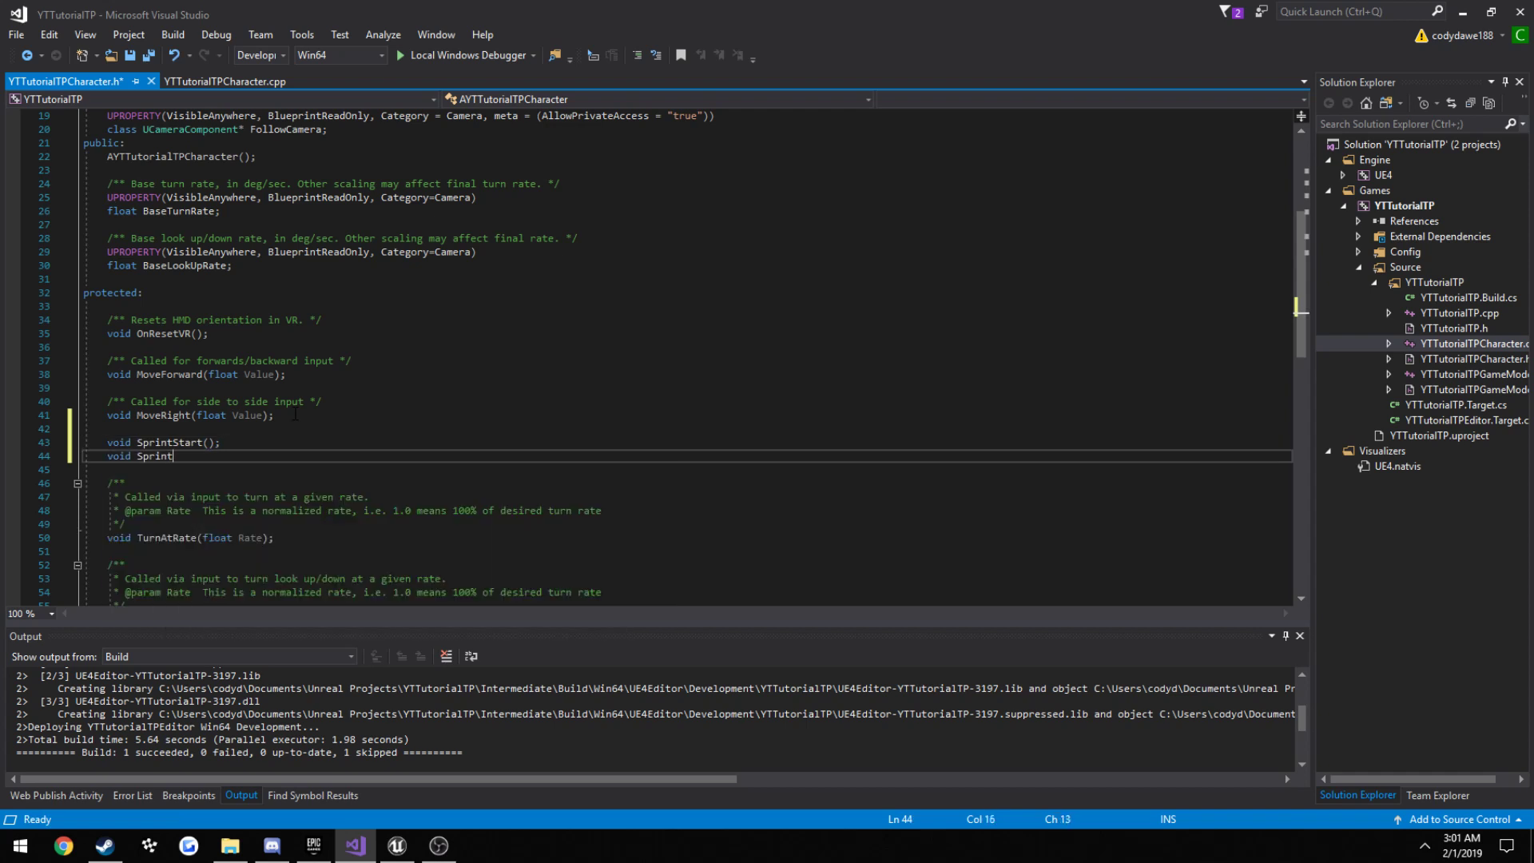
type("Stop();")
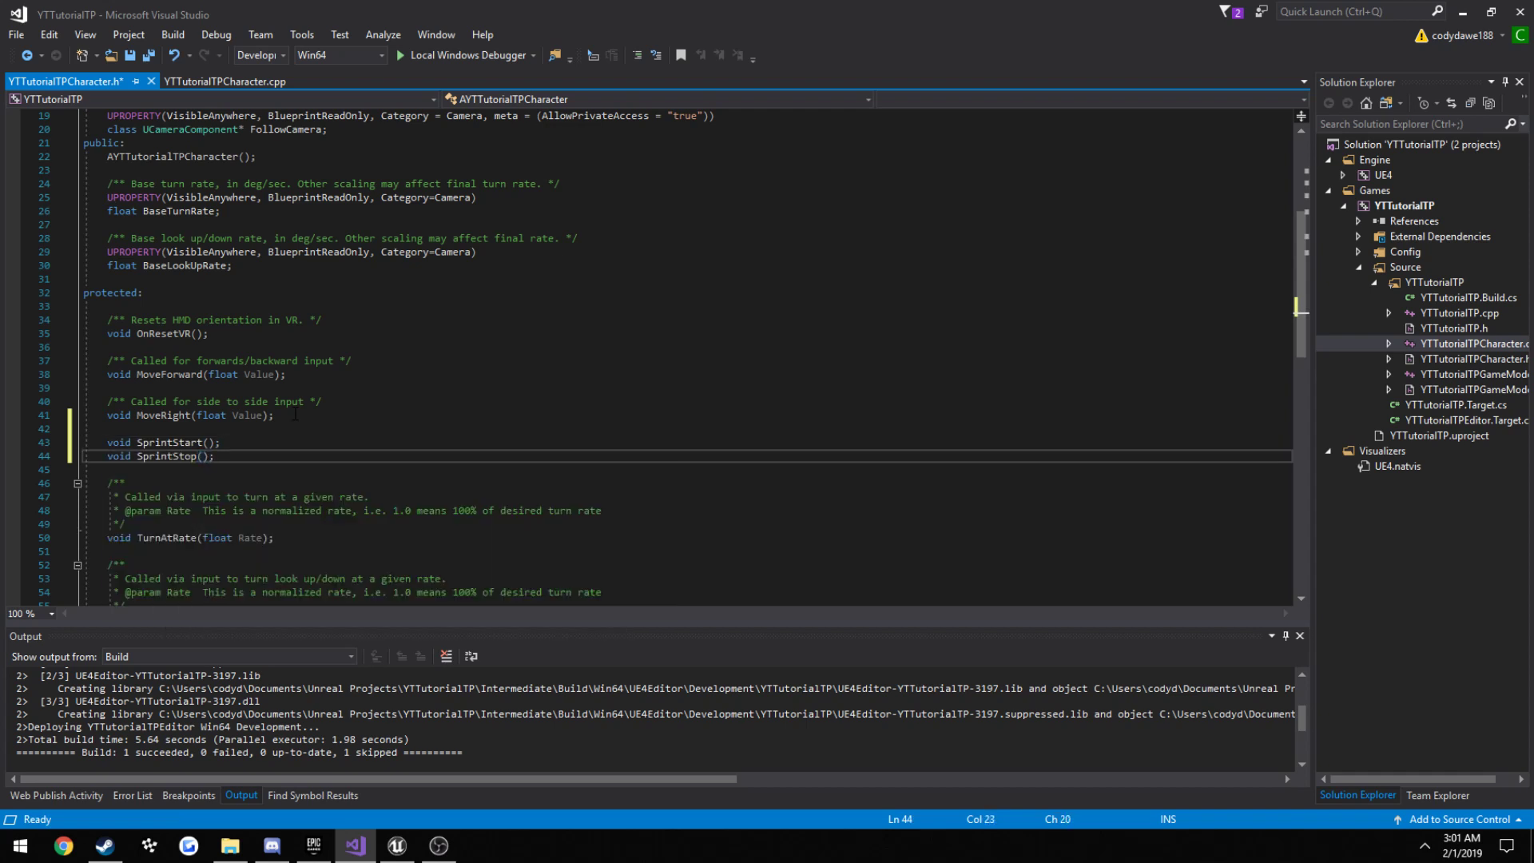
type("bool bIsSprin")
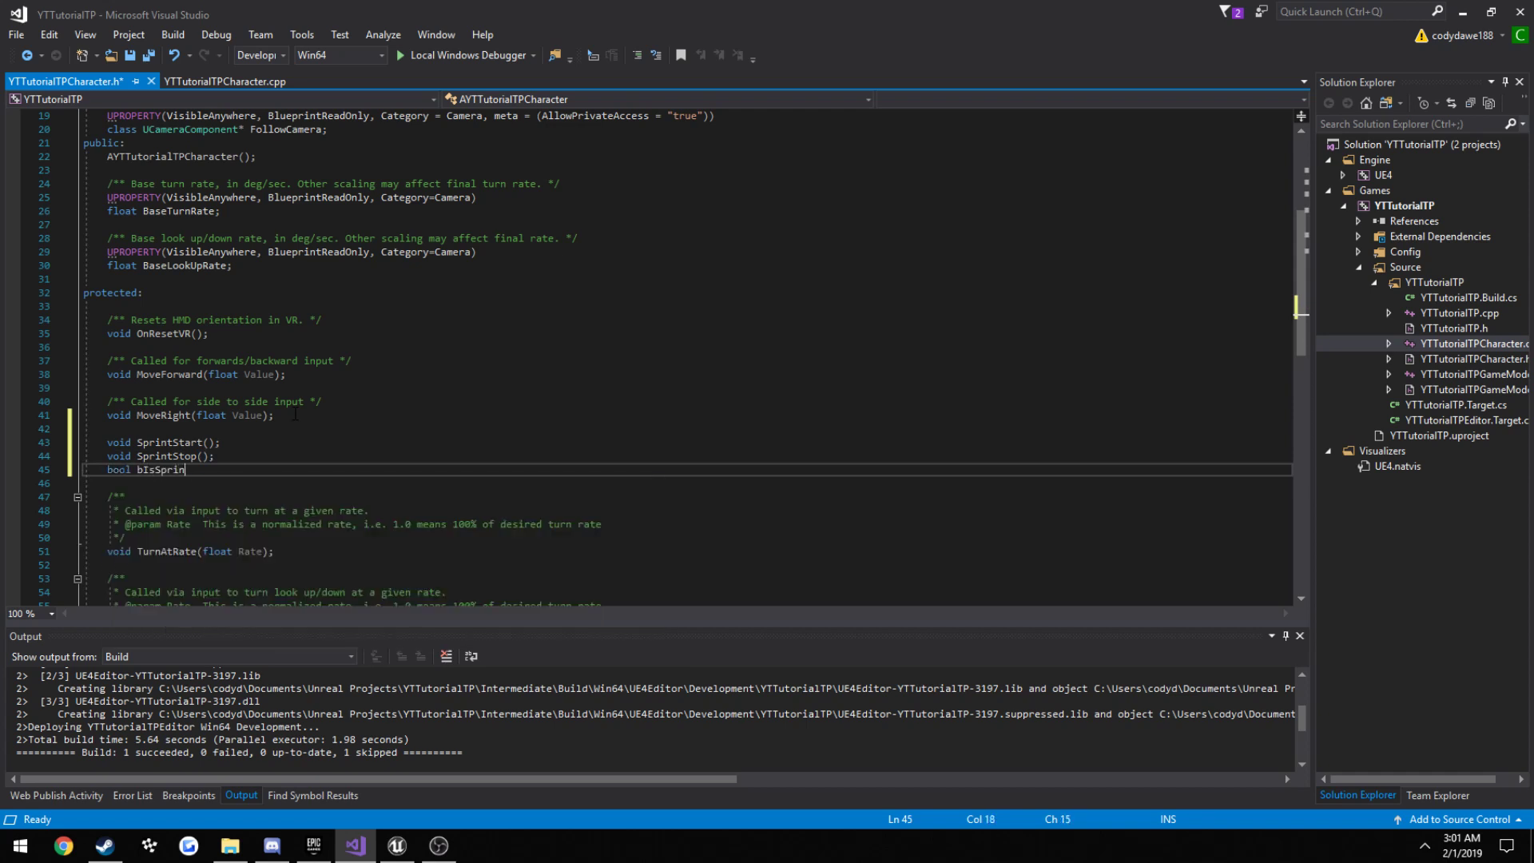
type("ting")
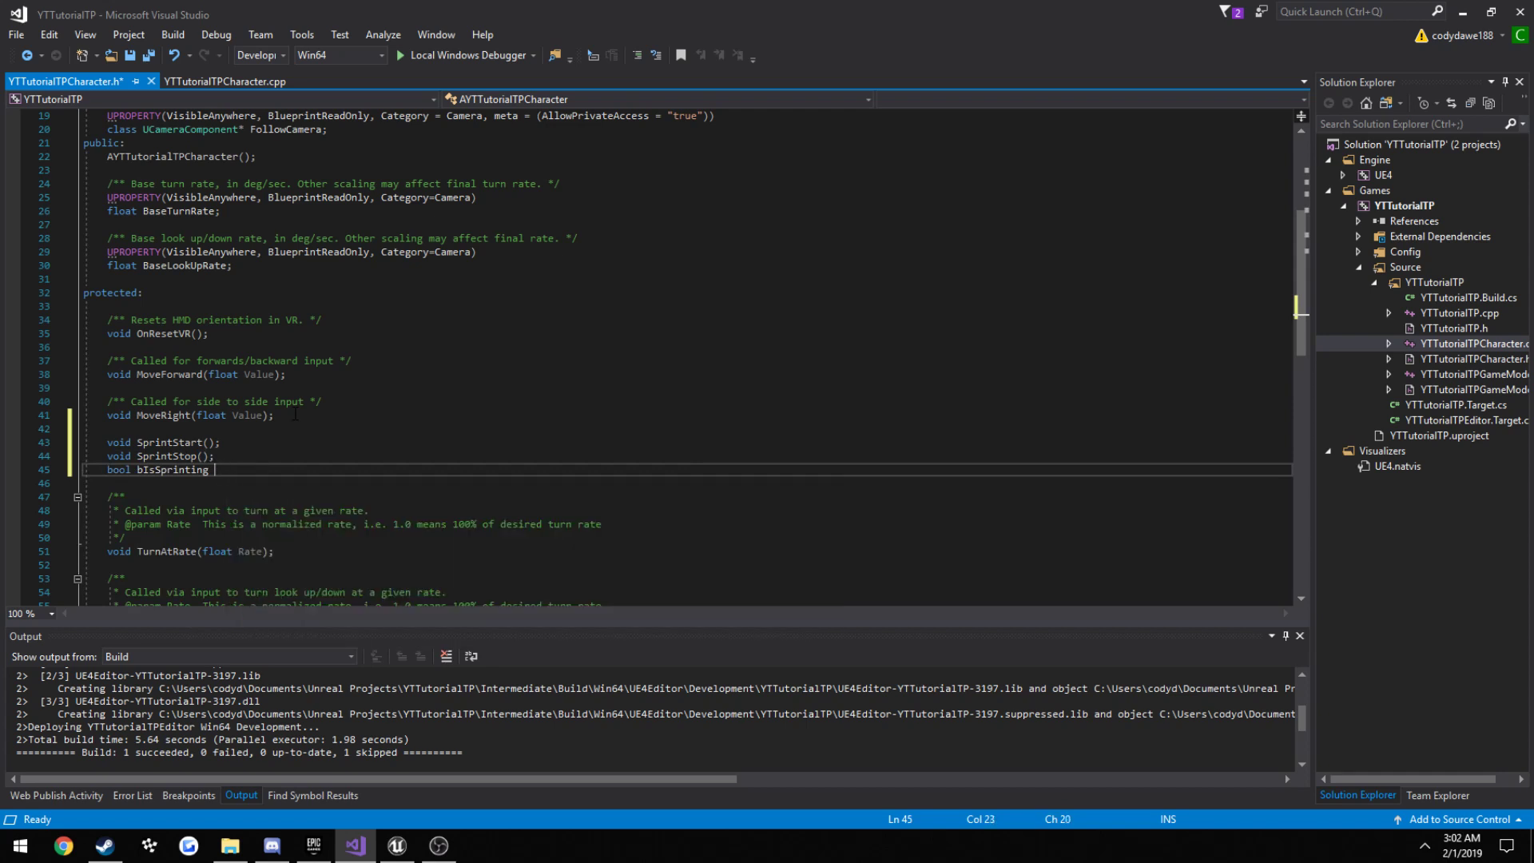
type("= false;")
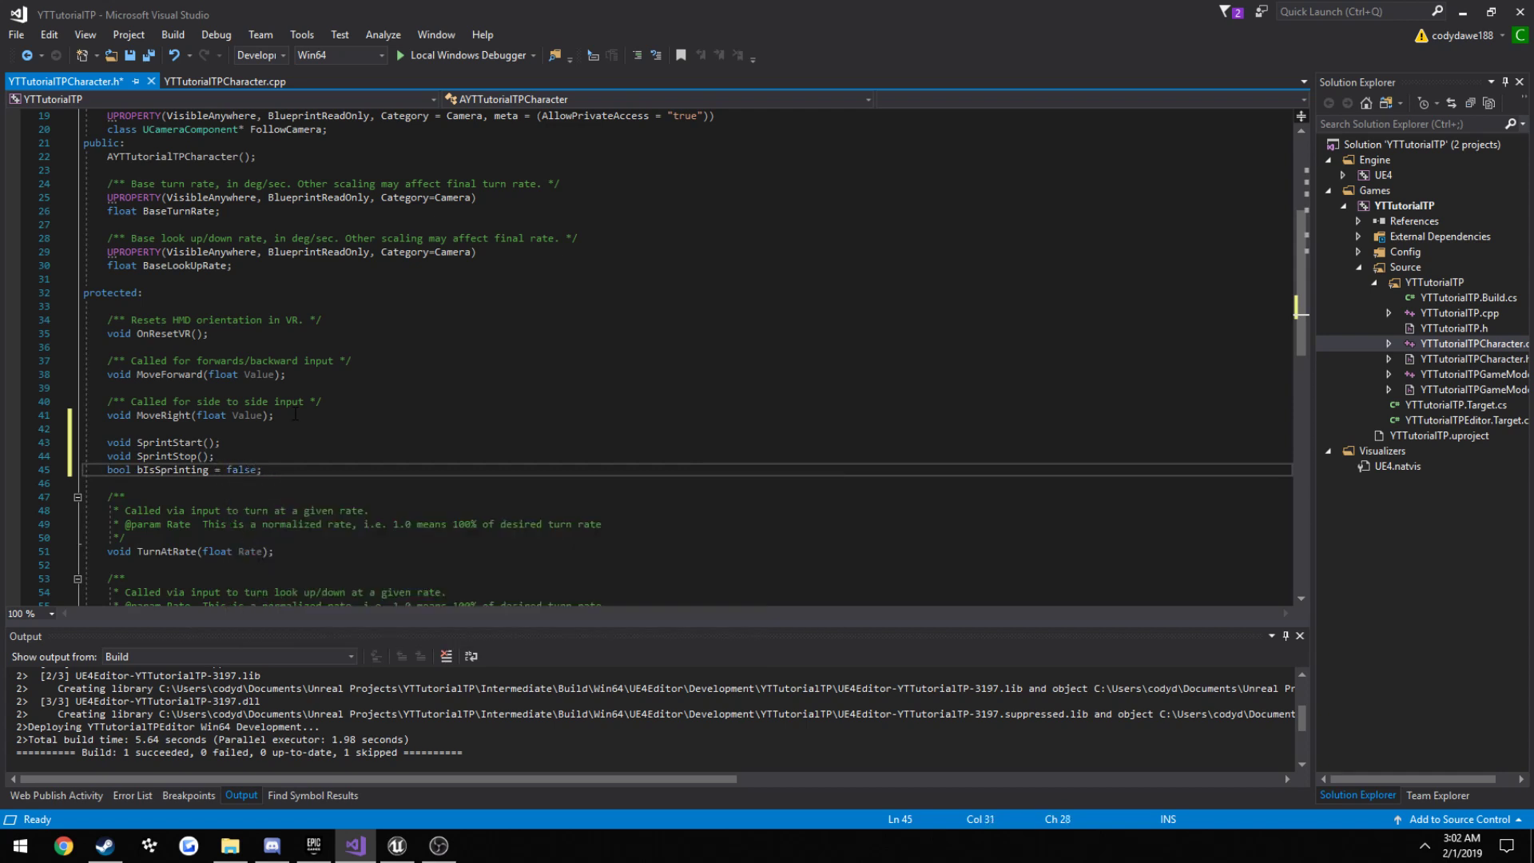
mouse_move(172, 34)
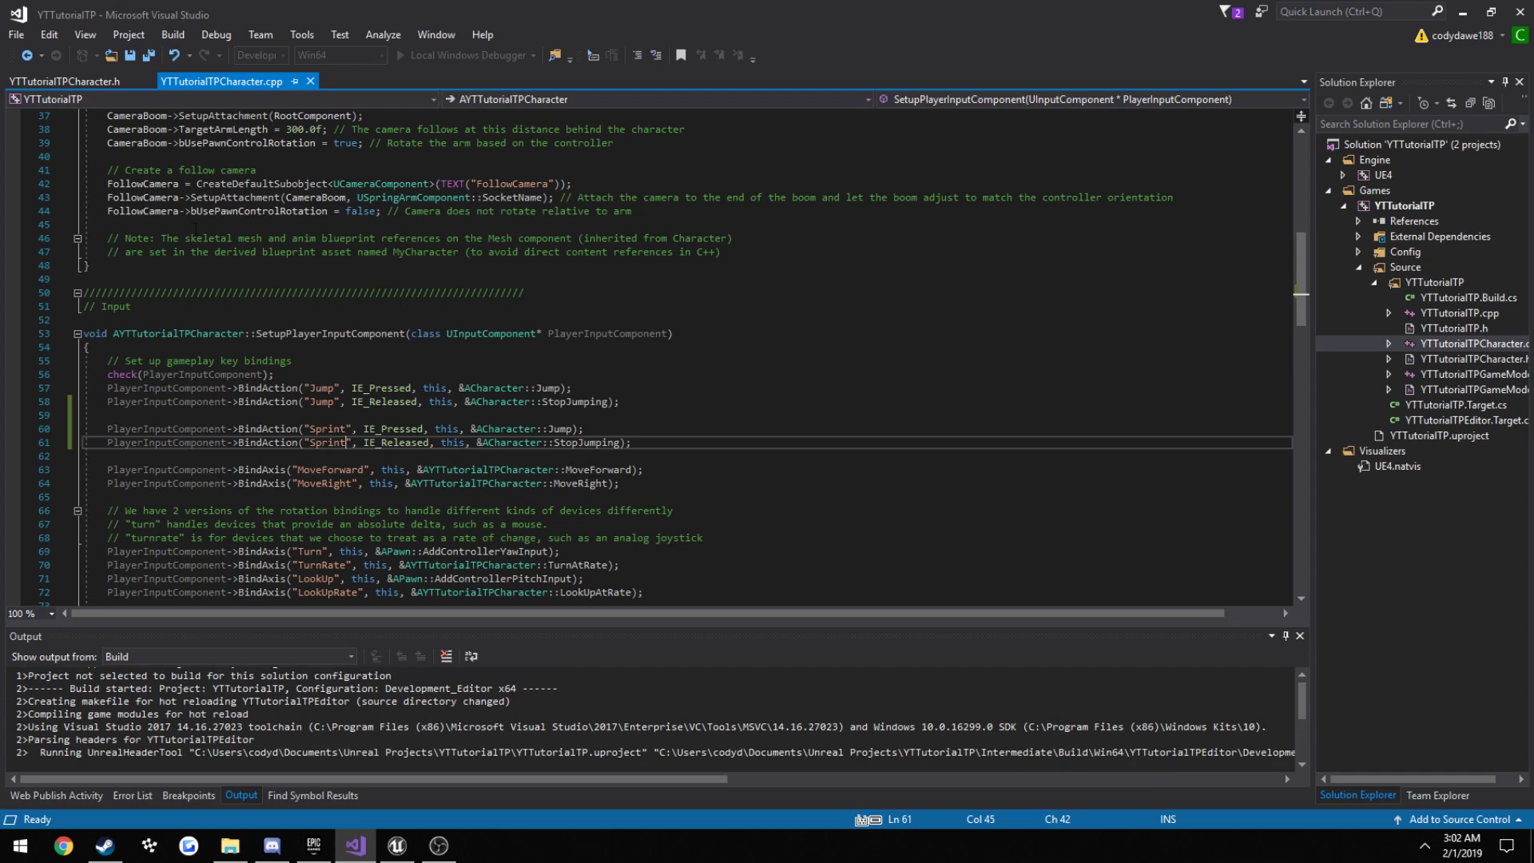
- Switch from YTTutorialTPCharacter.h back to the YTTutorialTPCharacter.cpp tab
left_click(62, 82)
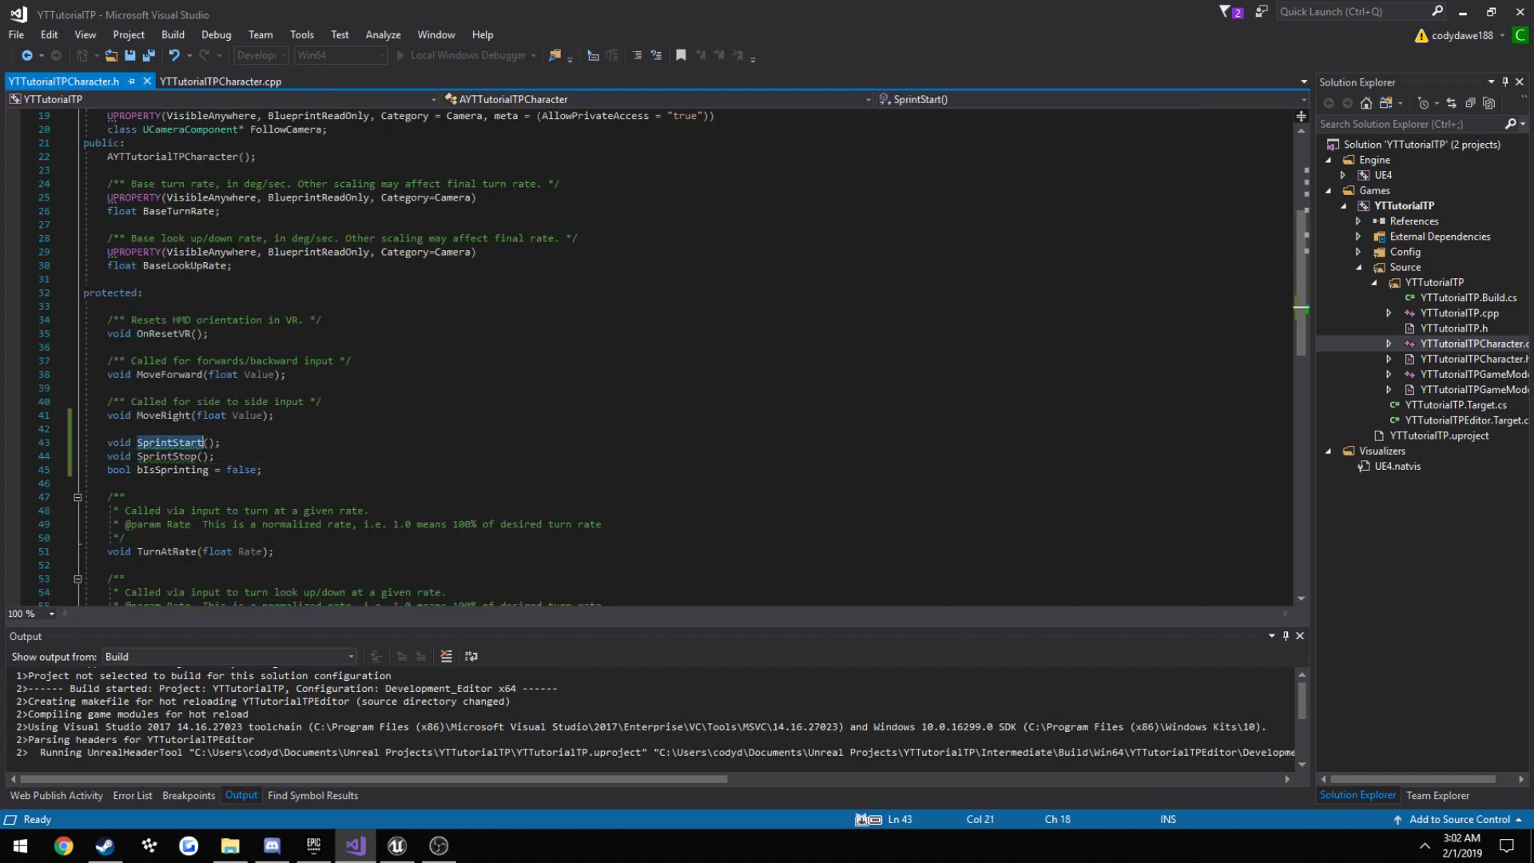
left_click(222, 82)
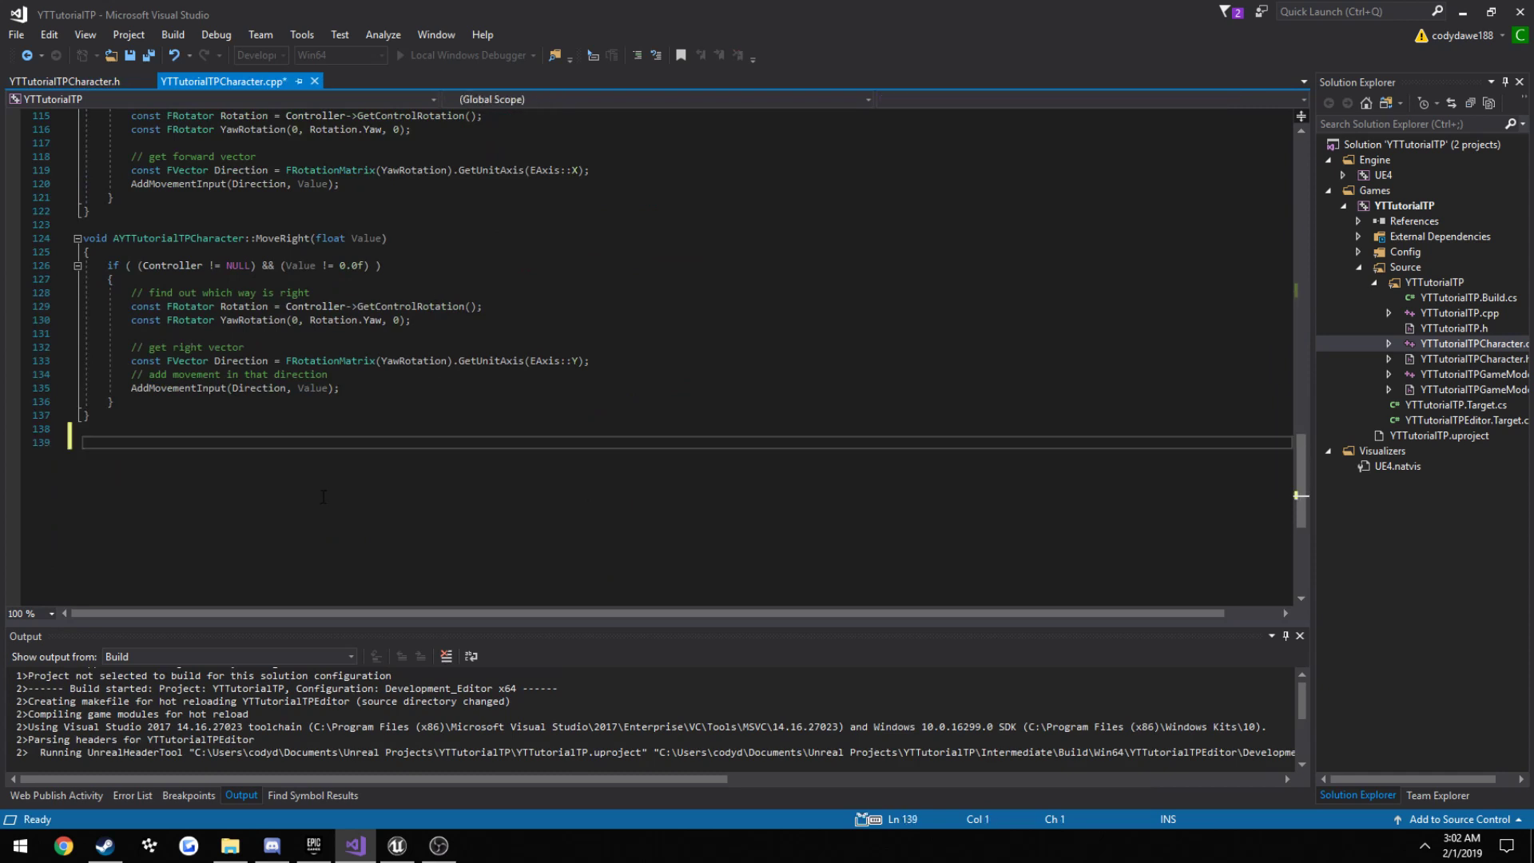
- Declare void AYTTutorialTPCharacter::SprintStart() at the end of the source file
type("void")
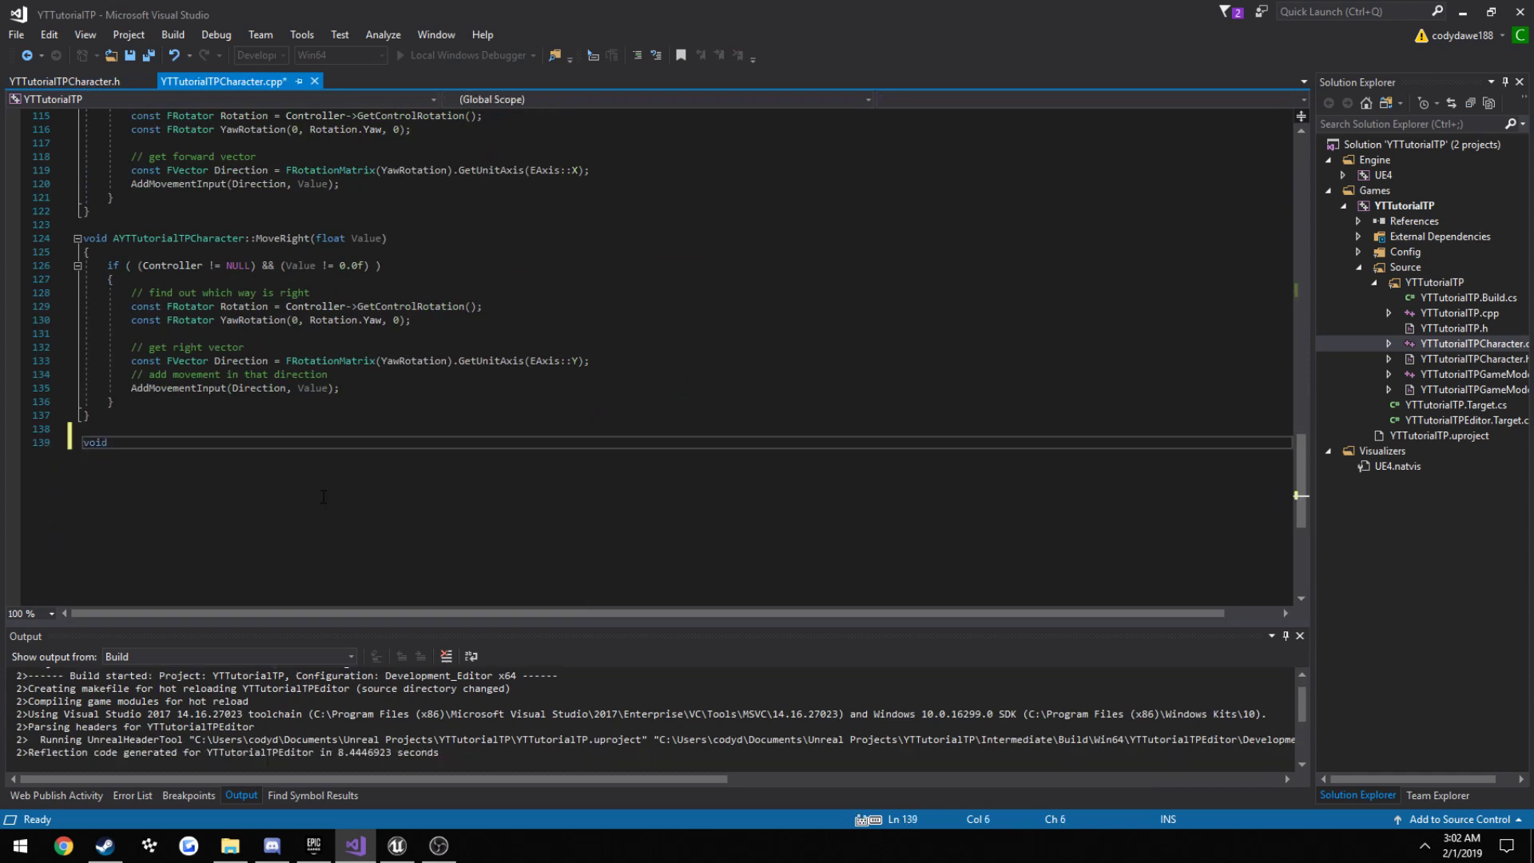
type("AYTTutorialTPC")
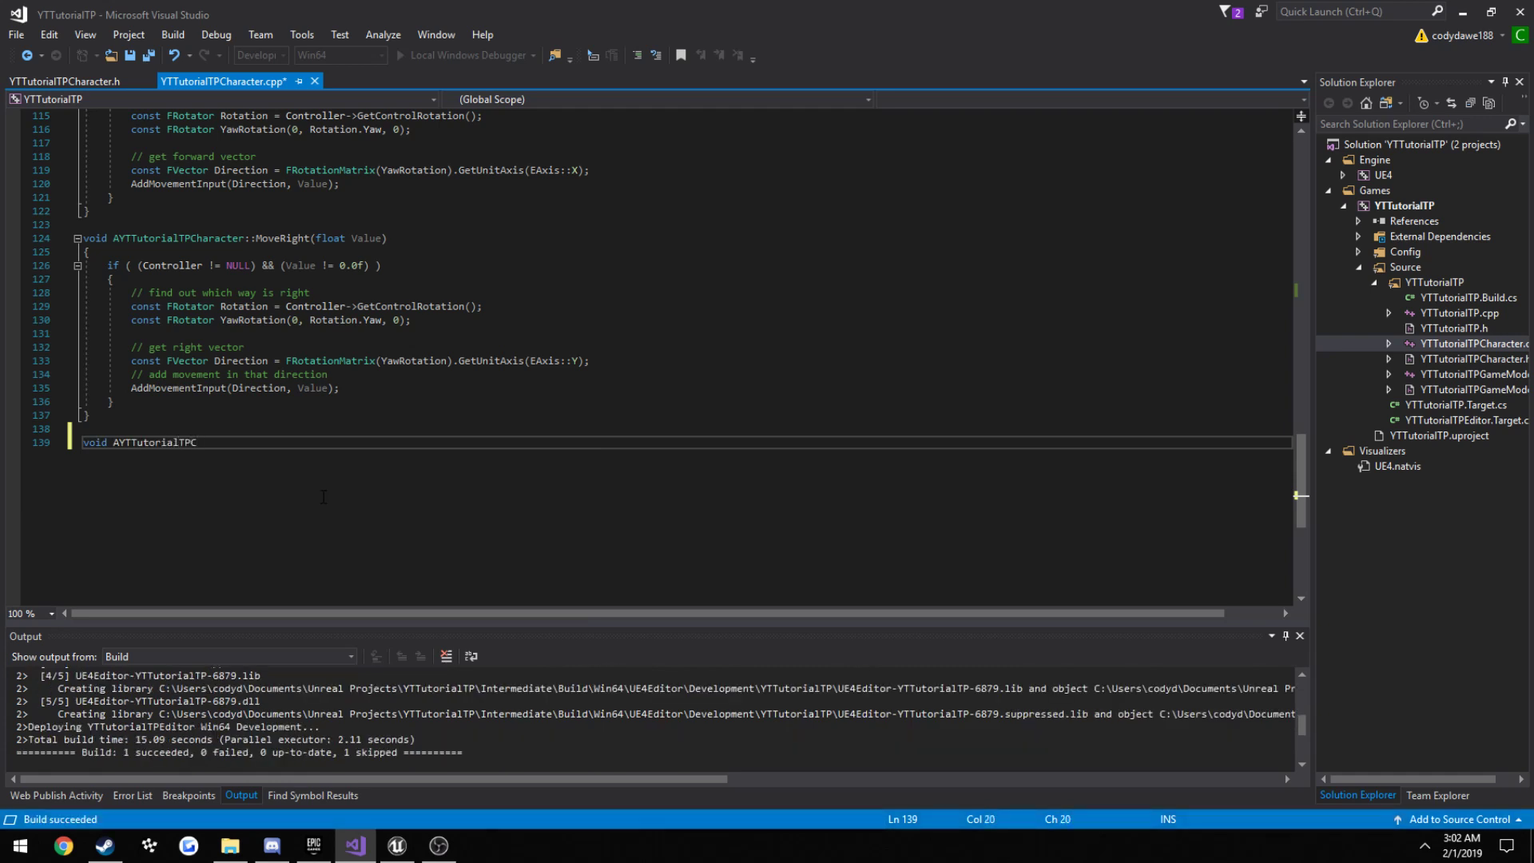
type("haracter::")
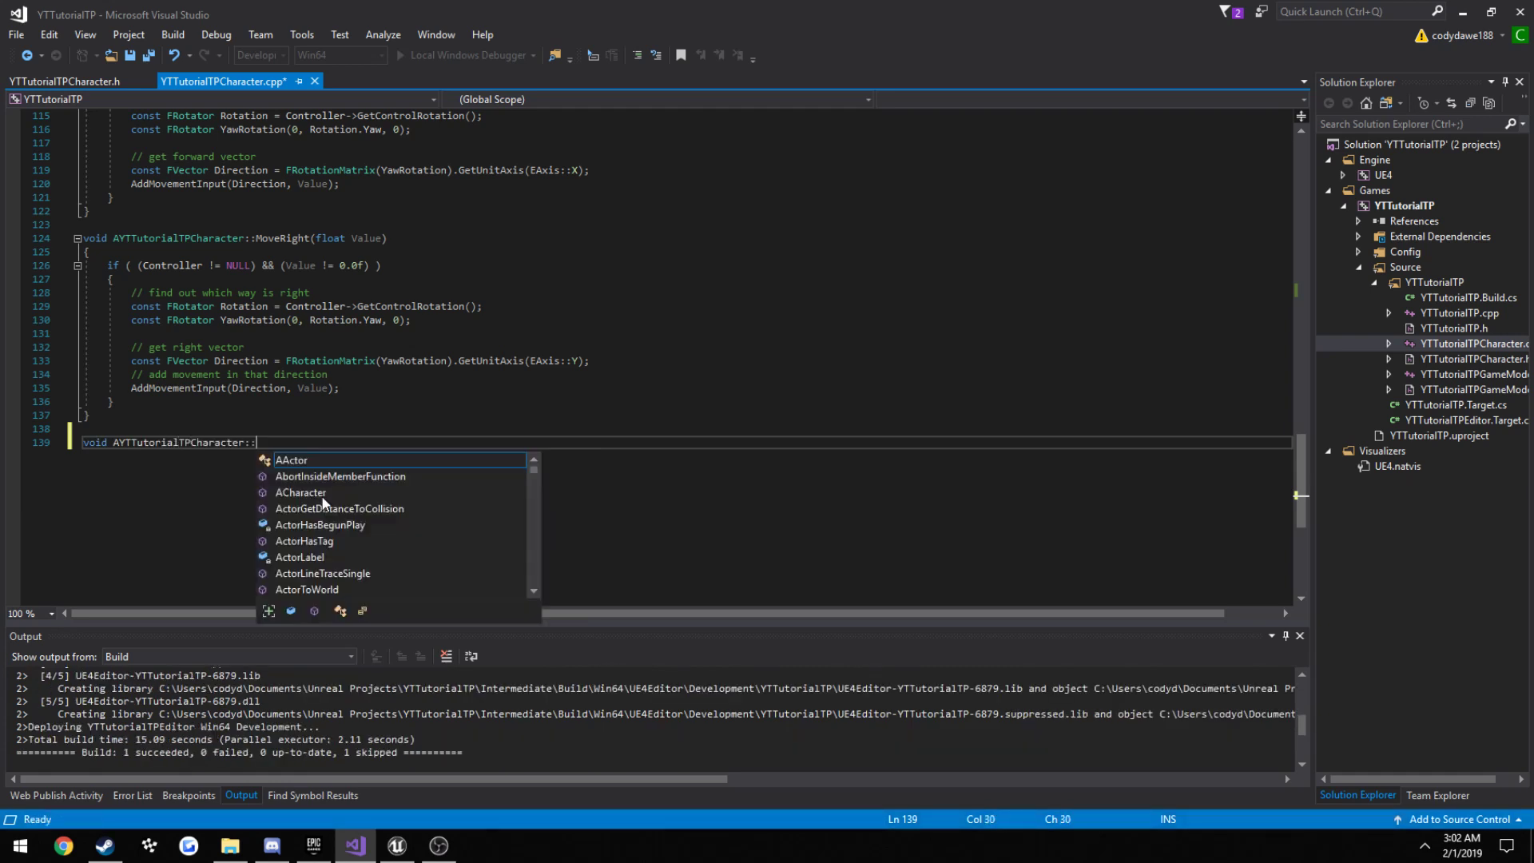
type("SprintStart()")
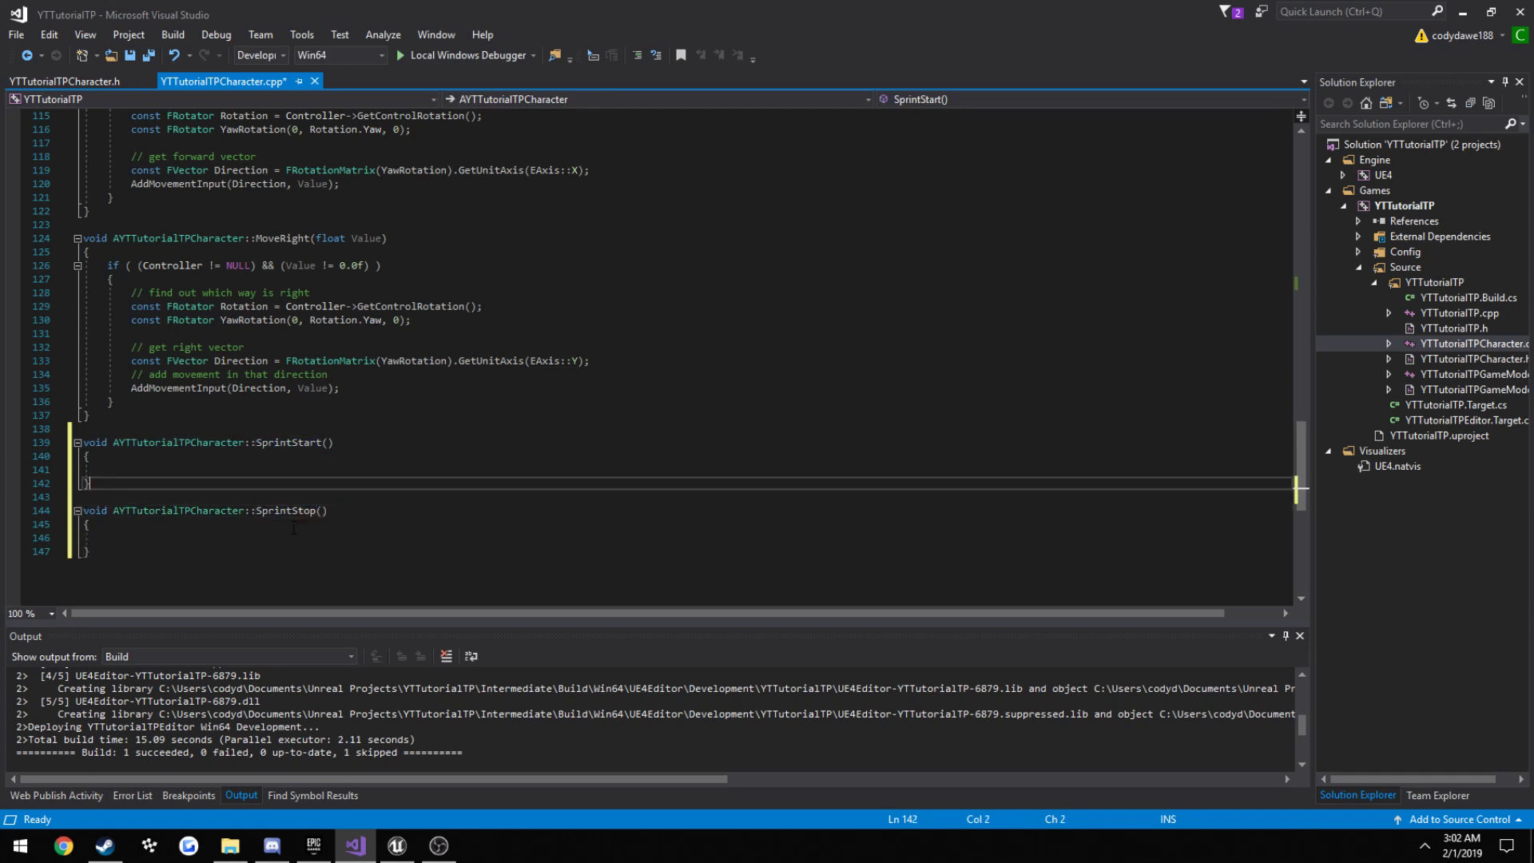
- Write the bIsSprinting assignment inside the SprintStart body
left_click(108, 469)
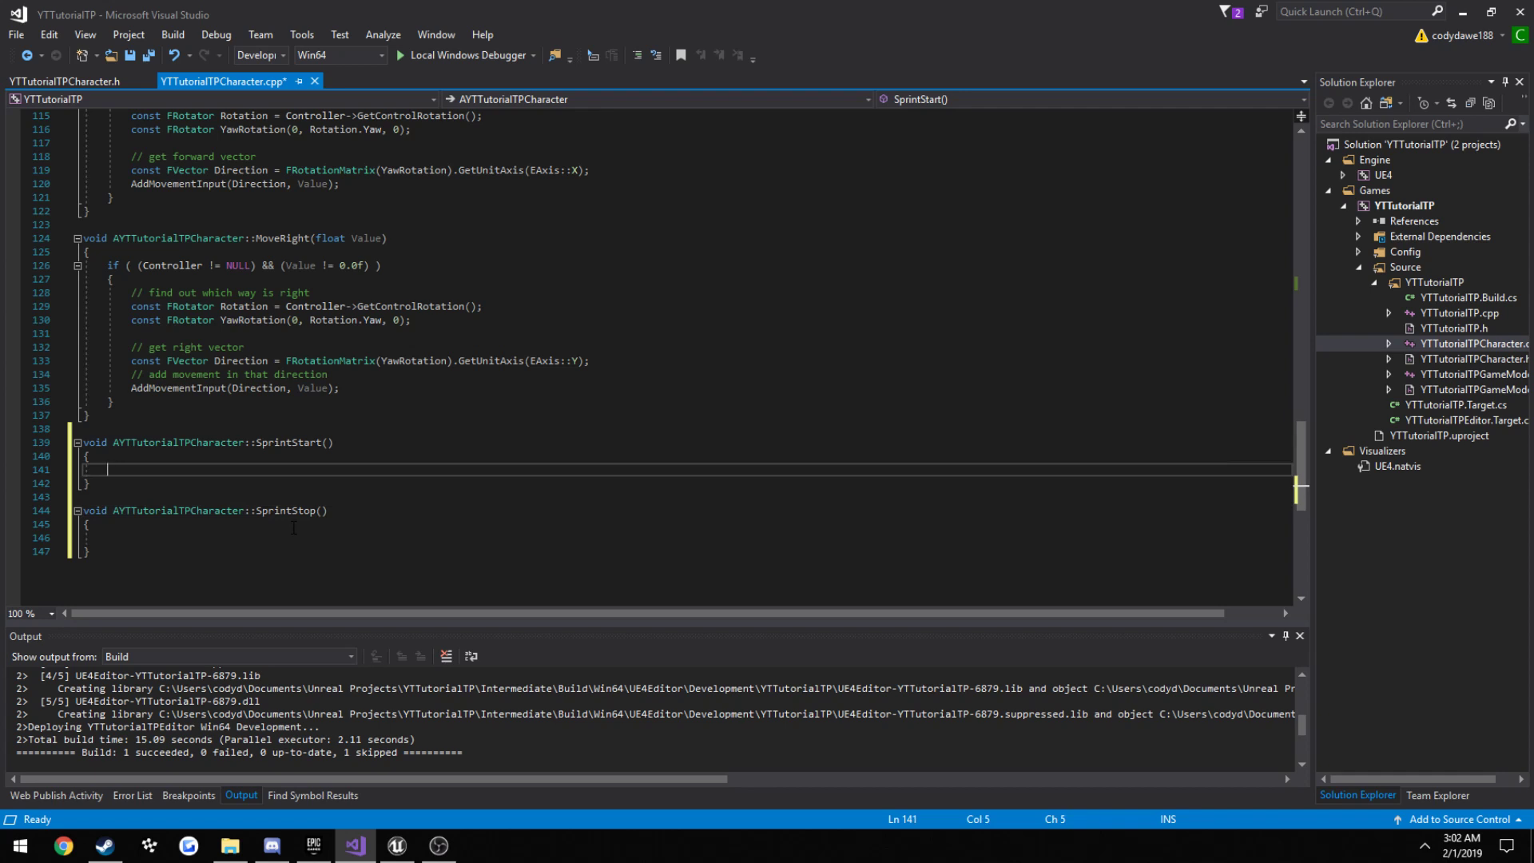
type("bIsSprinting = true;")
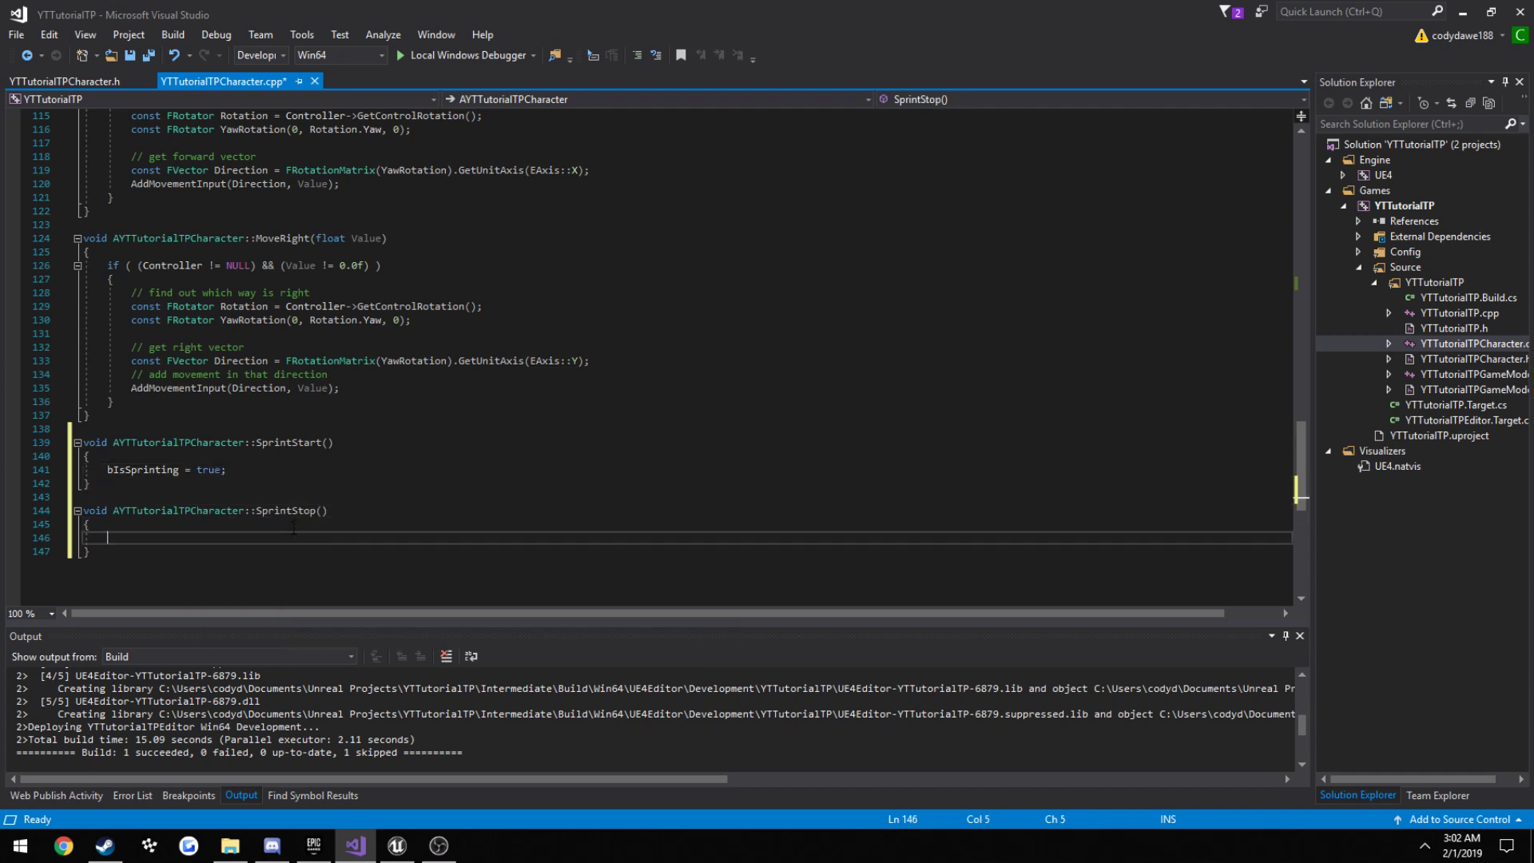
type("bIsPs")
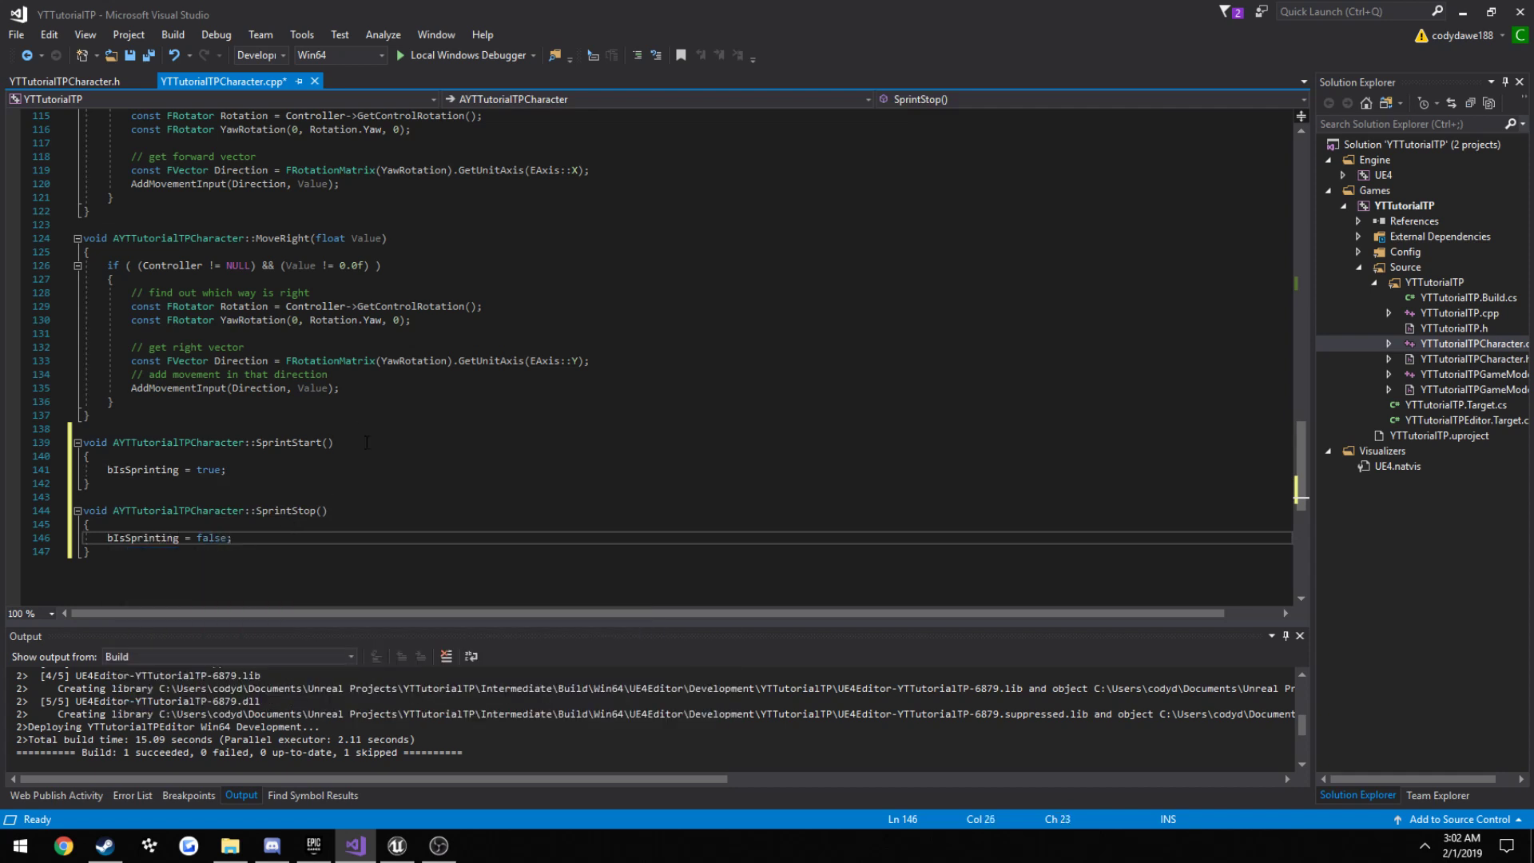
scroll("up", 3)
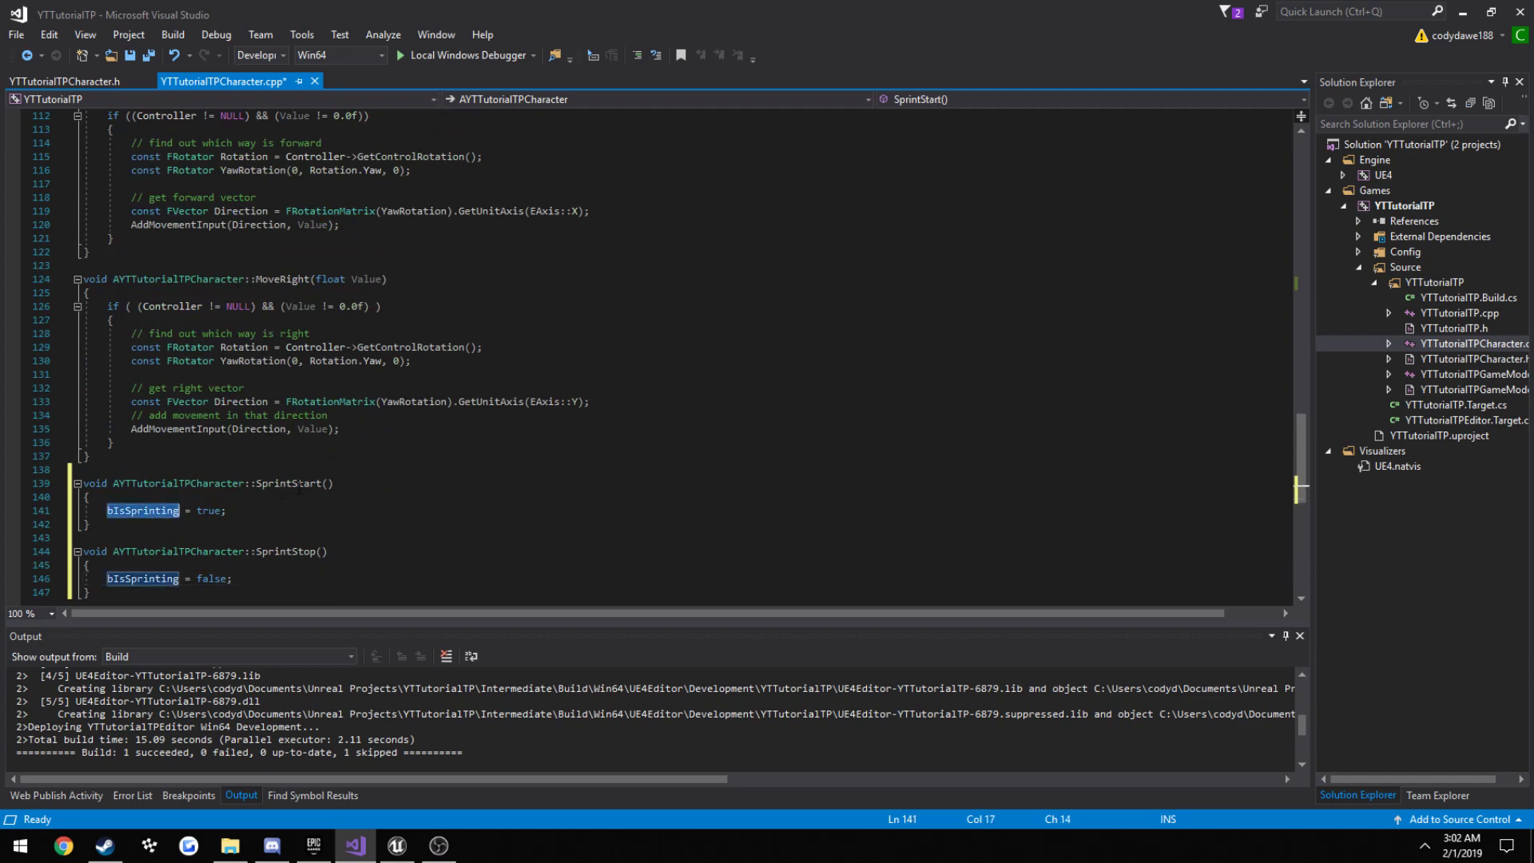
scroll("up", 3)
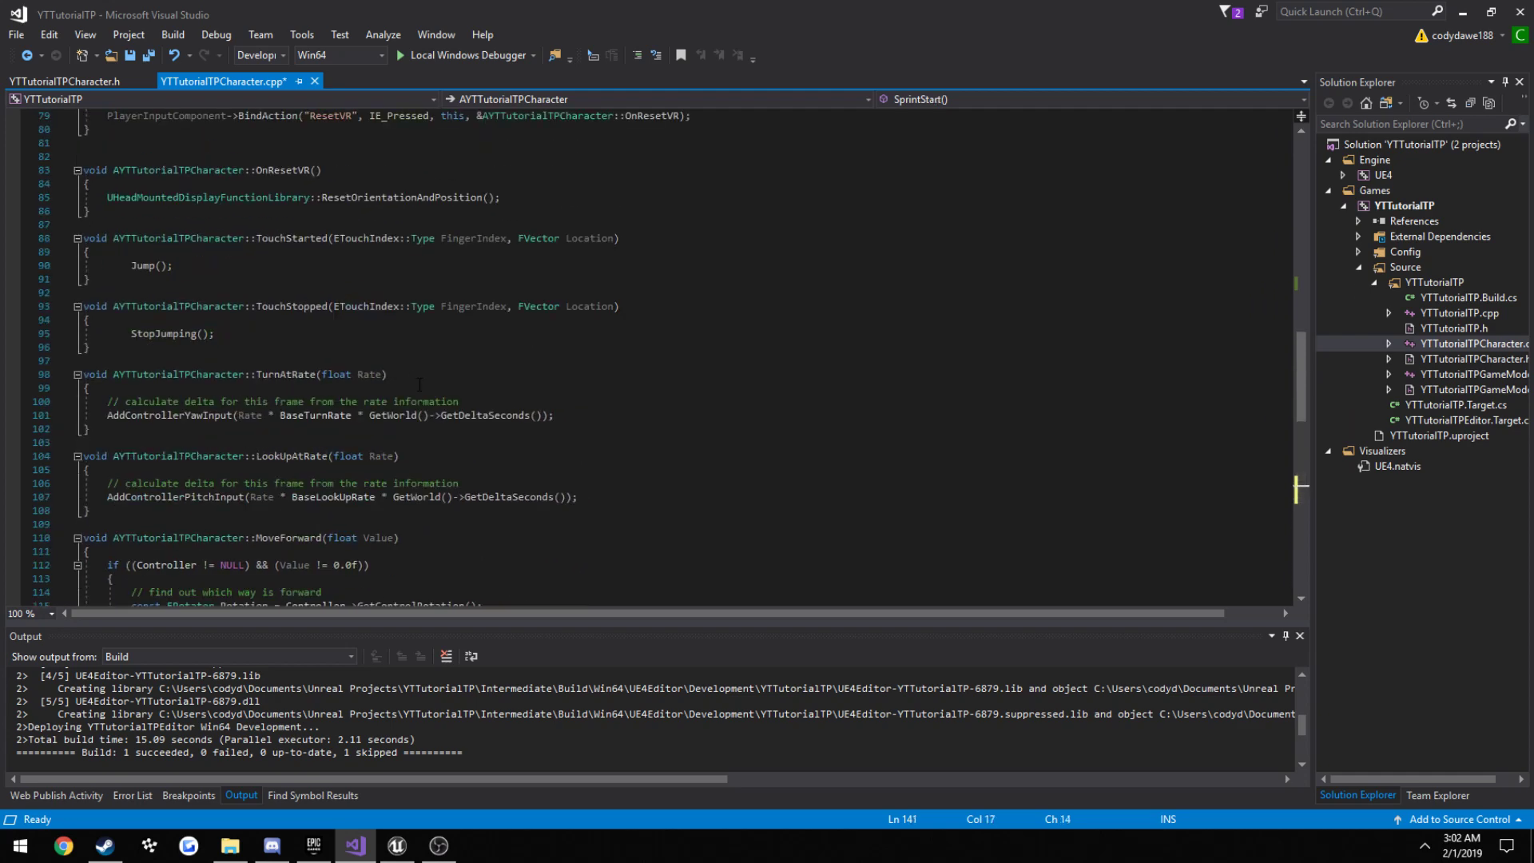
- Replace the old Sprint function reference in the Sprint BindAction
scroll("up", 3)
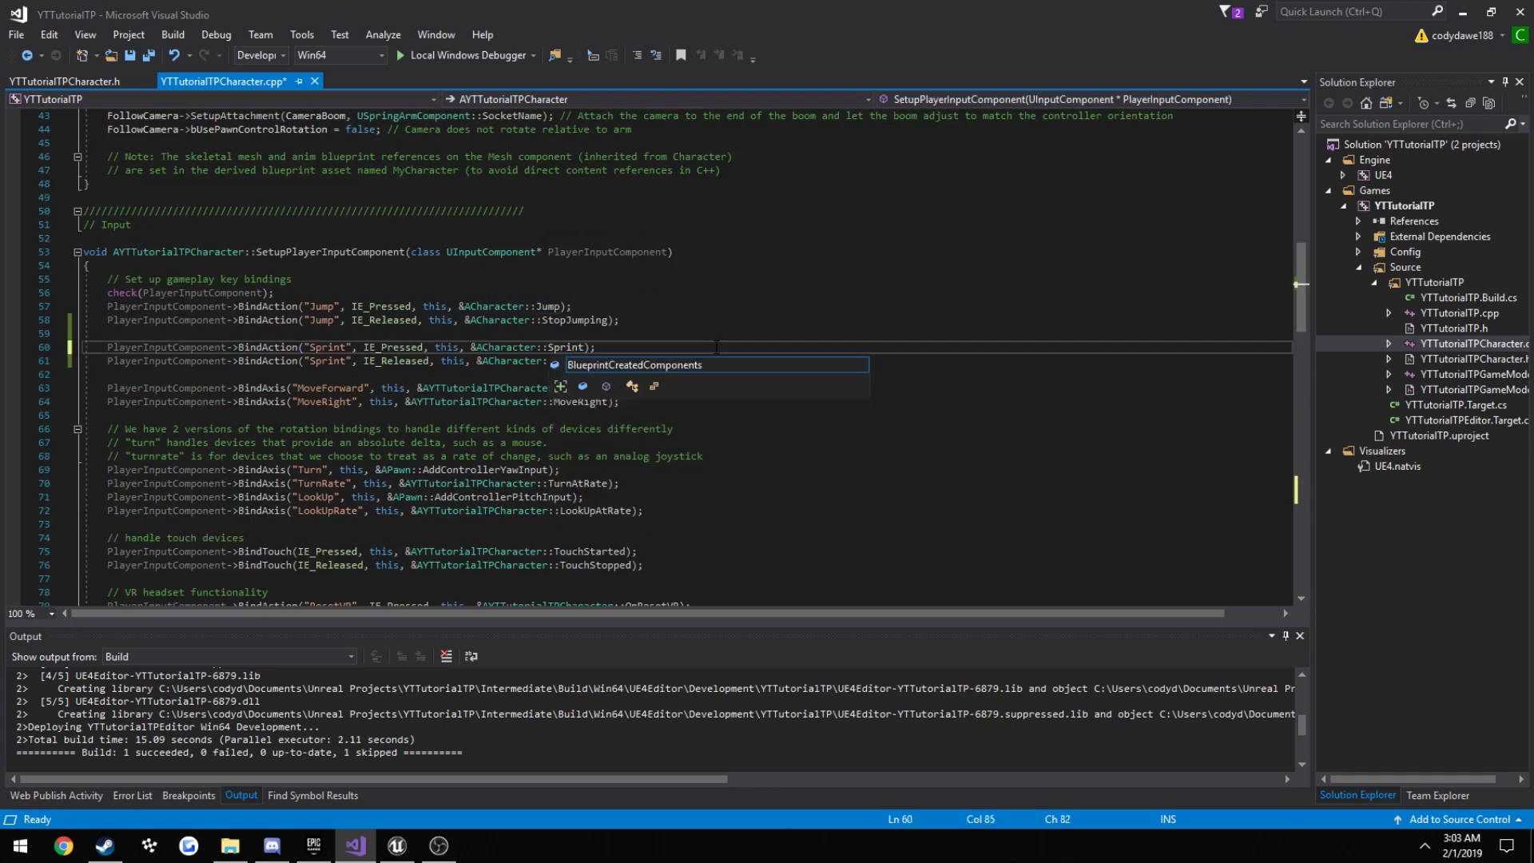
type("S")
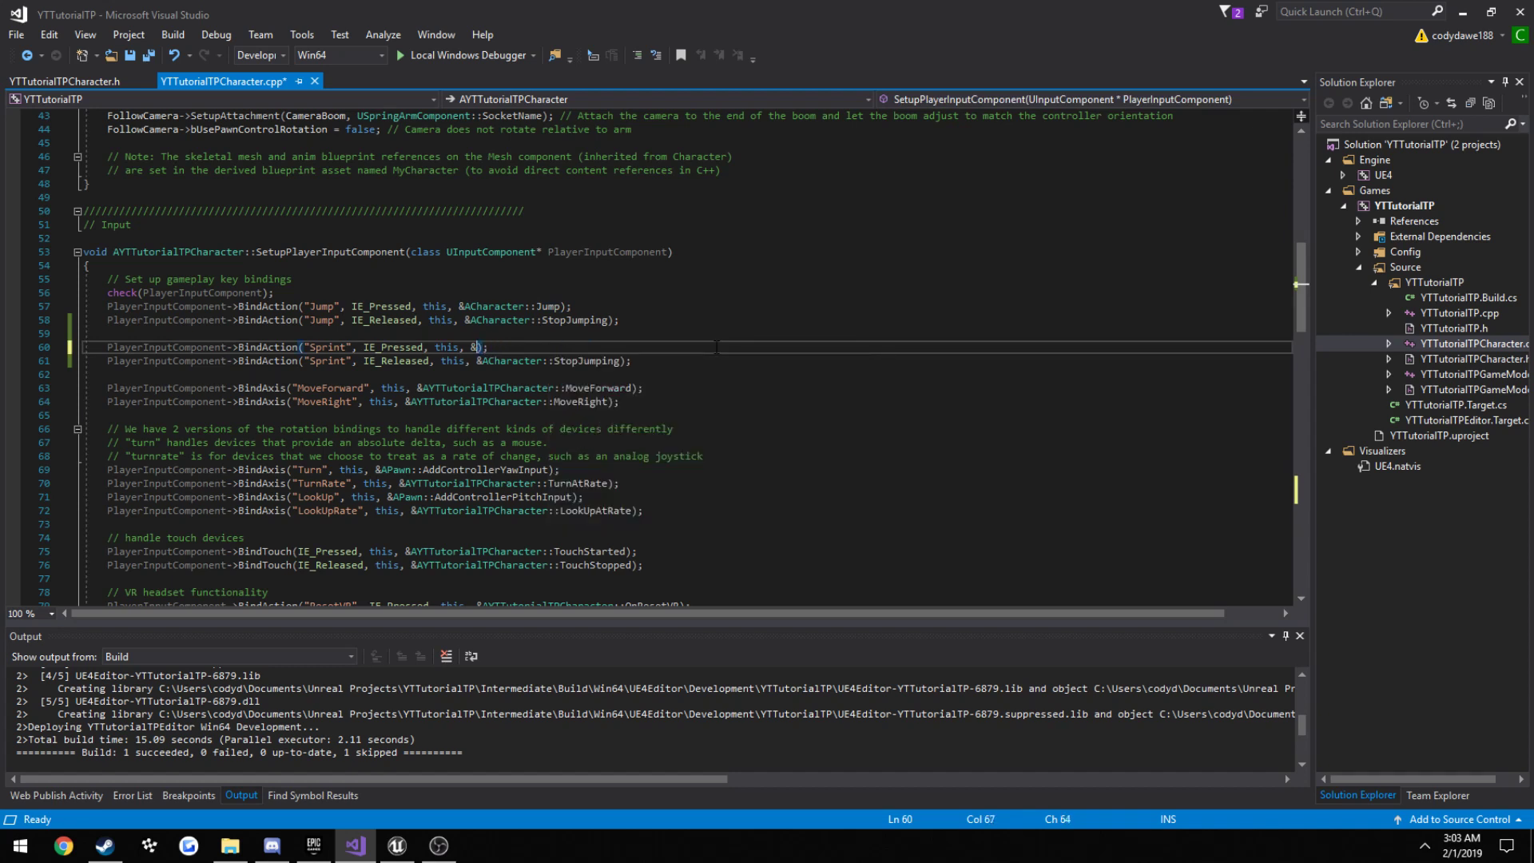
double_click(178, 252)
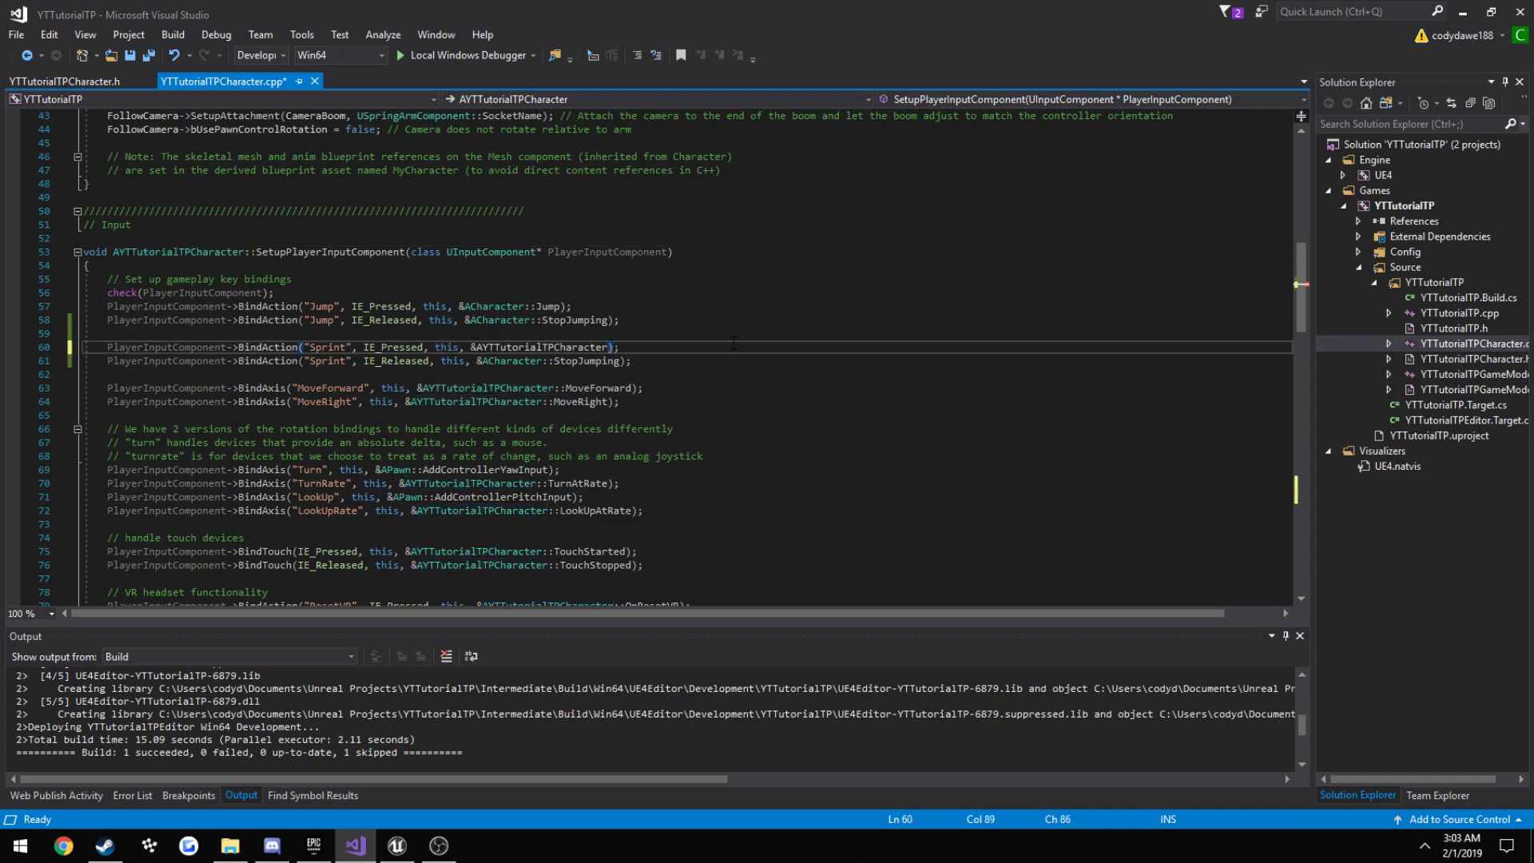
type("SprintStart")
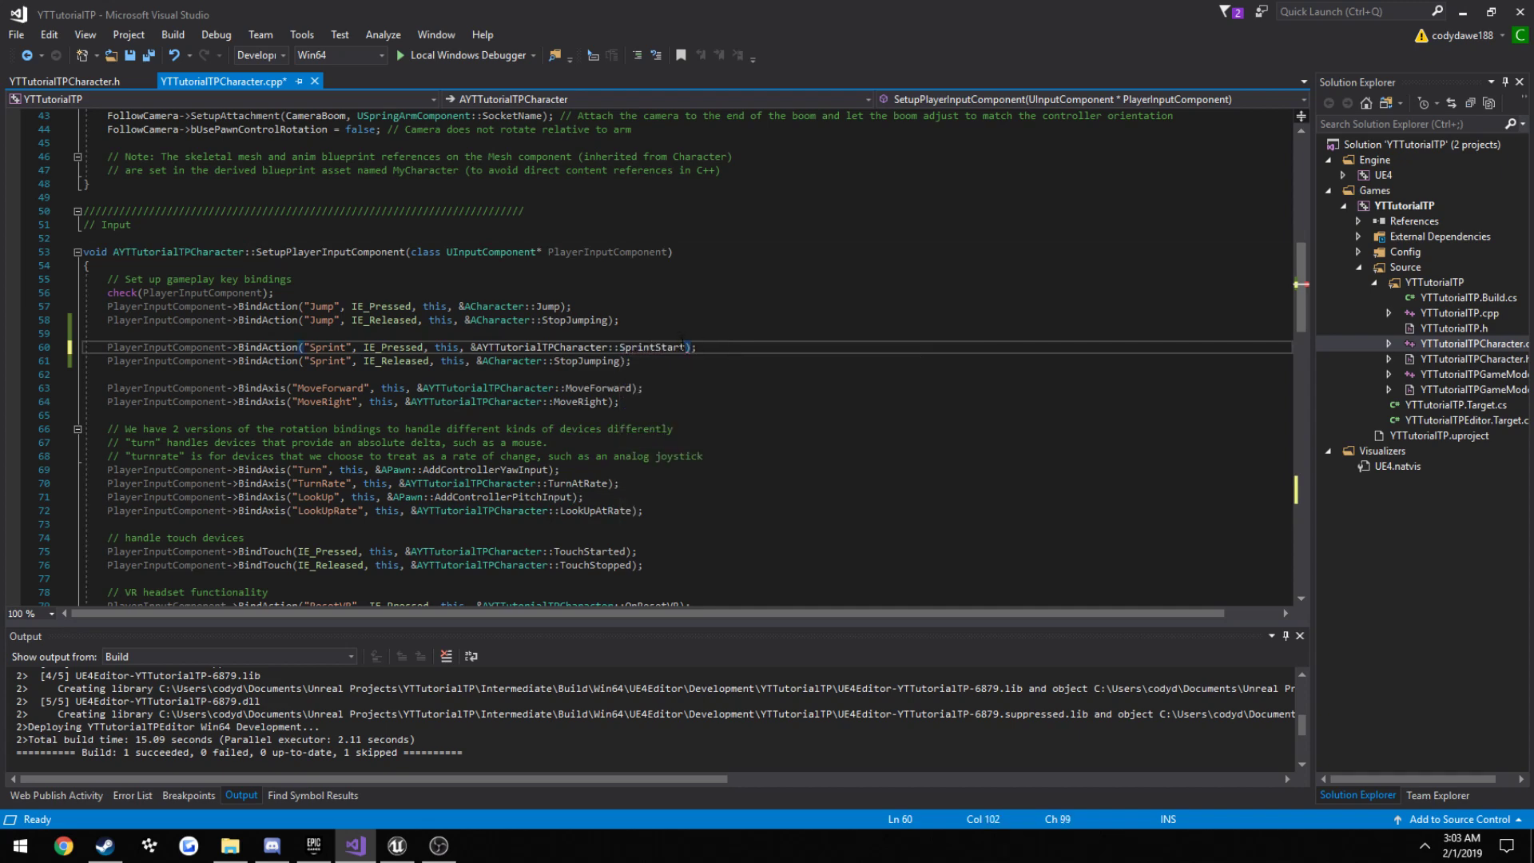
- Point the Sprint binding at AYTTutorialTPCharacter::SprintStart
double_click(544, 348)
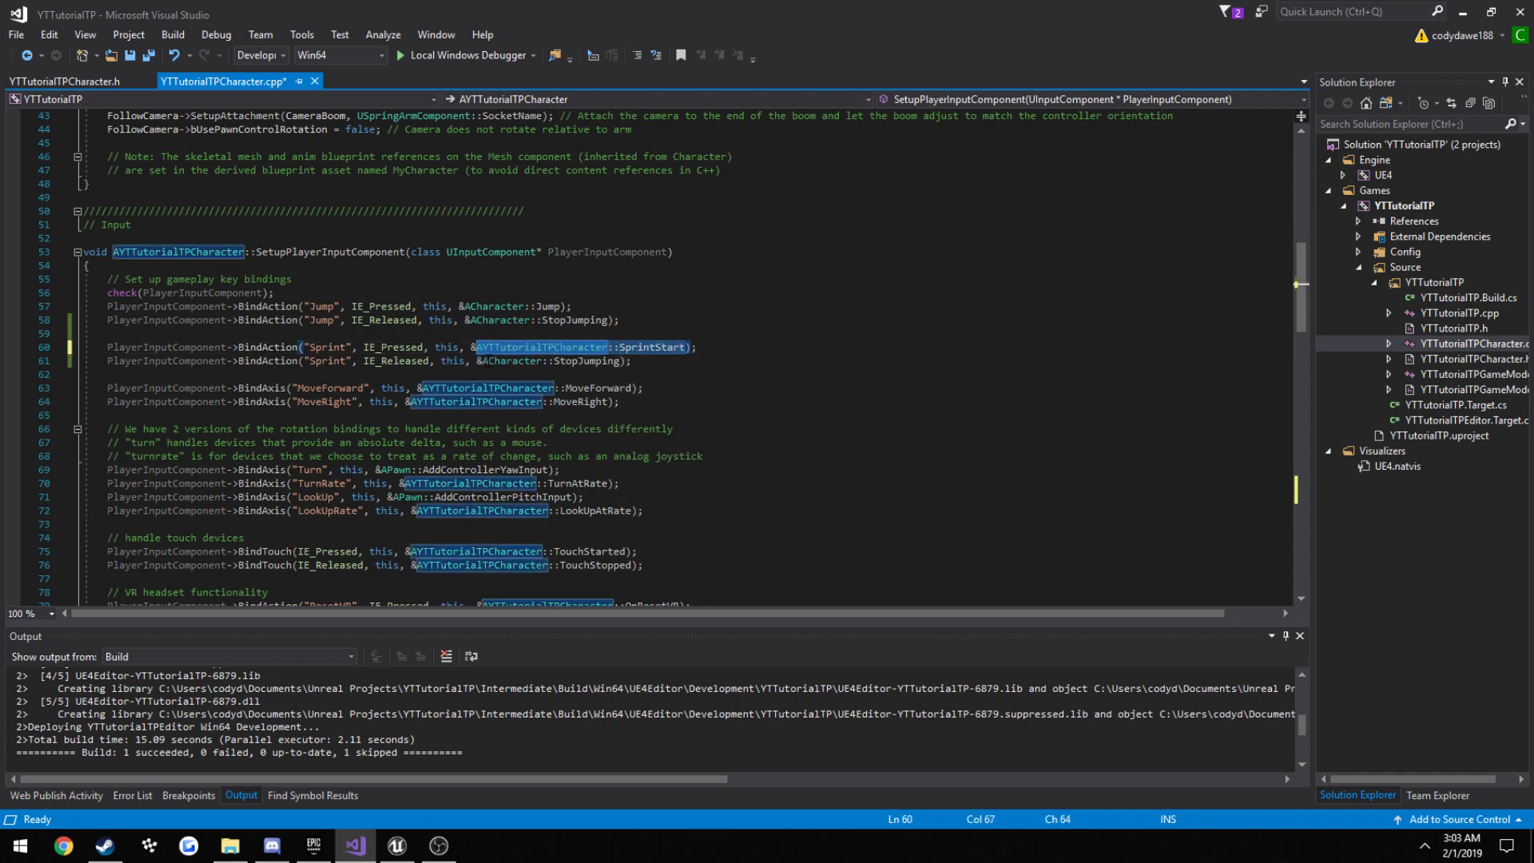
type("SprintStart")
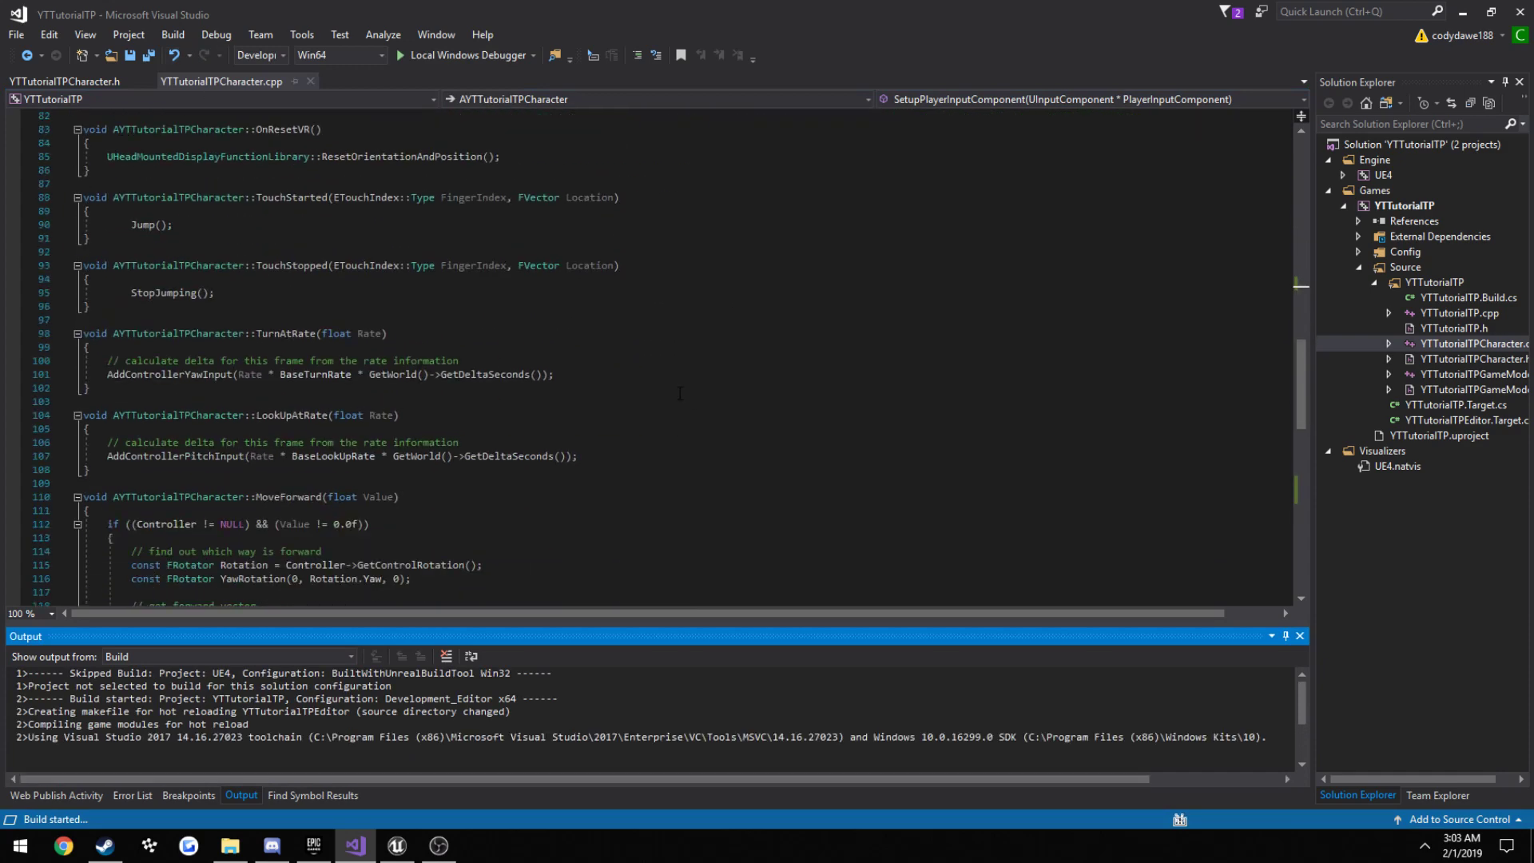
scroll("down", 3)
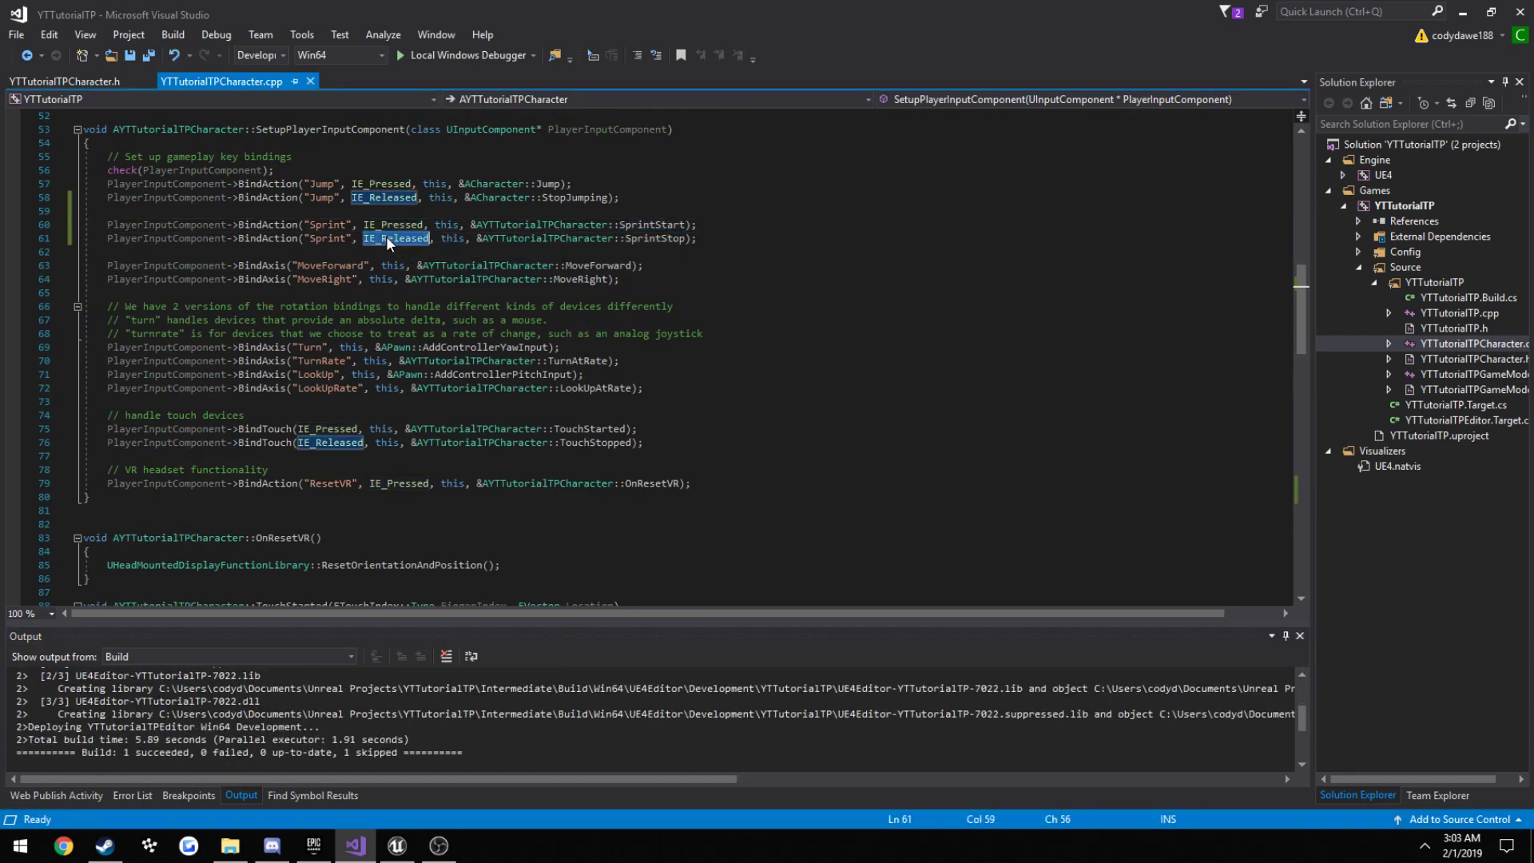
scroll("down", 3)
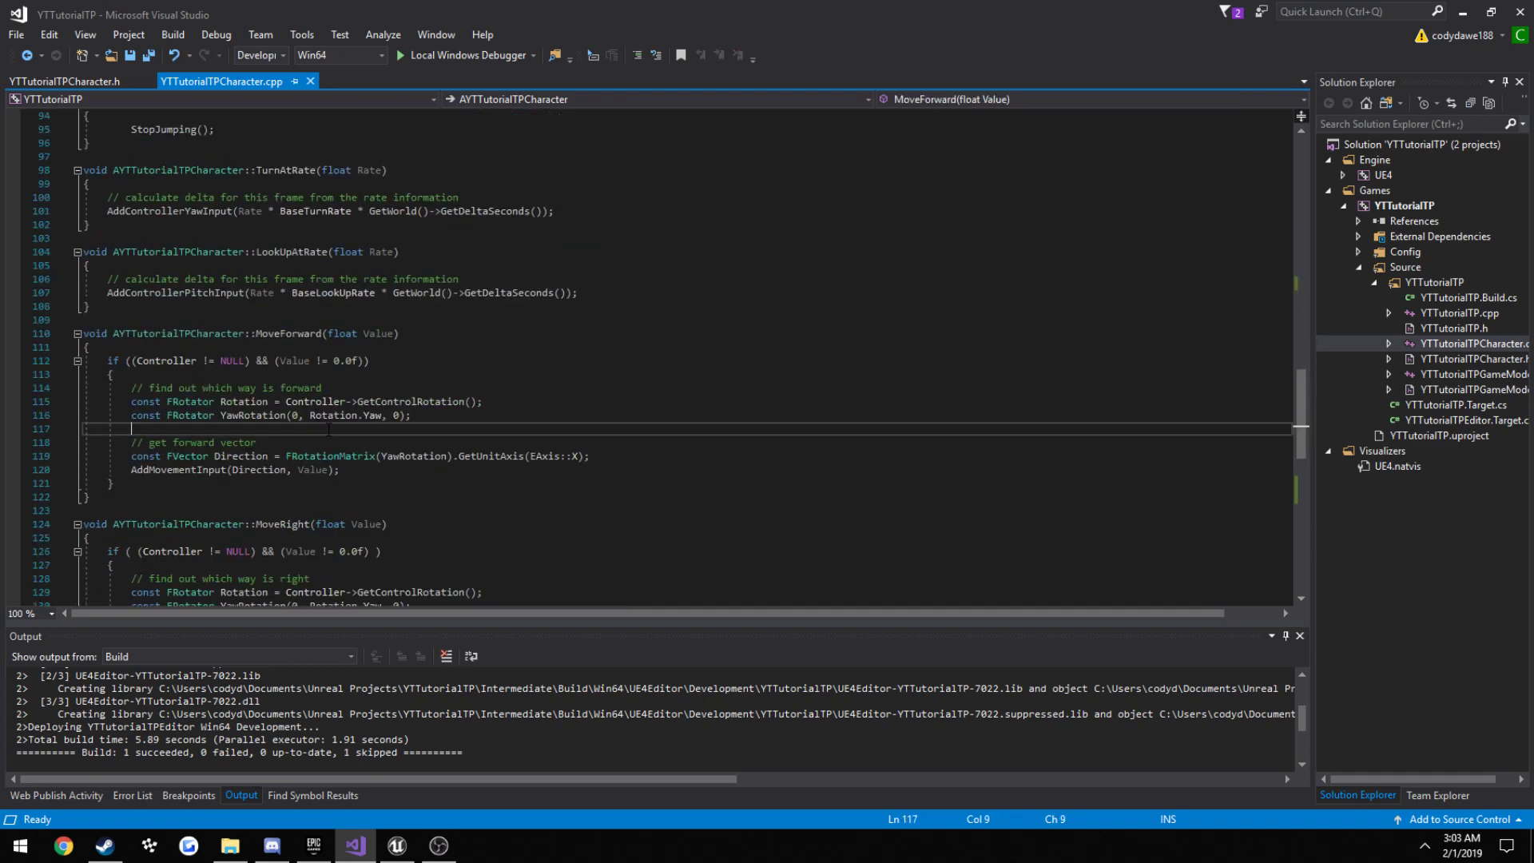
- Add 'if (bIsSprinting) Value *= 0.3;' at the start of MoveForward
type("if (b")
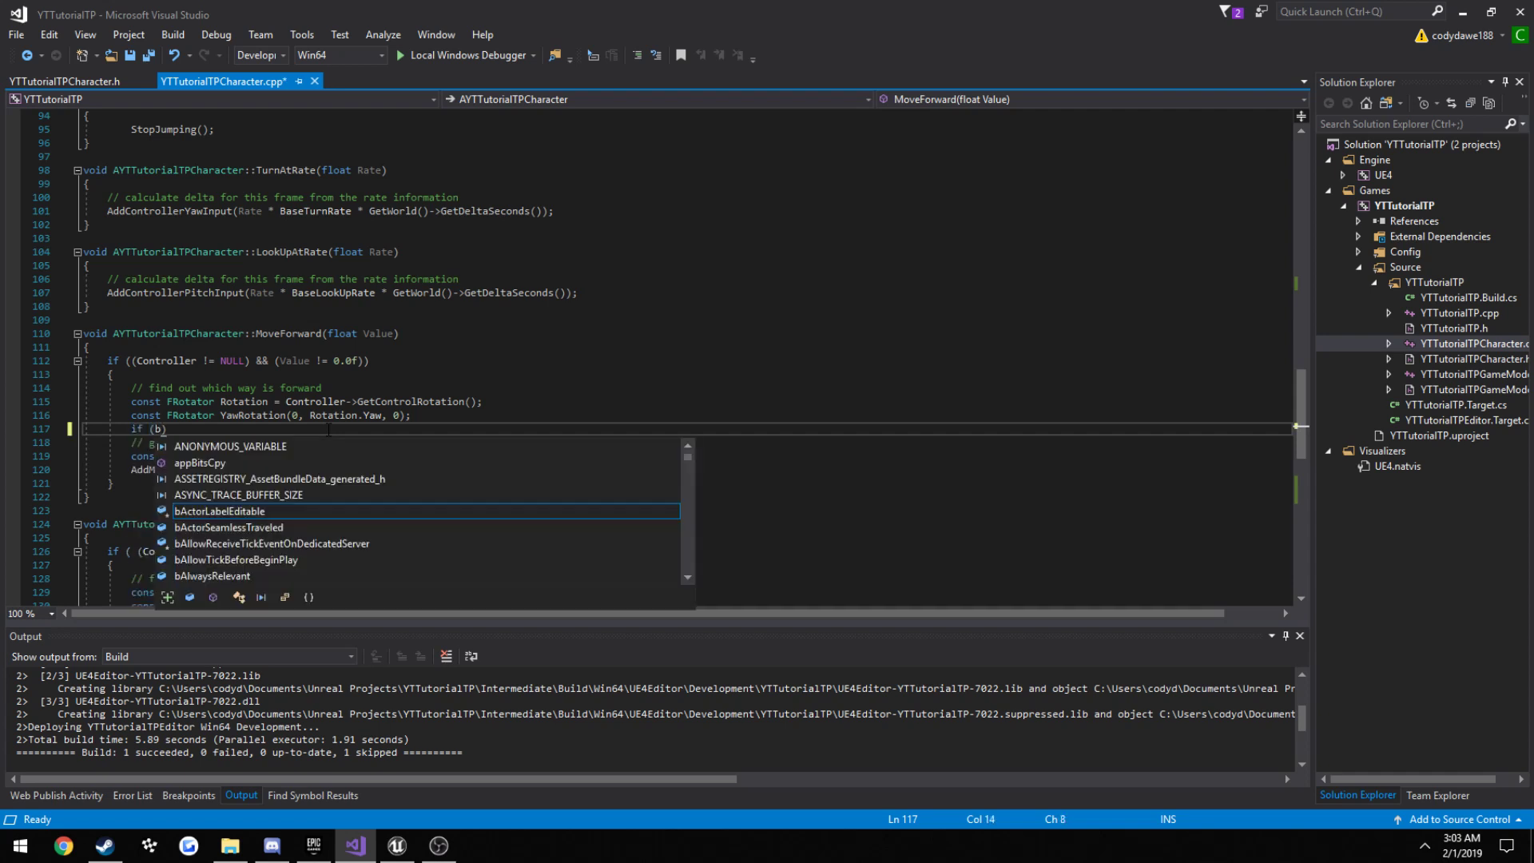
type("IsSprinting)")
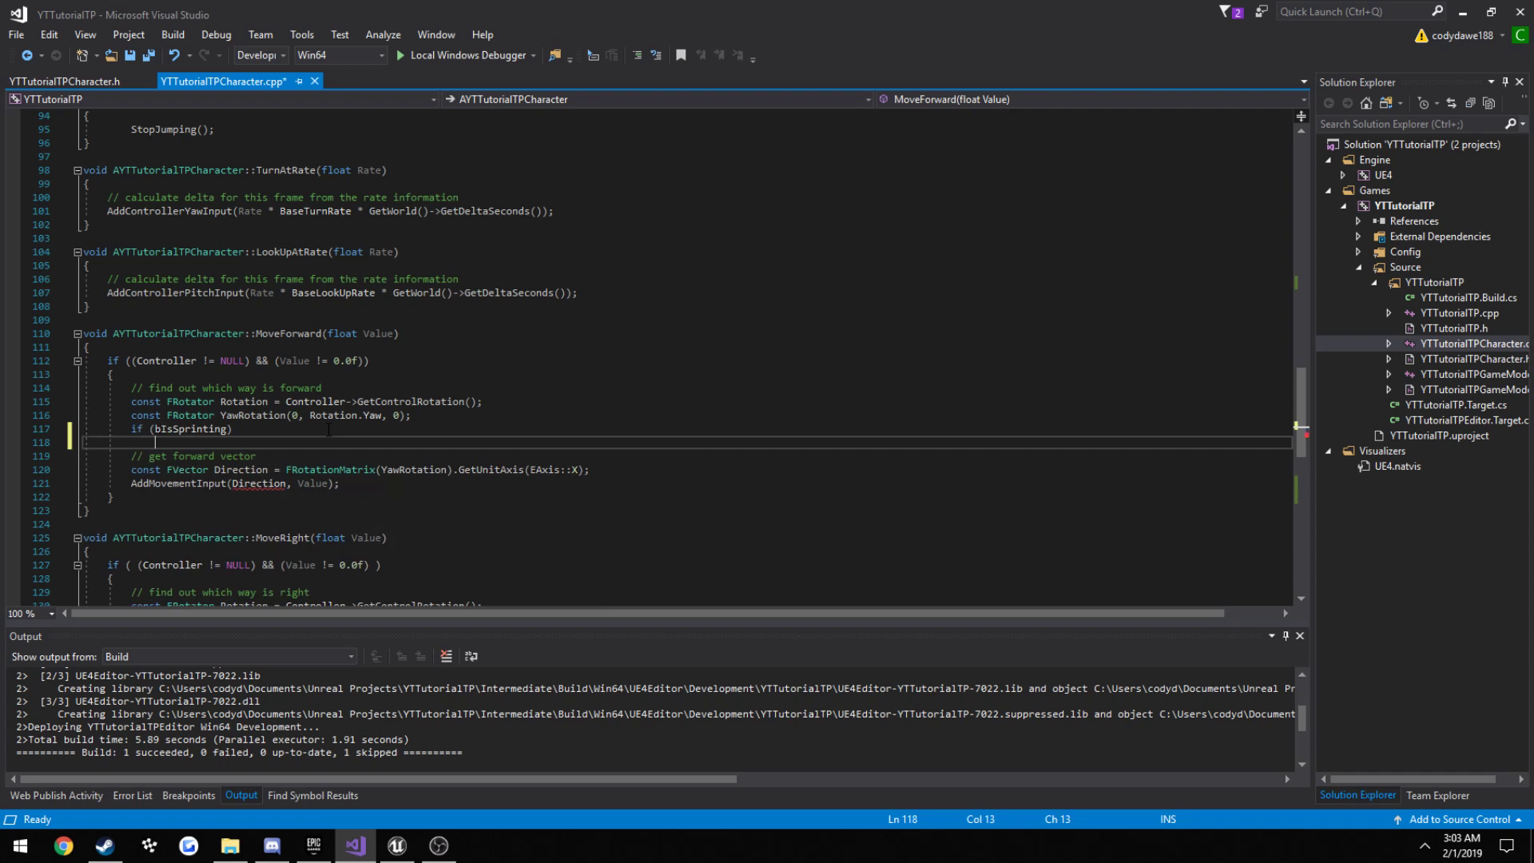
type("Value")
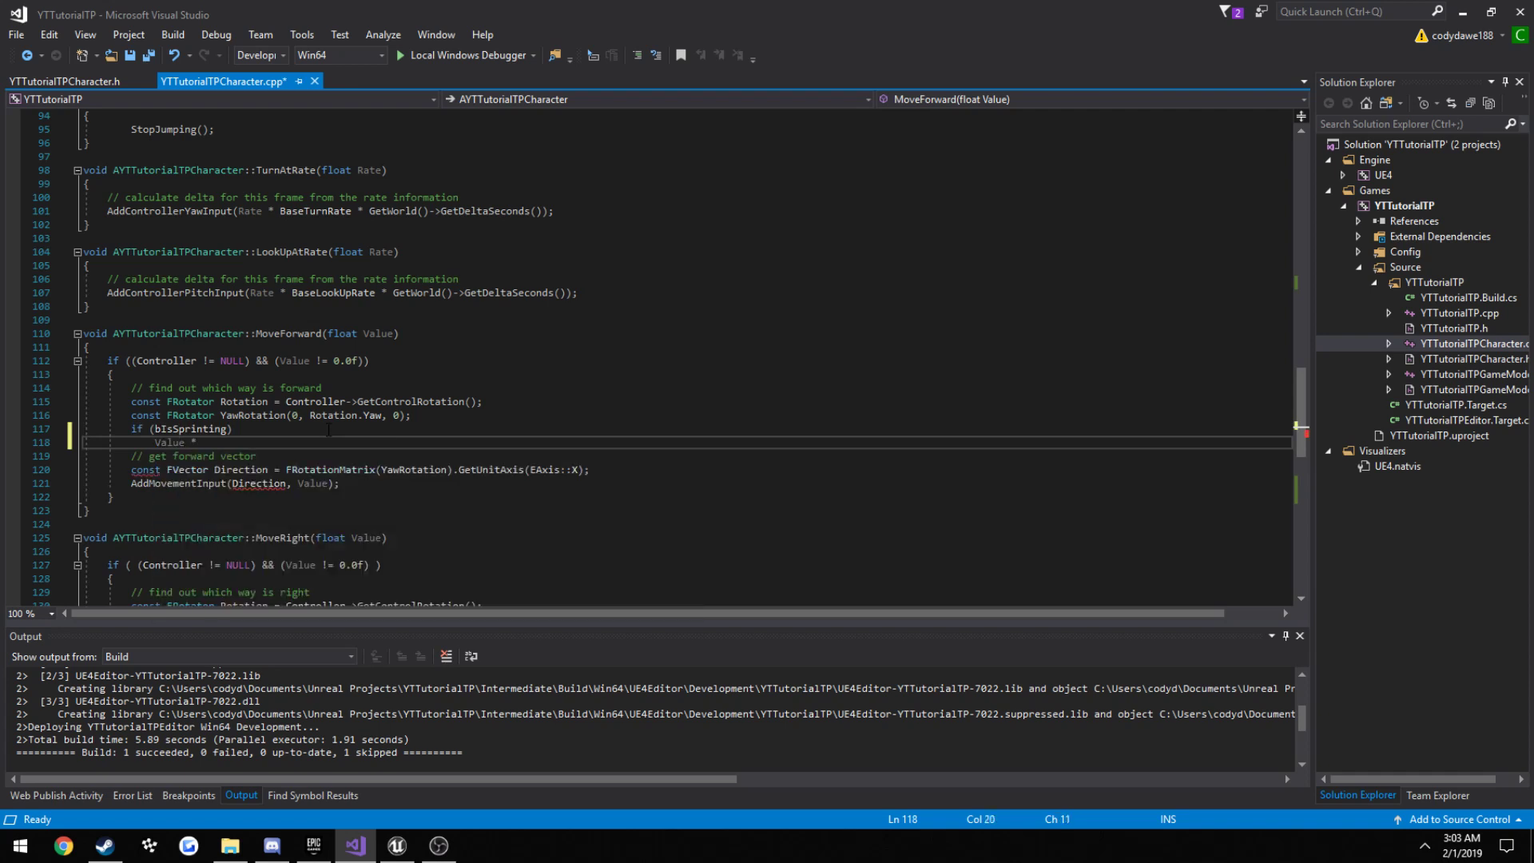
type("*= 0.")
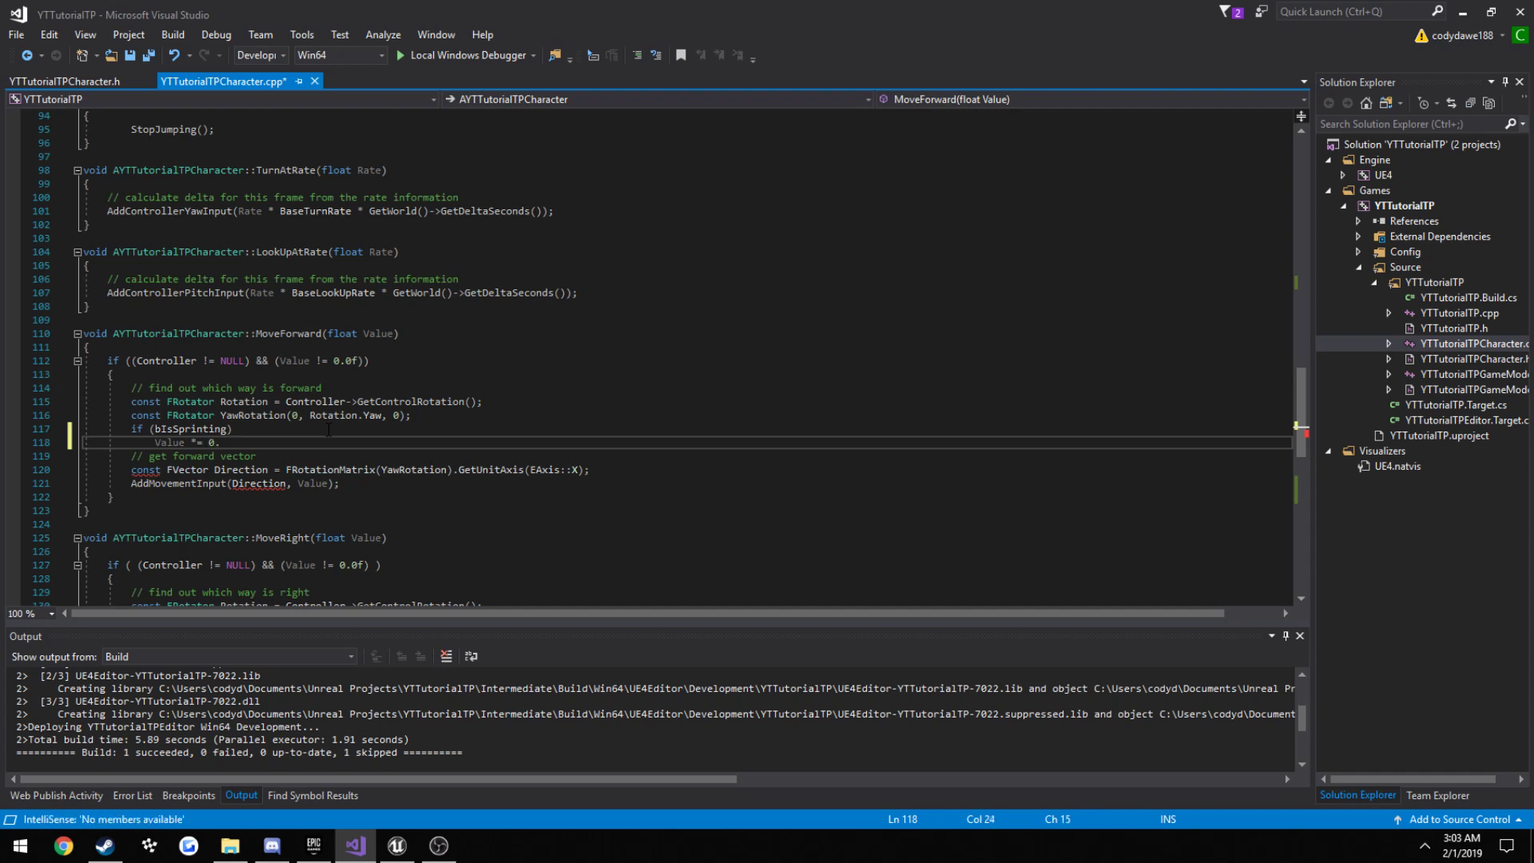
type("3;")
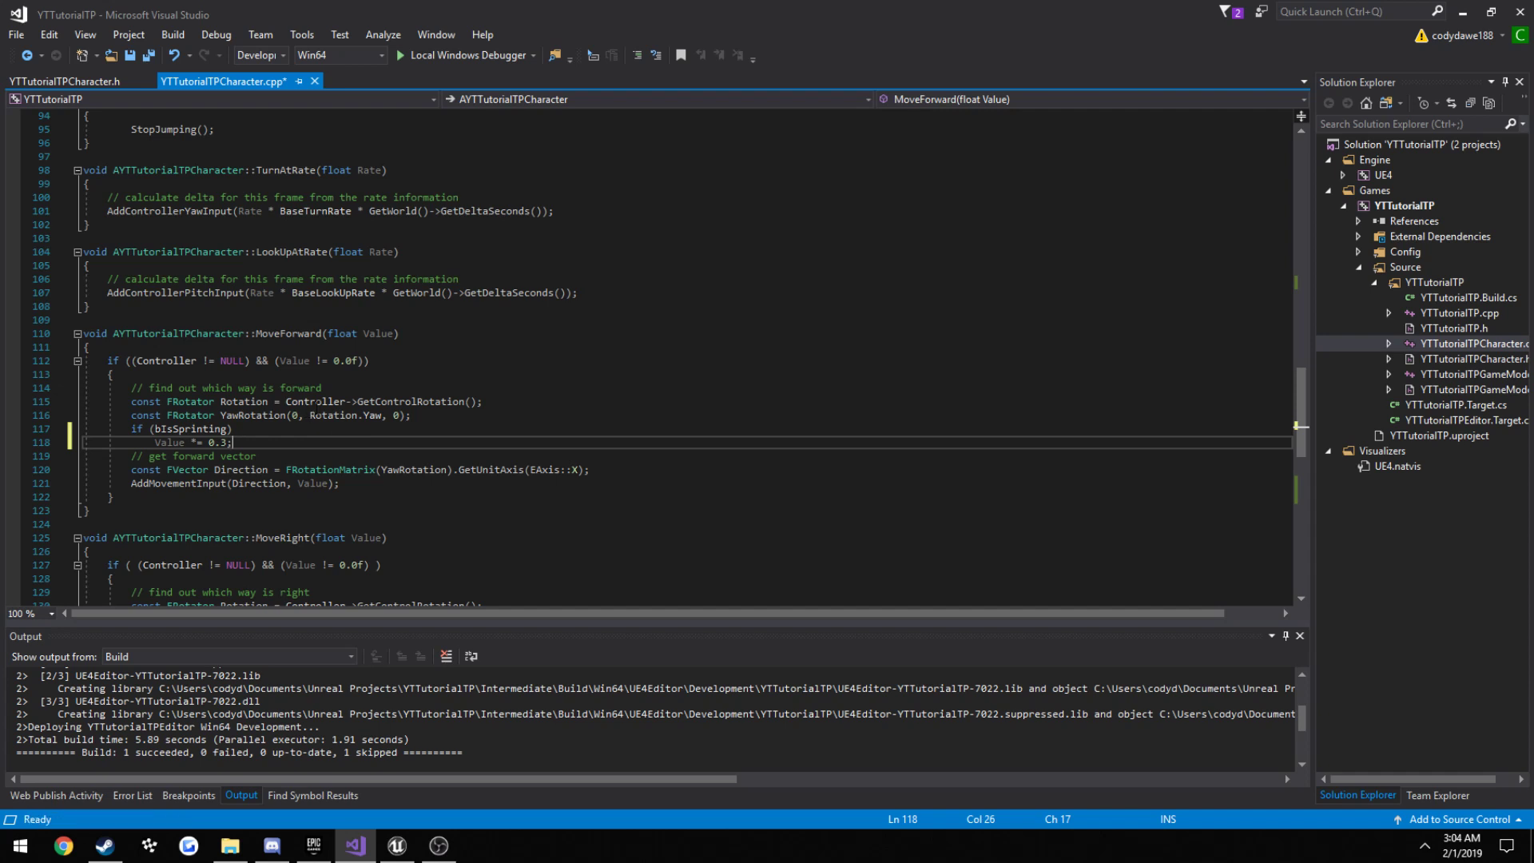
left_click(174, 34)
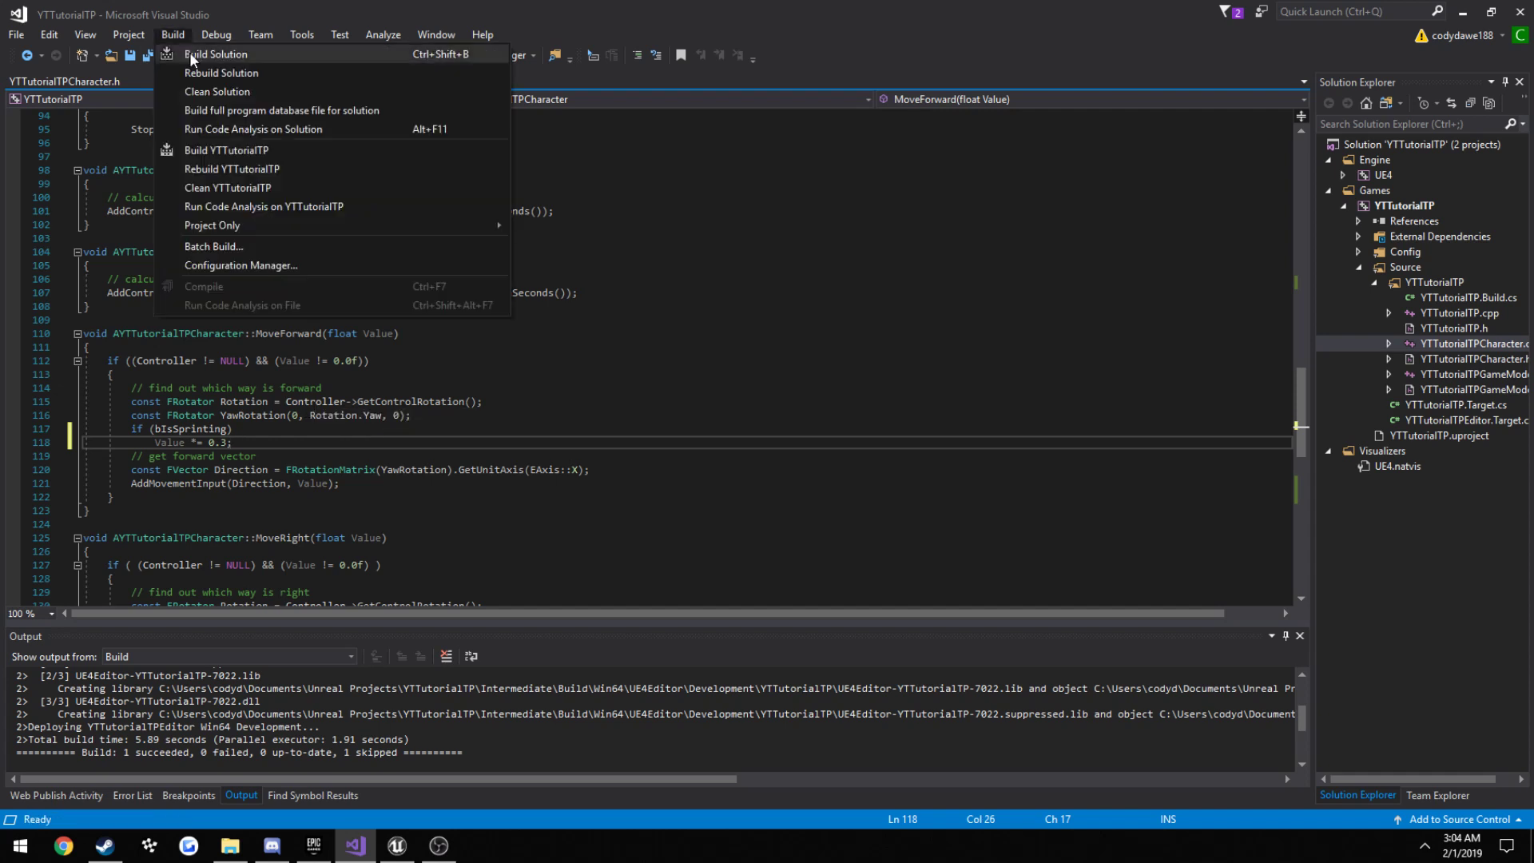
- Run Build Solution from the Build menu
left_click(215, 53)
type("!")
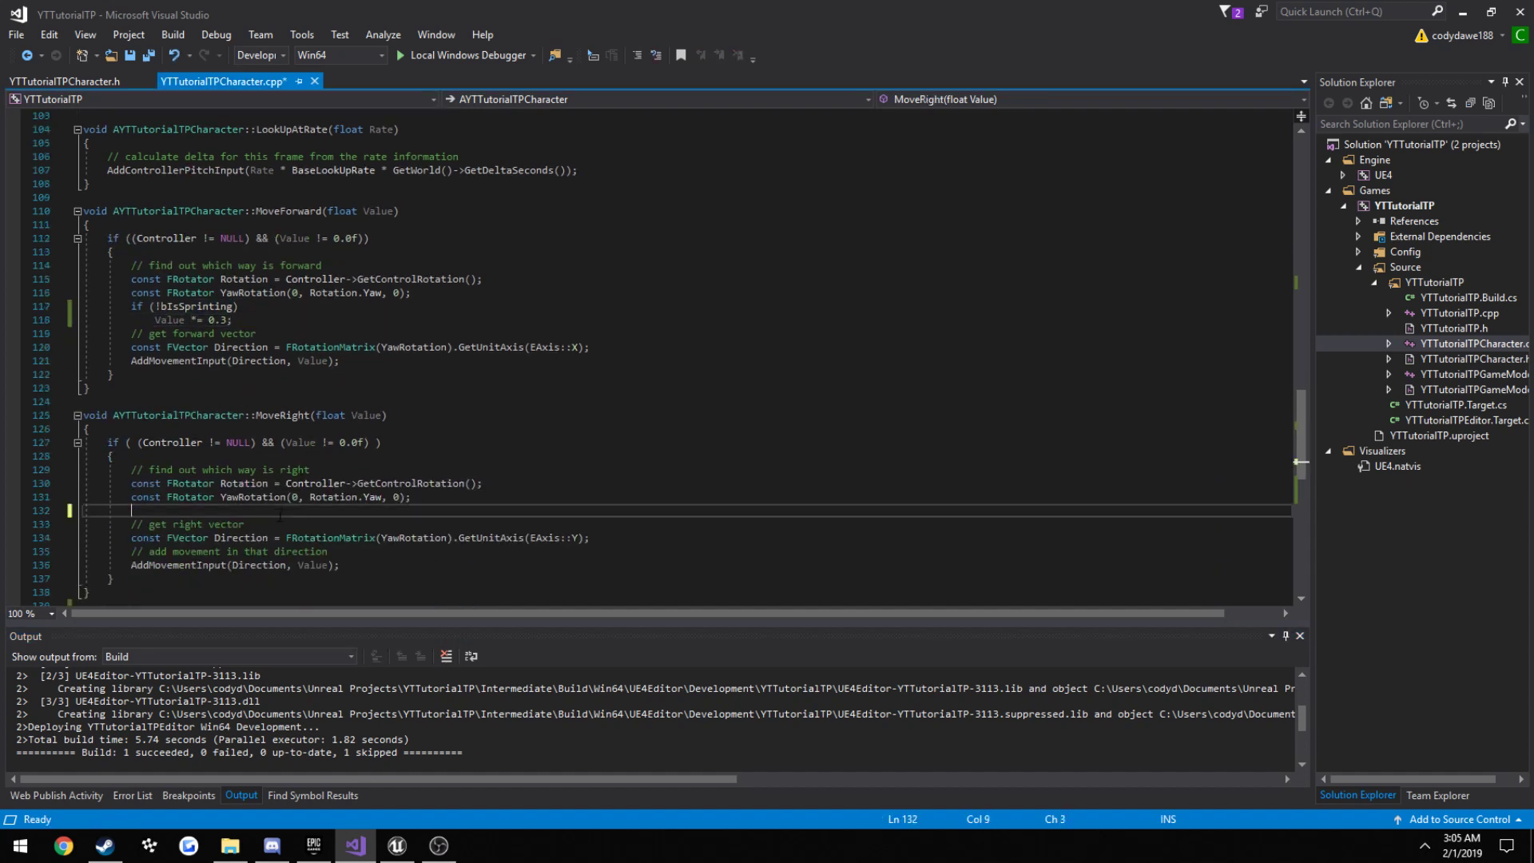
- Type the 'if (!bIsSprinting)' check into MoveRight
type("if (!bIsSprinting)")
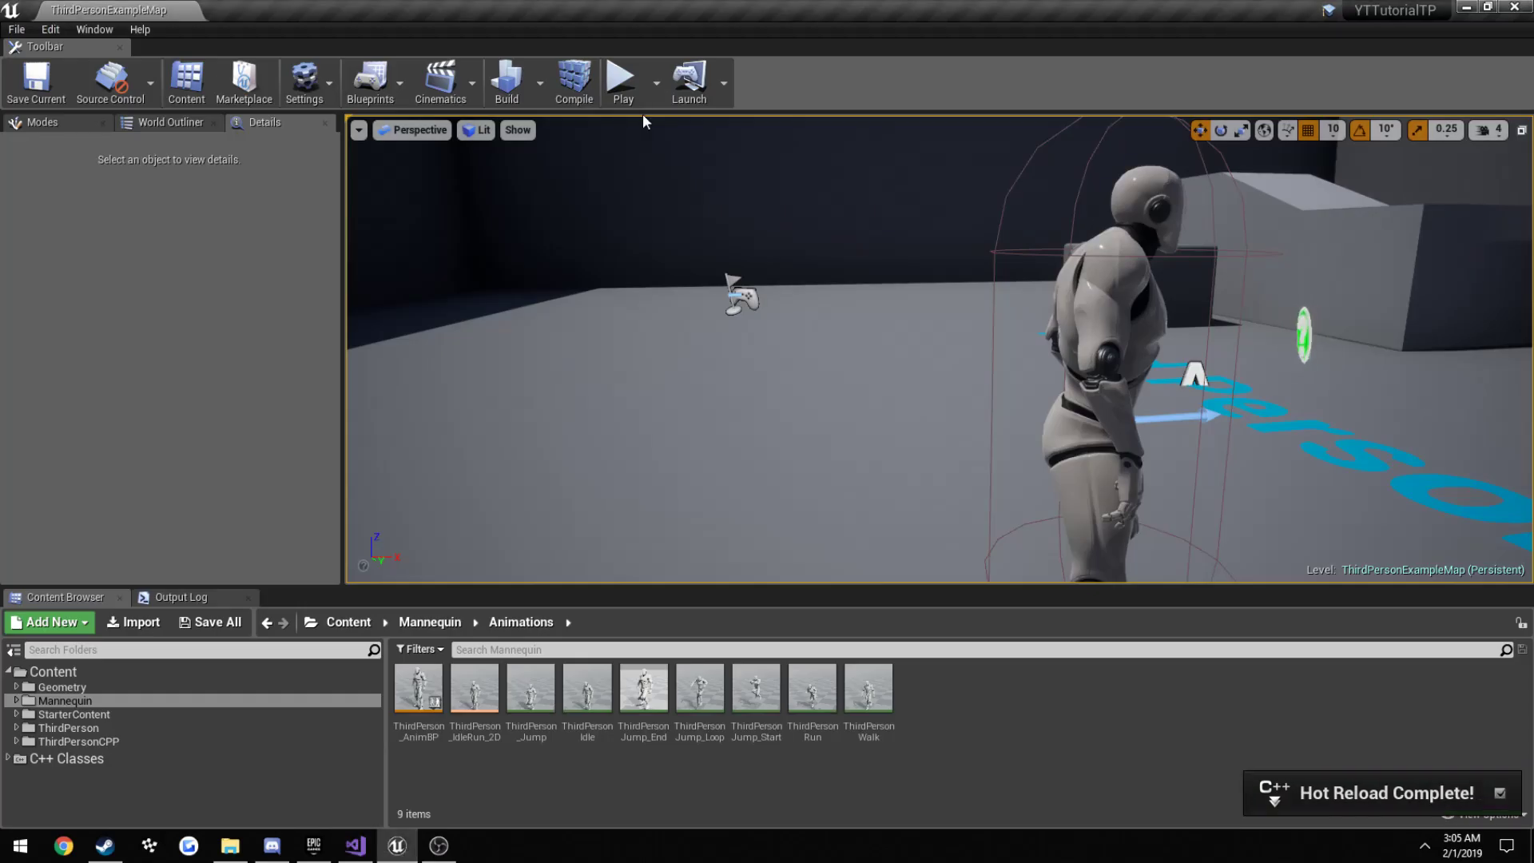
left_click(623, 83)
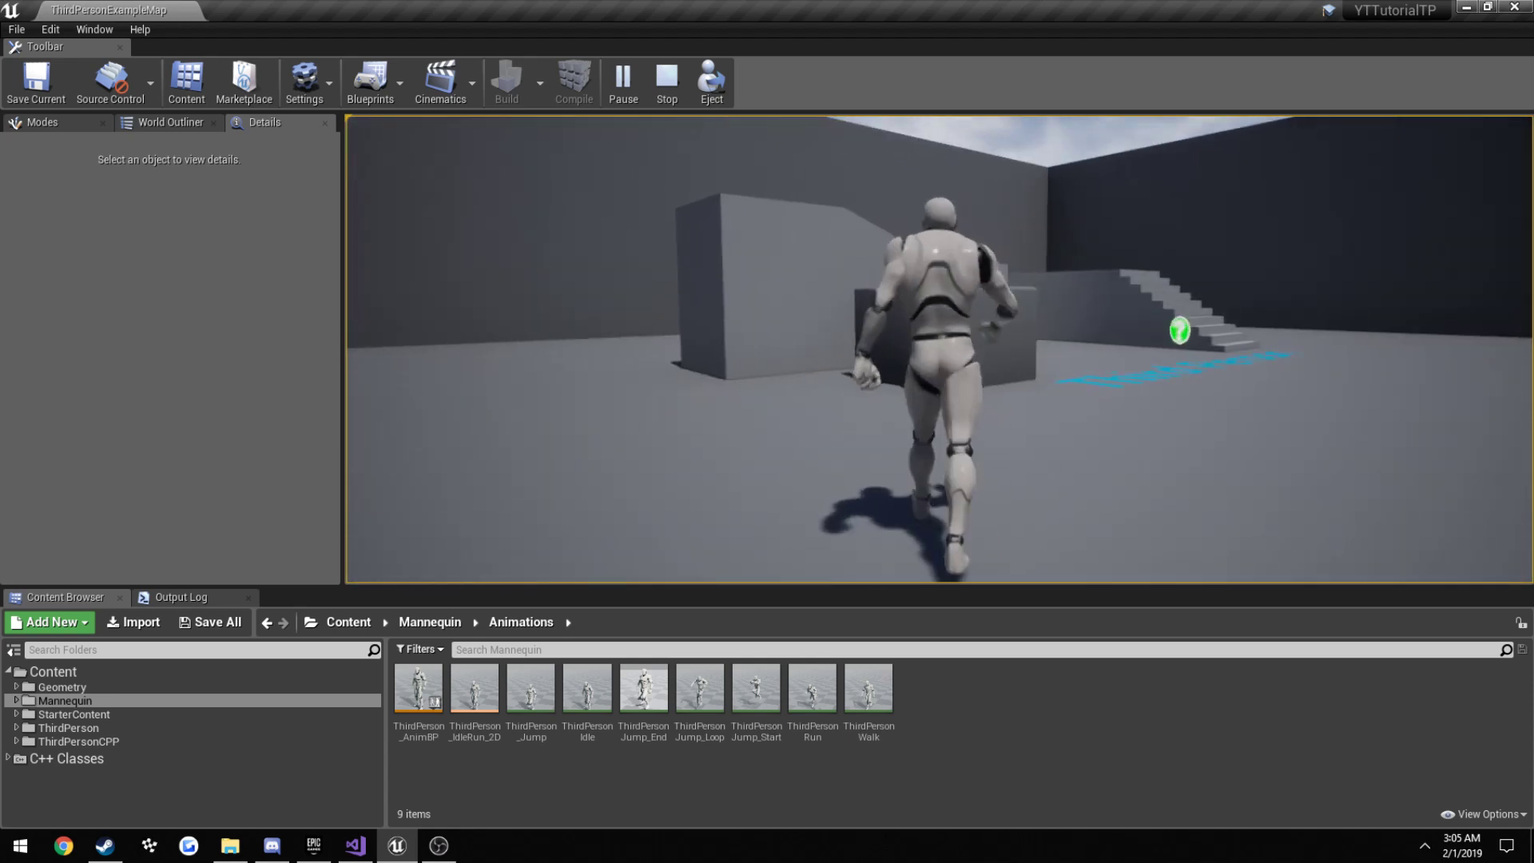
left_click(666, 83)
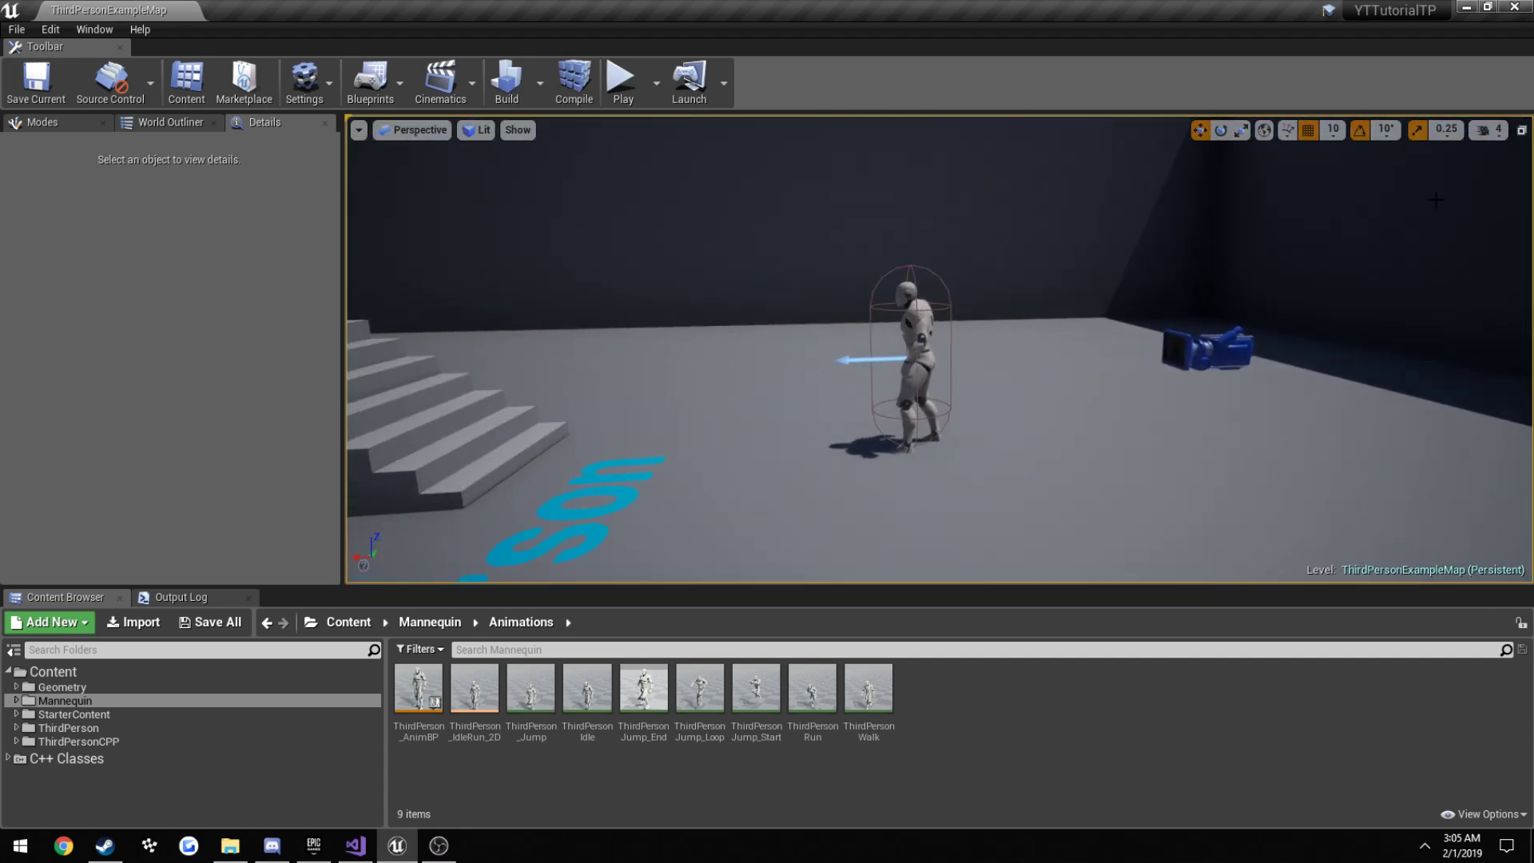
- Set the viewport Camera Speed slider to 3
left_click(1488, 130)
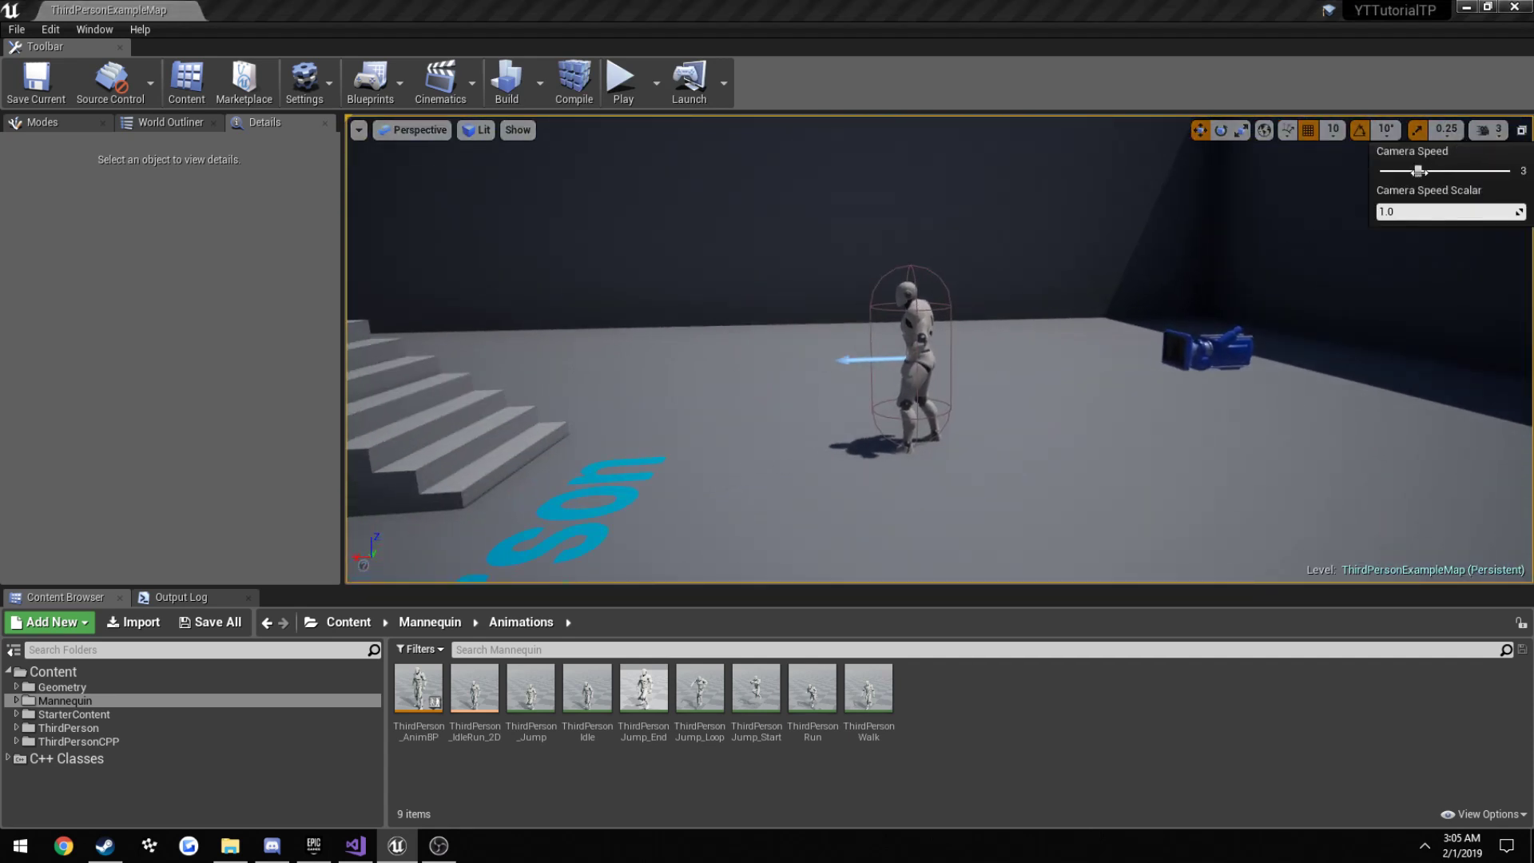
left_click(16, 29)
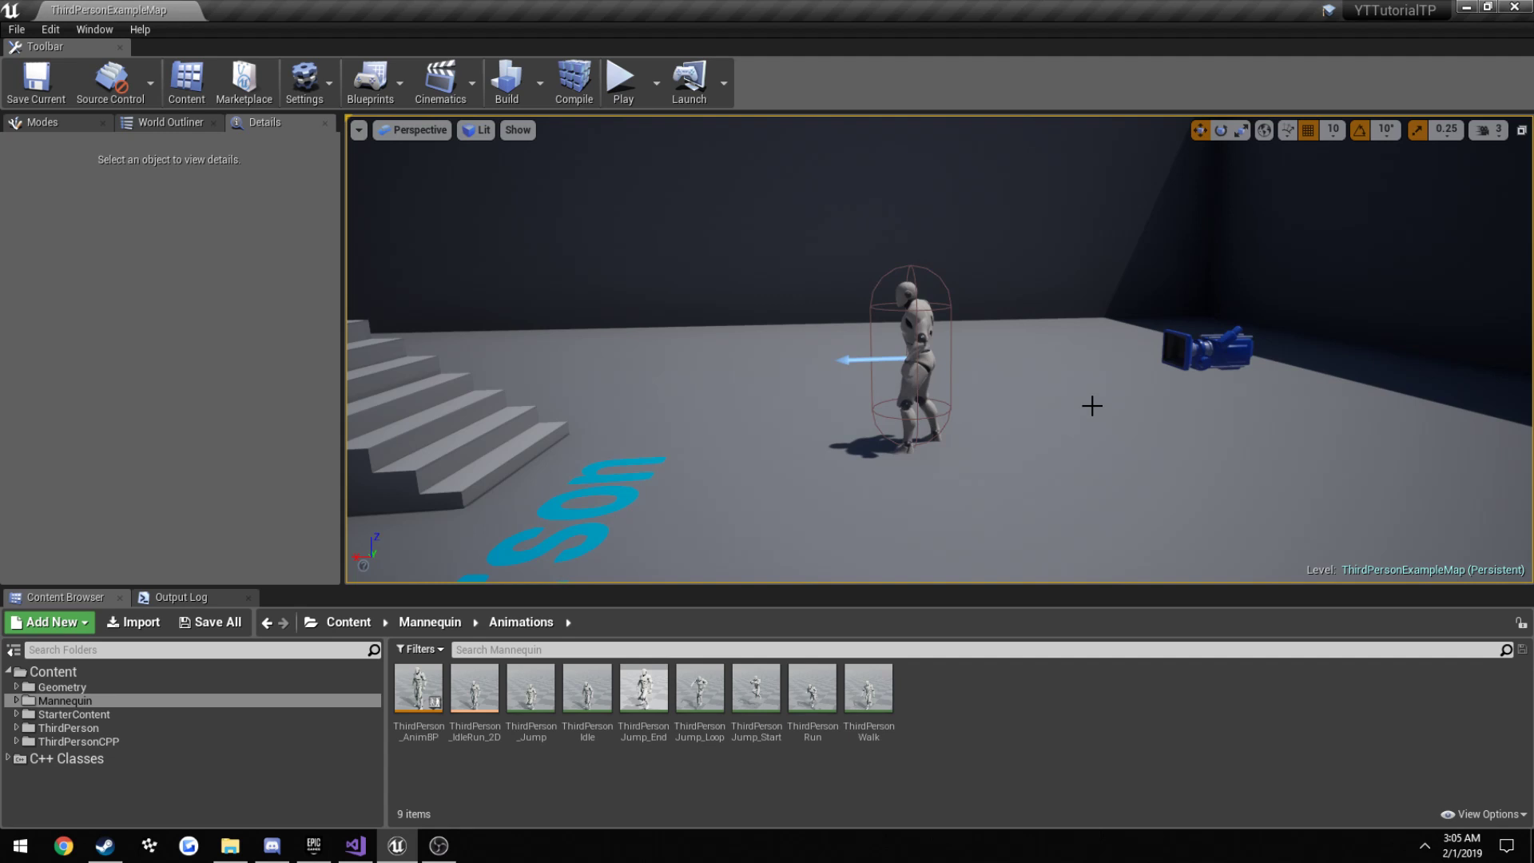
mouse_move(1008, 466)
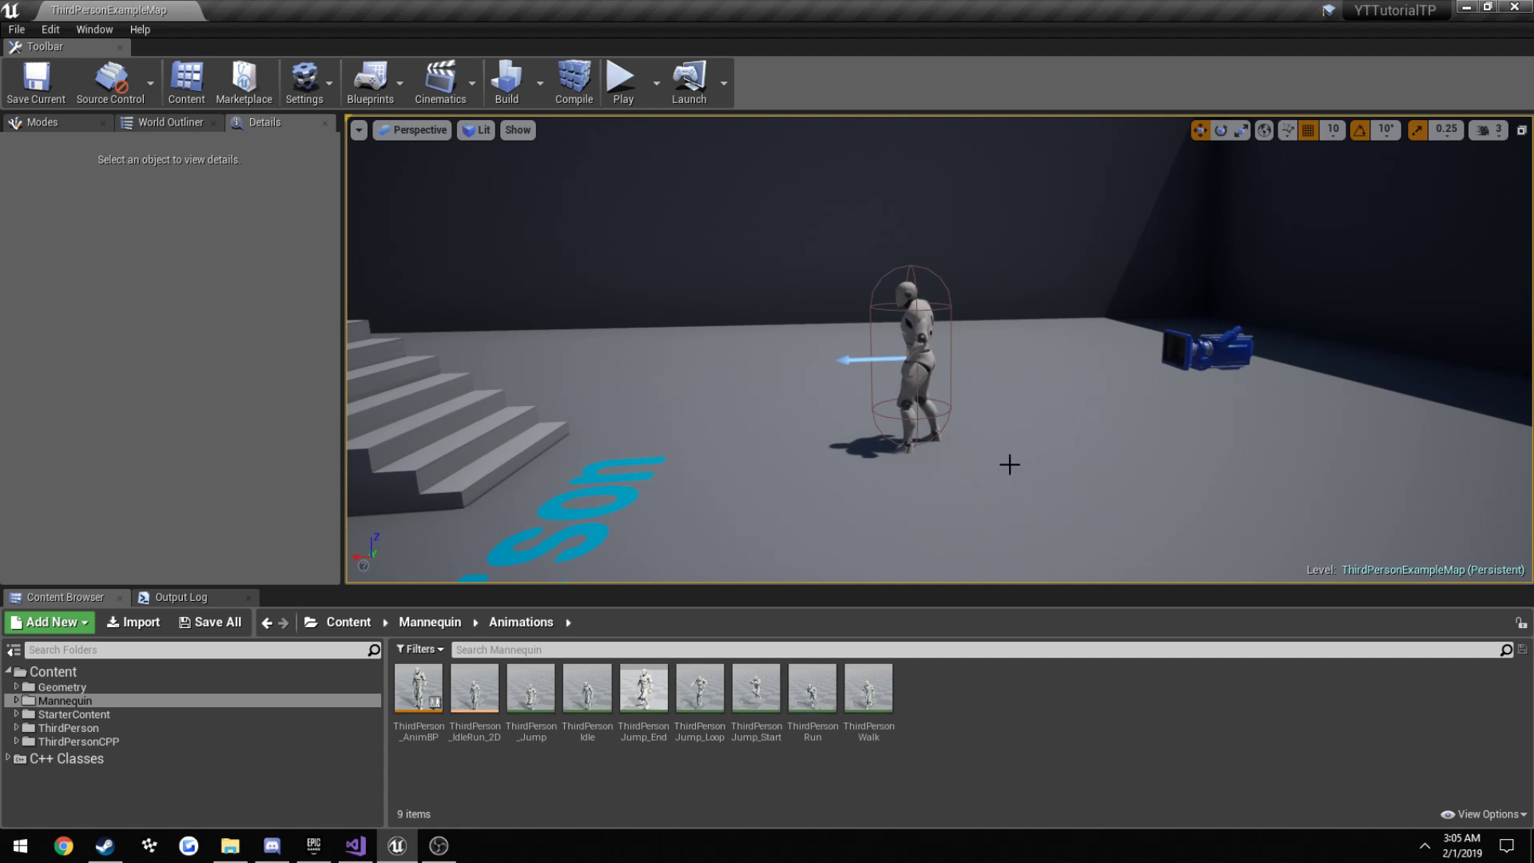
mouse_move(1028, 720)
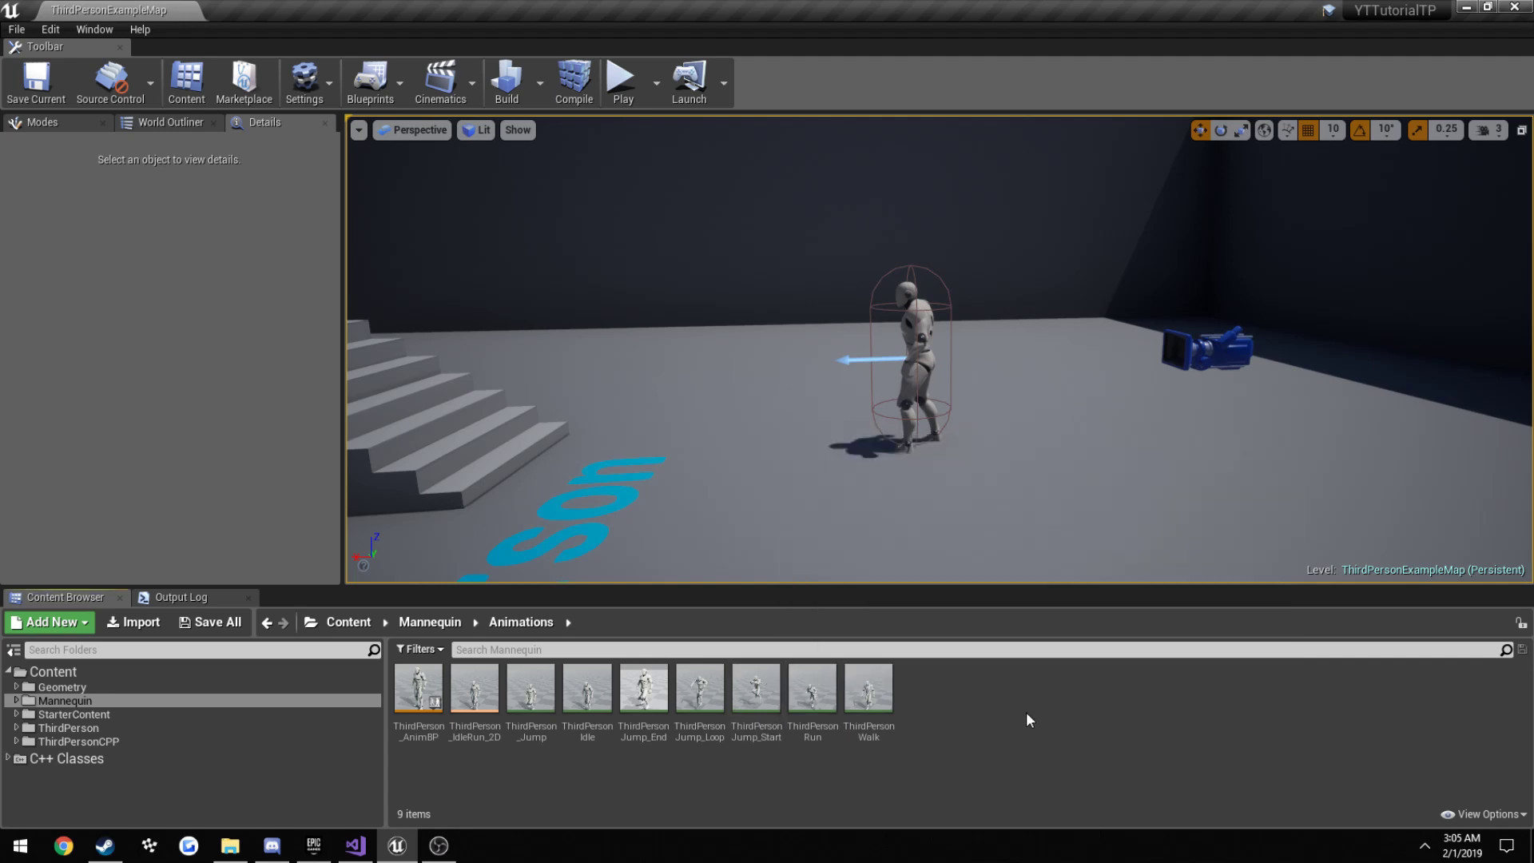
mouse_move(426, 790)
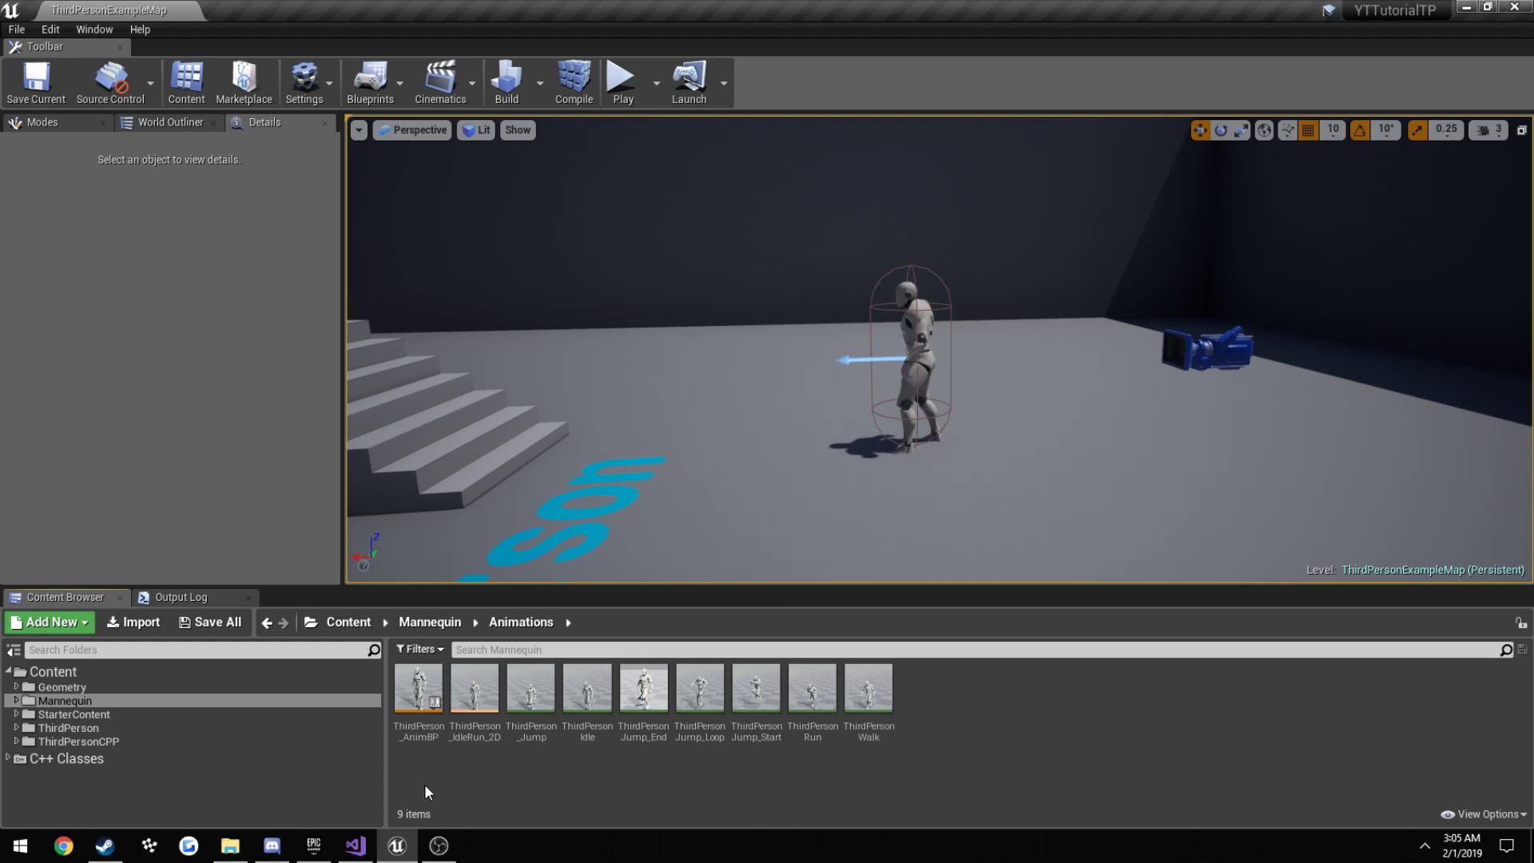
mouse_move(439, 778)
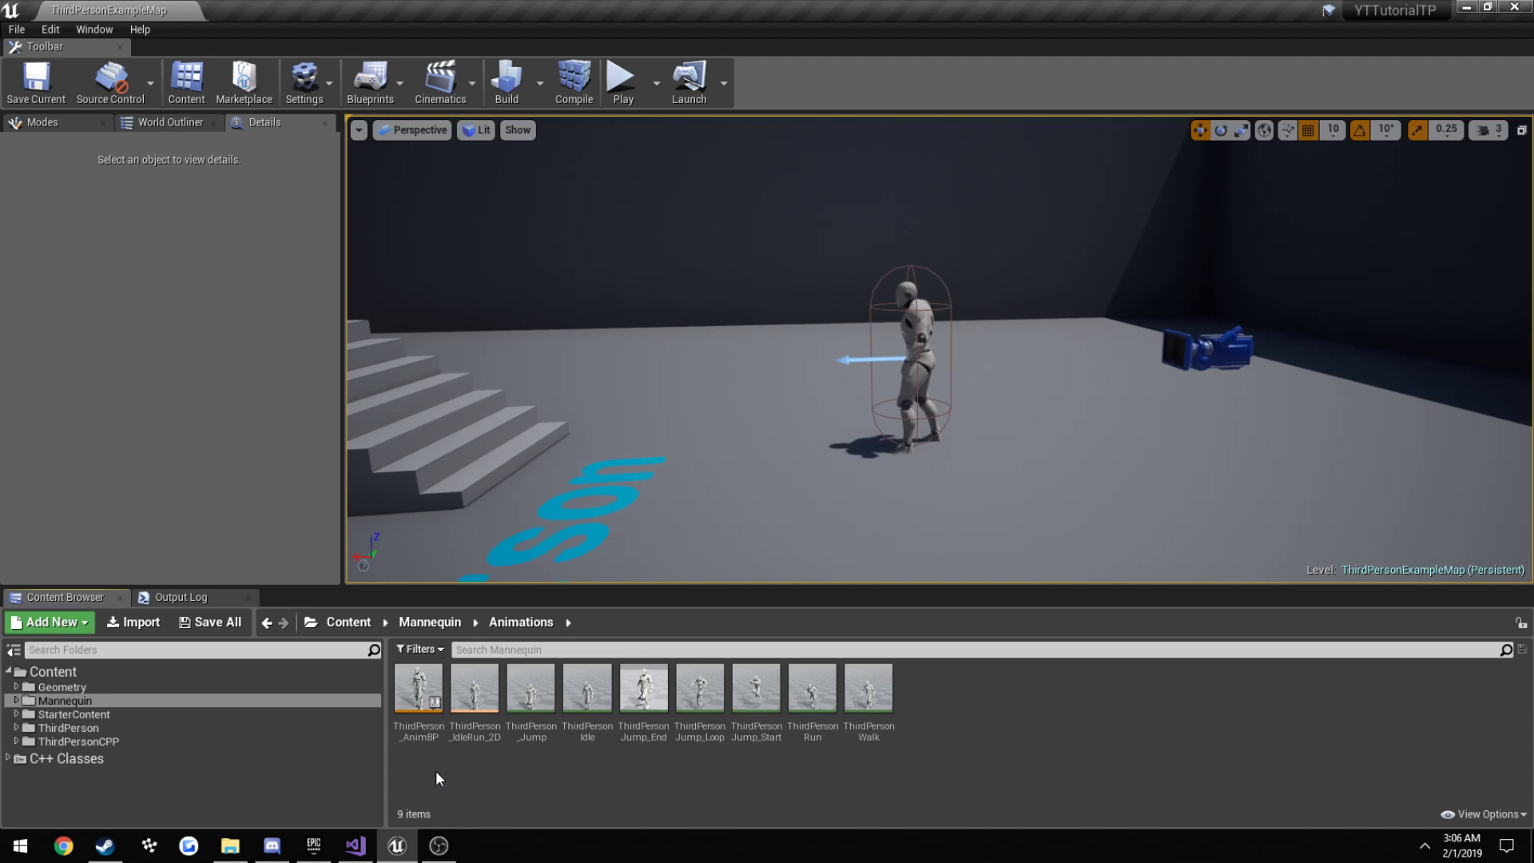
mouse_move(466, 772)
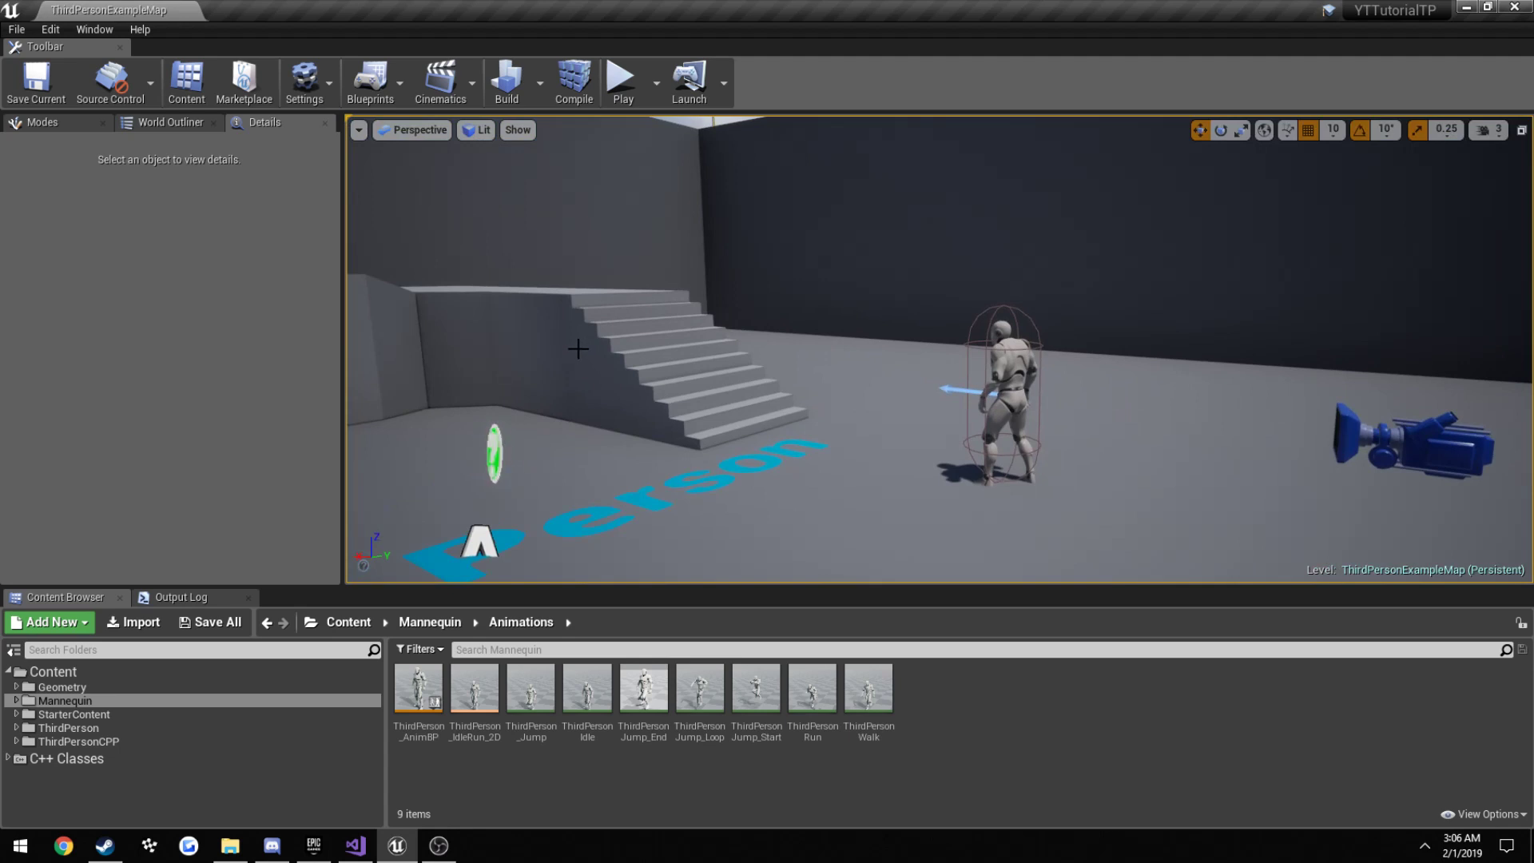
mouse_move(744, 362)
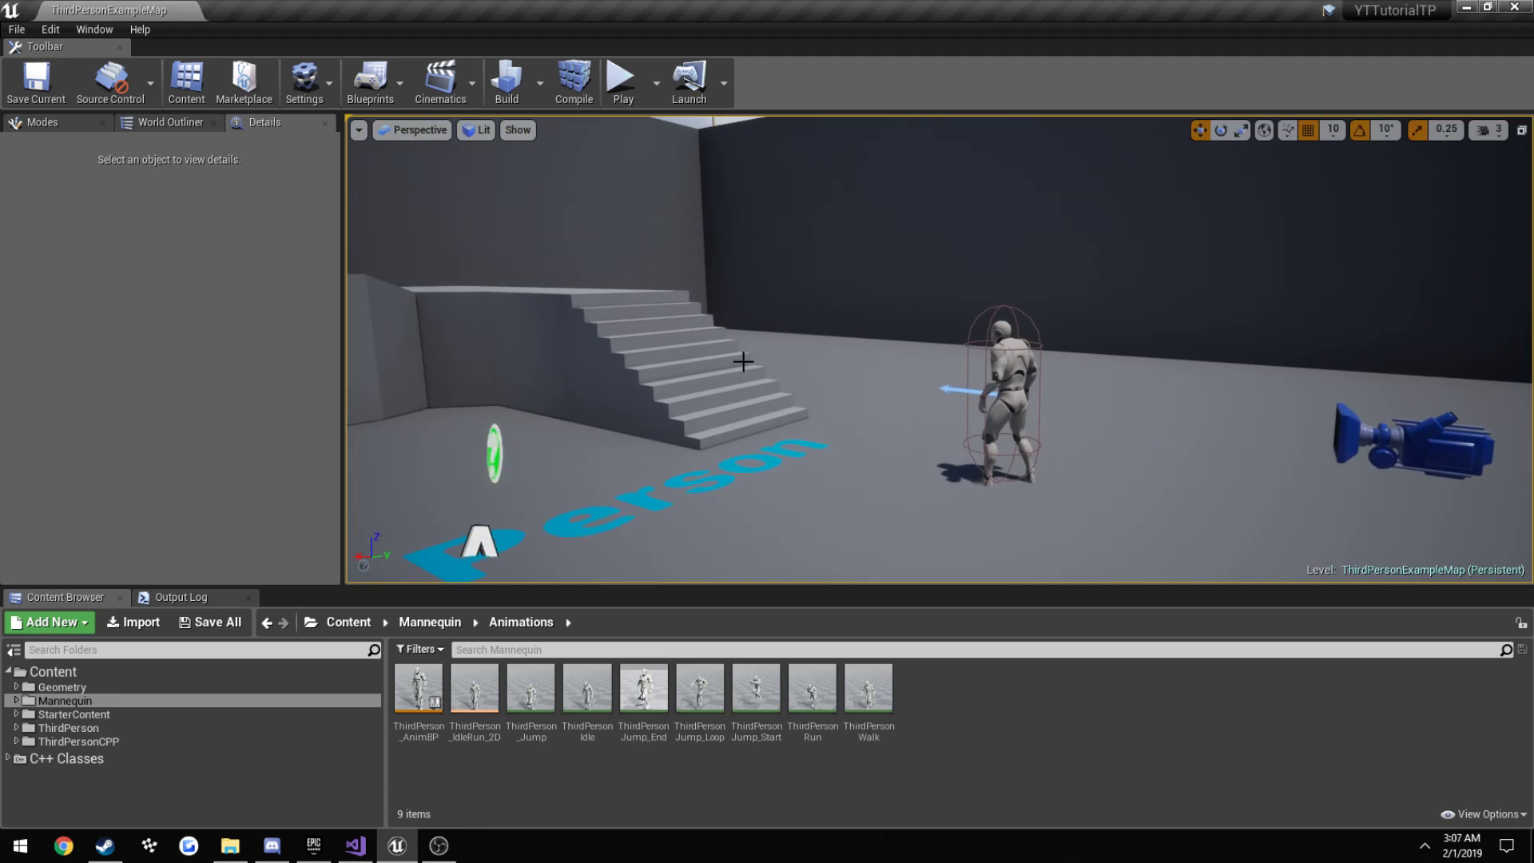